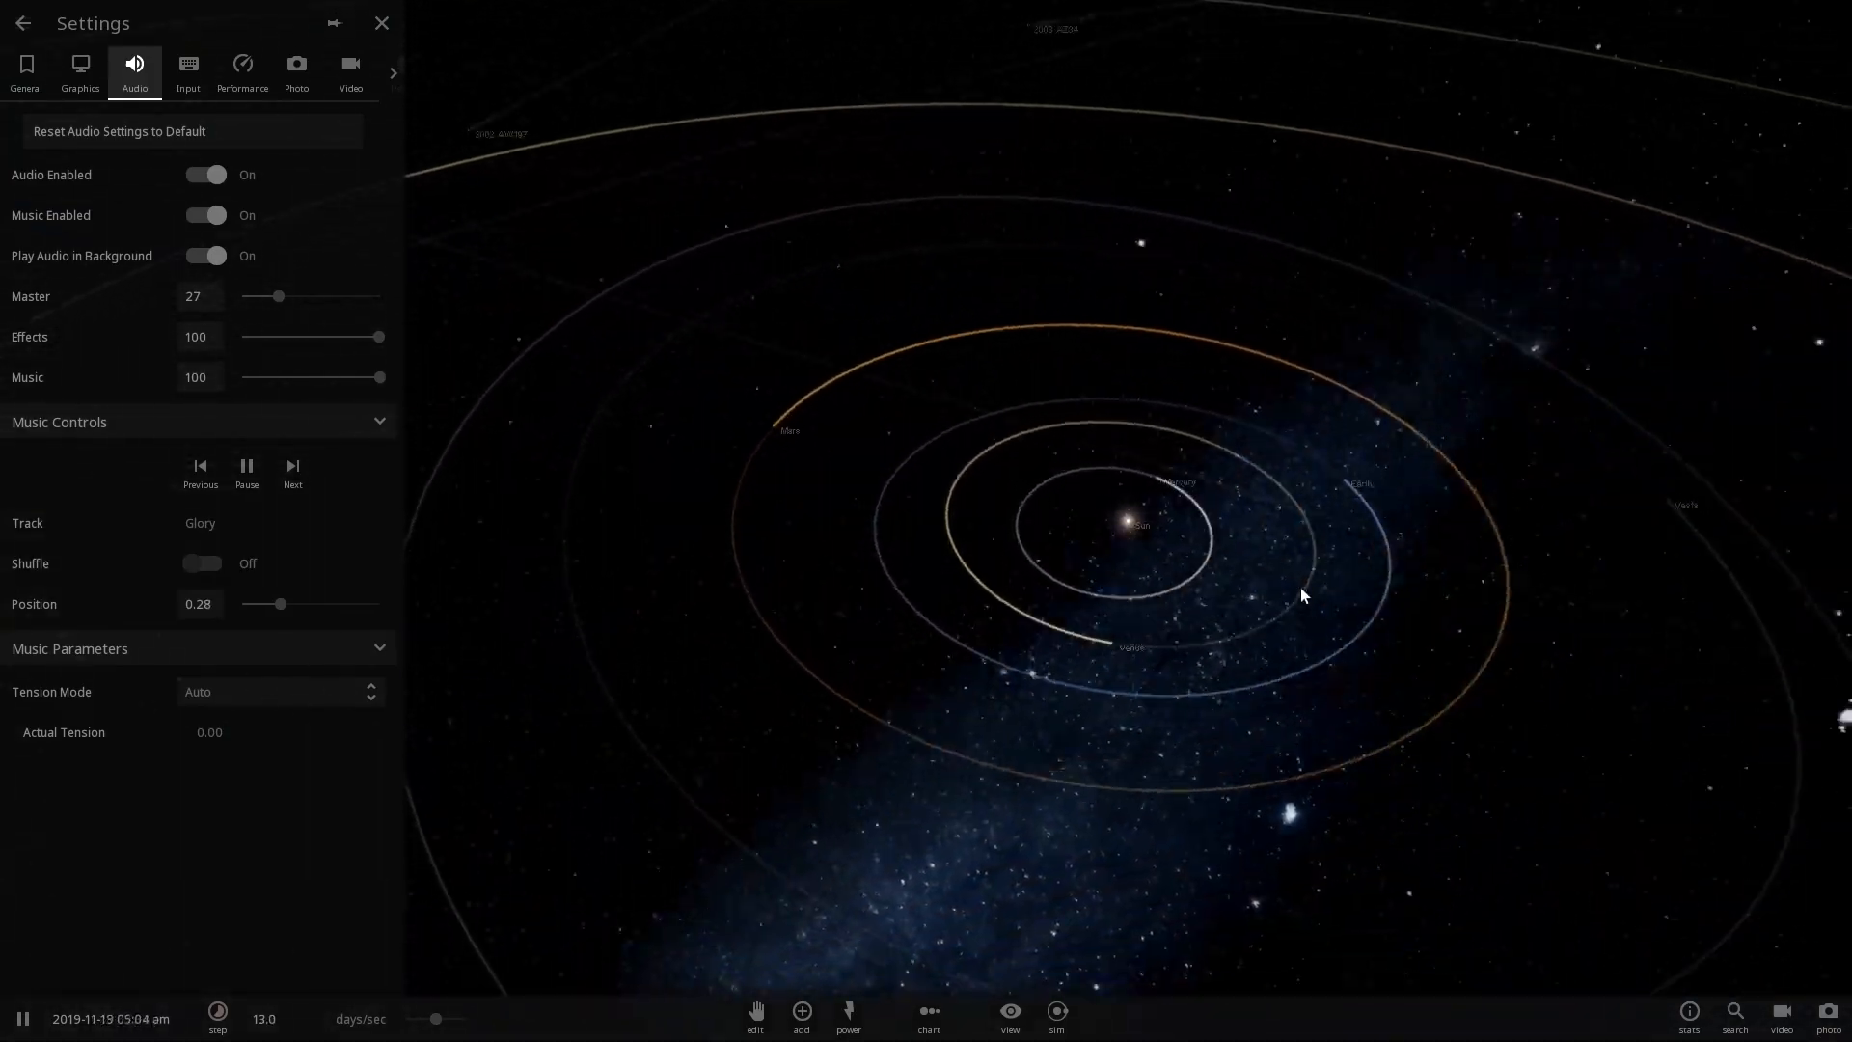
Close the Settings panel and zoom out to see the whole solar system.
left_click(382, 23)
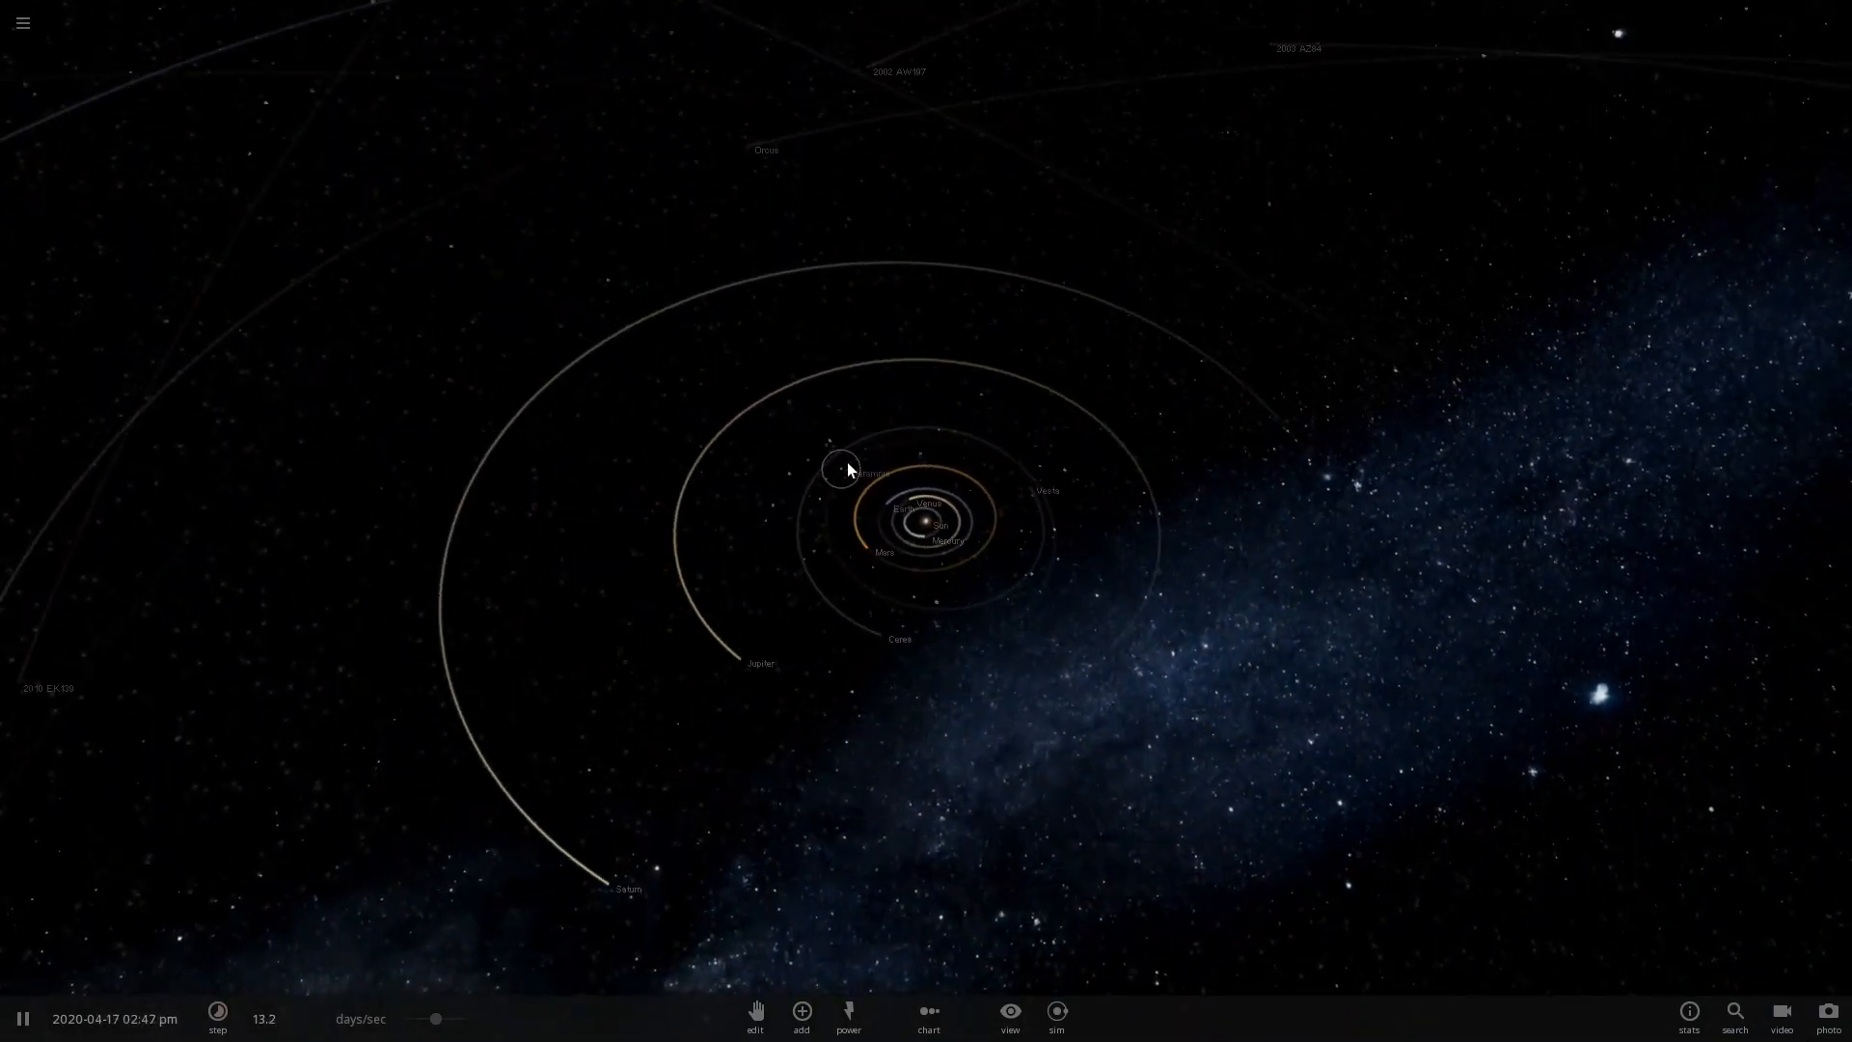
scroll("down", 3)
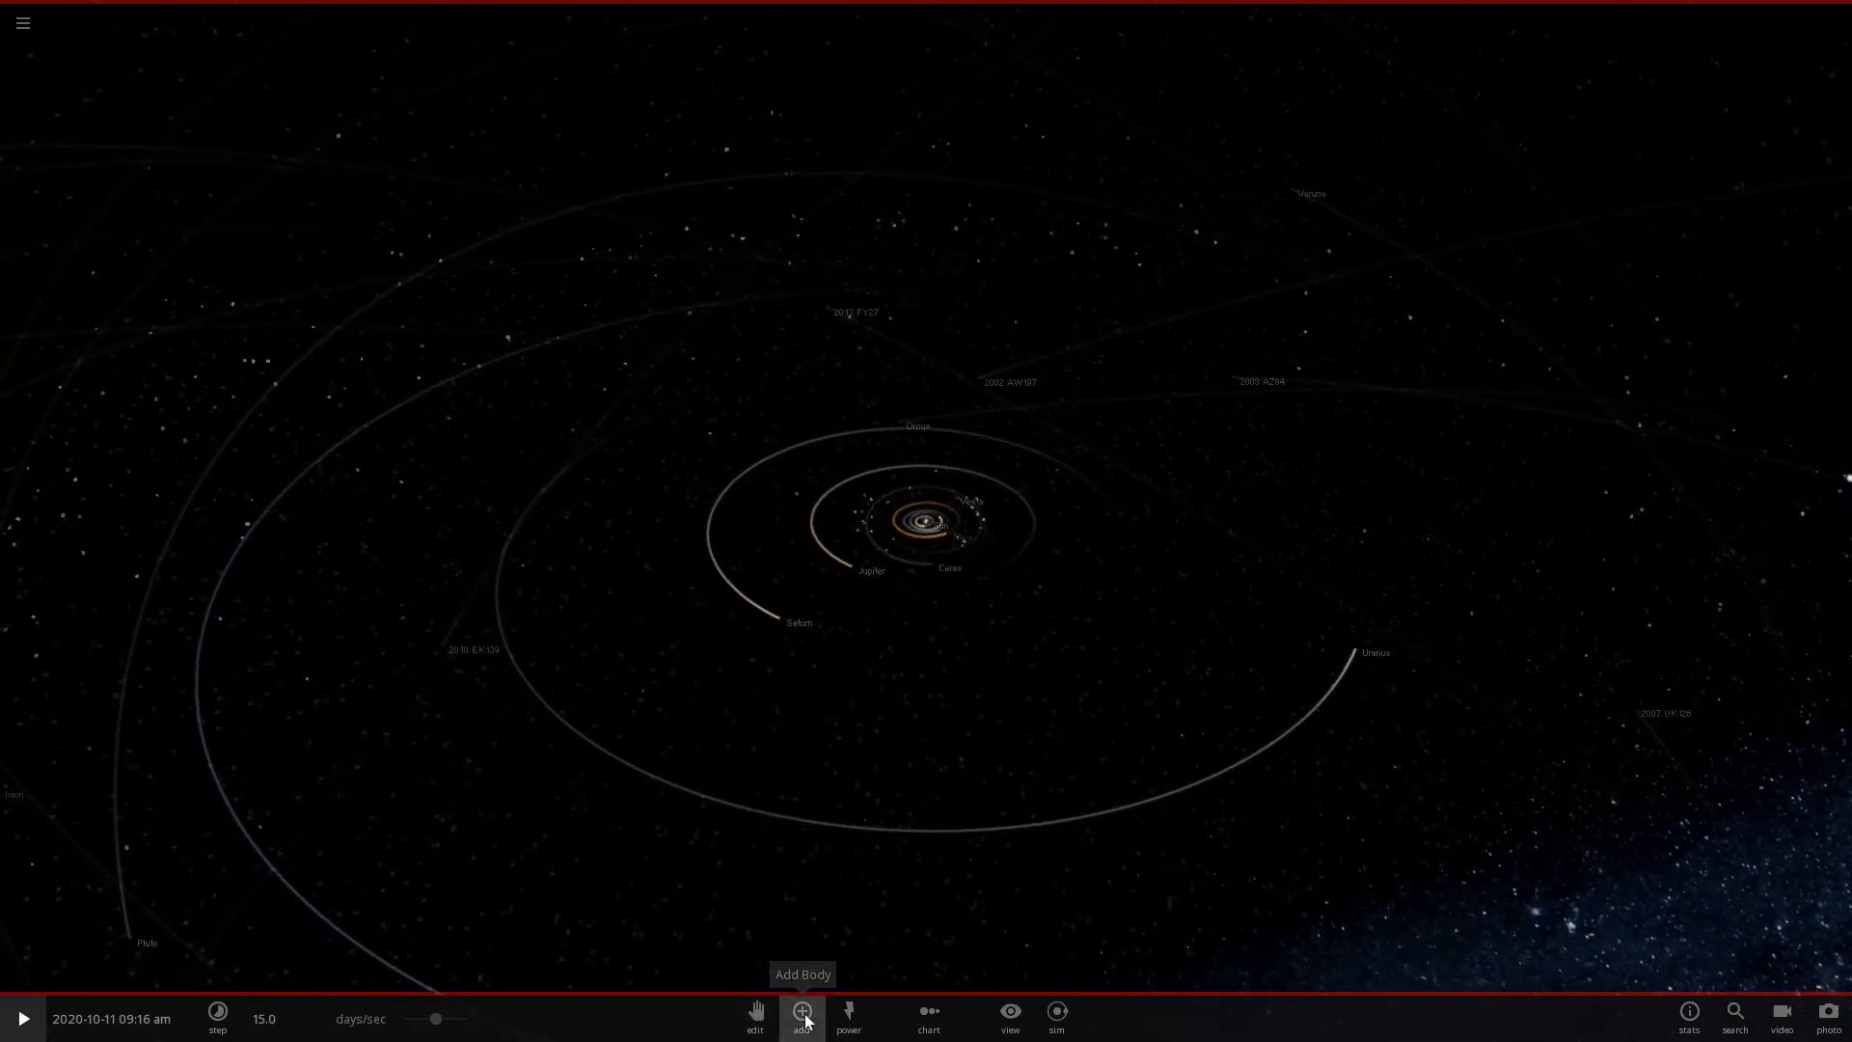
Bring up the Add catalogue of bodies to place a new rocky planet.
left_click(800, 1012)
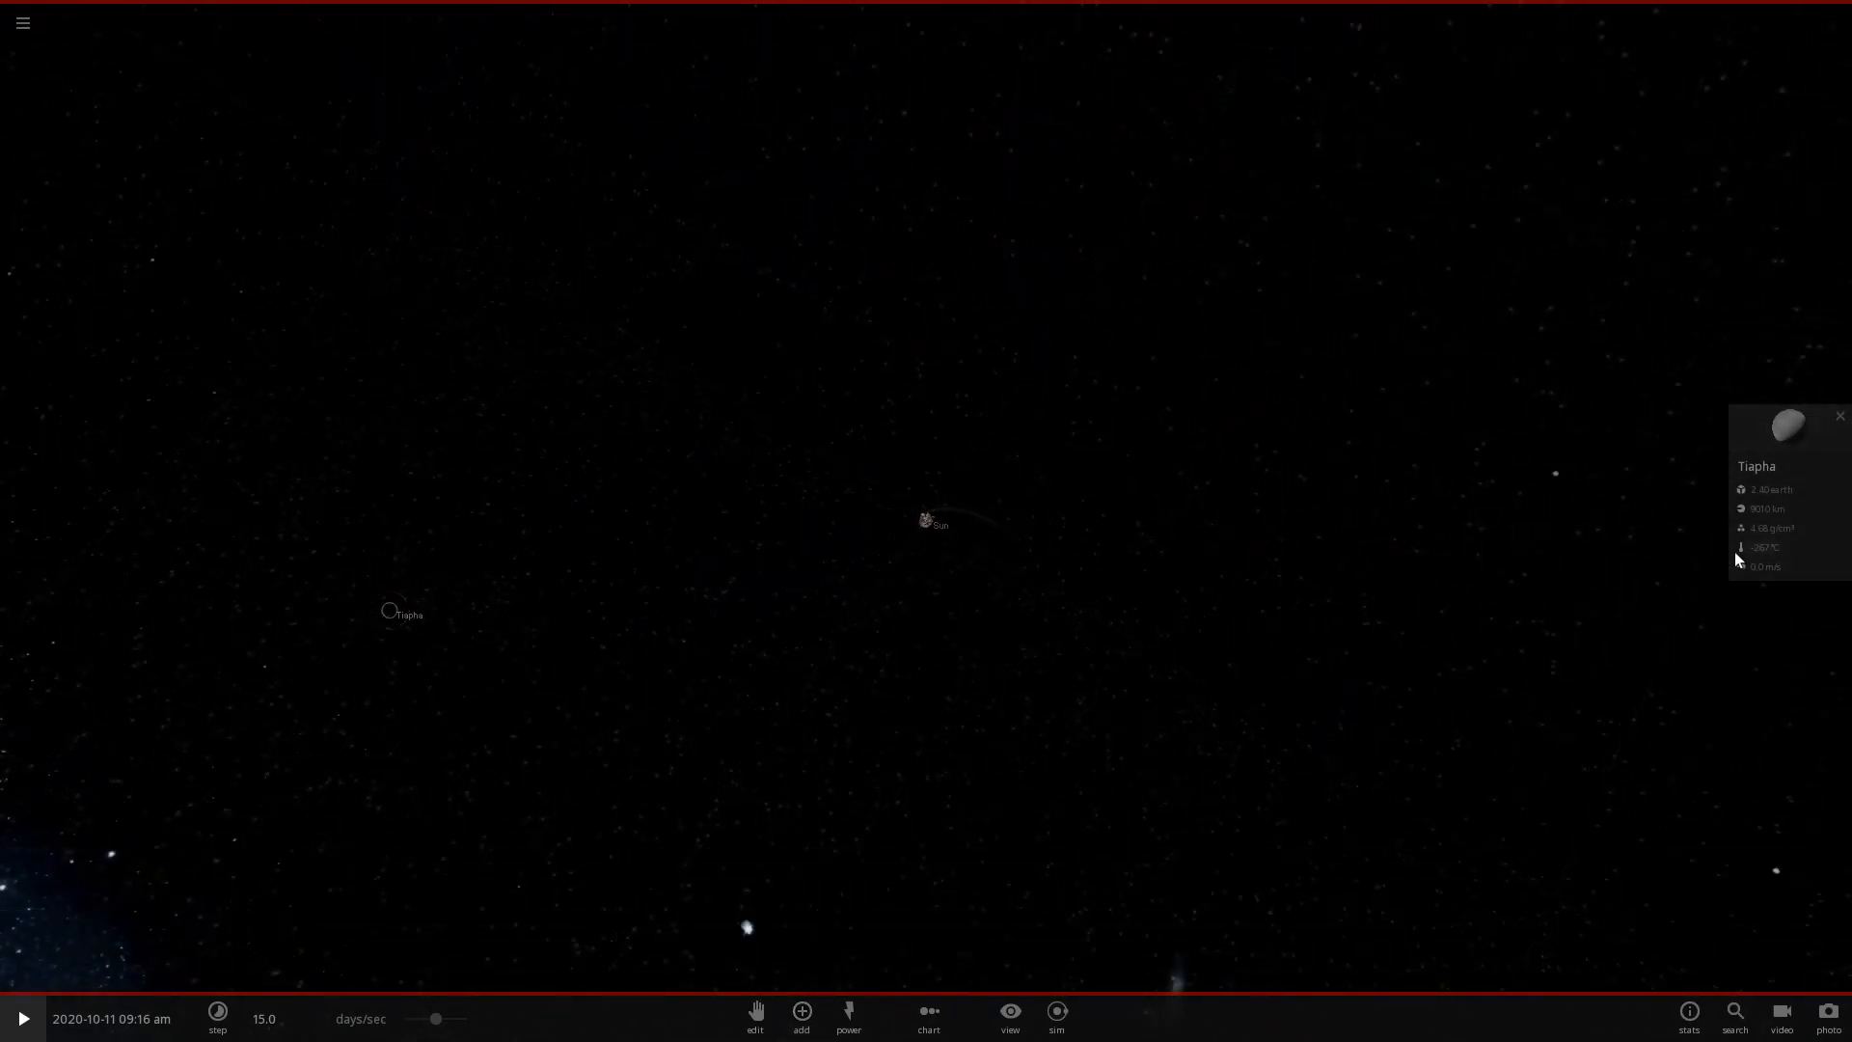
Set Tiapha's elevation colours to green, check its Materials, and return to Basic properties.
left_click(1756, 465)
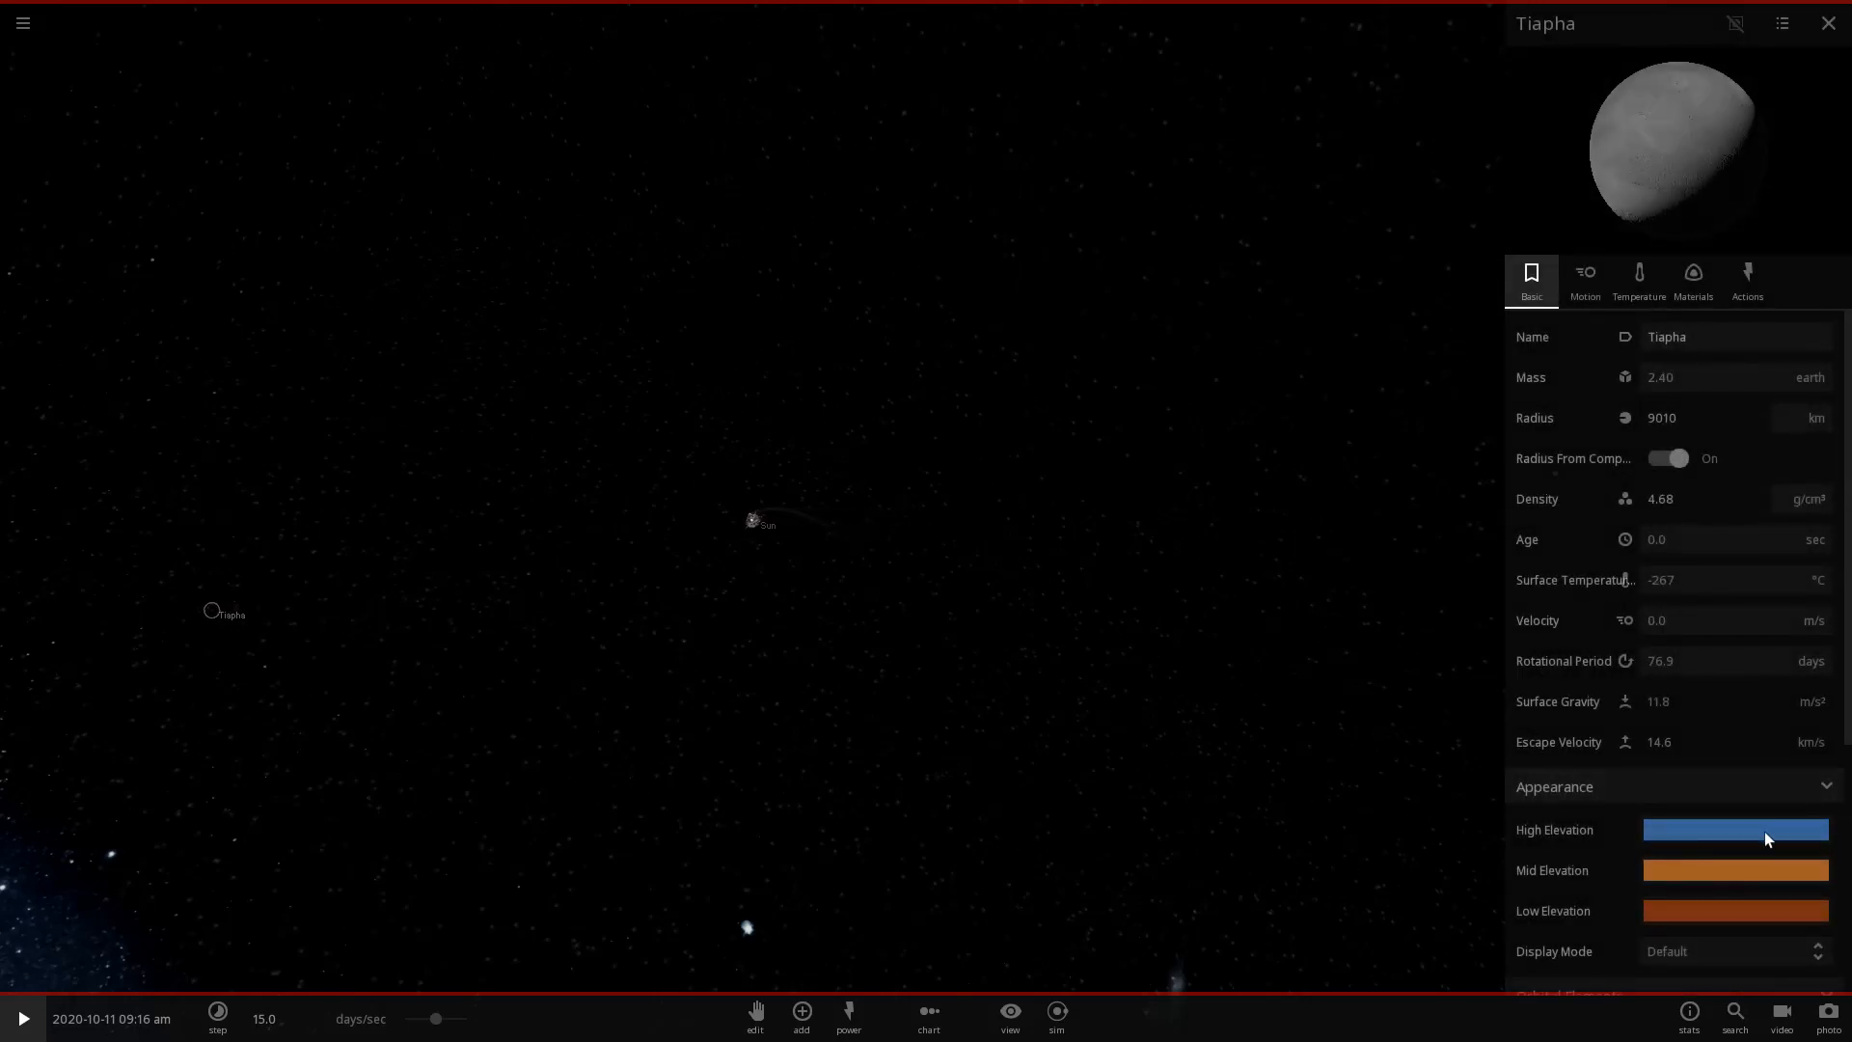
left_click(1734, 830)
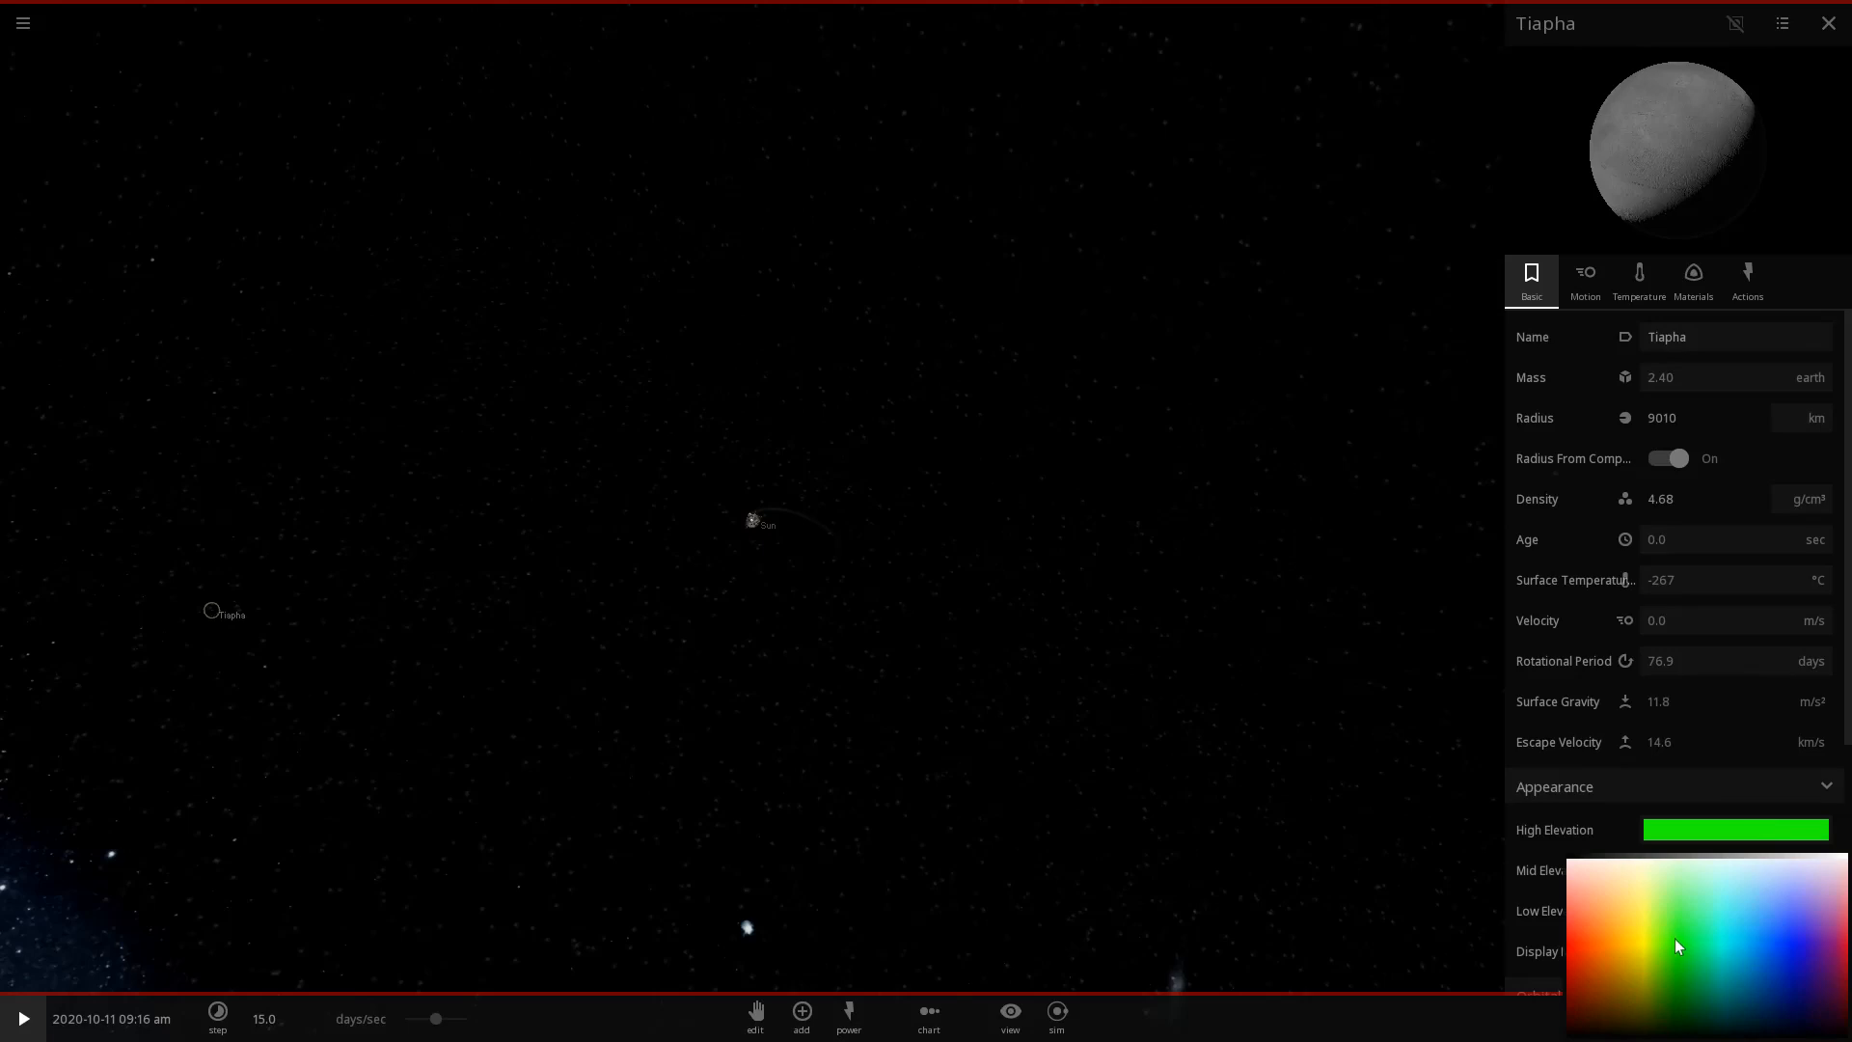
mouse_move(1675, 922)
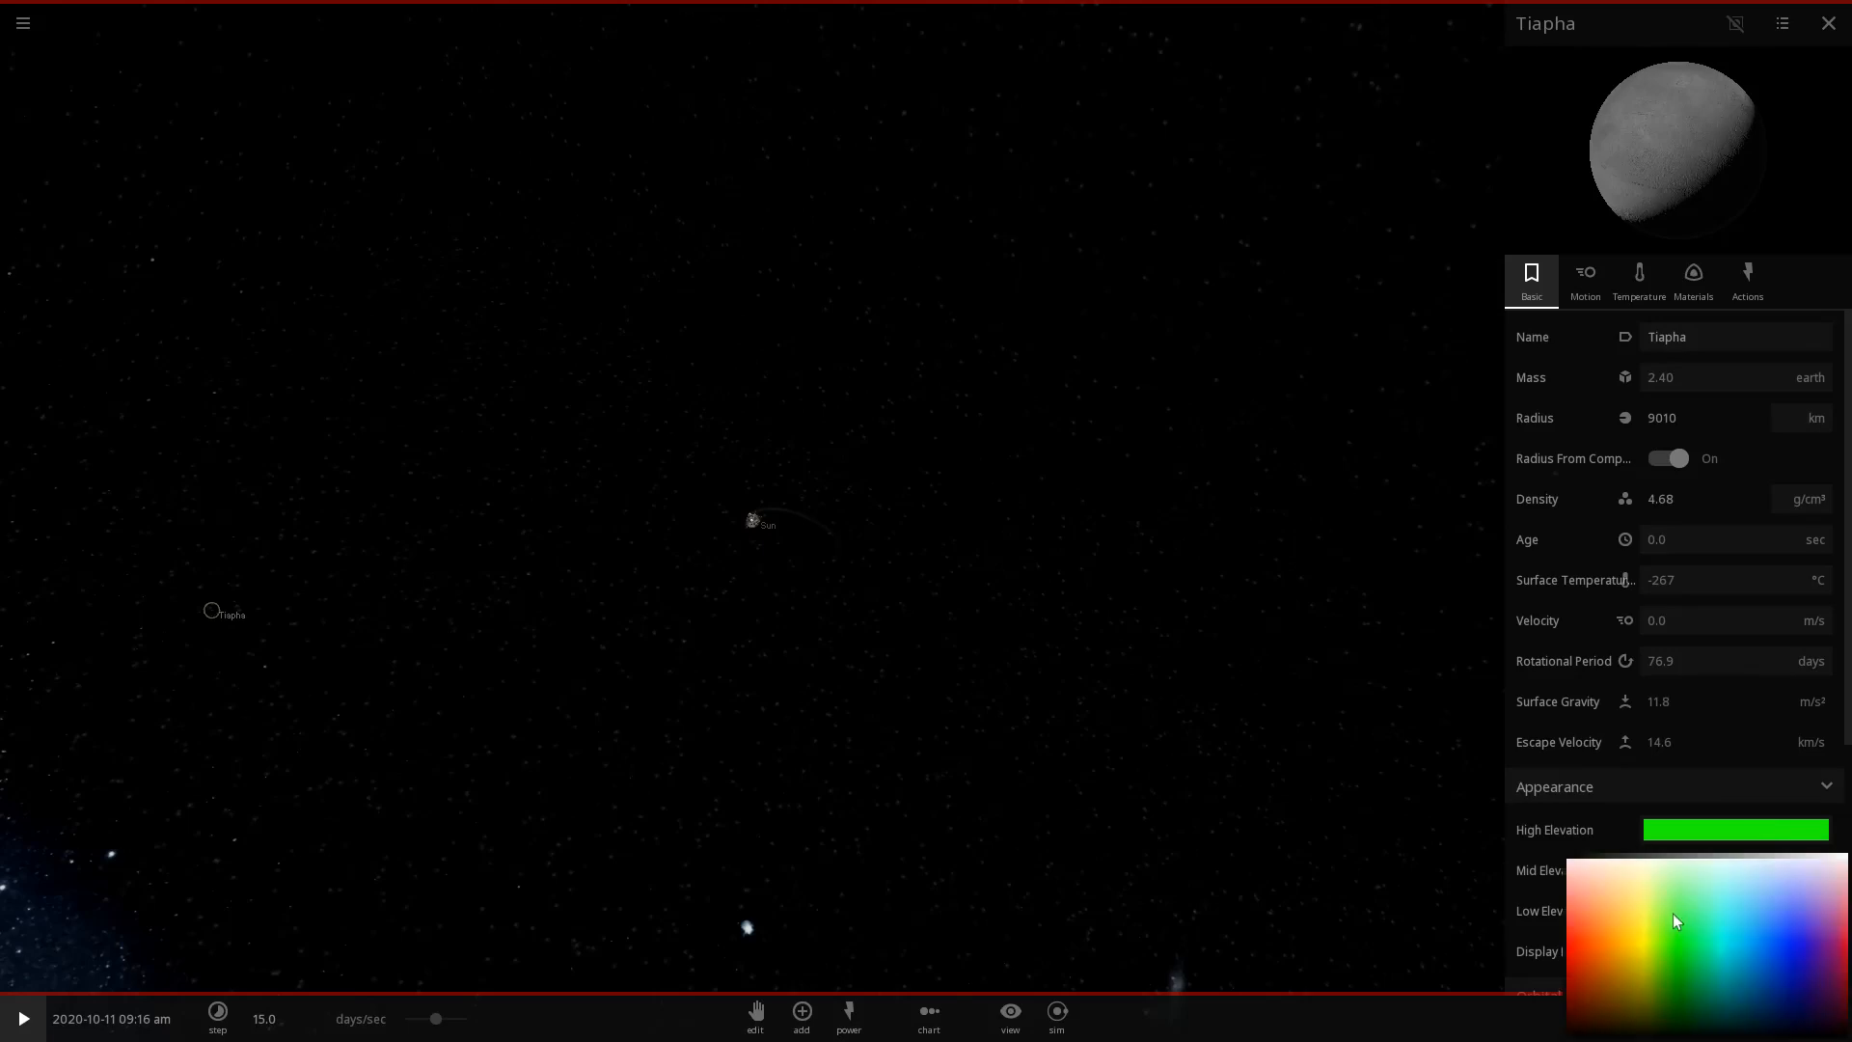
mouse_move(1624, 859)
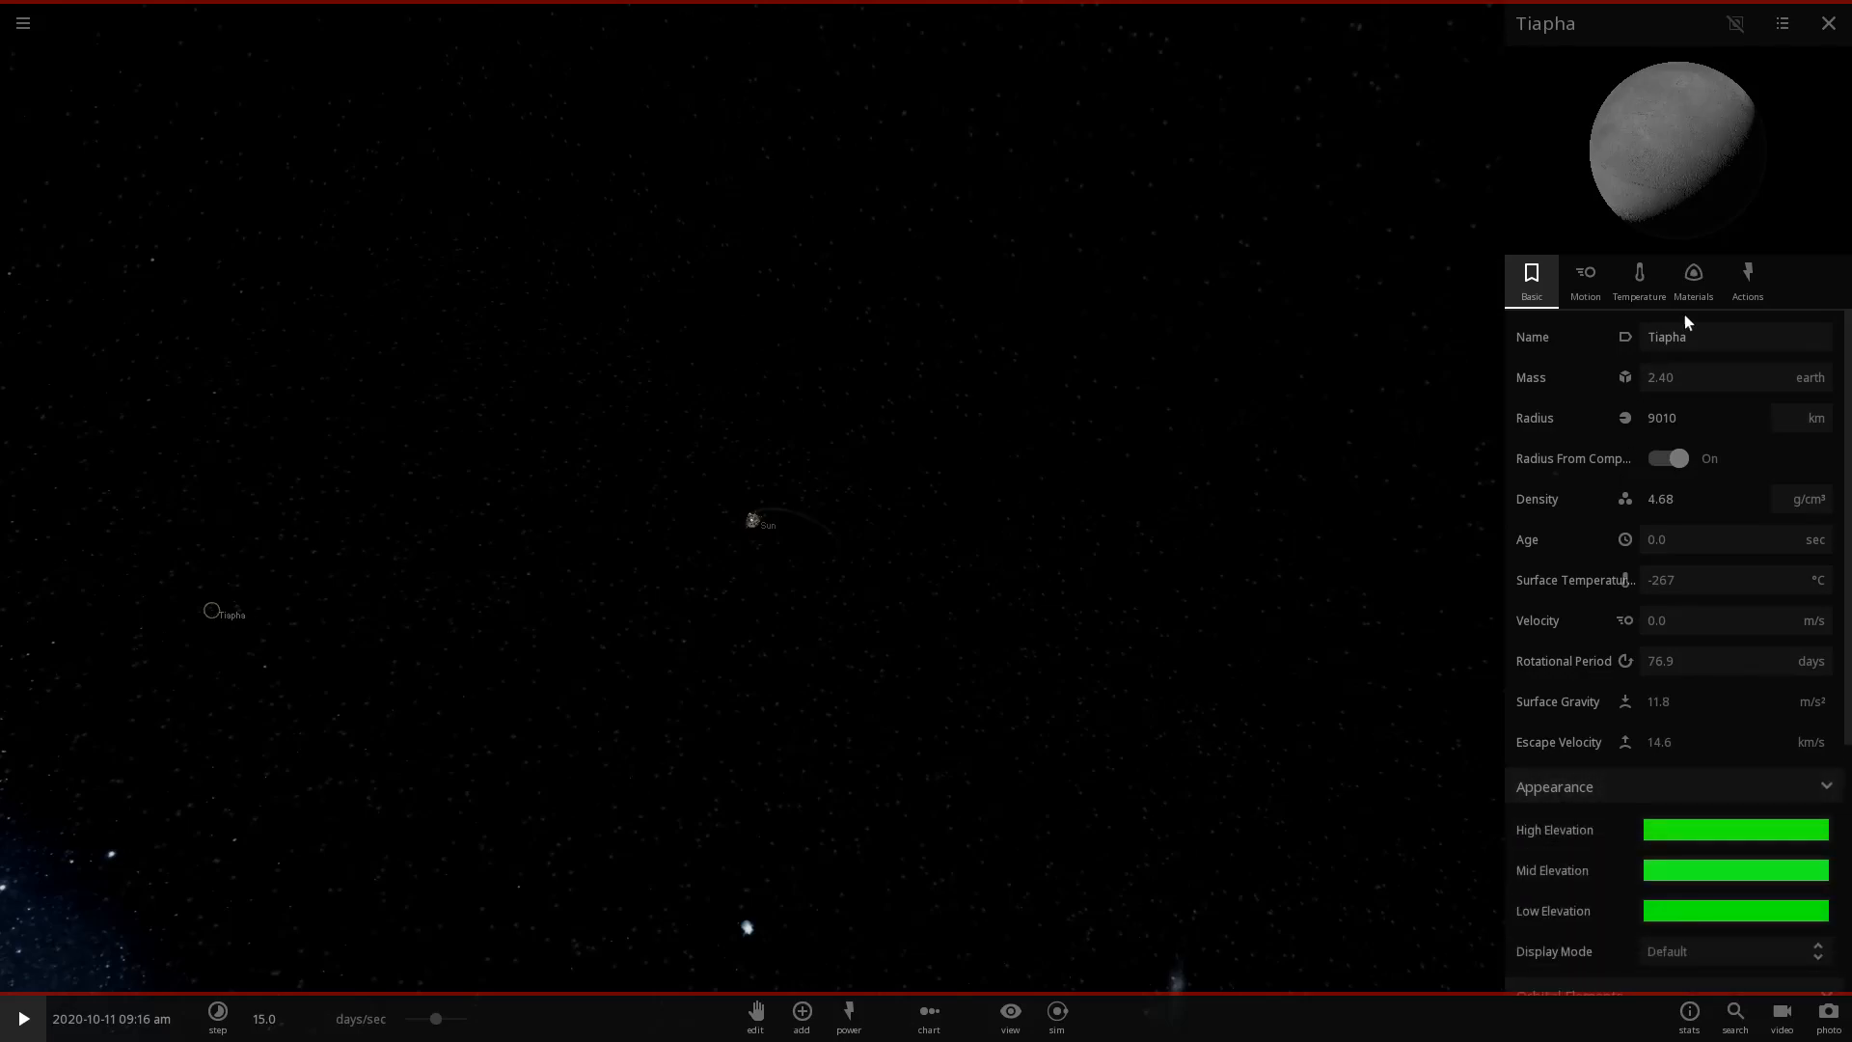
left_click(1692, 279)
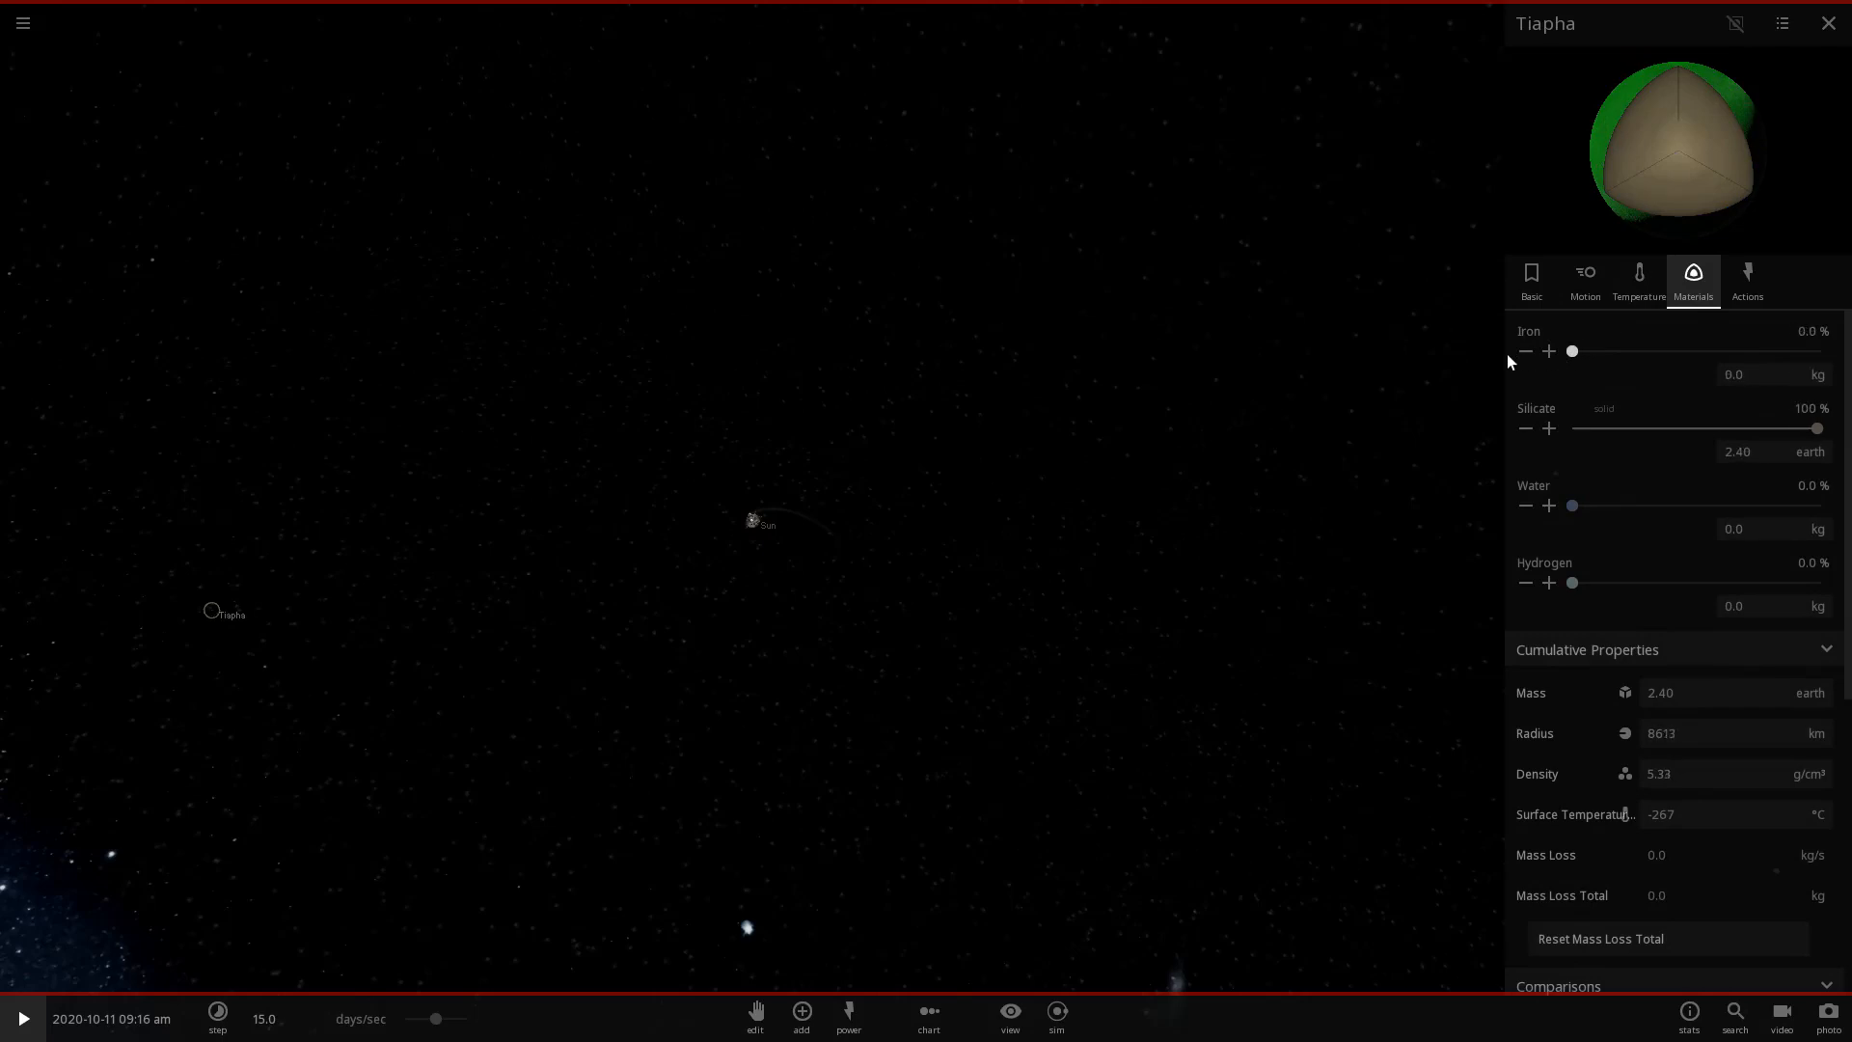
left_click(1530, 280)
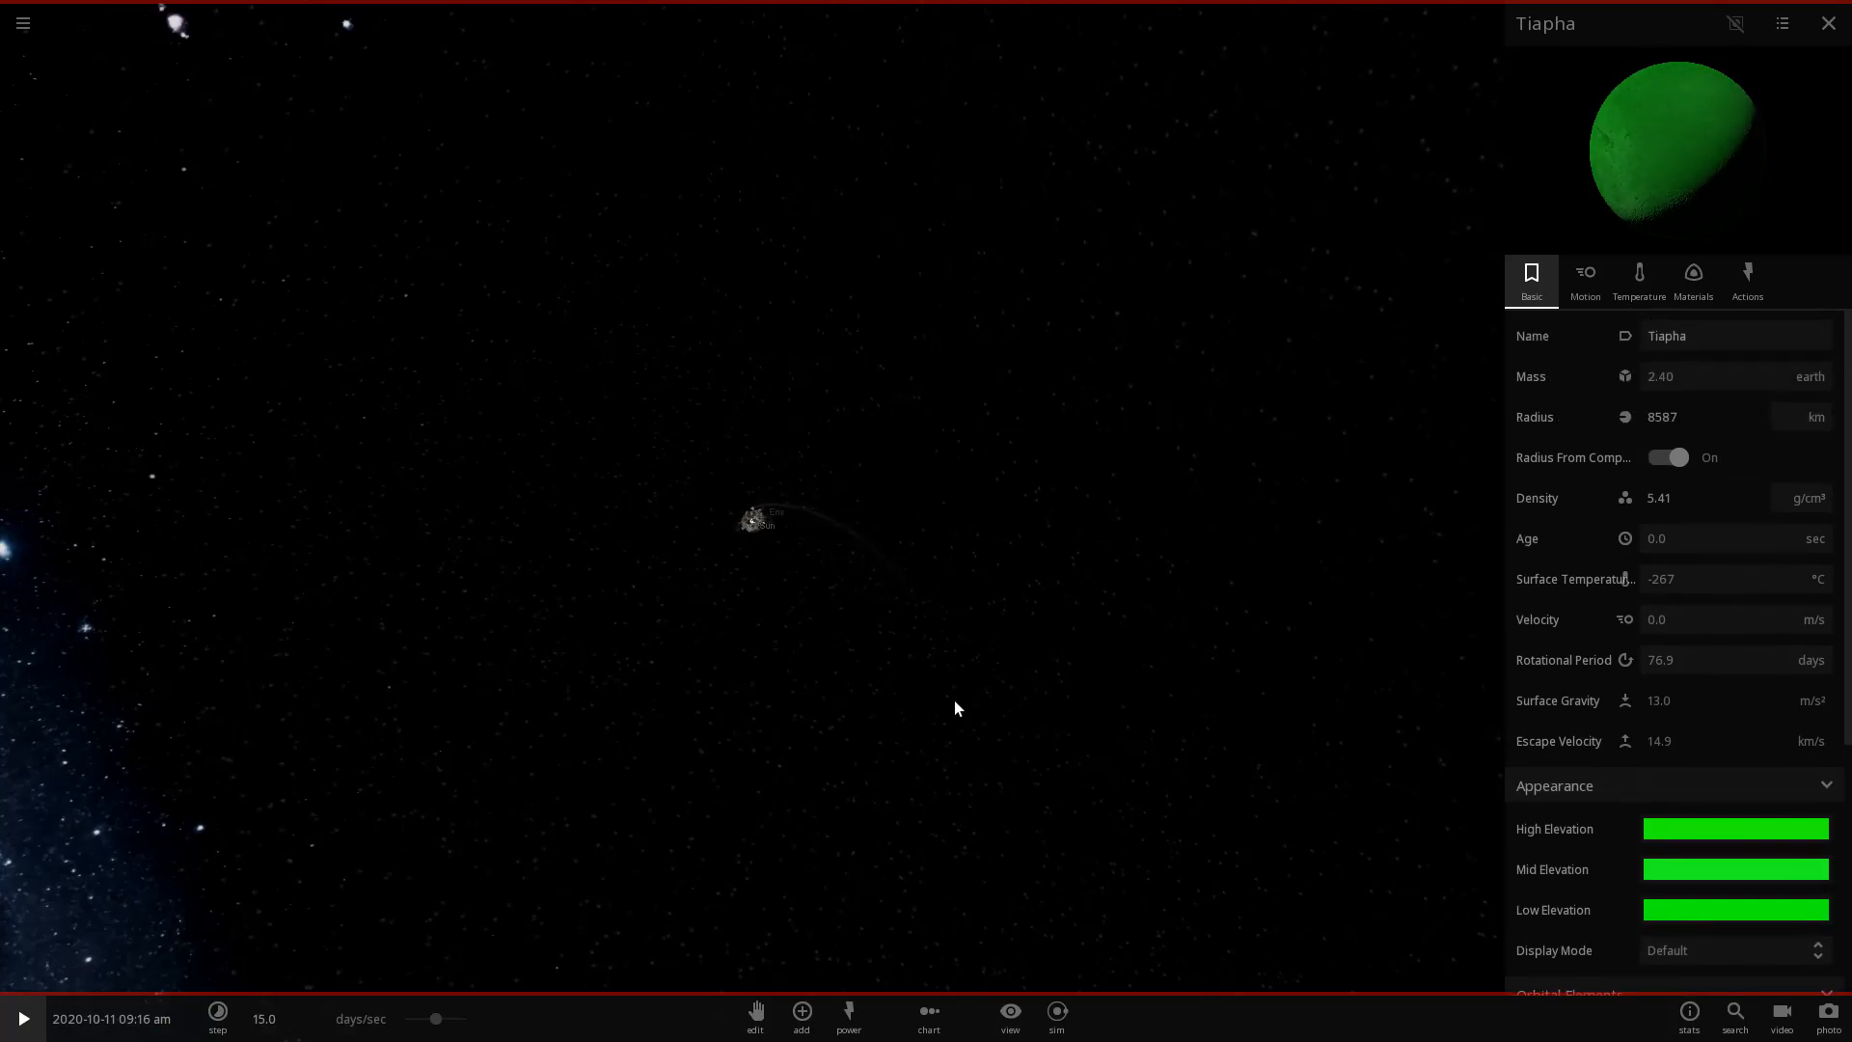
Close the properties panel, focus on Tiapha, zoom in and show its summary stats.
left_click(1827, 23)
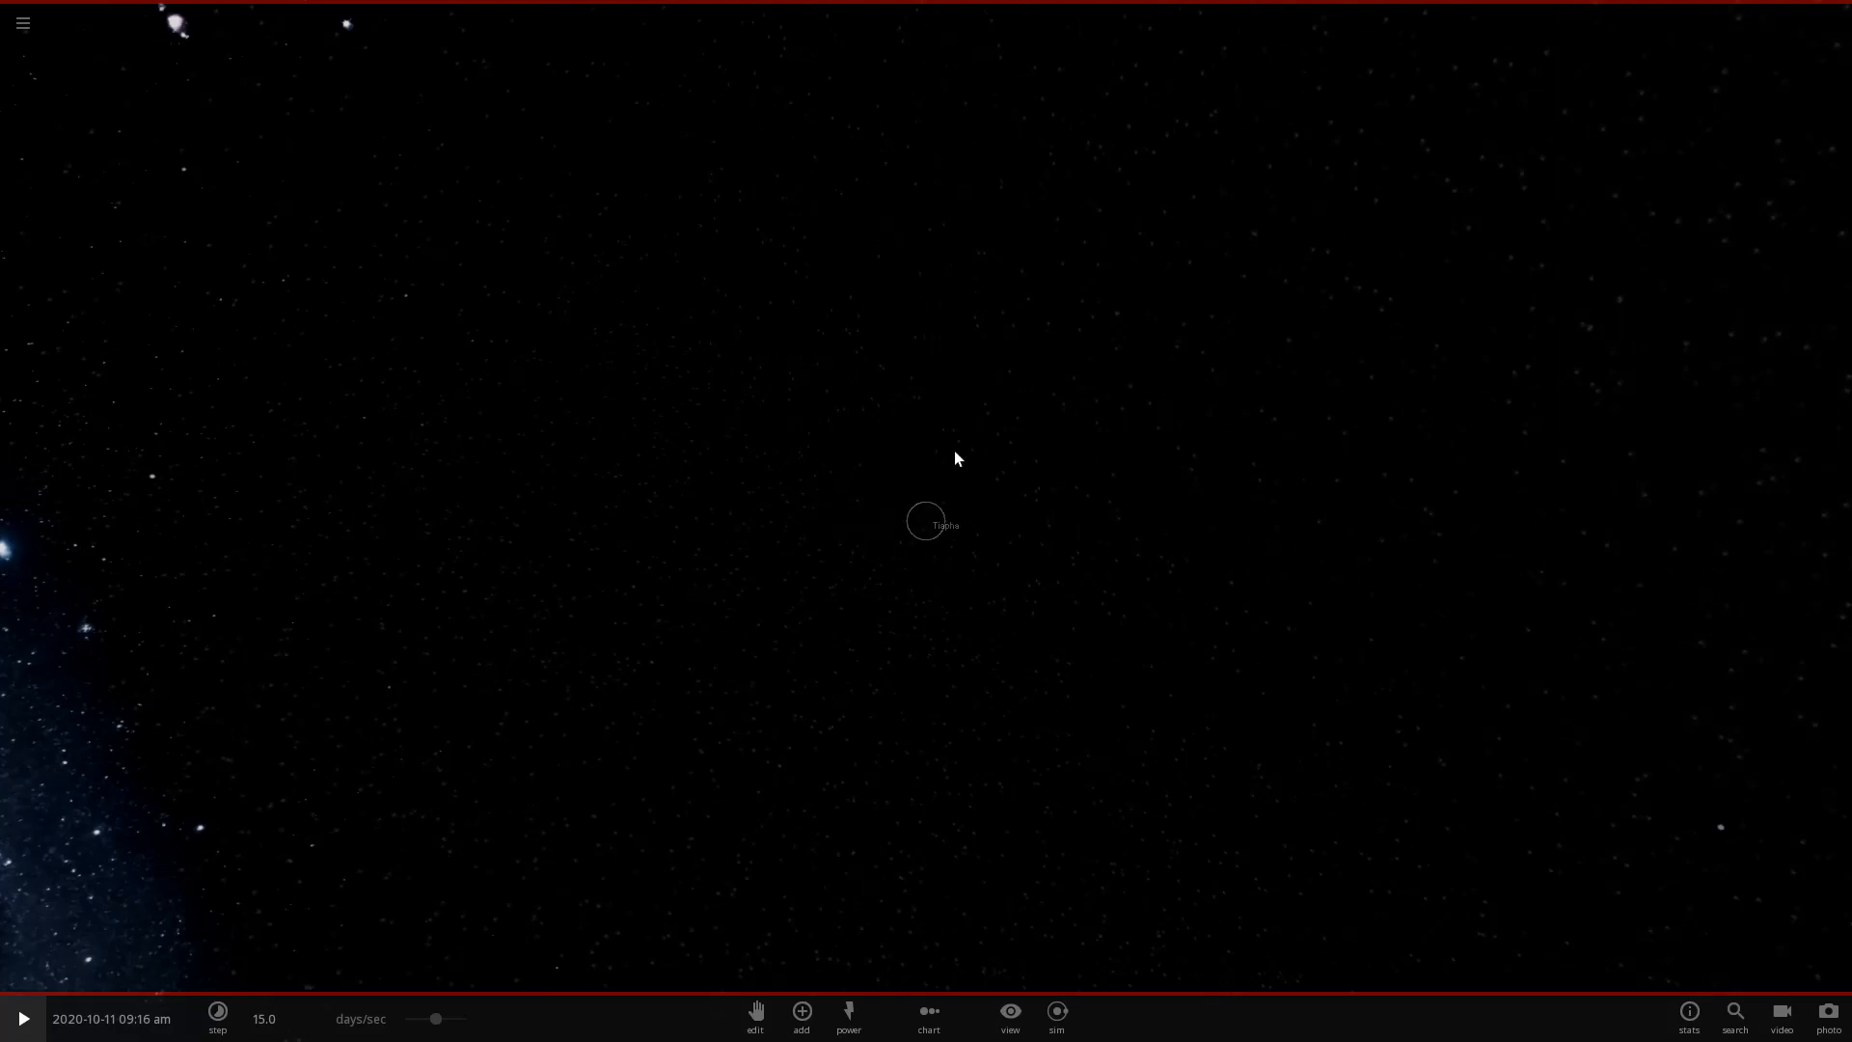
left_click(928, 523)
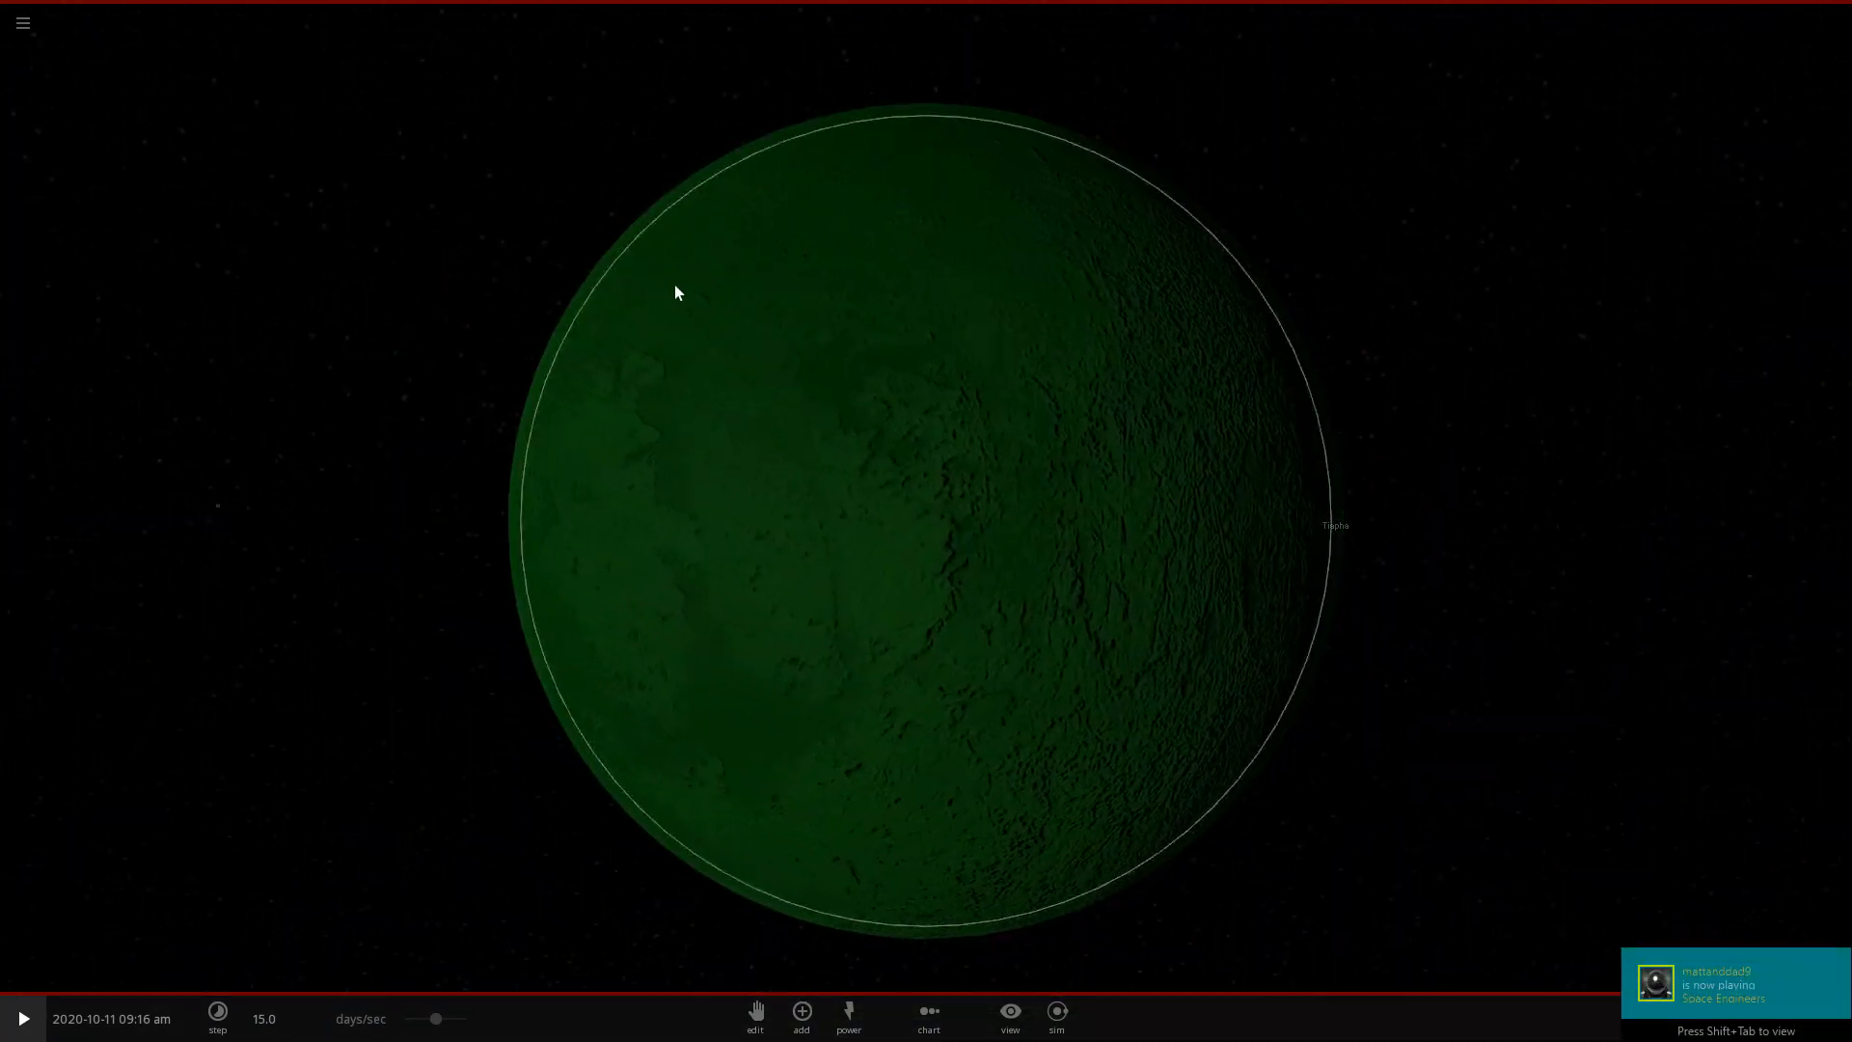
scroll("down", 3)
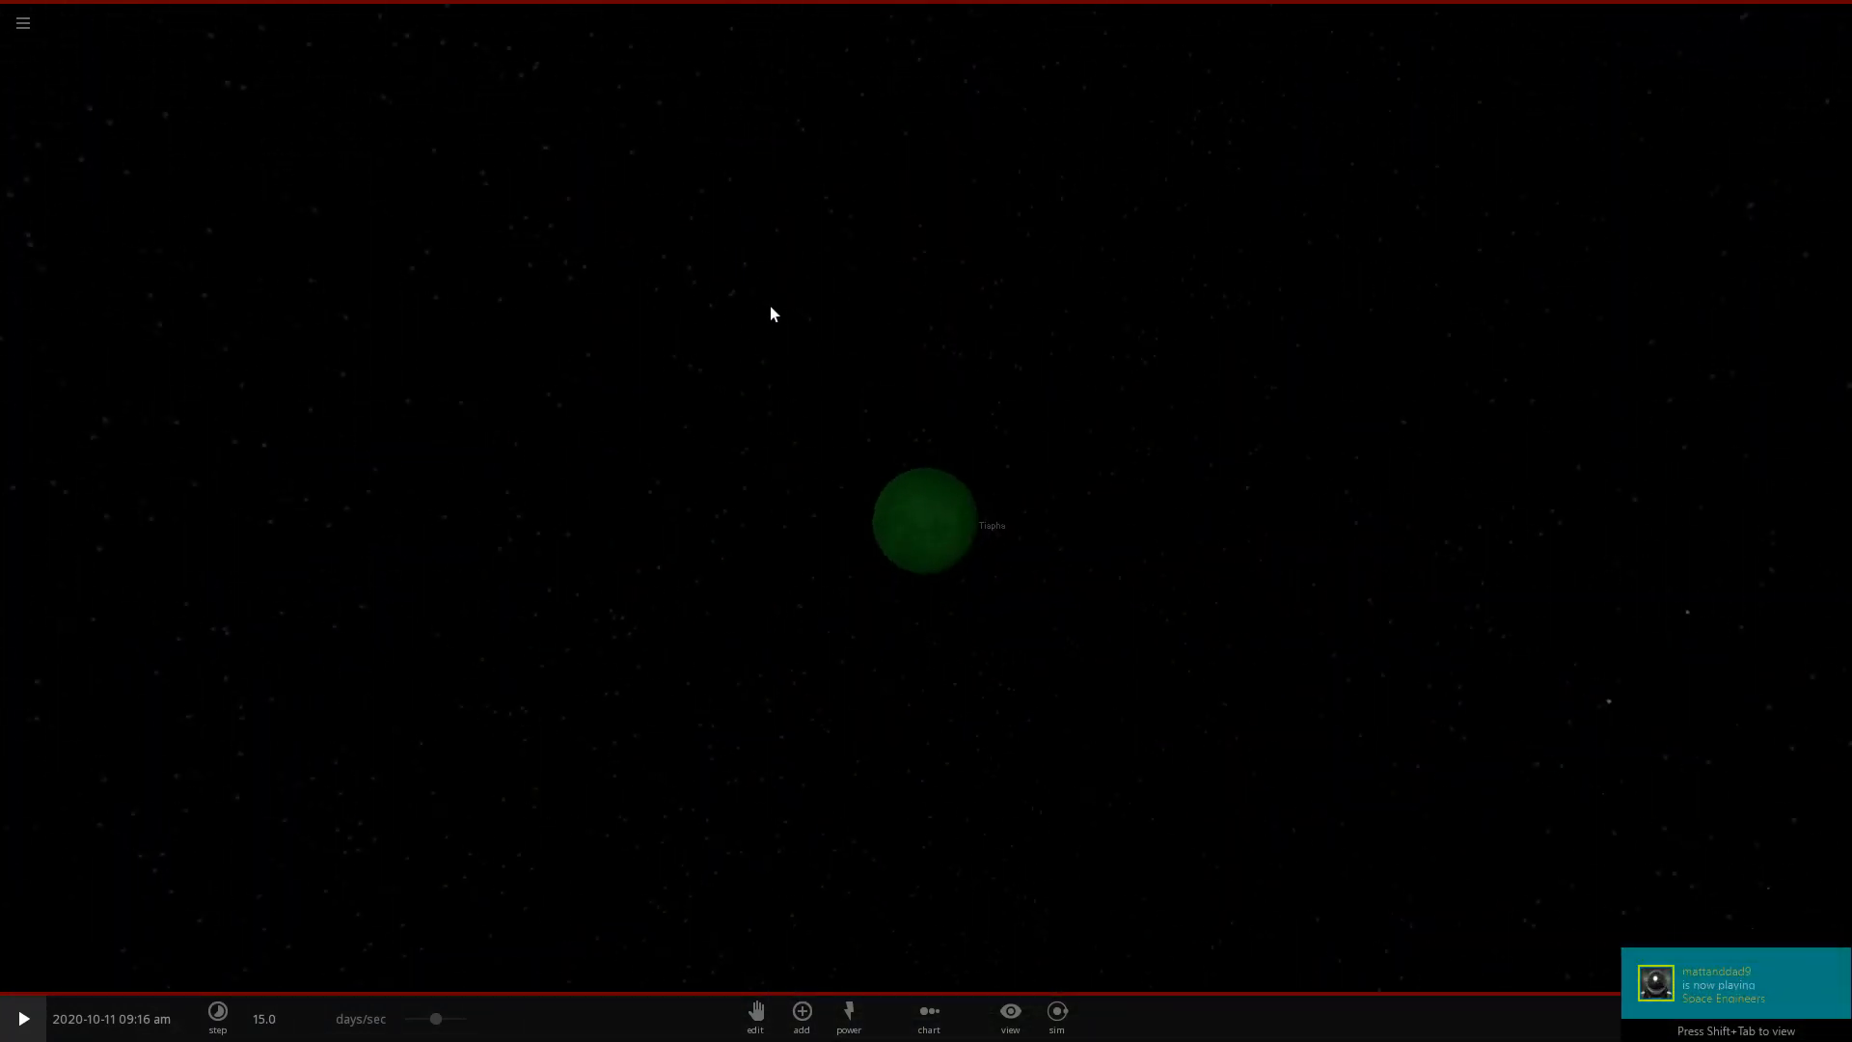
left_click(927, 525)
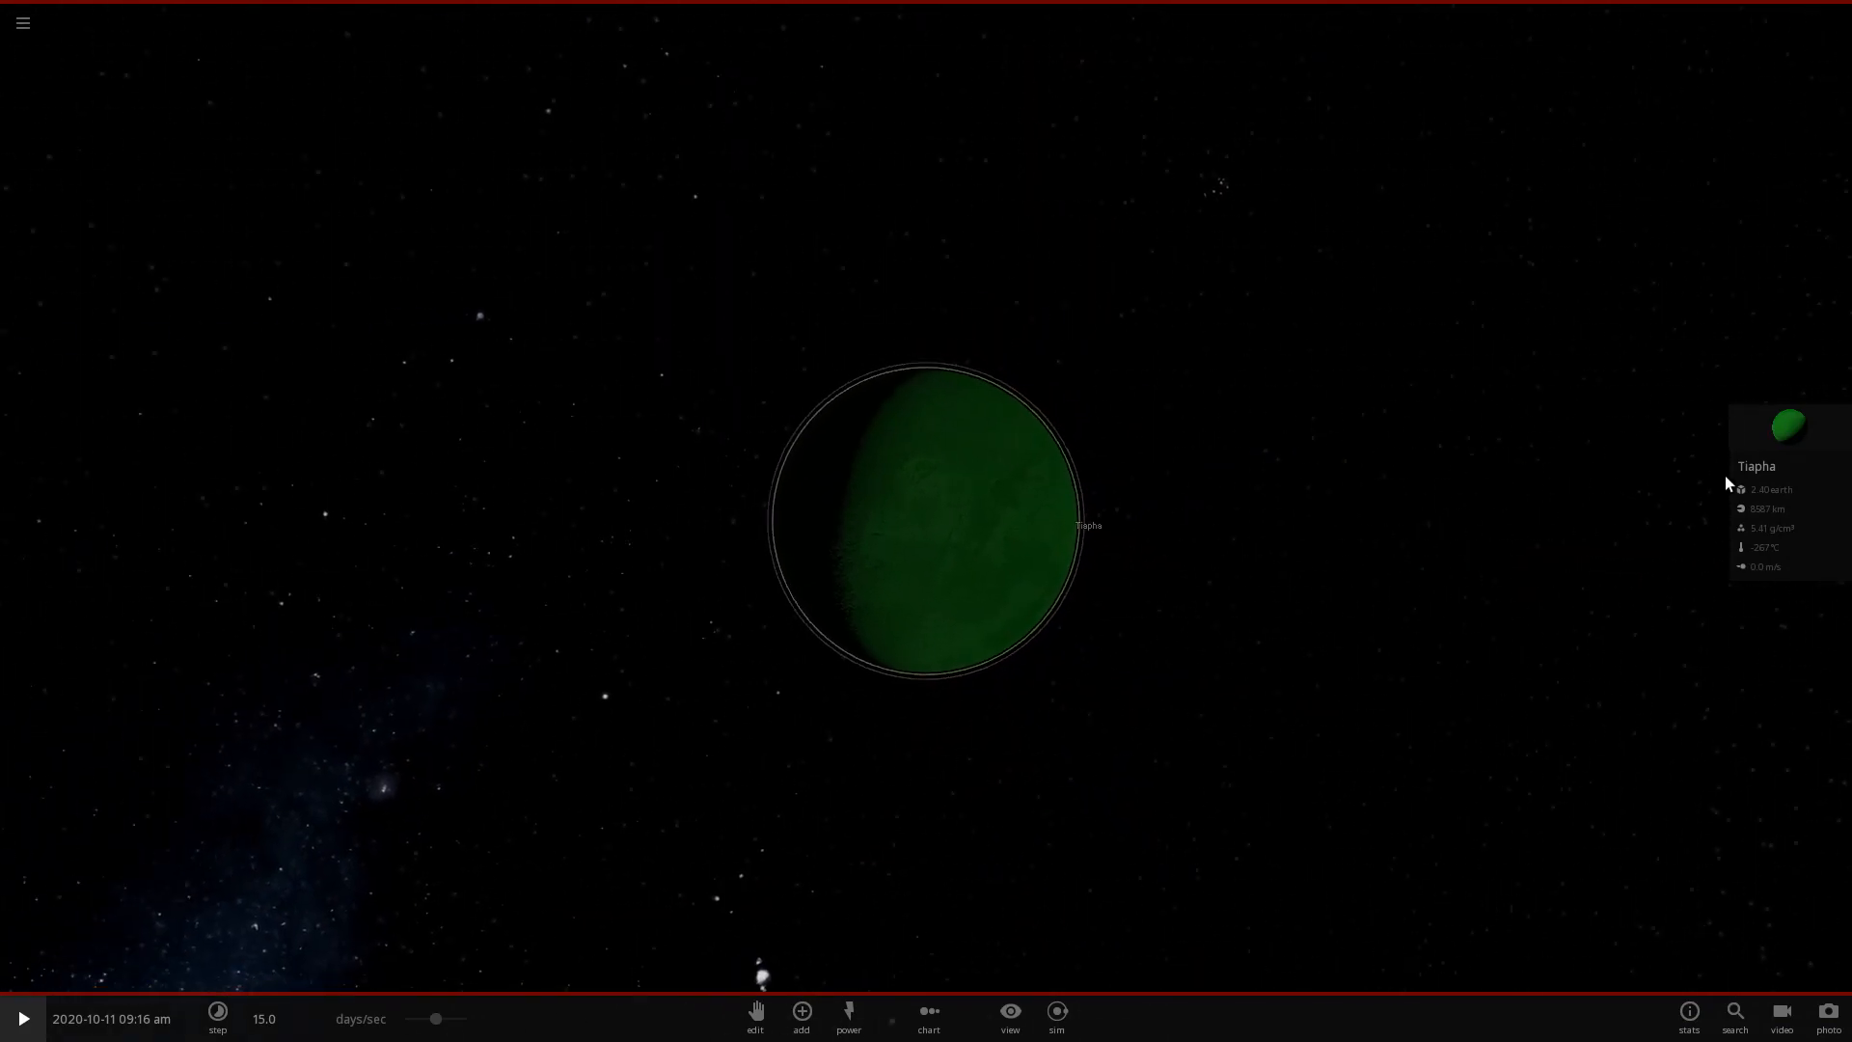
Switch Position Lock on in Tiapha's Motion settings.
left_click(1791, 428)
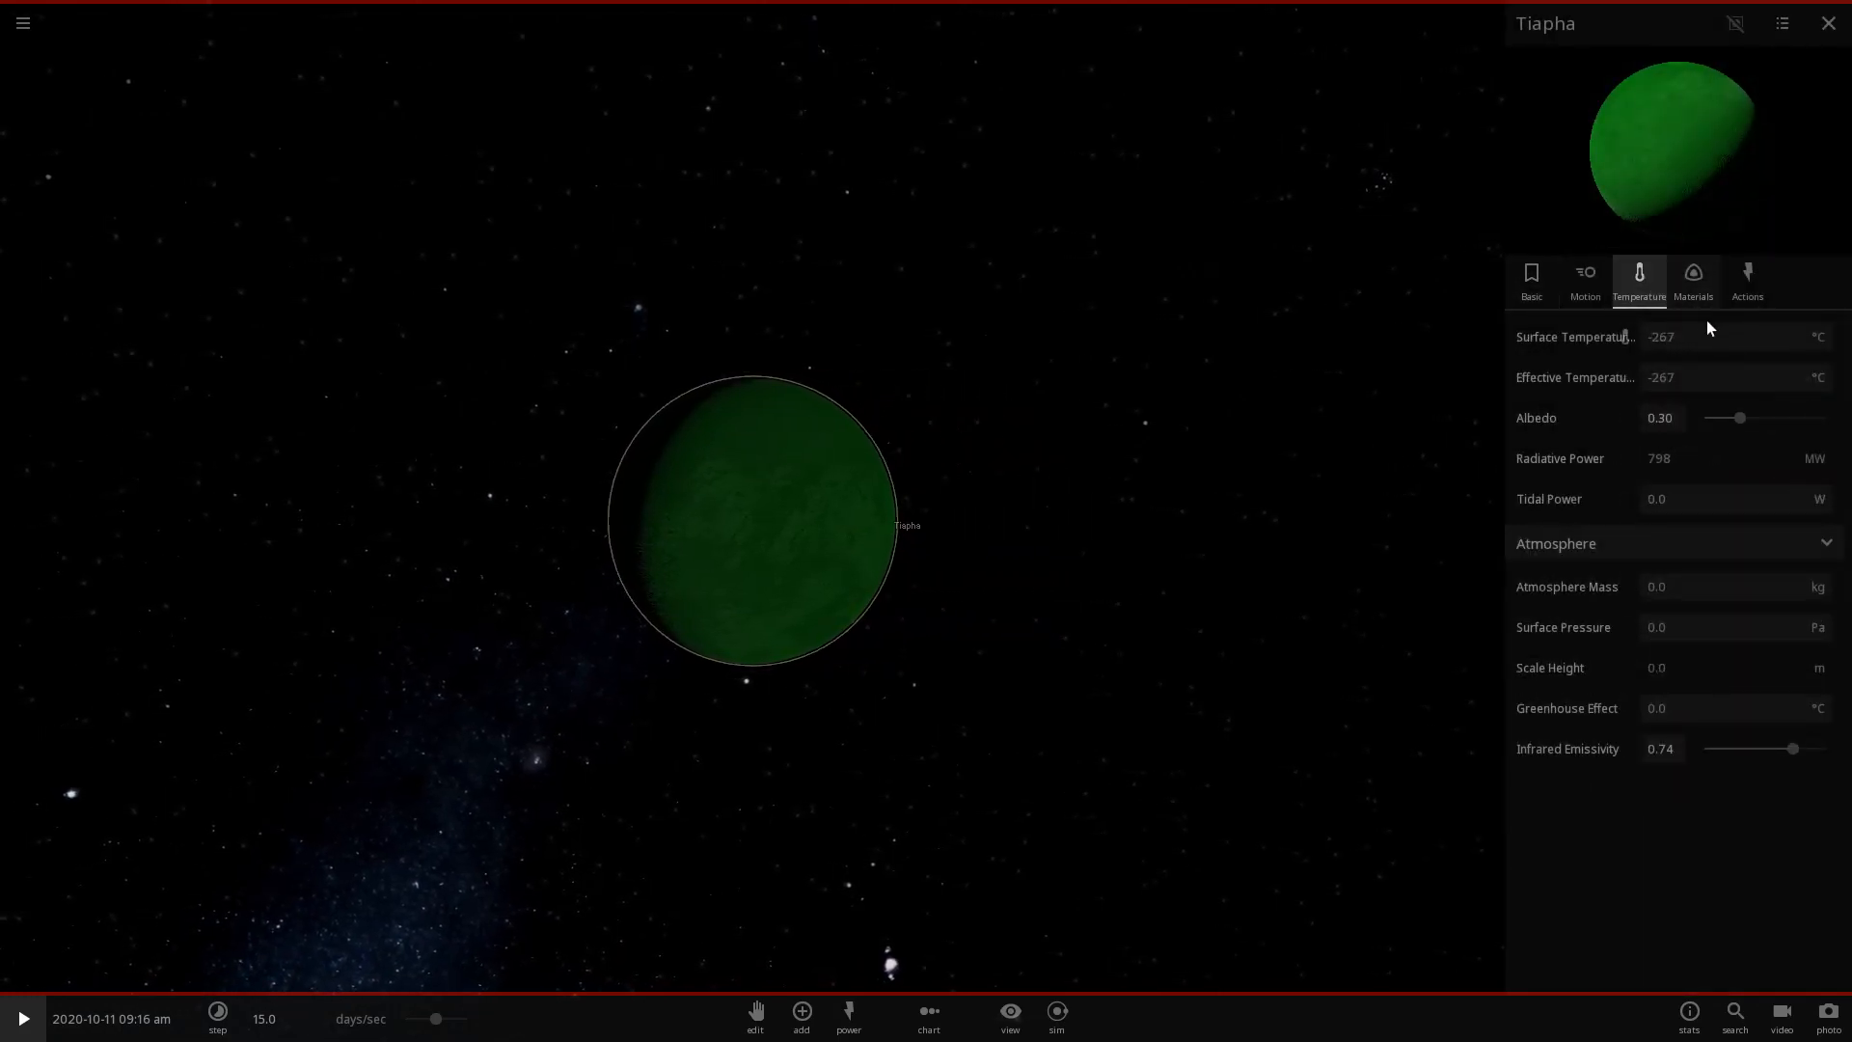
mouse_move(1737, 451)
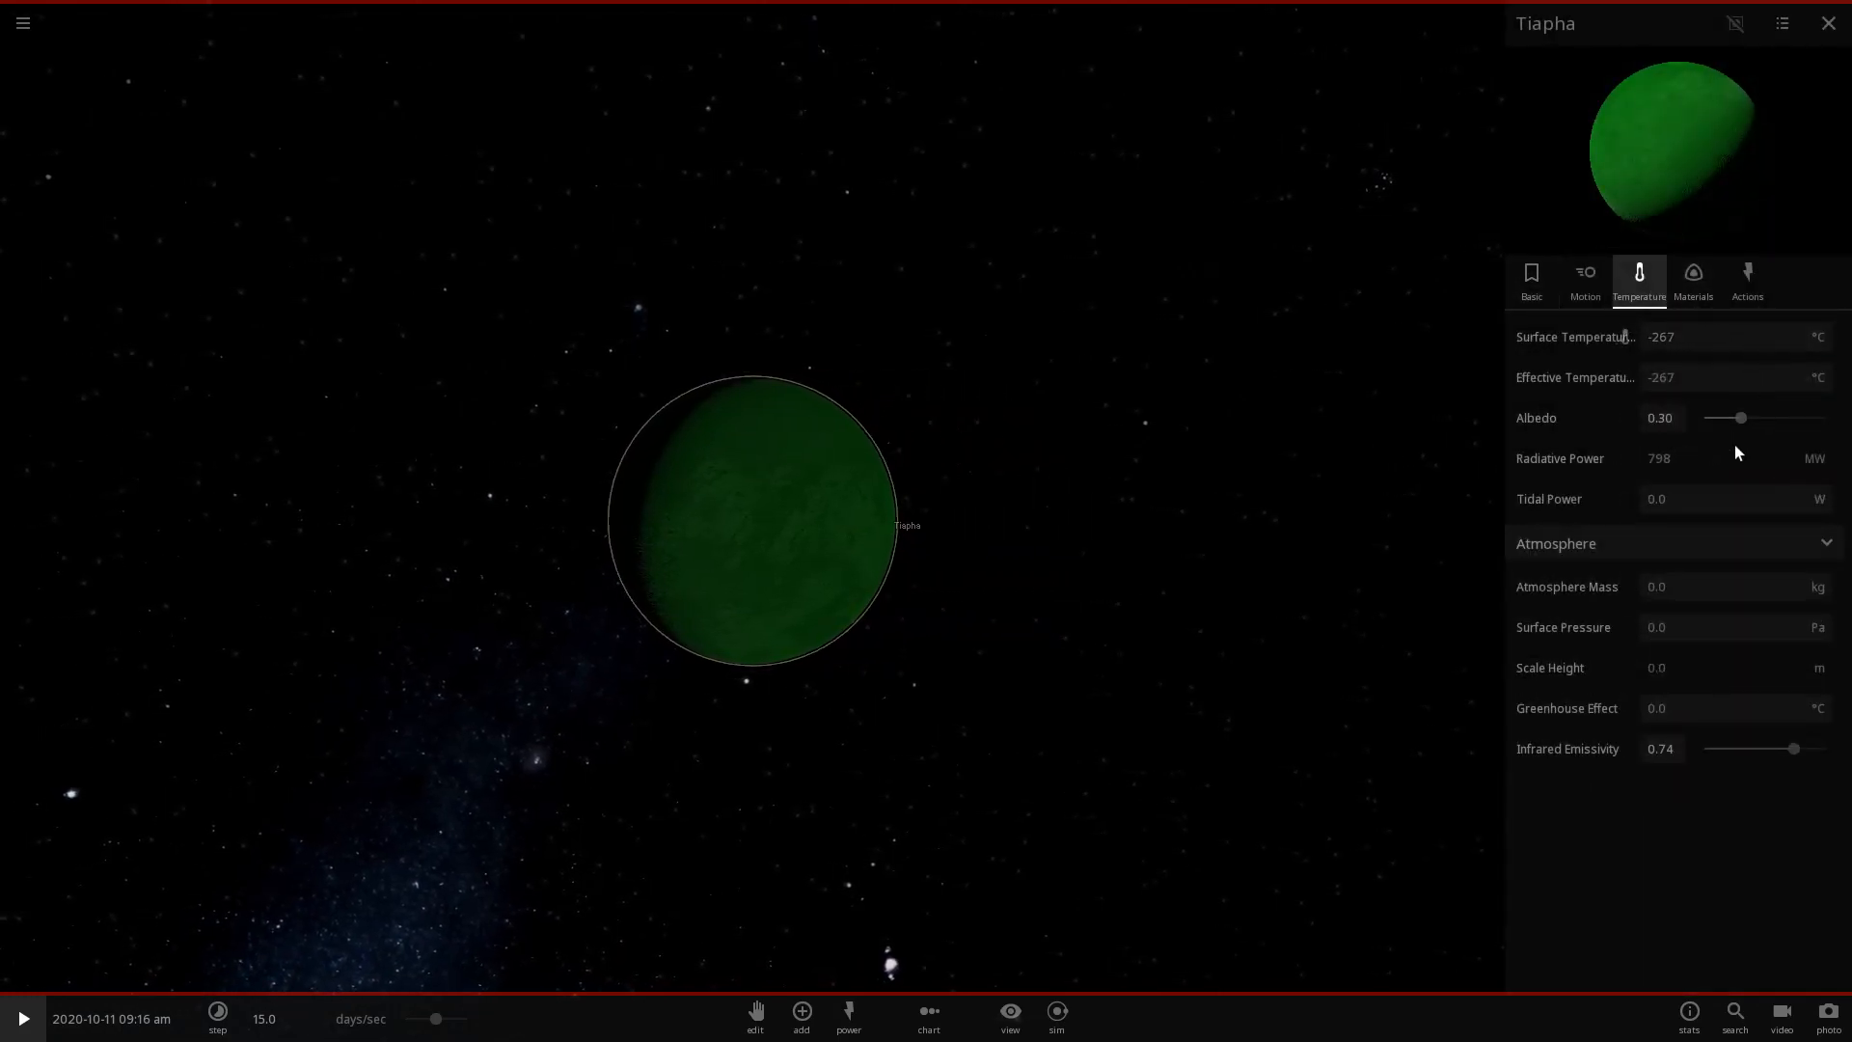
mouse_move(1607, 415)
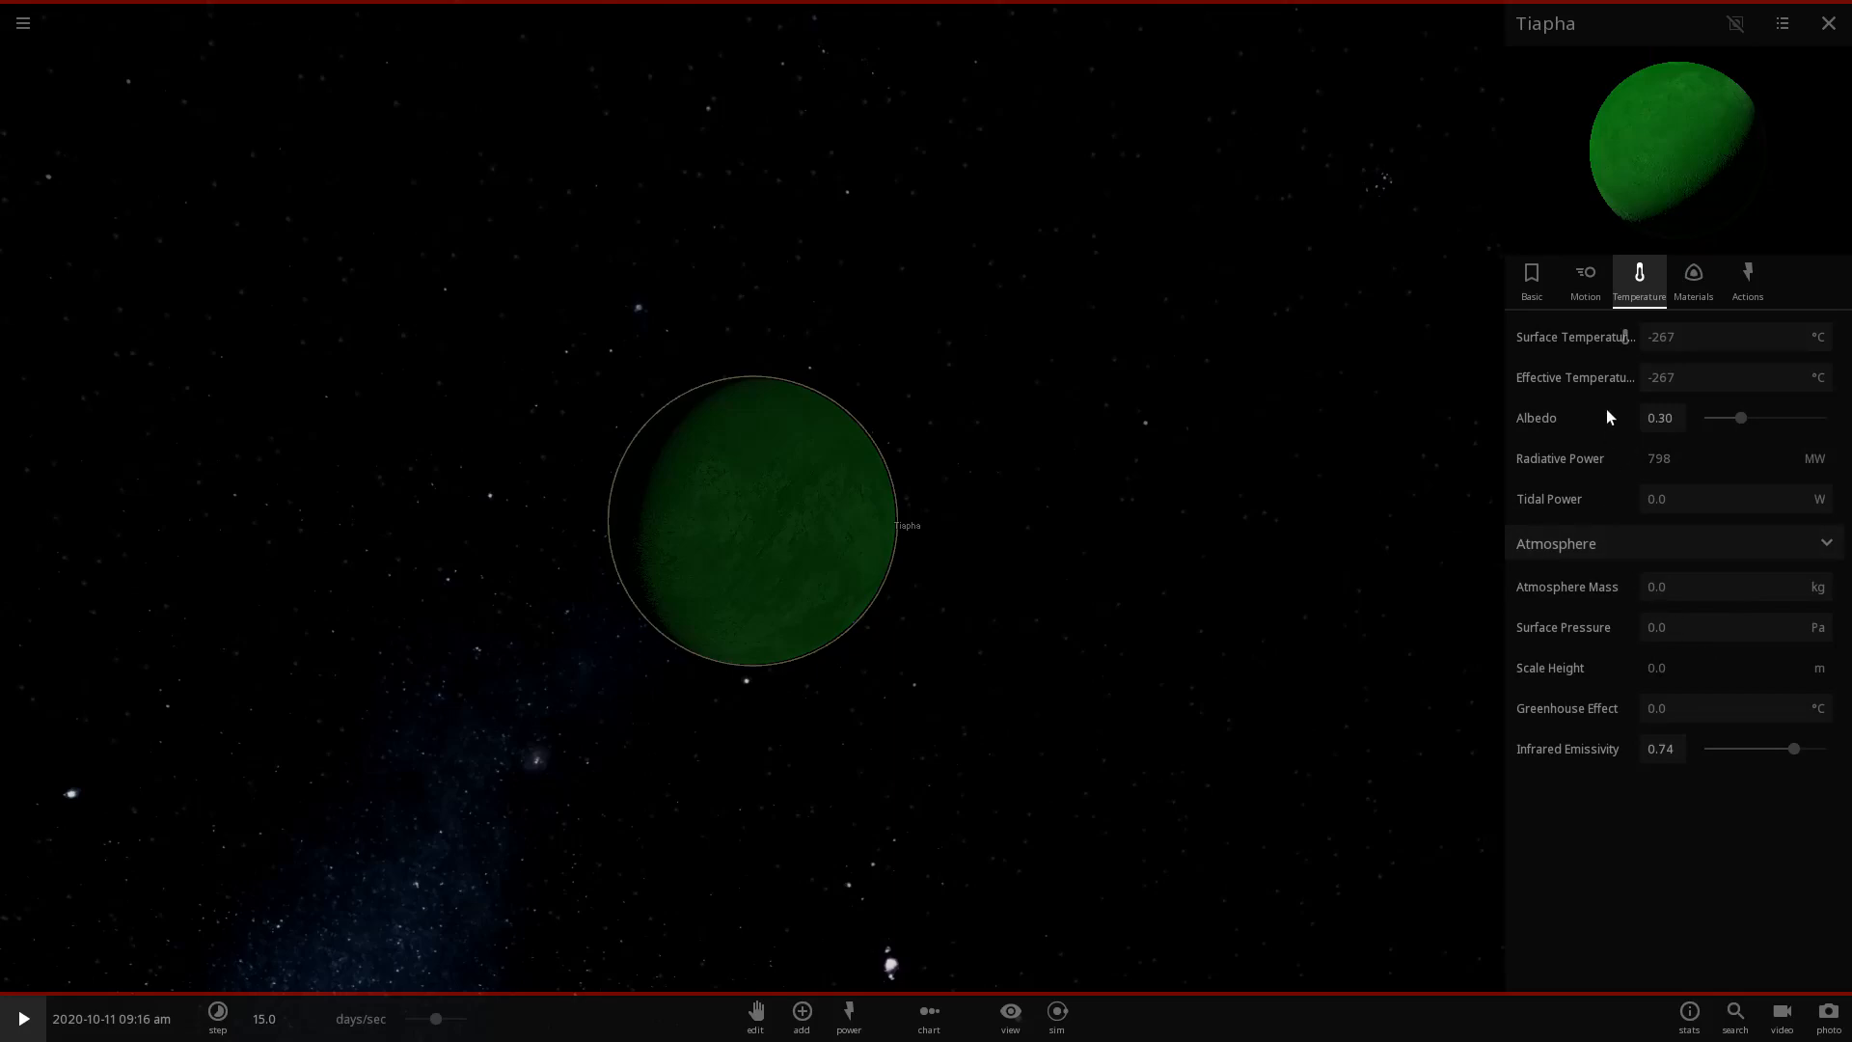
left_click(1584, 280)
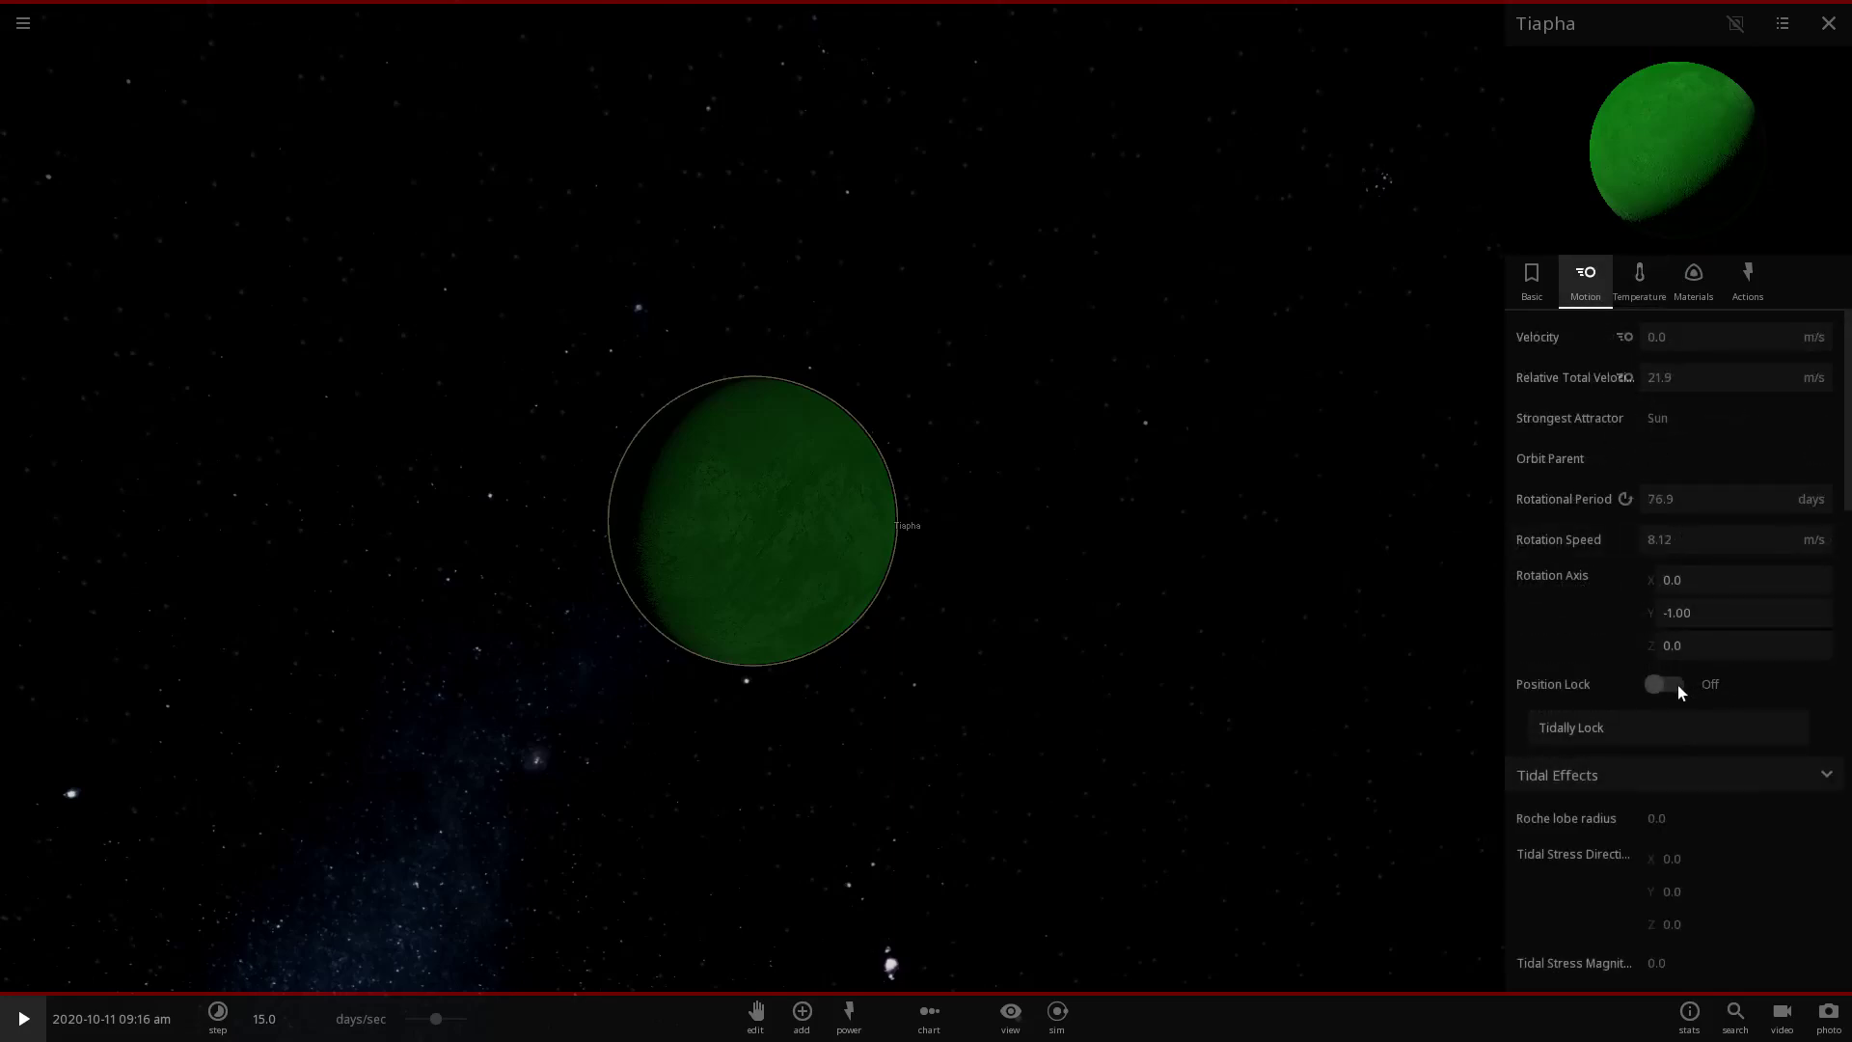
left_click(1665, 683)
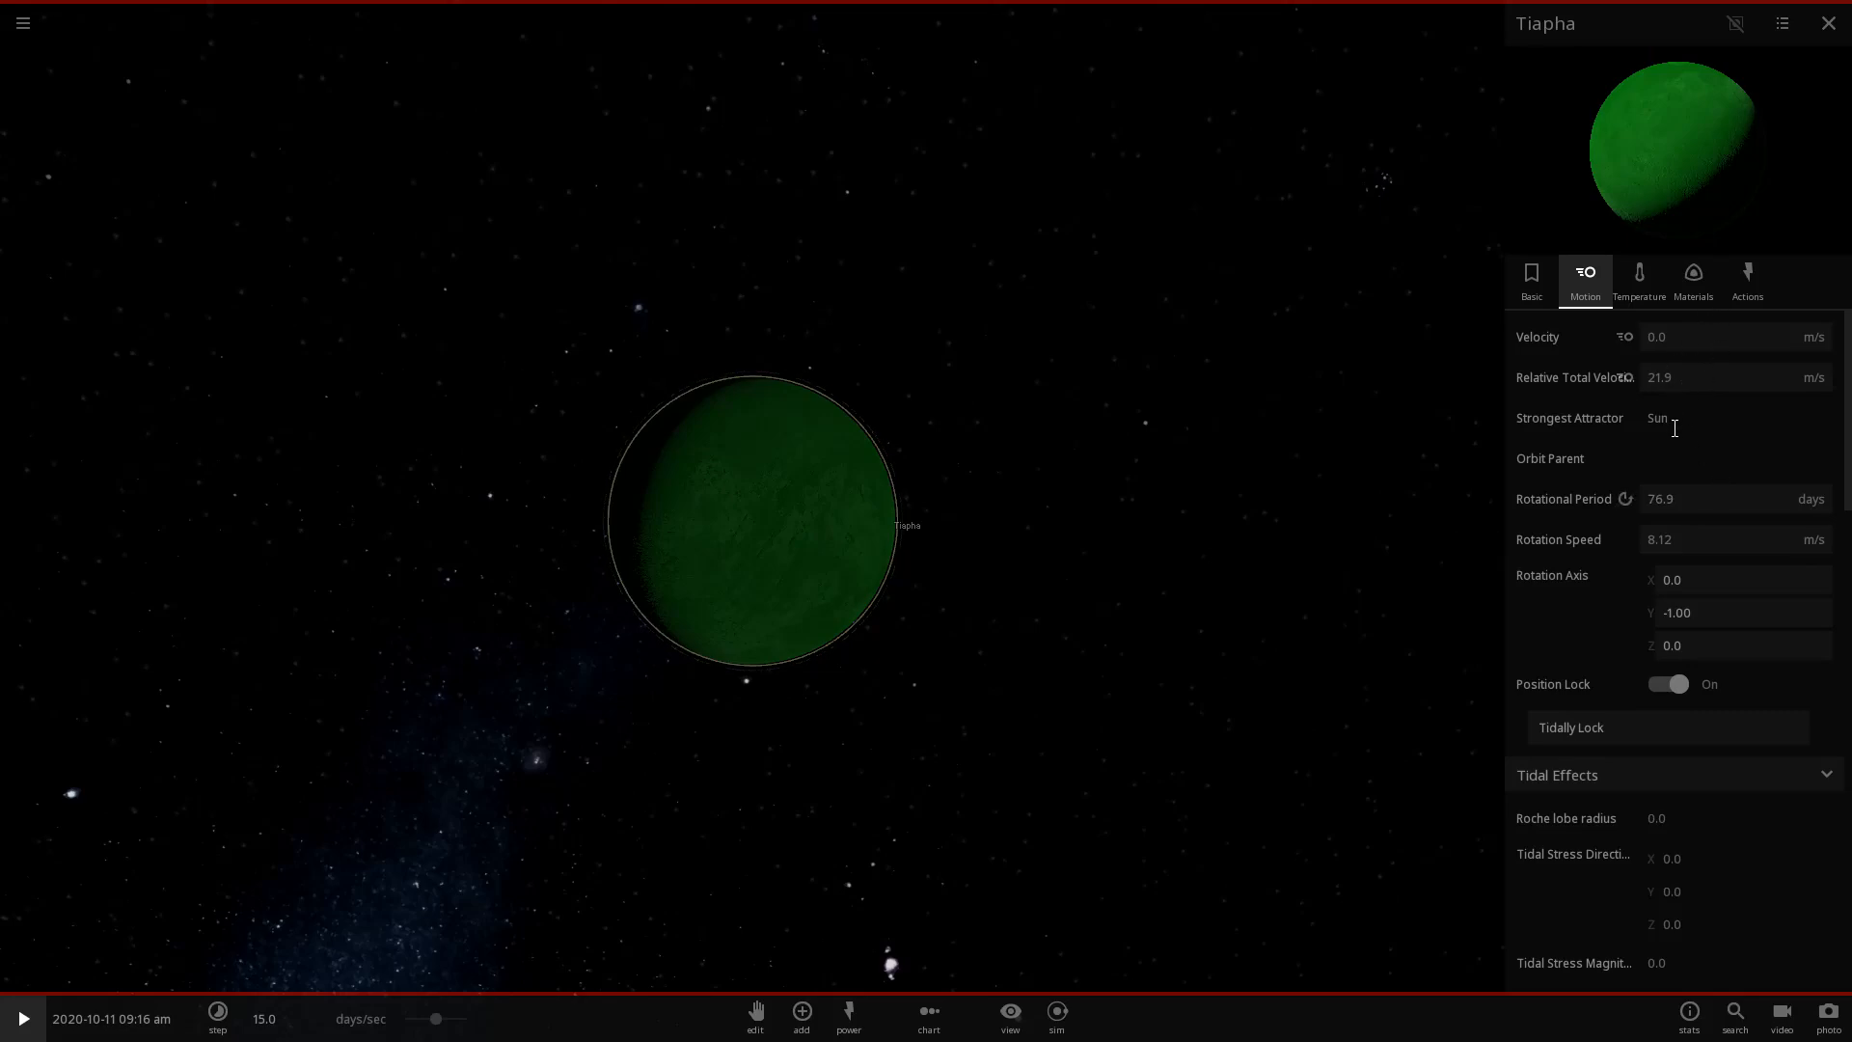
Start renaming the planet to GreenScreen in the Basic tab's Name field.
left_click(1530, 278)
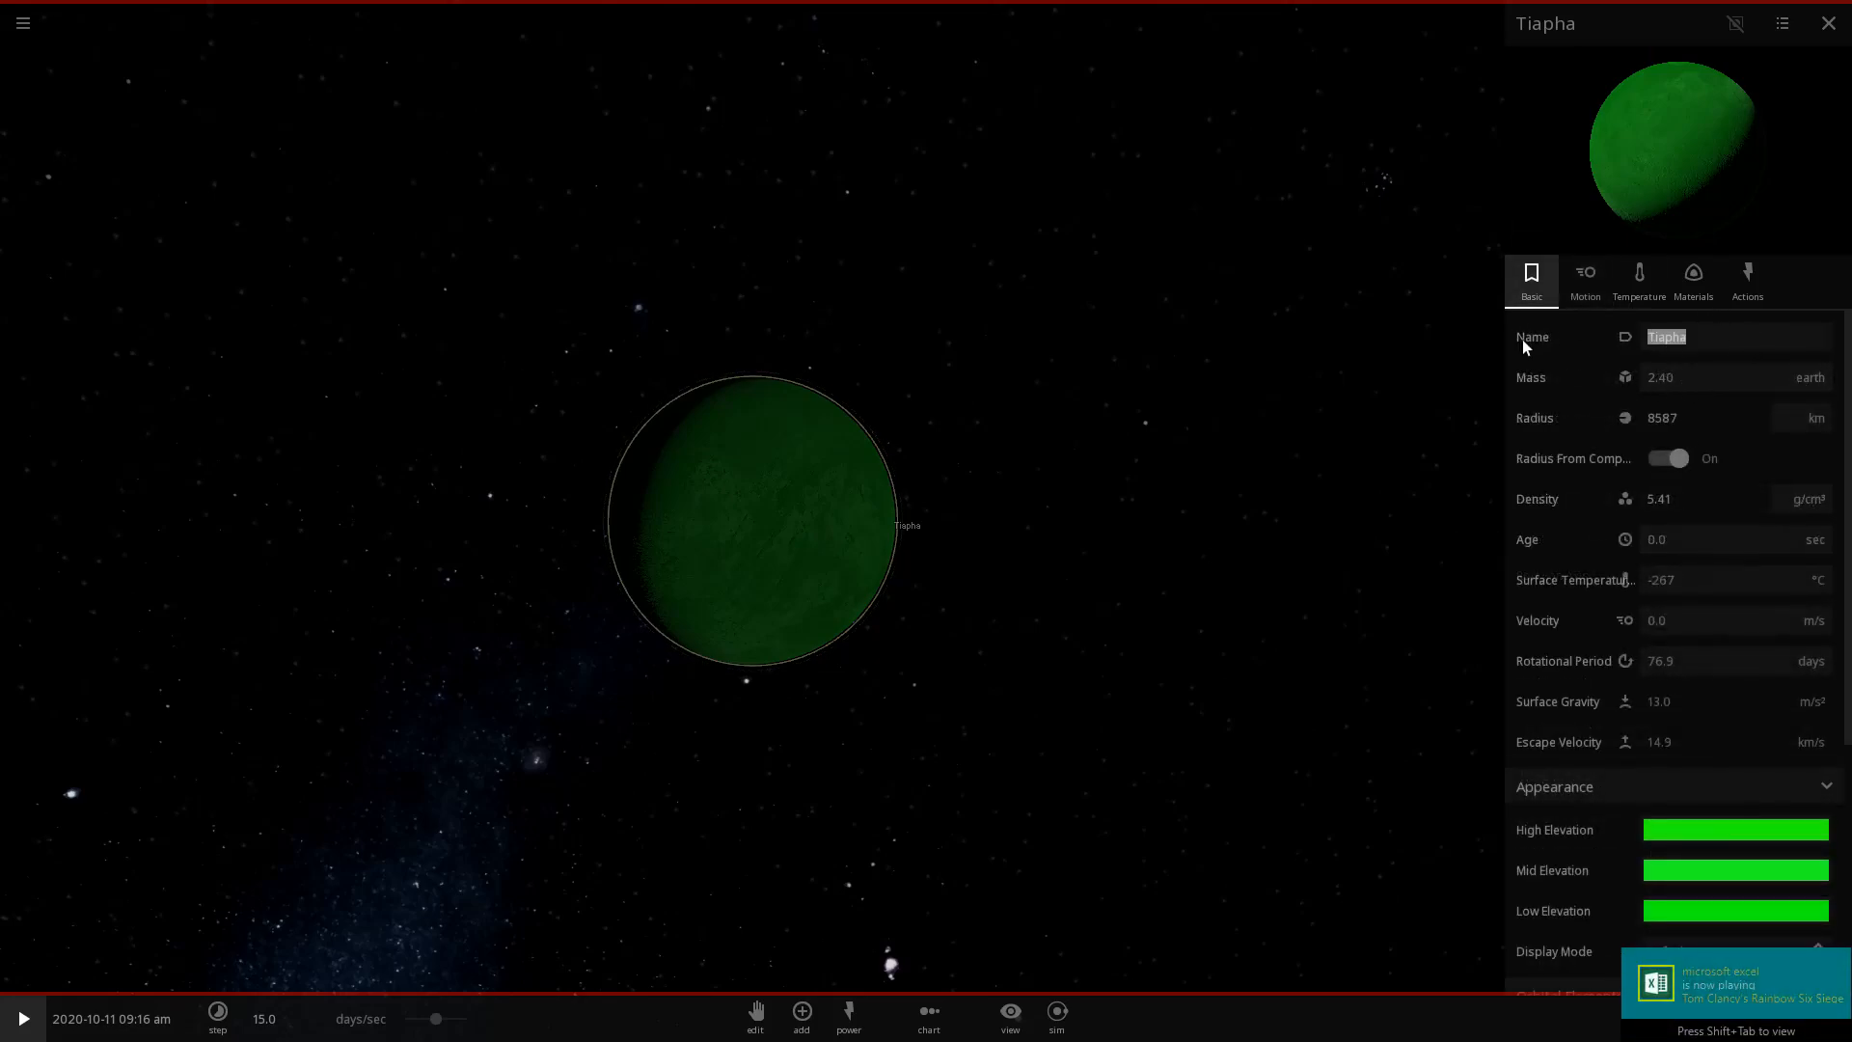
type("GreenS")
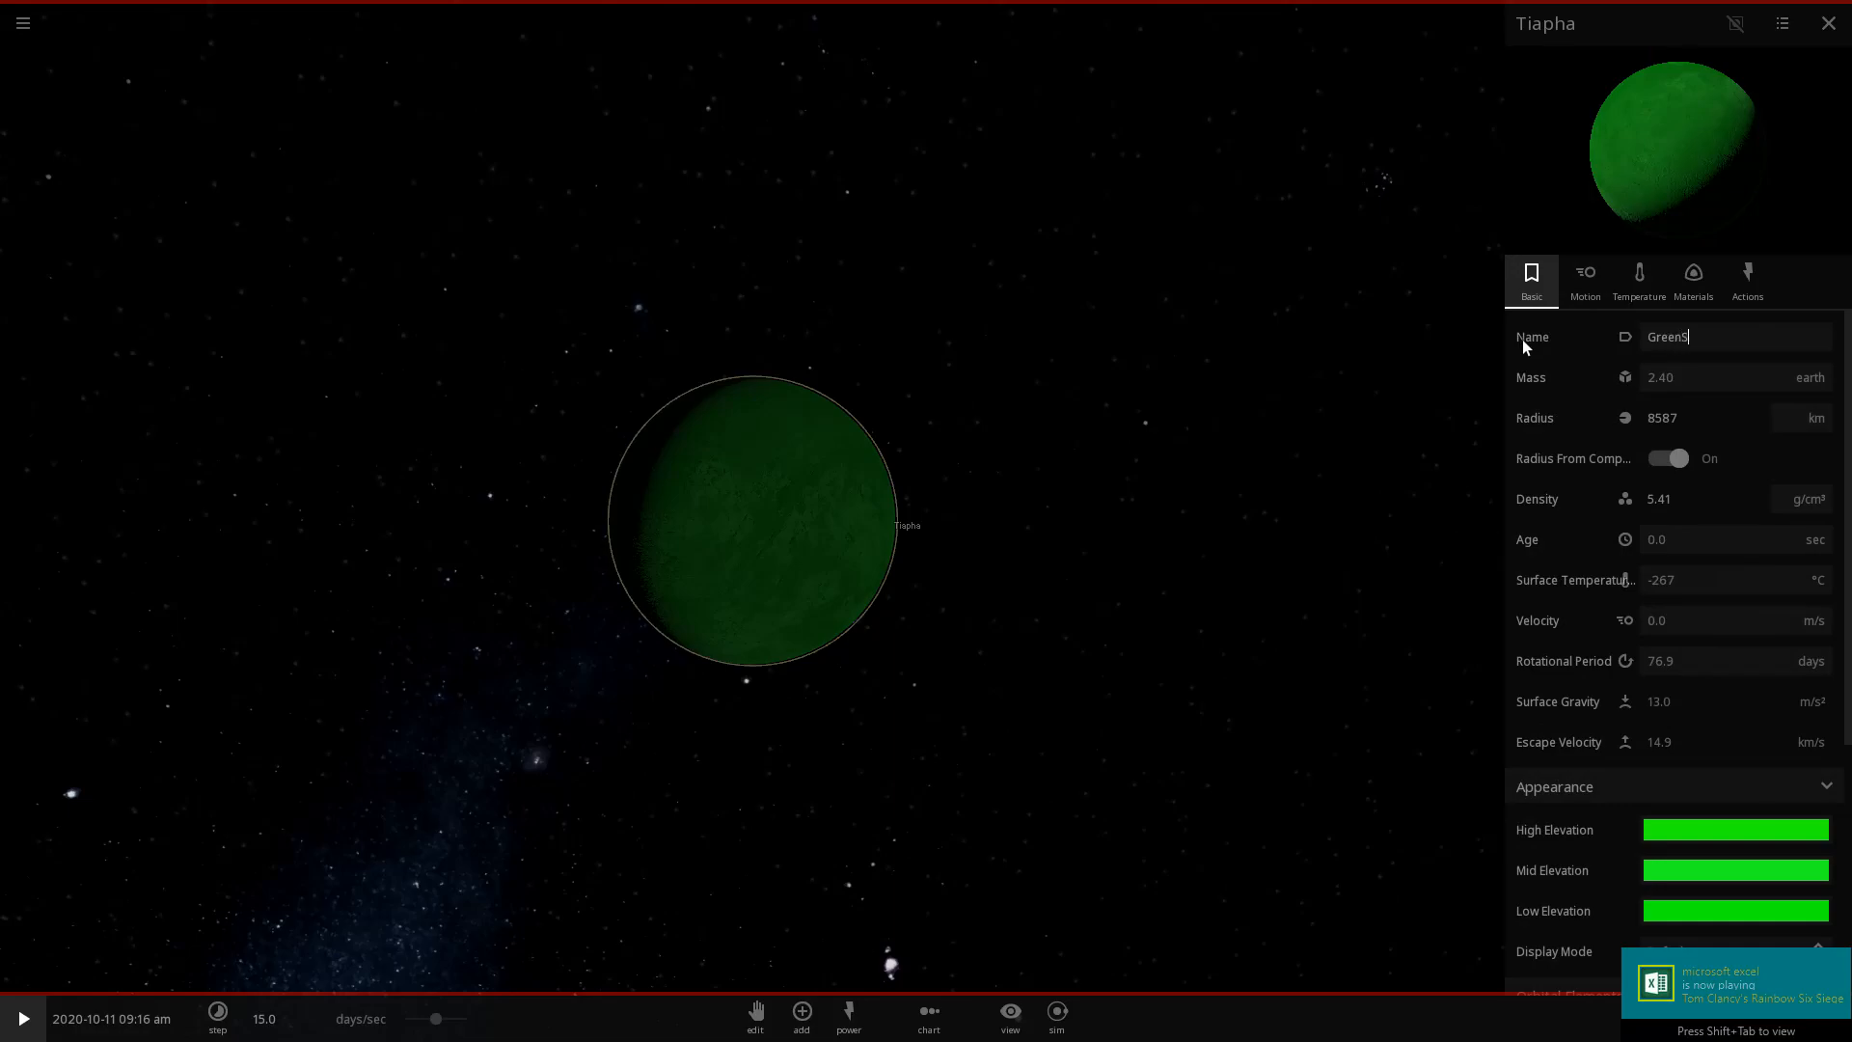
type("creeb")
left_click(1737, 416)
type("80593")
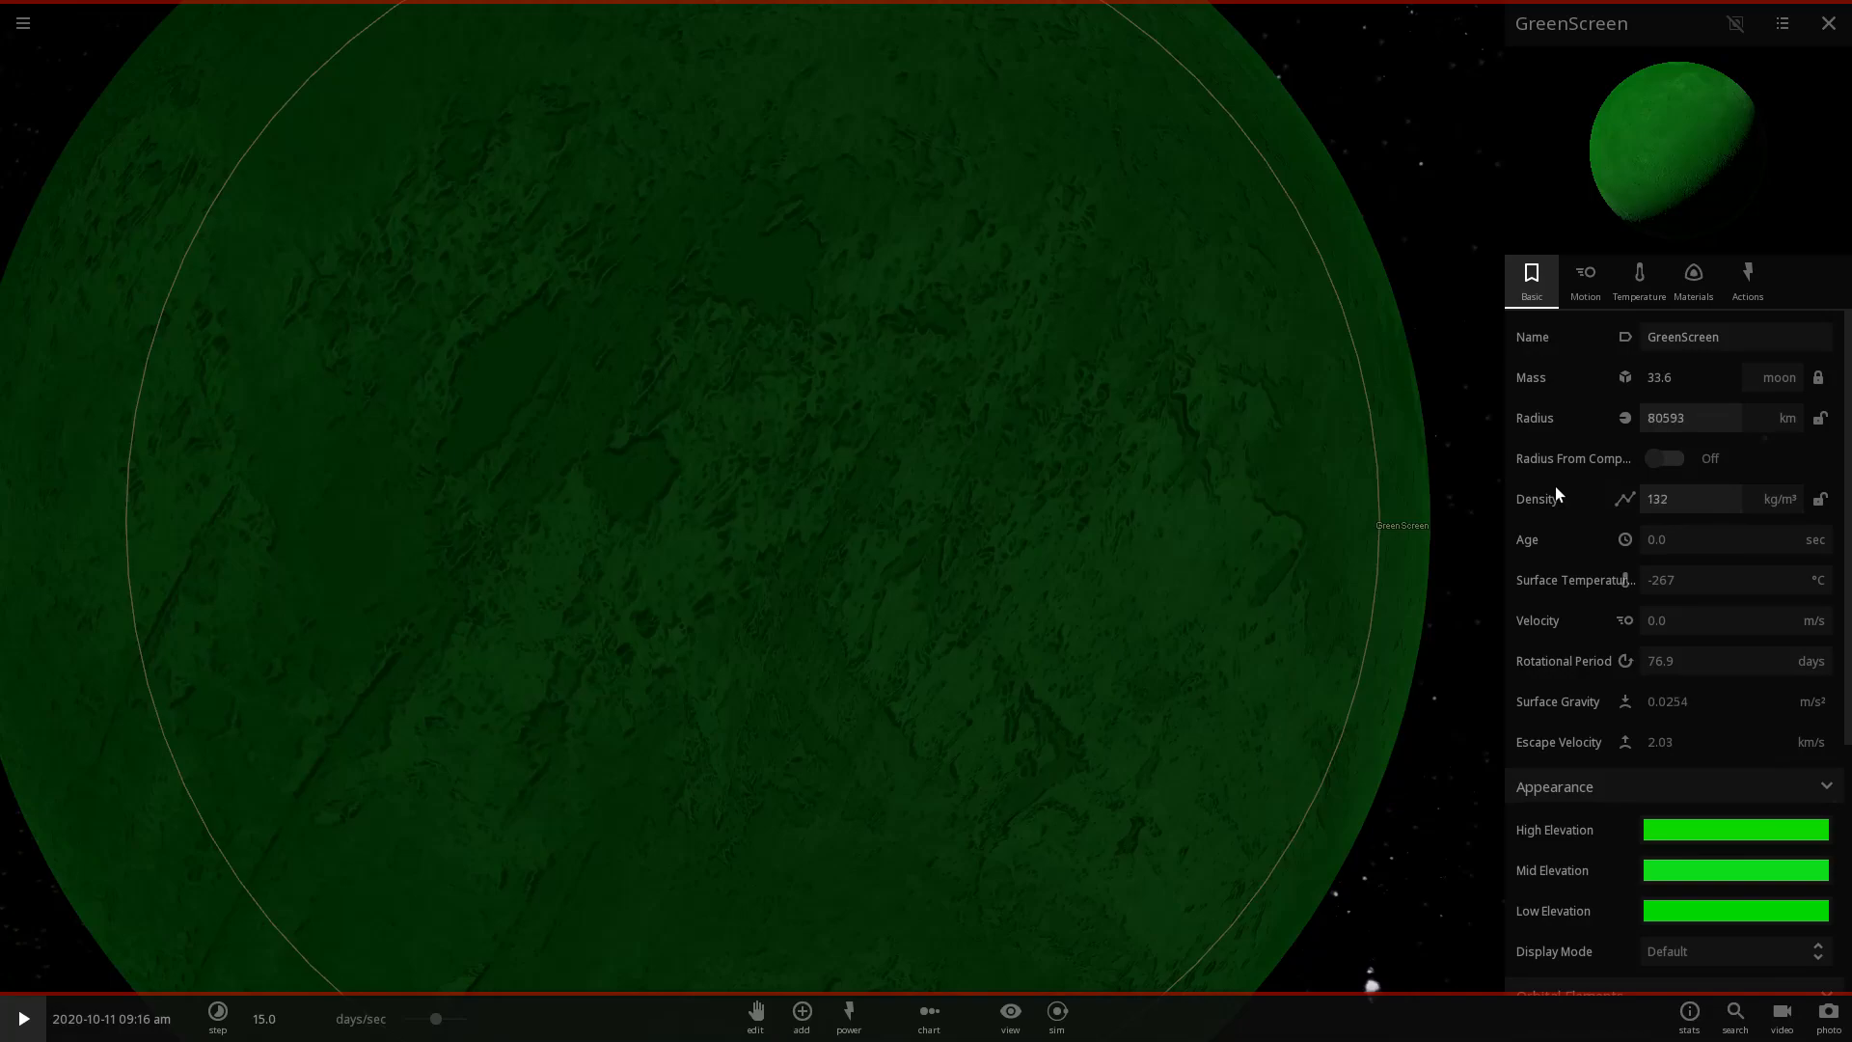
Scroll GreenScreen's properties to reach the Radius and Density fields.
scroll("down", 3)
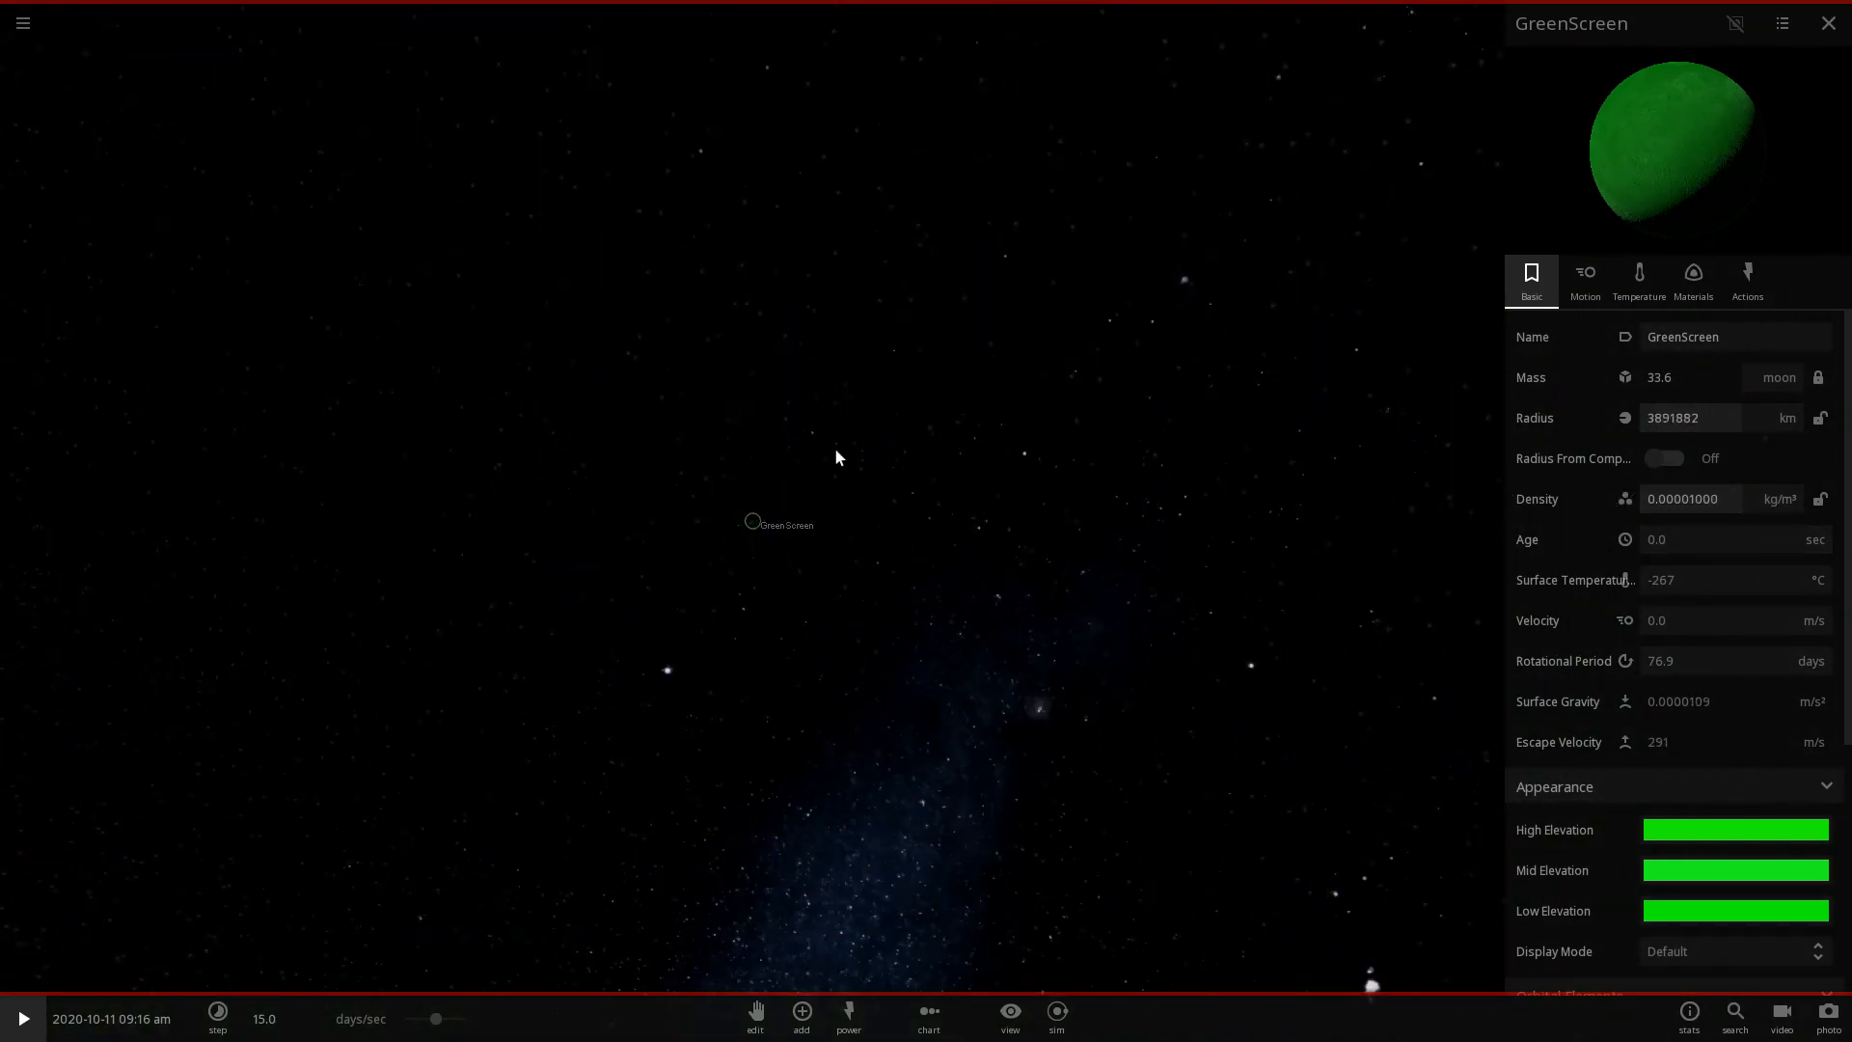
mouse_move(955, 696)
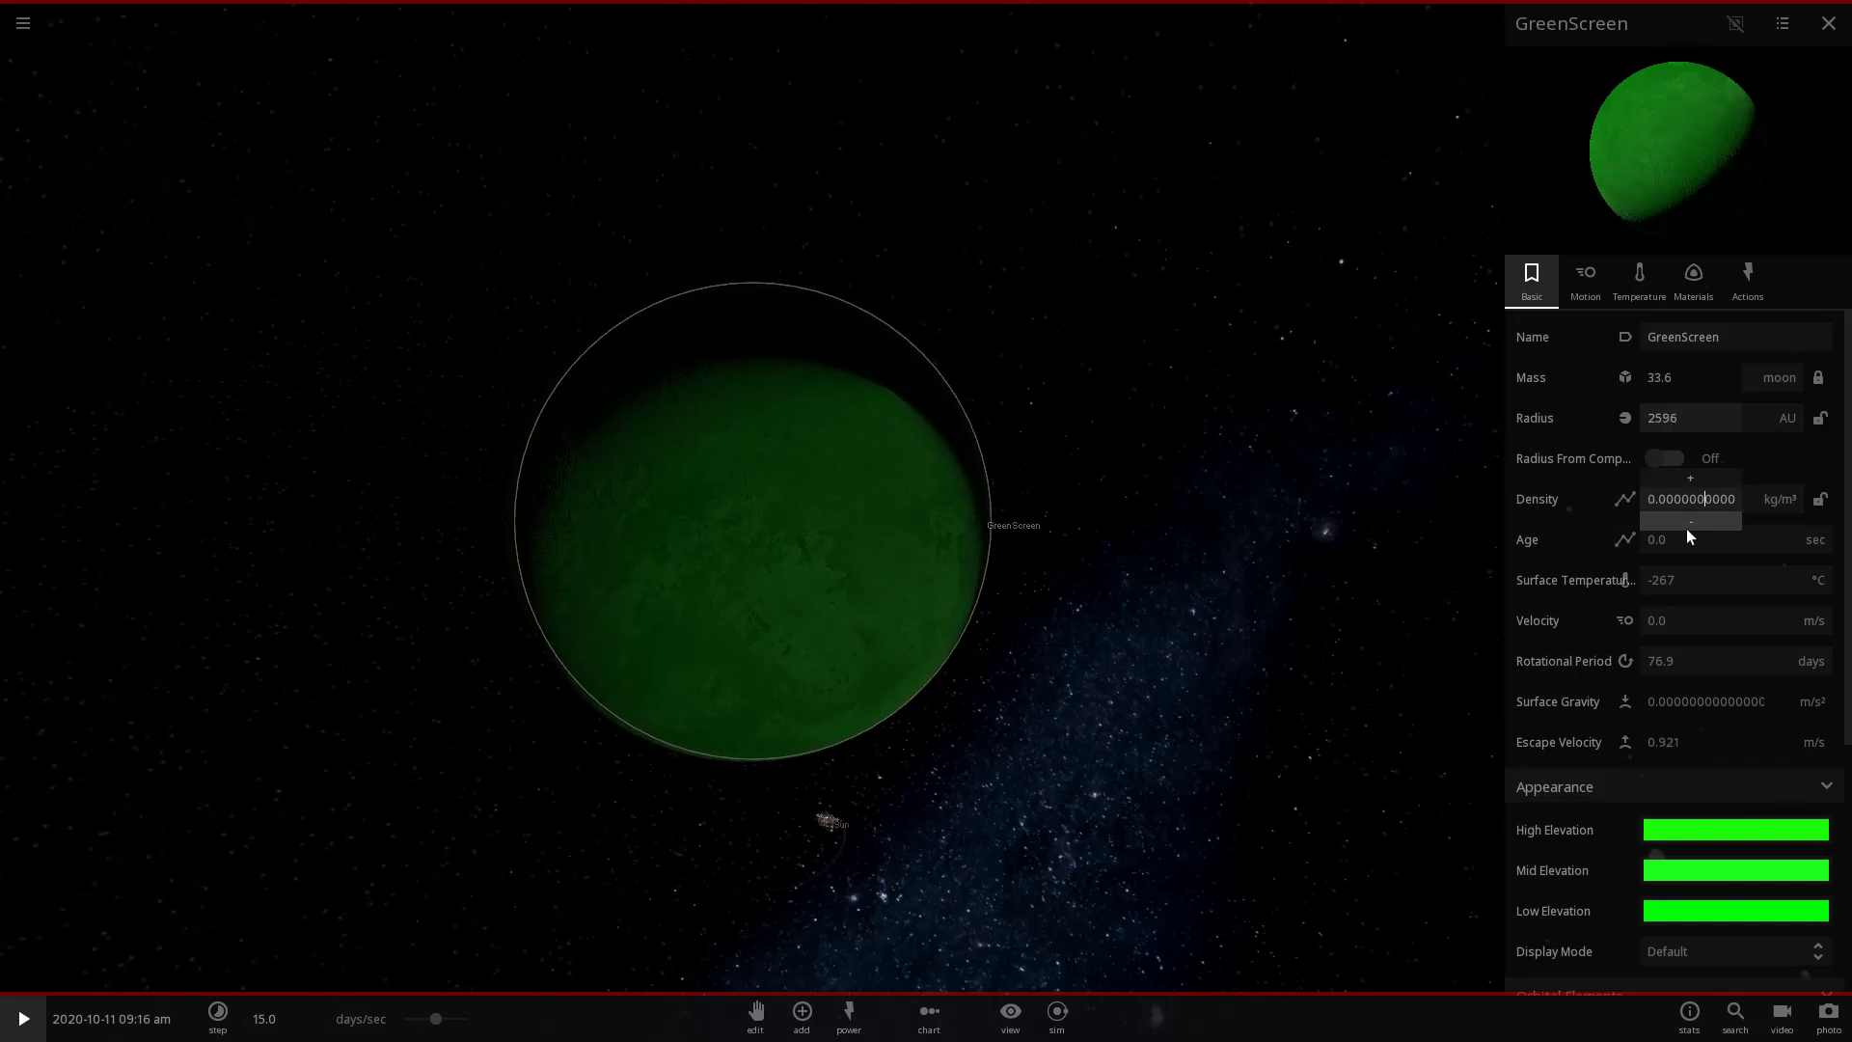
Increase GreenScreen's radius to 3168 AU and bring up the Add catalogue of bodies.
left_click(1690, 479)
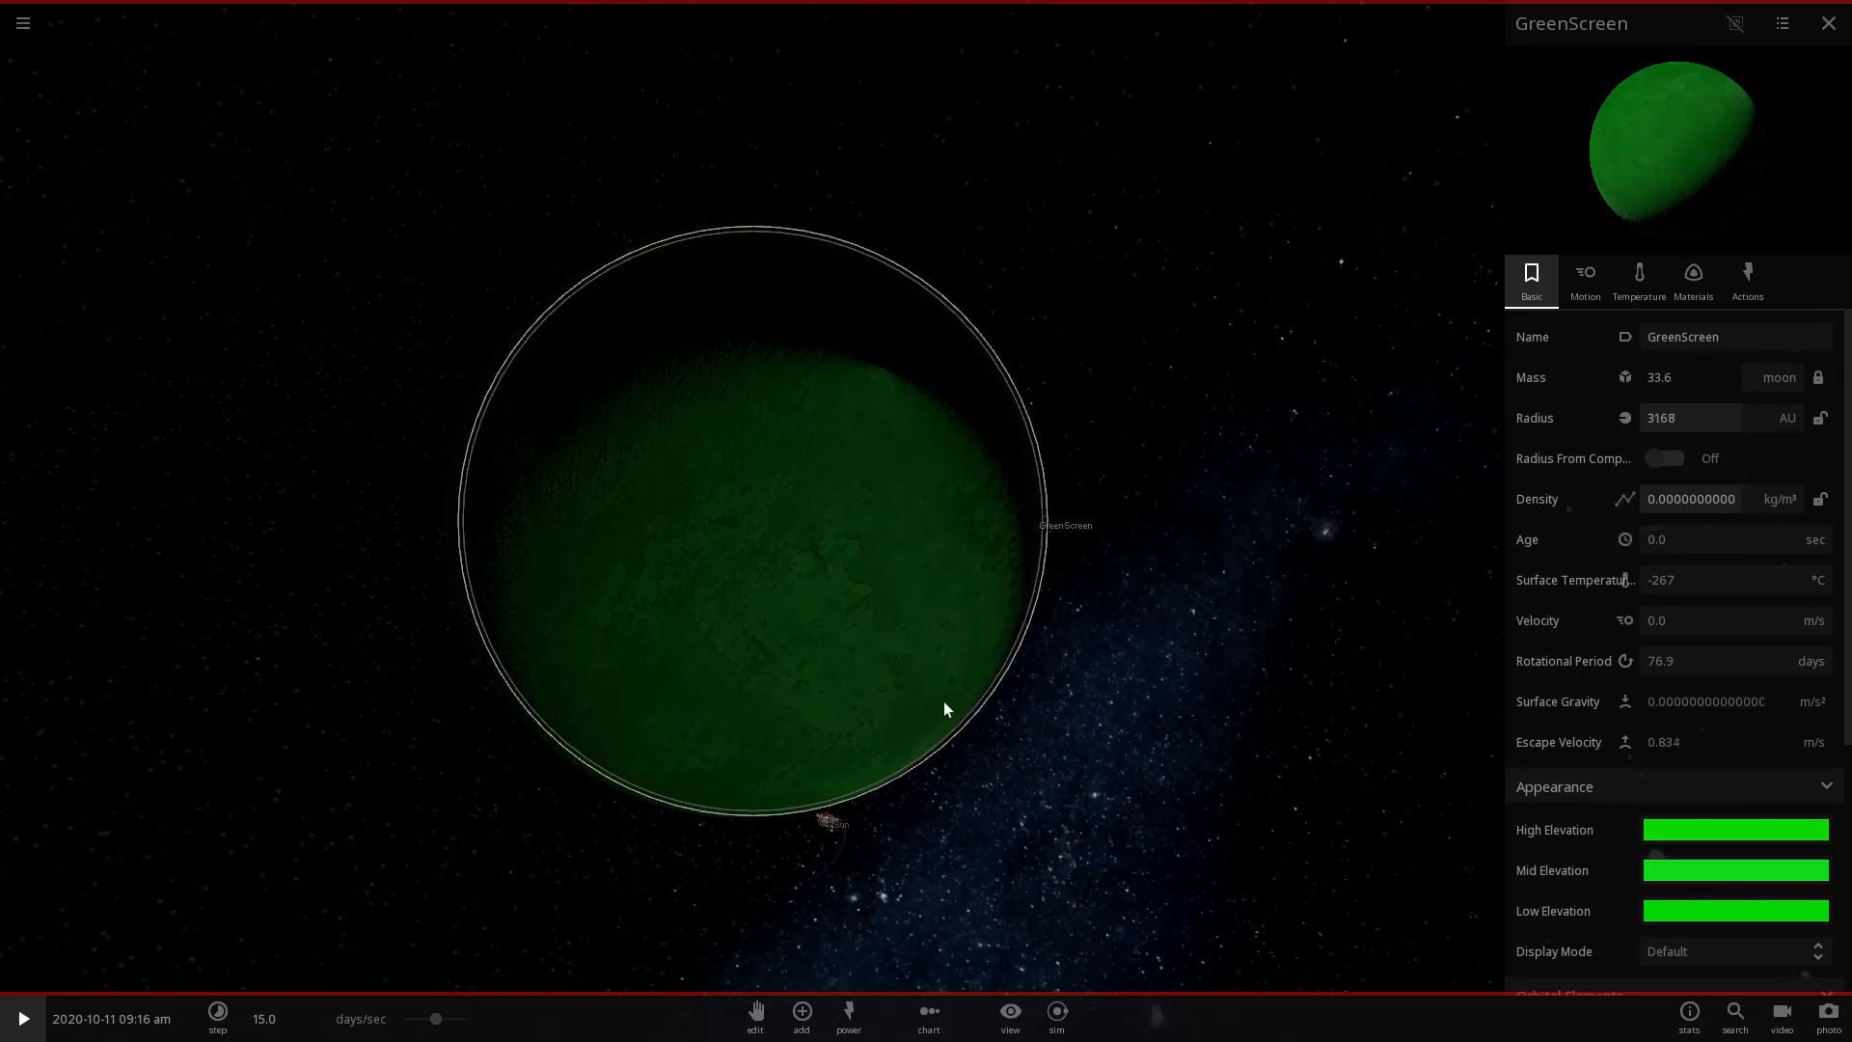
scroll("up", 3)
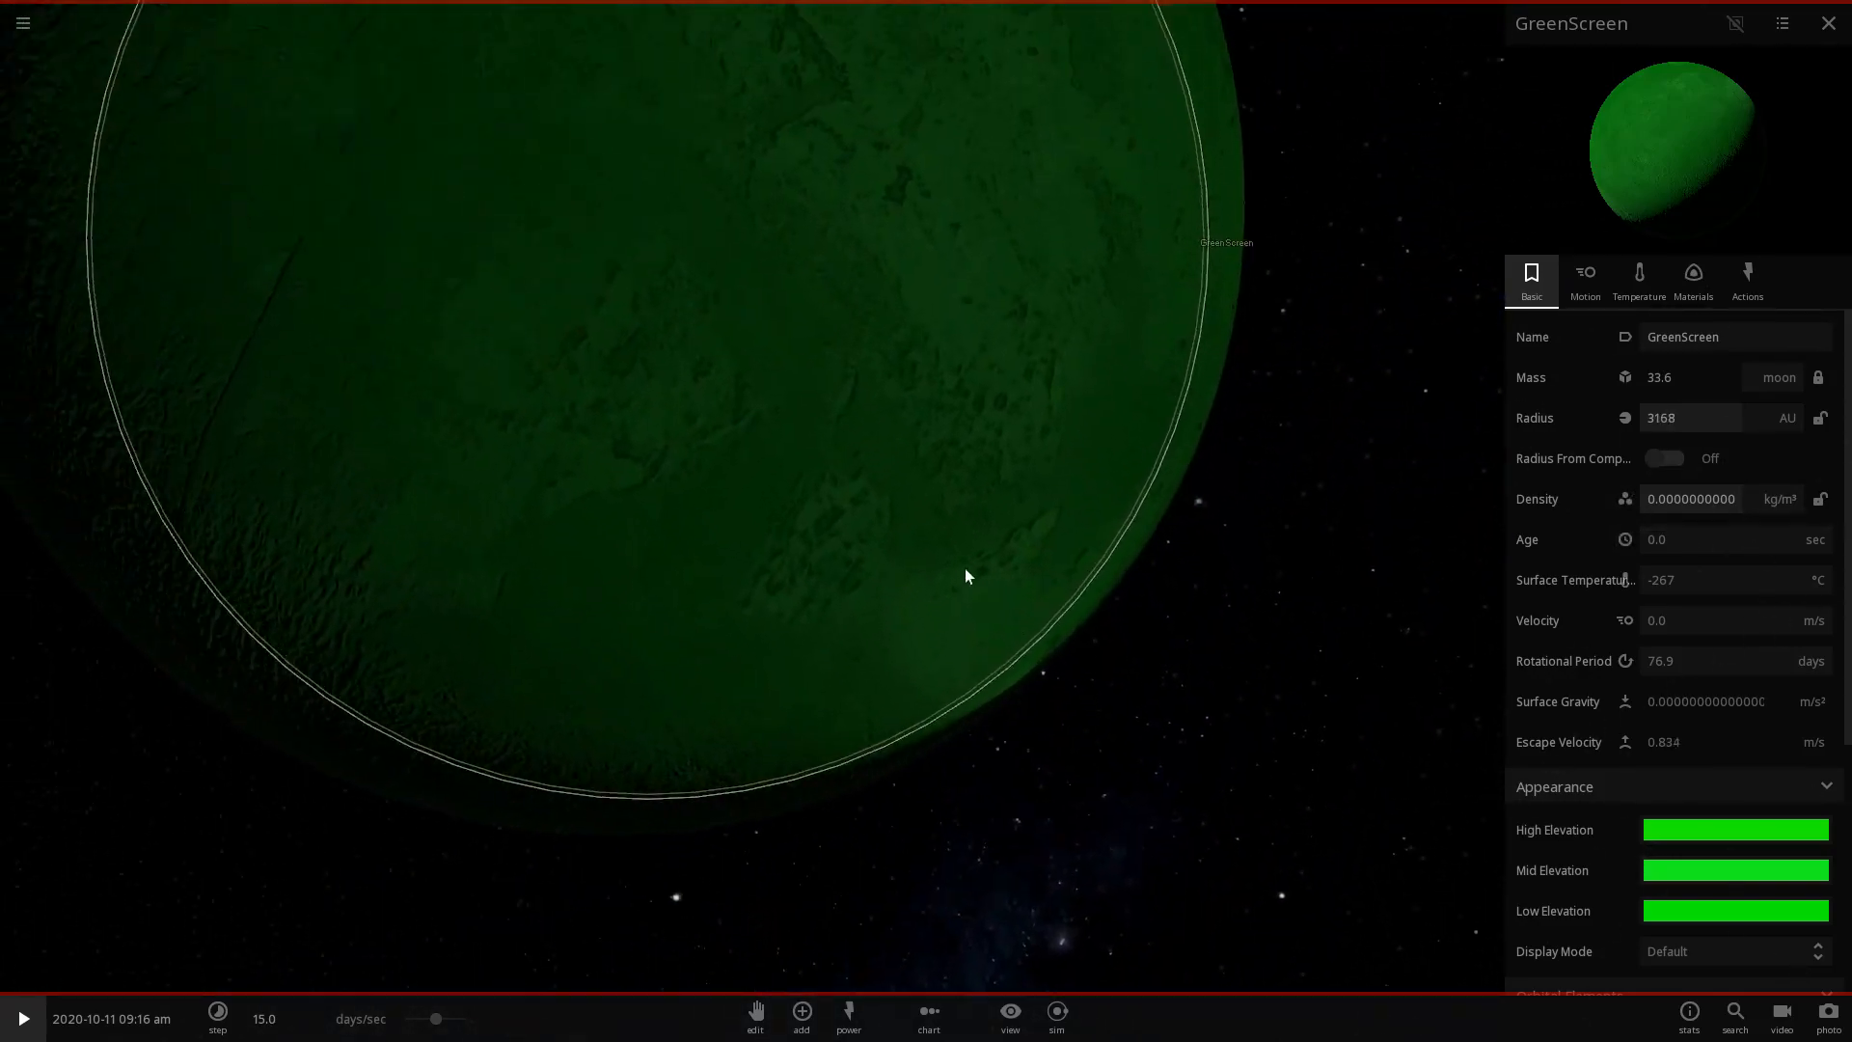
scroll("down", 3)
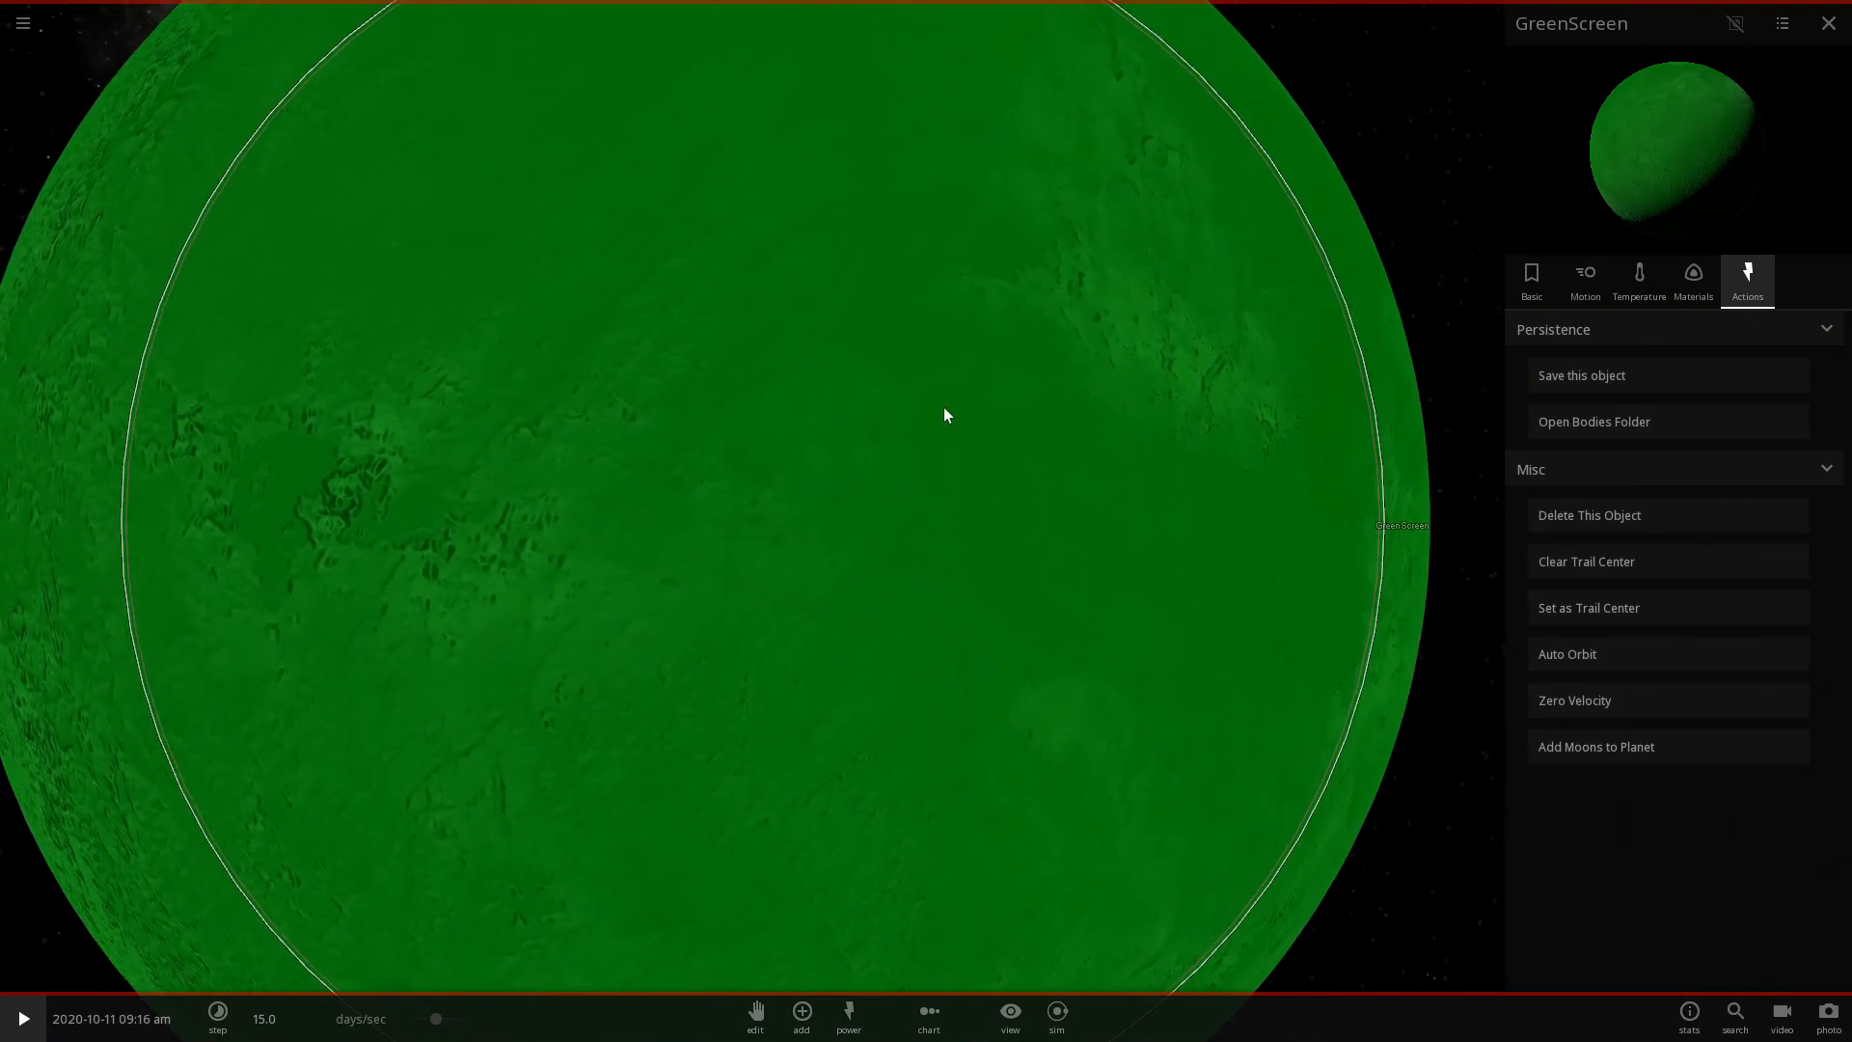
scroll("down", 3)
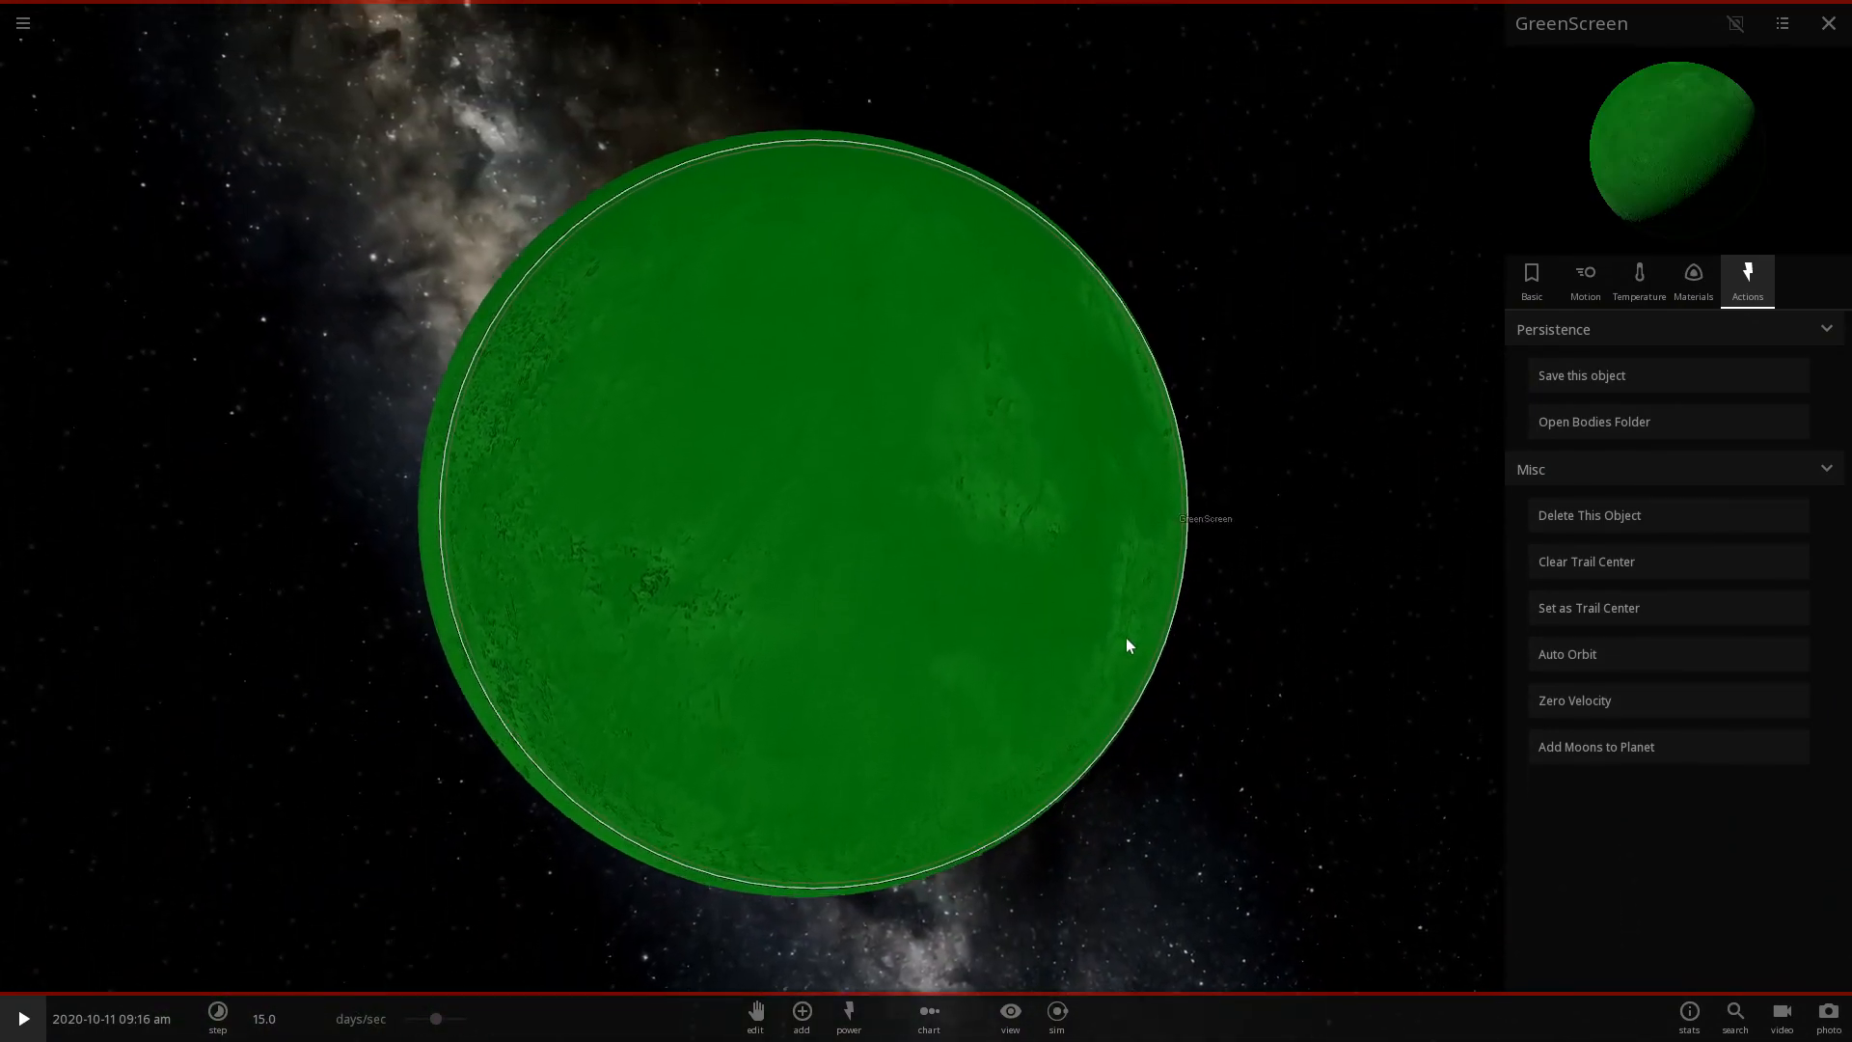
left_click(801, 1016)
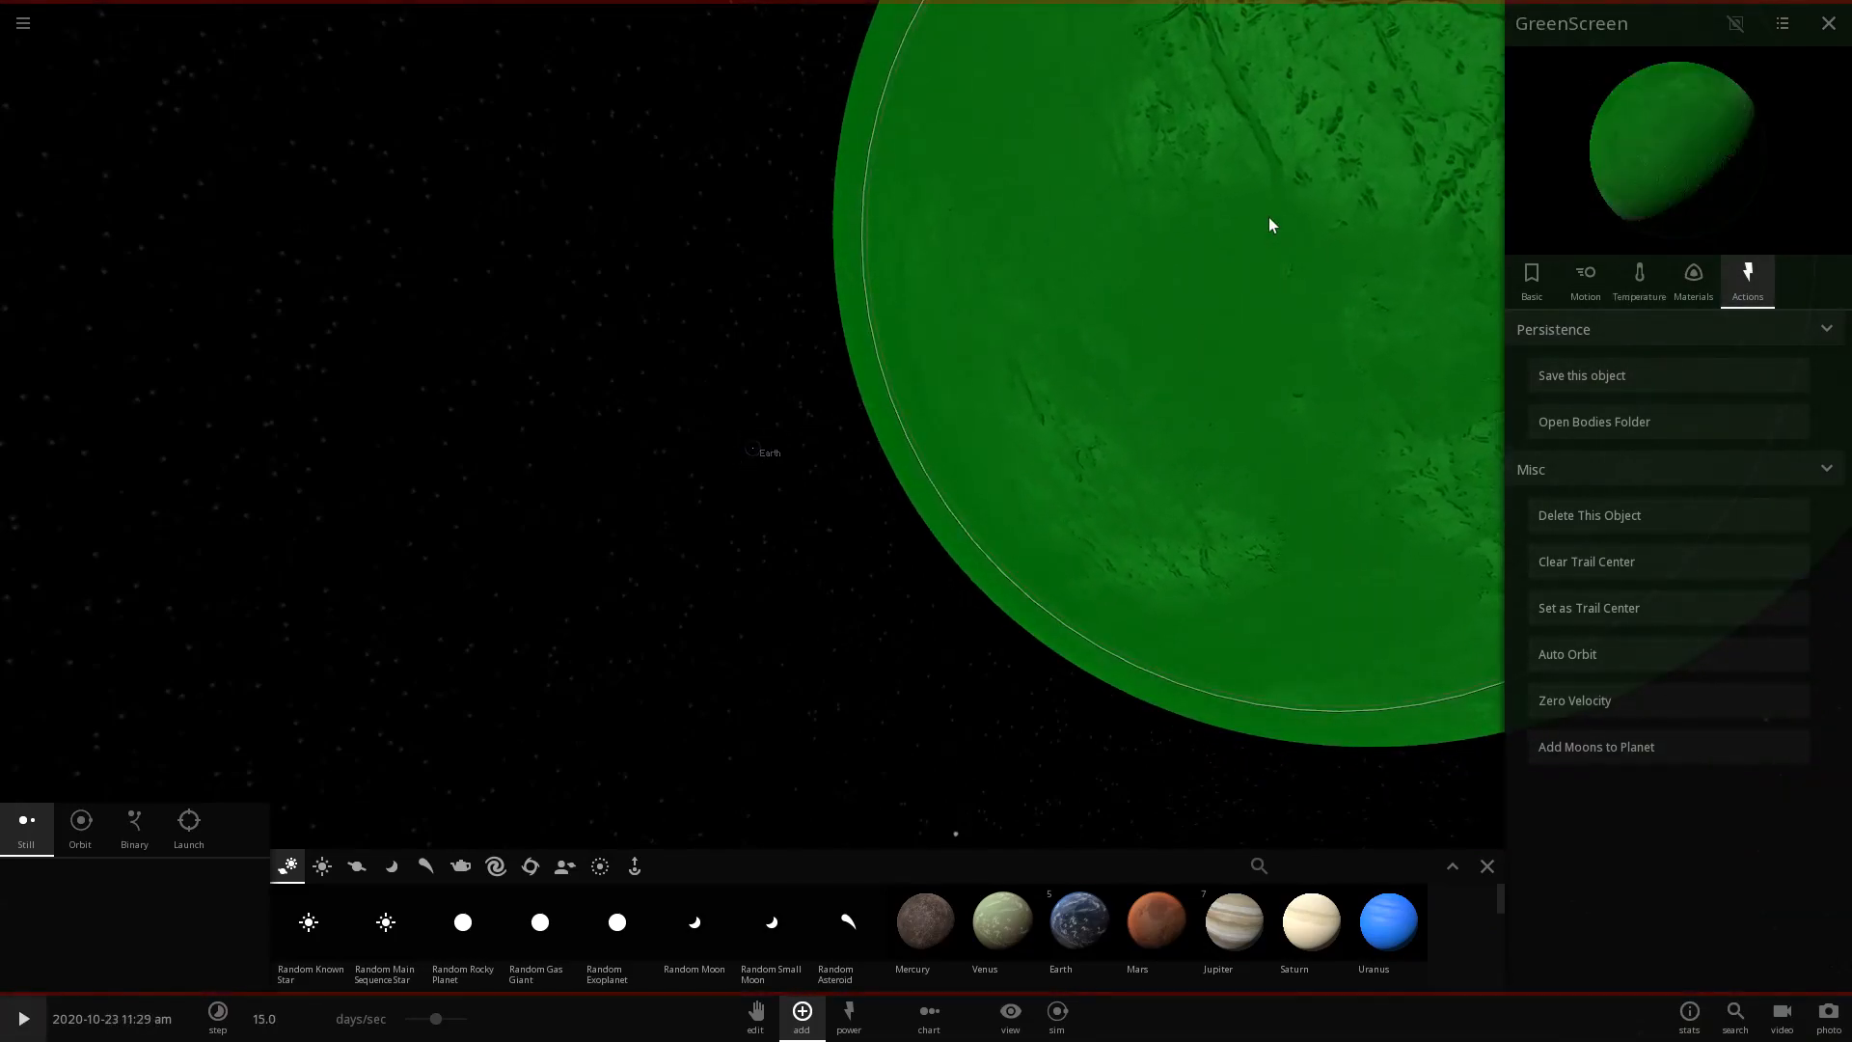
Set GreenScreen's mass to 7.35E+22 kg in its Basic properties, then select the Earth.
left_click(1530, 280)
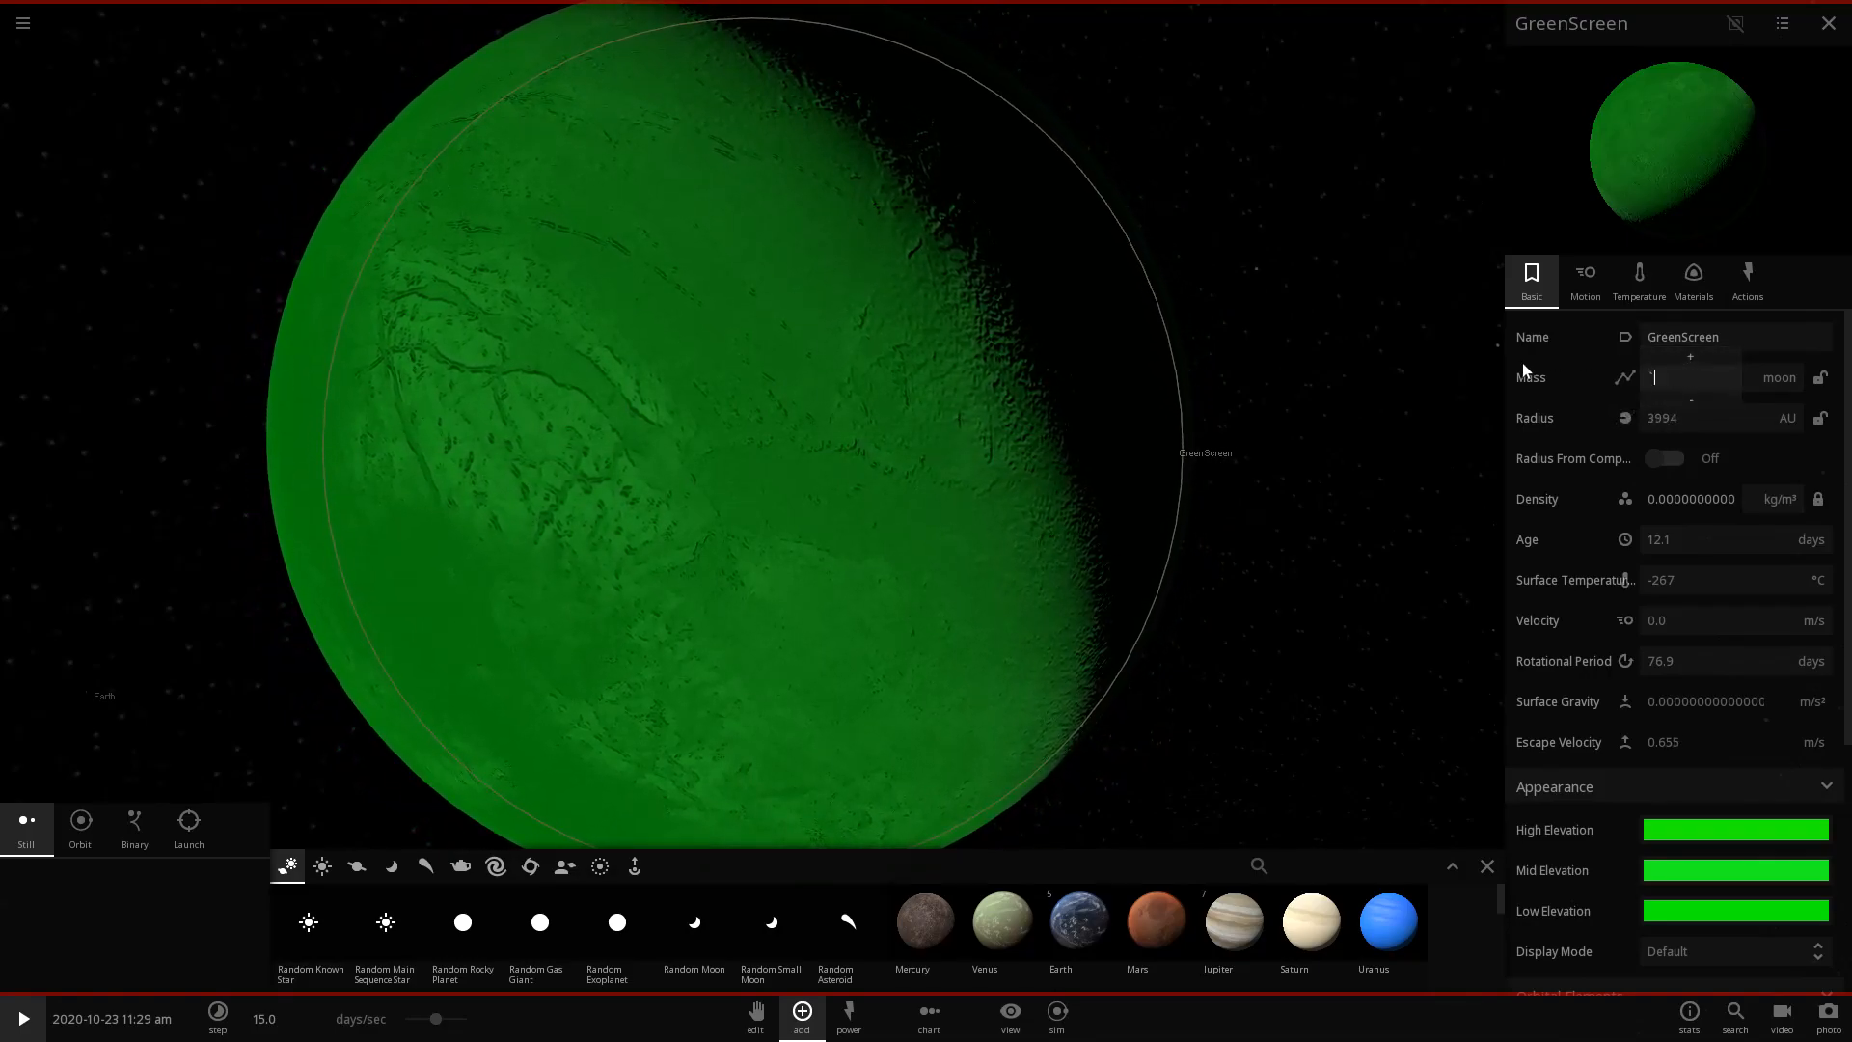
type("7.35E+22")
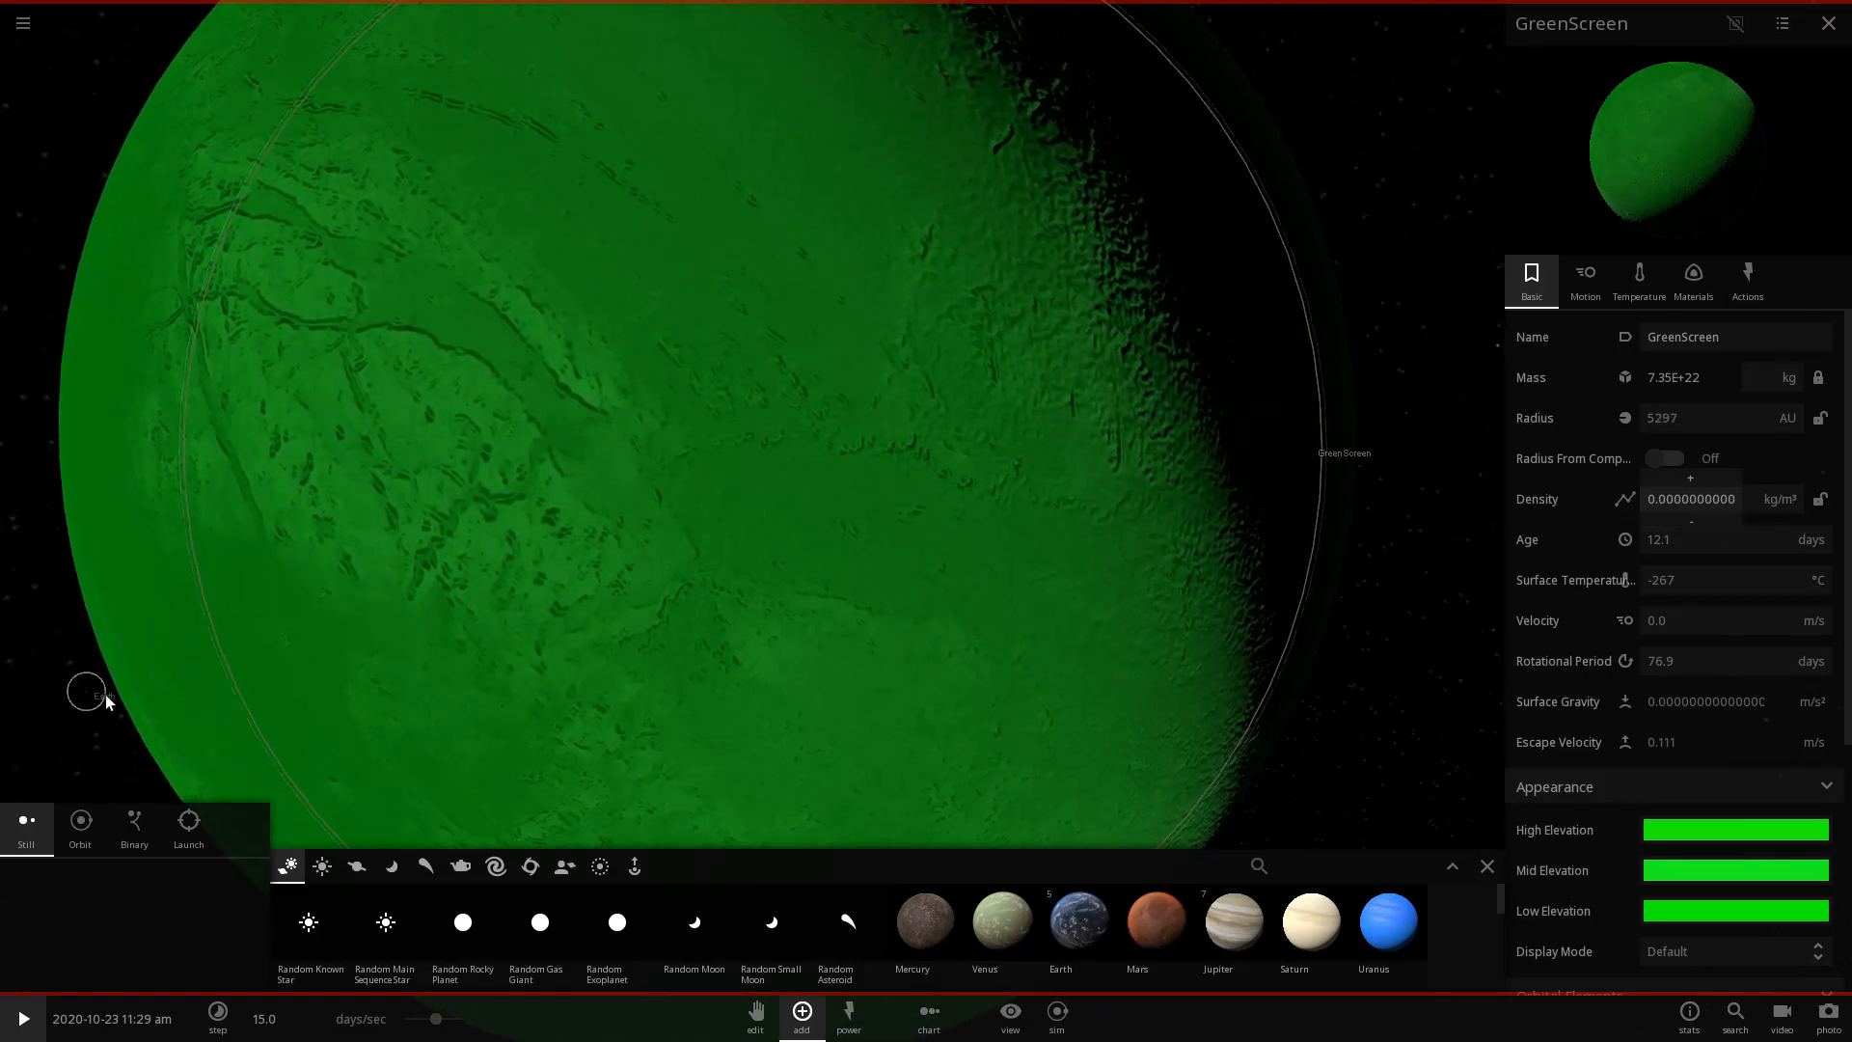
left_click(1079, 923)
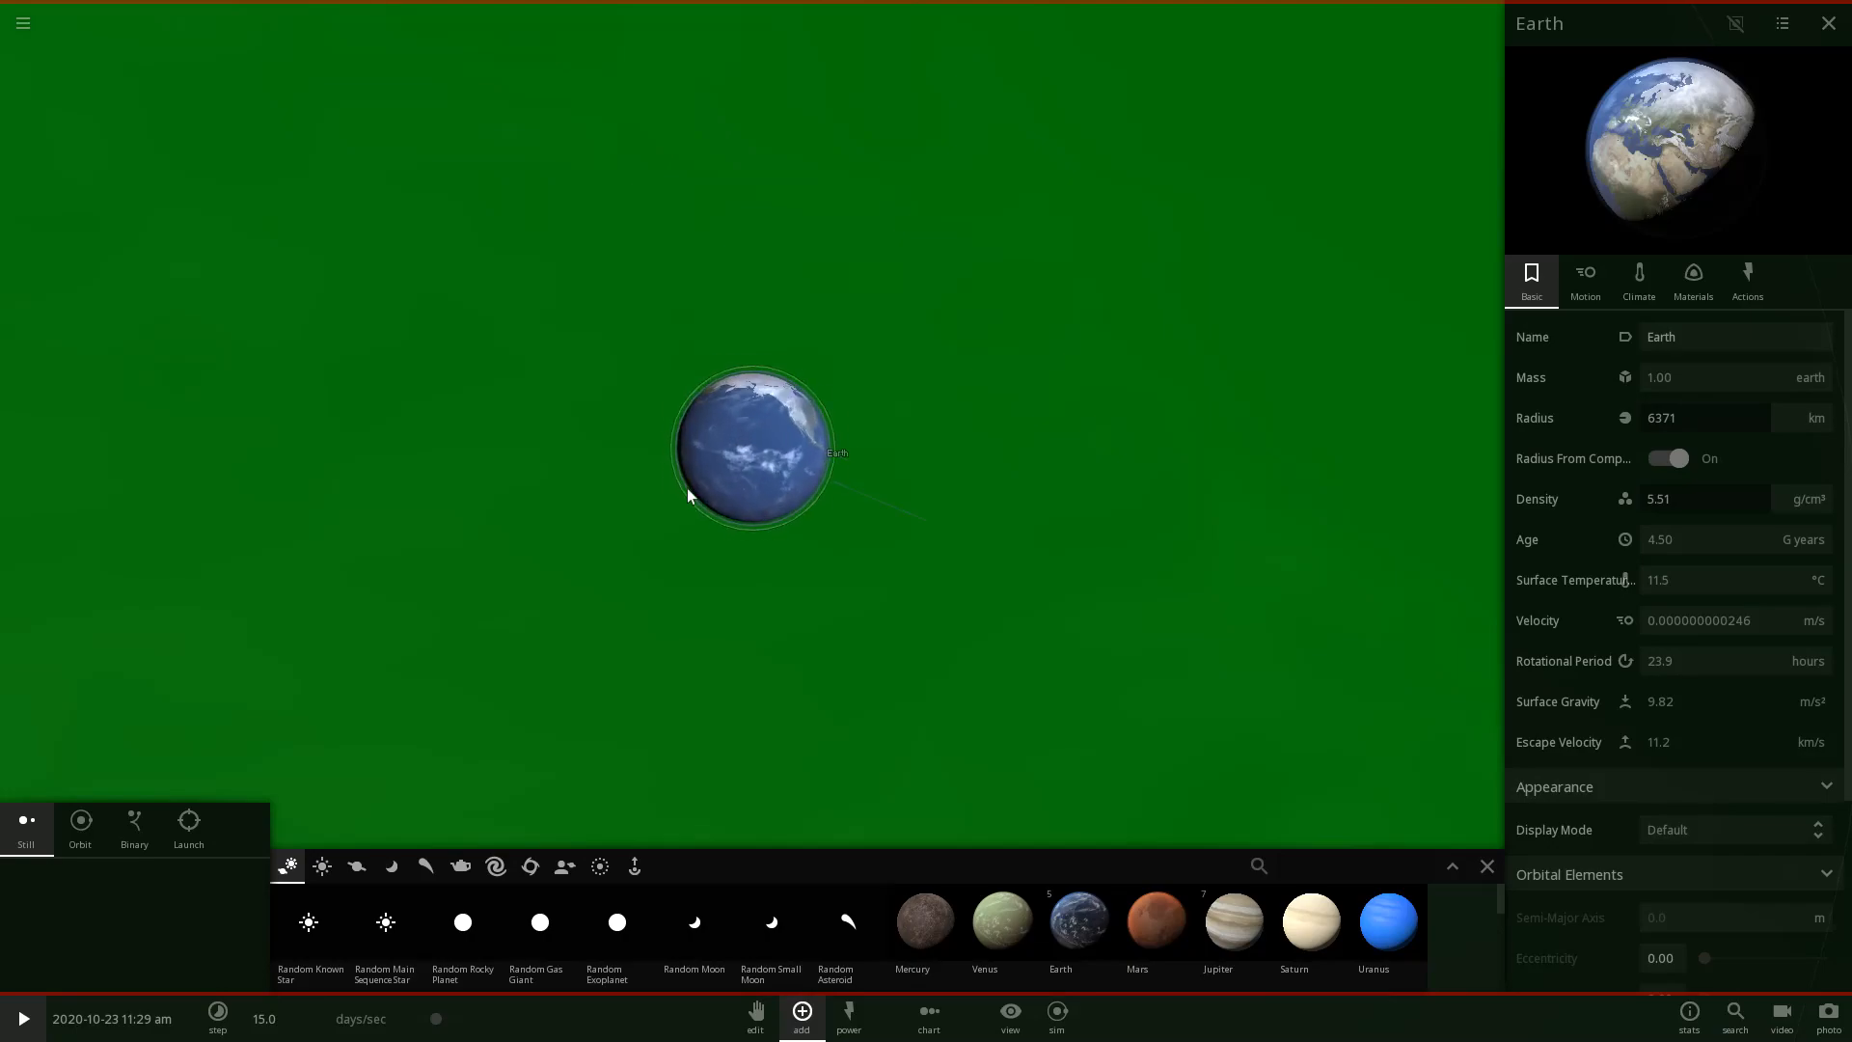
Choose Mars from the Add catalogue and place it near Earth against the green backdrop.
scroll("up", 3)
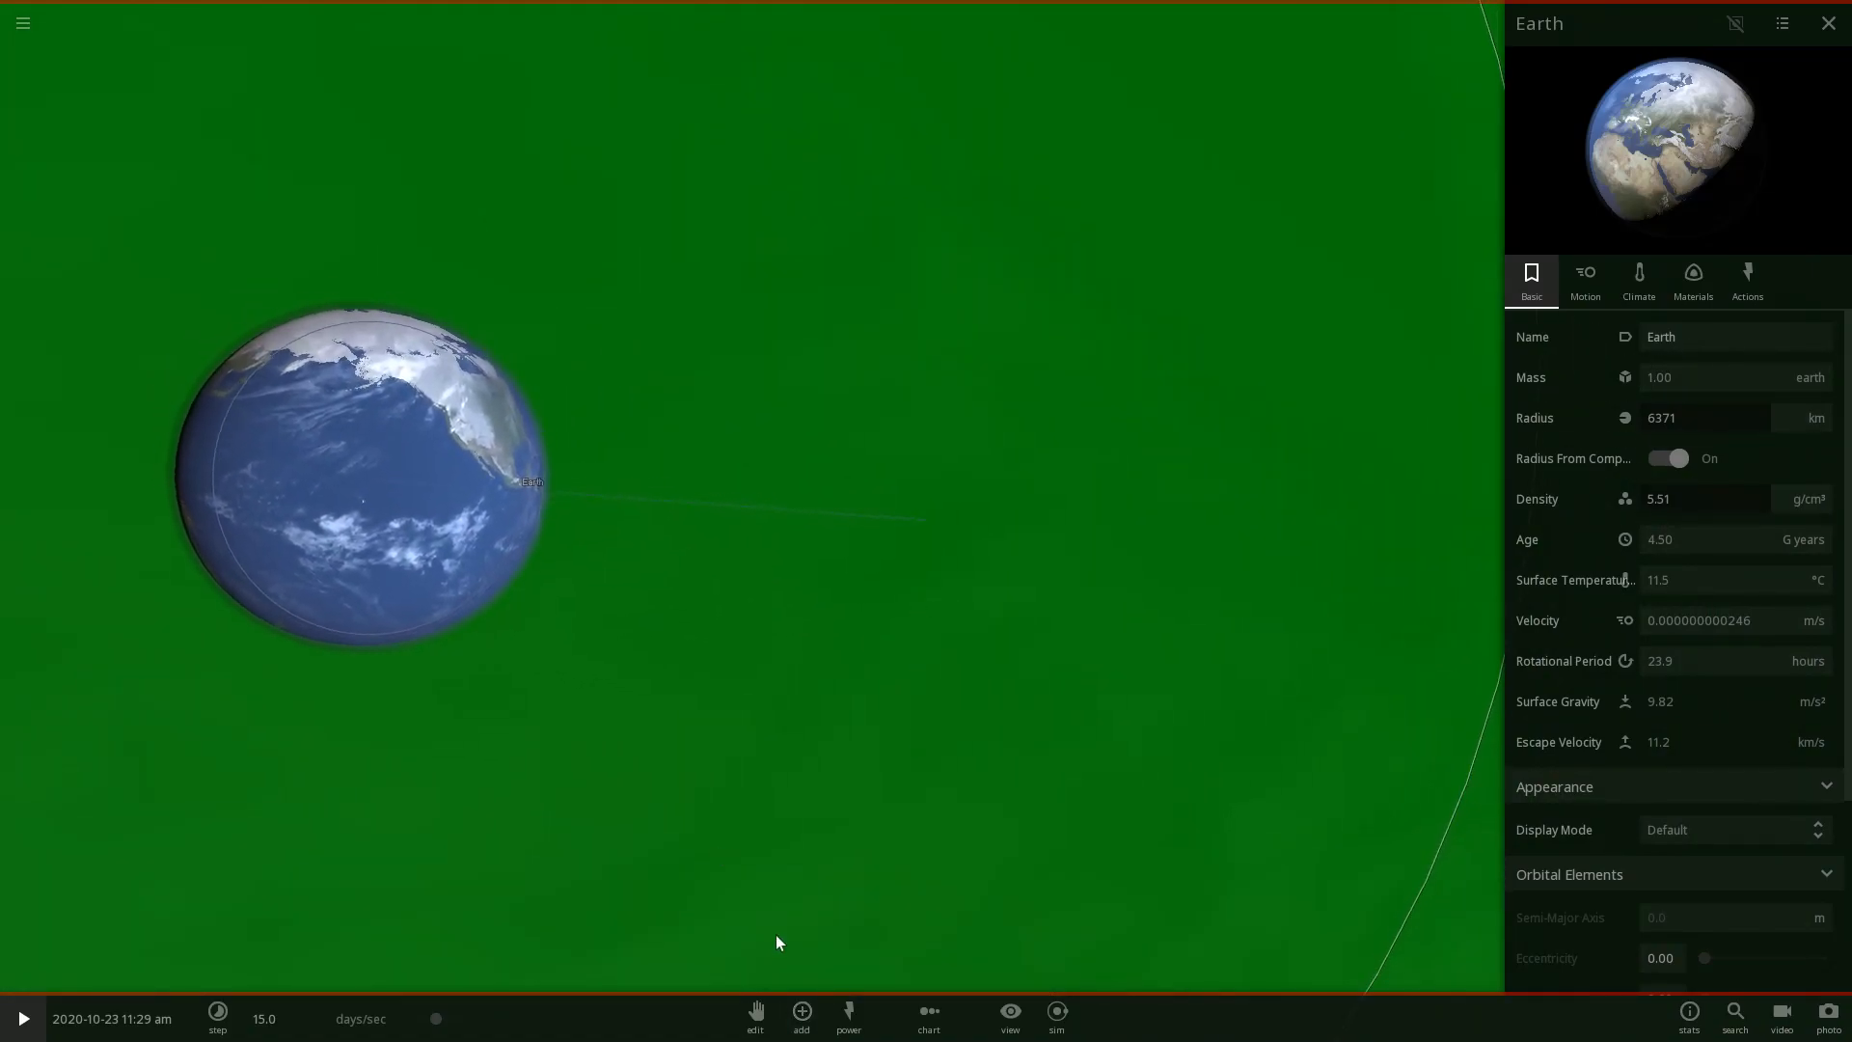
left_click(801, 1011)
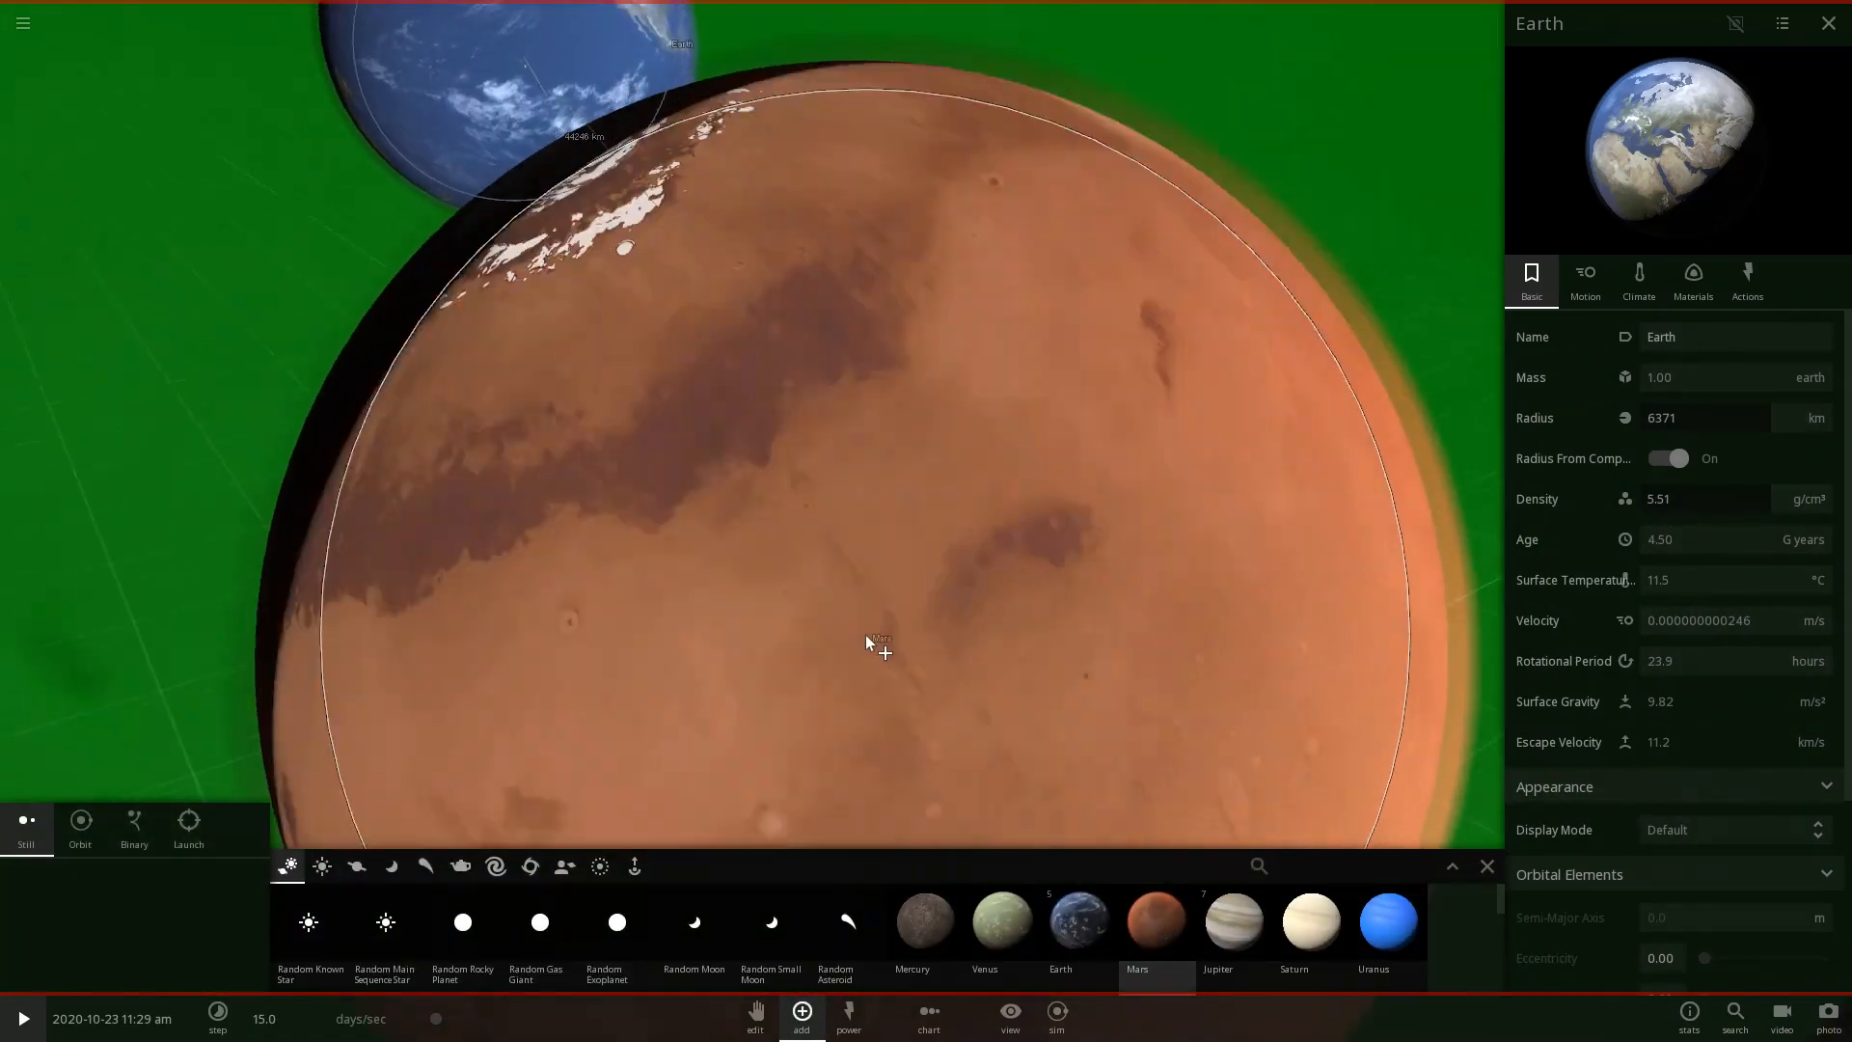
scroll("down", 3)
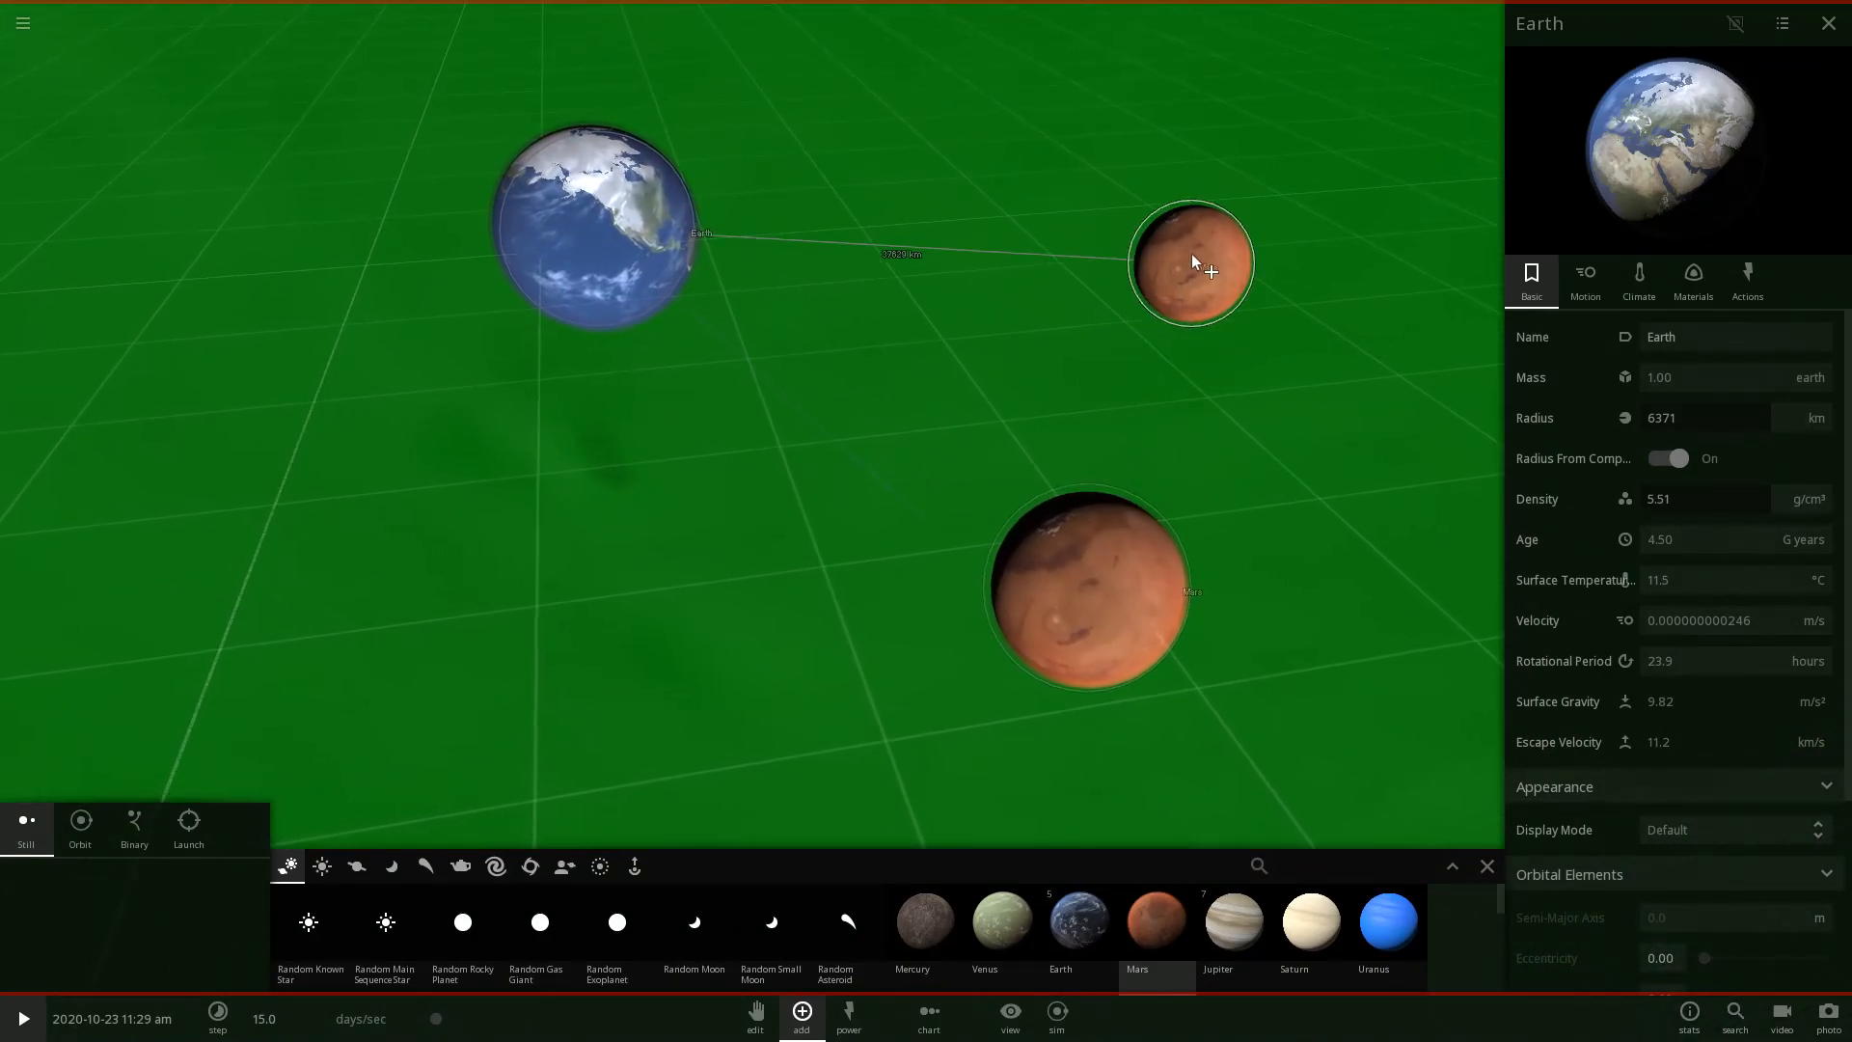
scroll("down", 3)
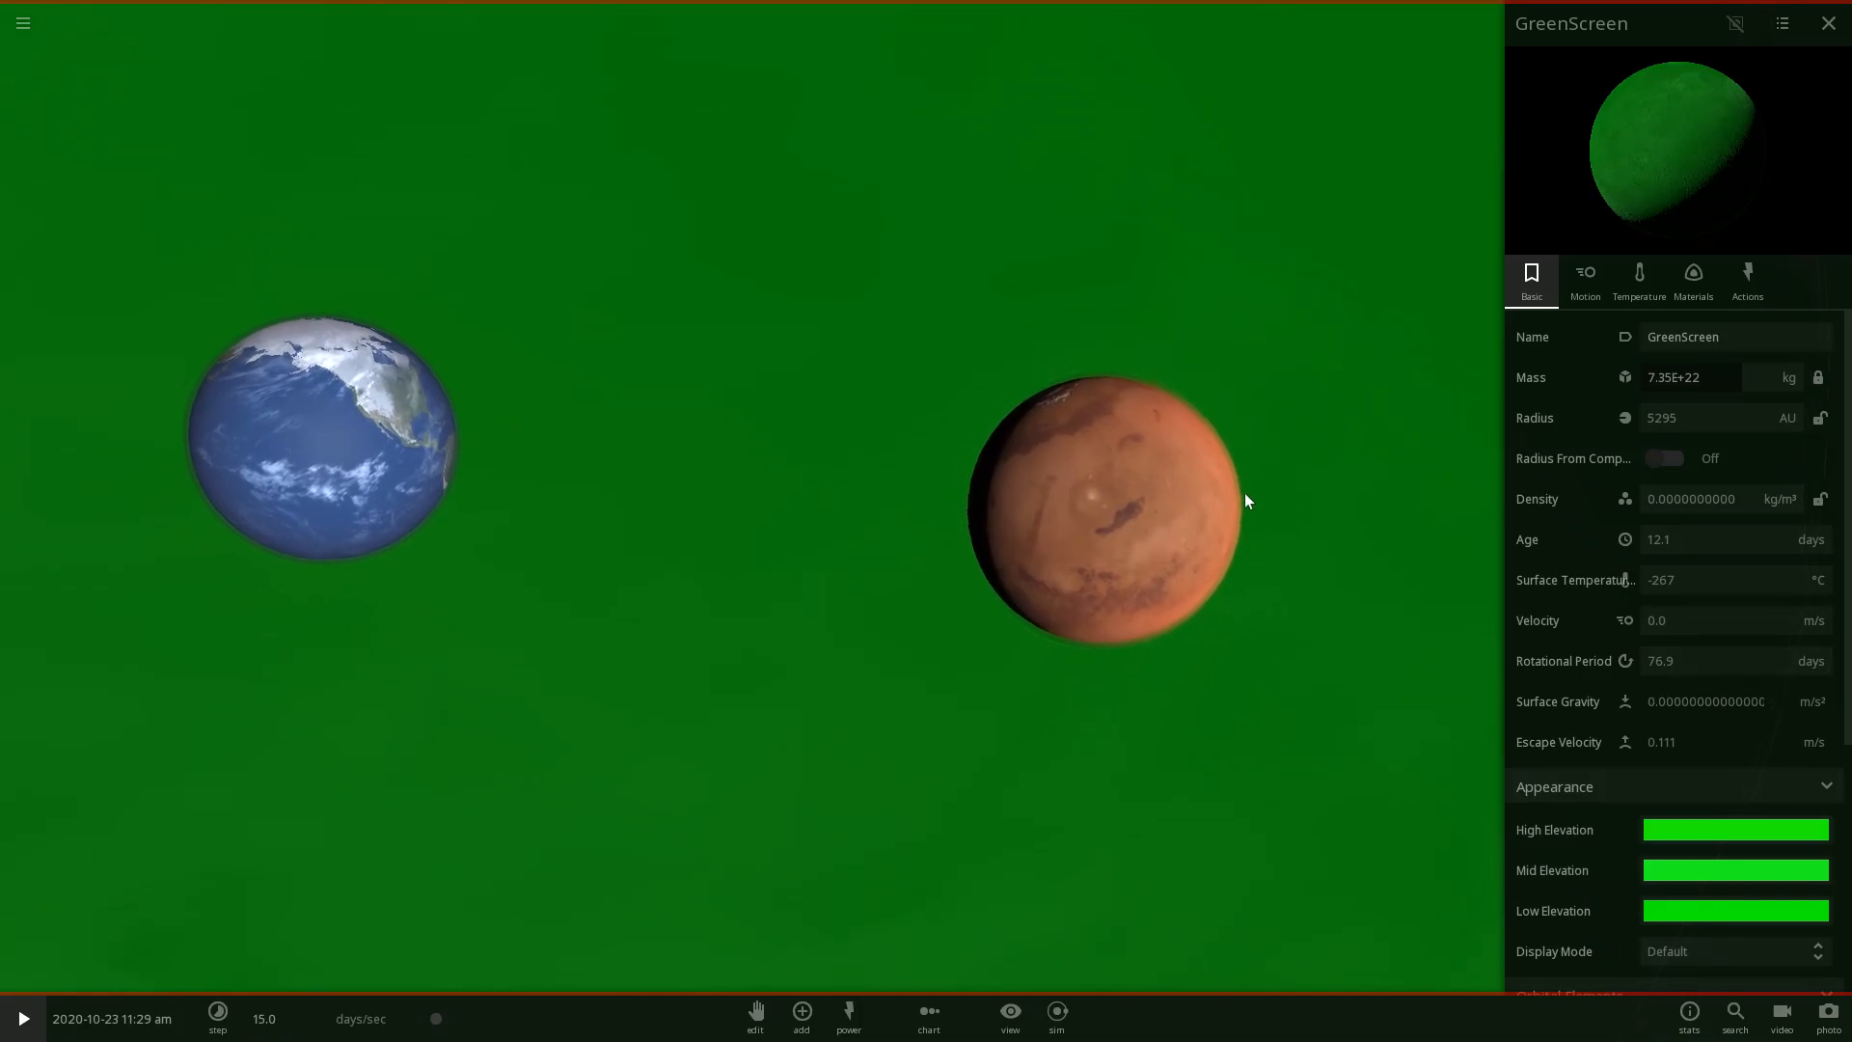
Select Mars in the scene while the simulation advances and Earth drifts.
left_click(1103, 513)
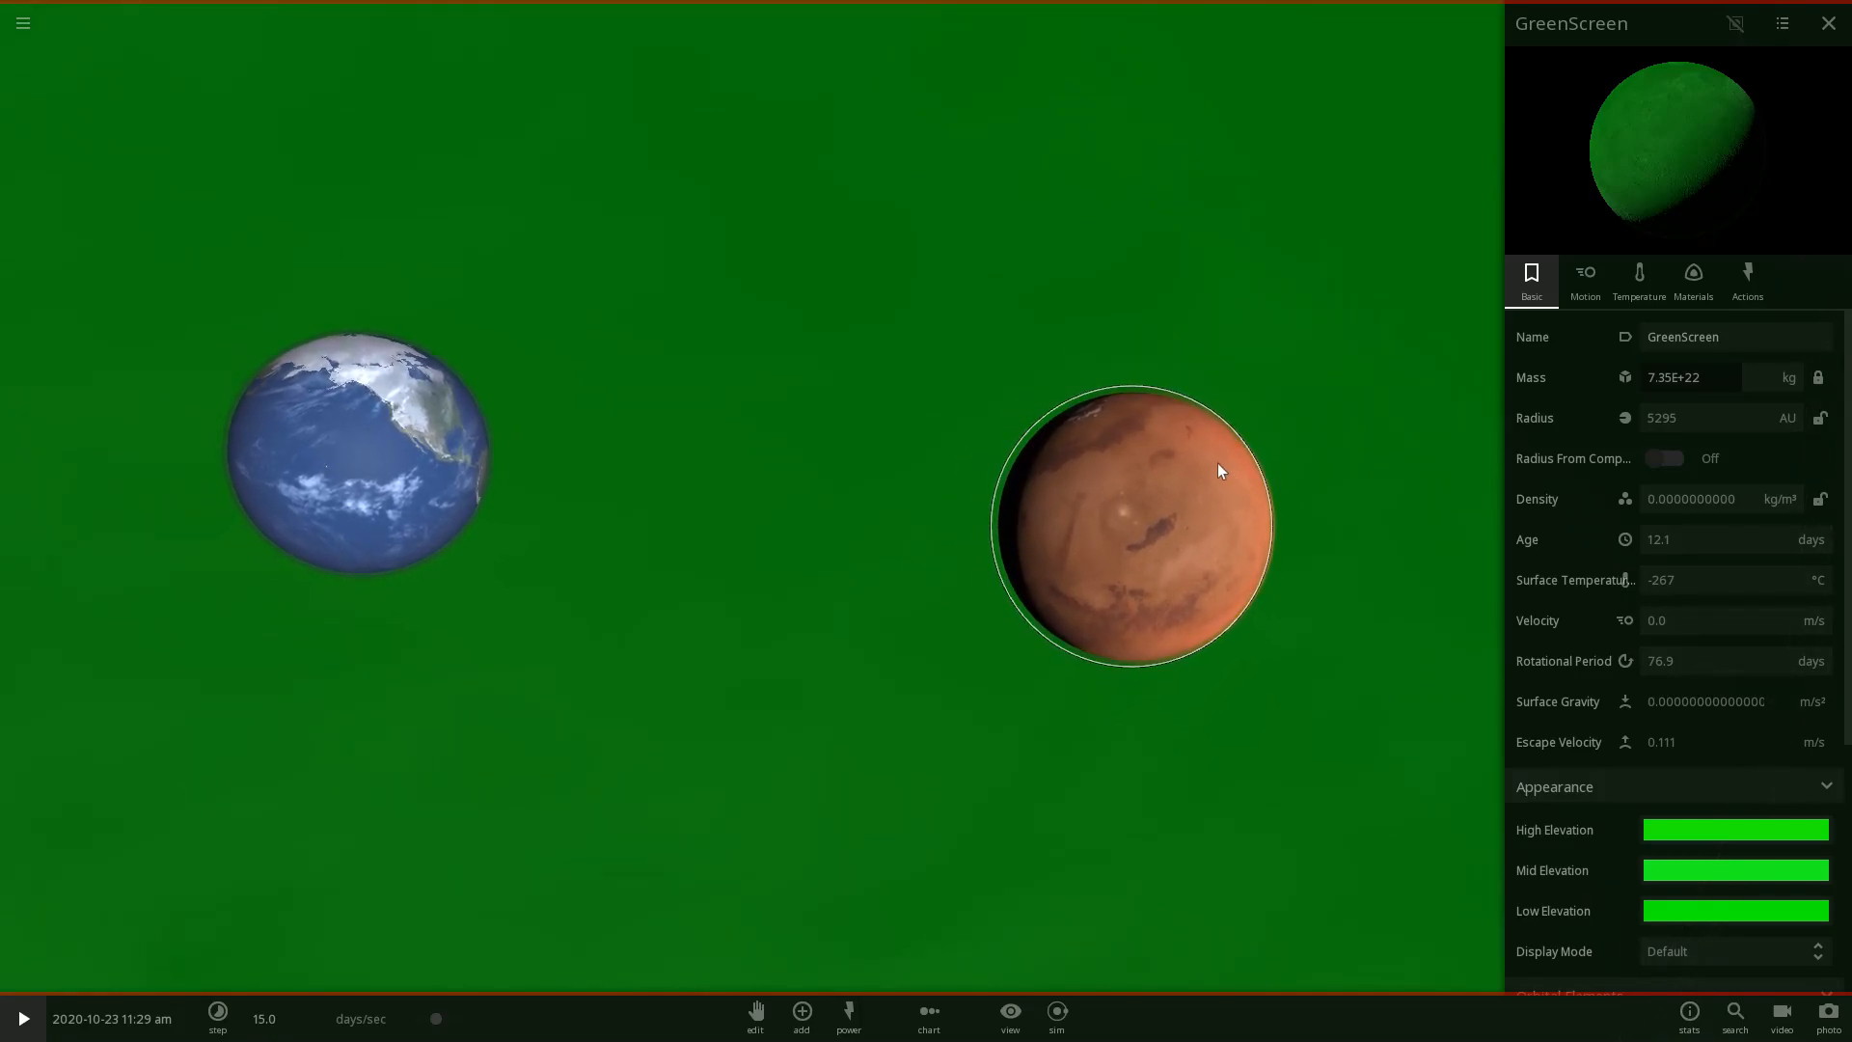
mouse_move(1096, 405)
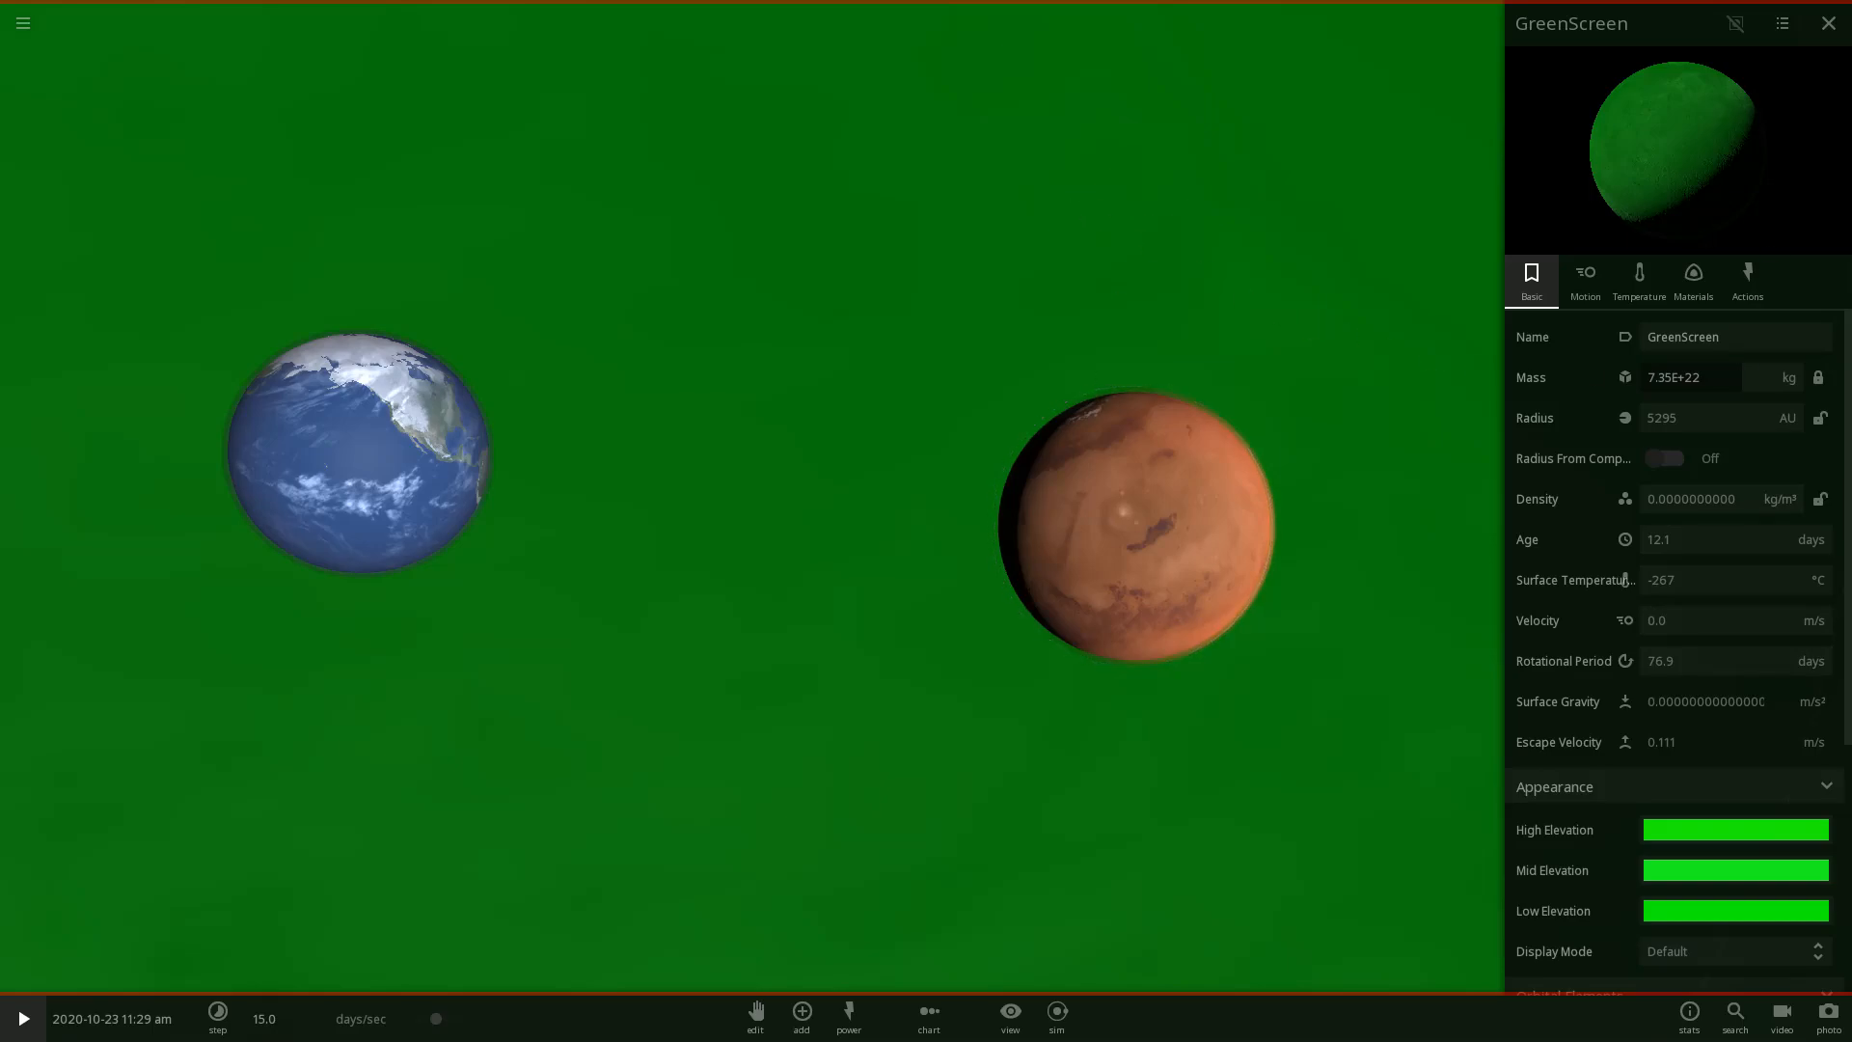
mouse_move(1210, 305)
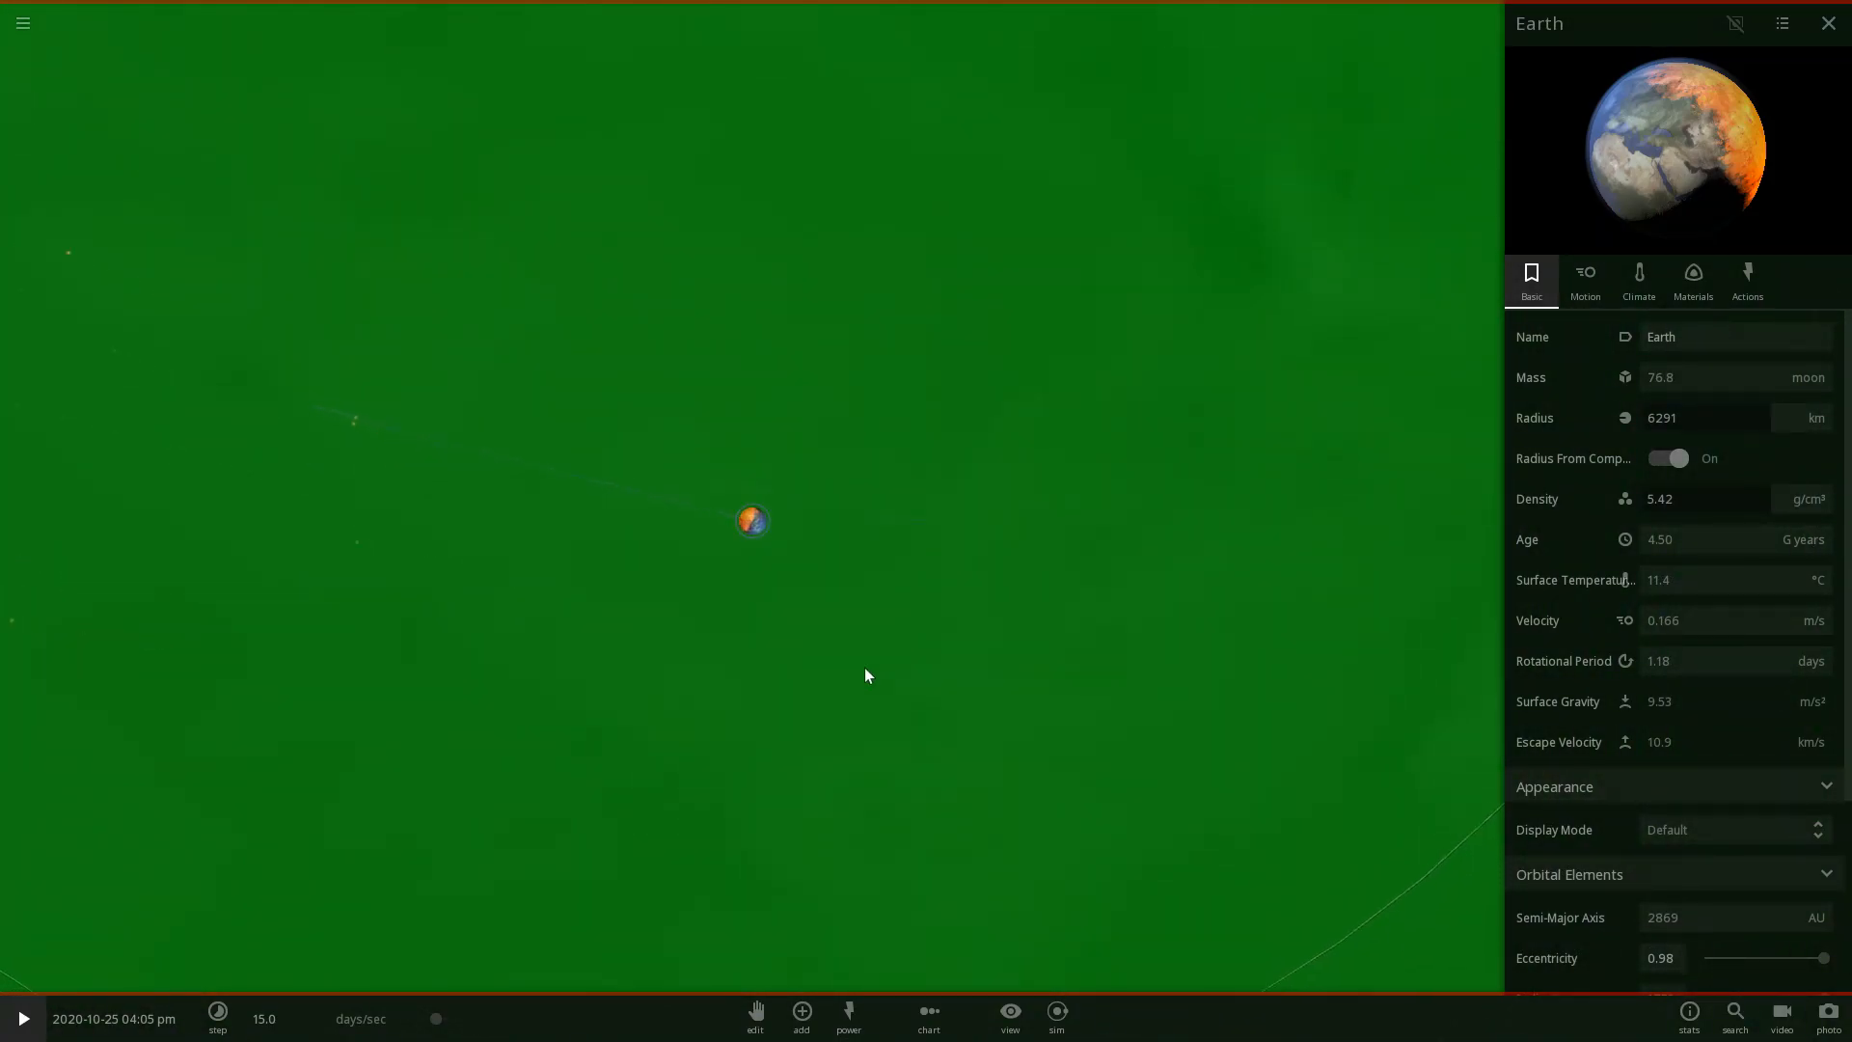
Dismiss Earth's property panel and slow the time step to about 297 ms/sec.
left_click(800, 1017)
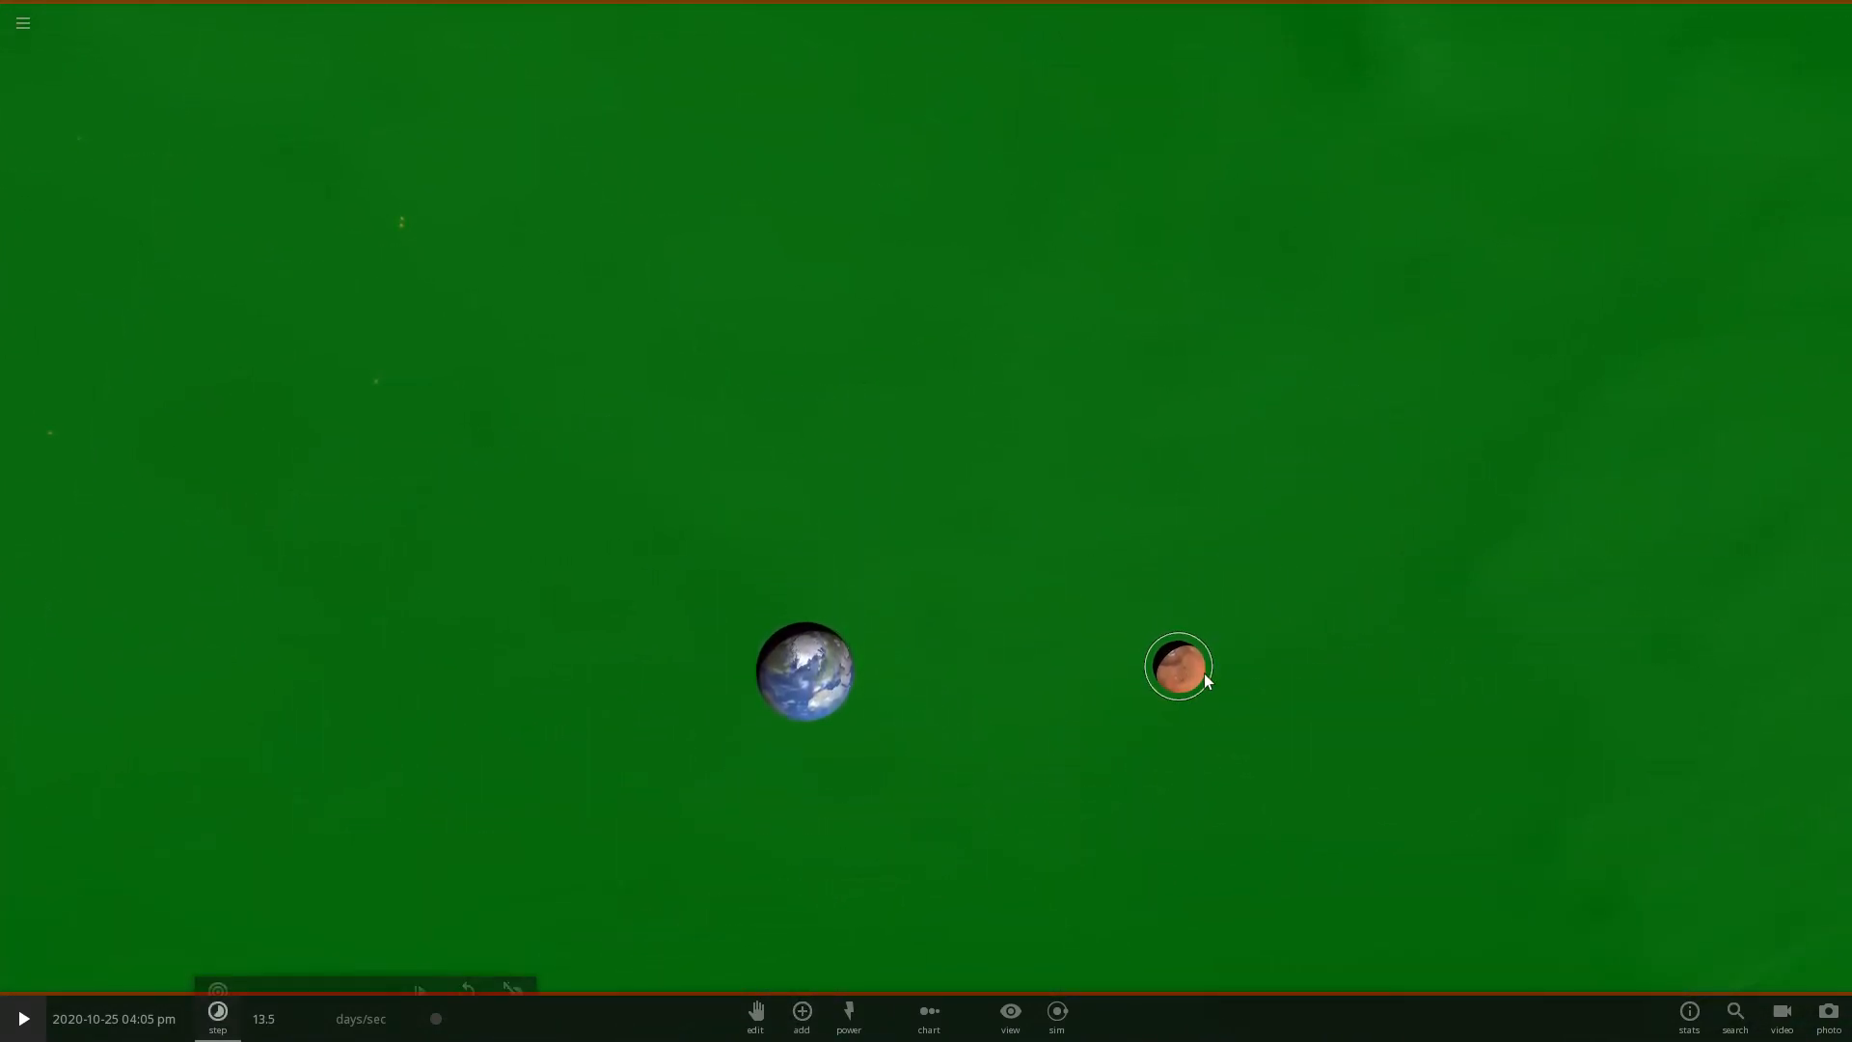
left_click(218, 1016)
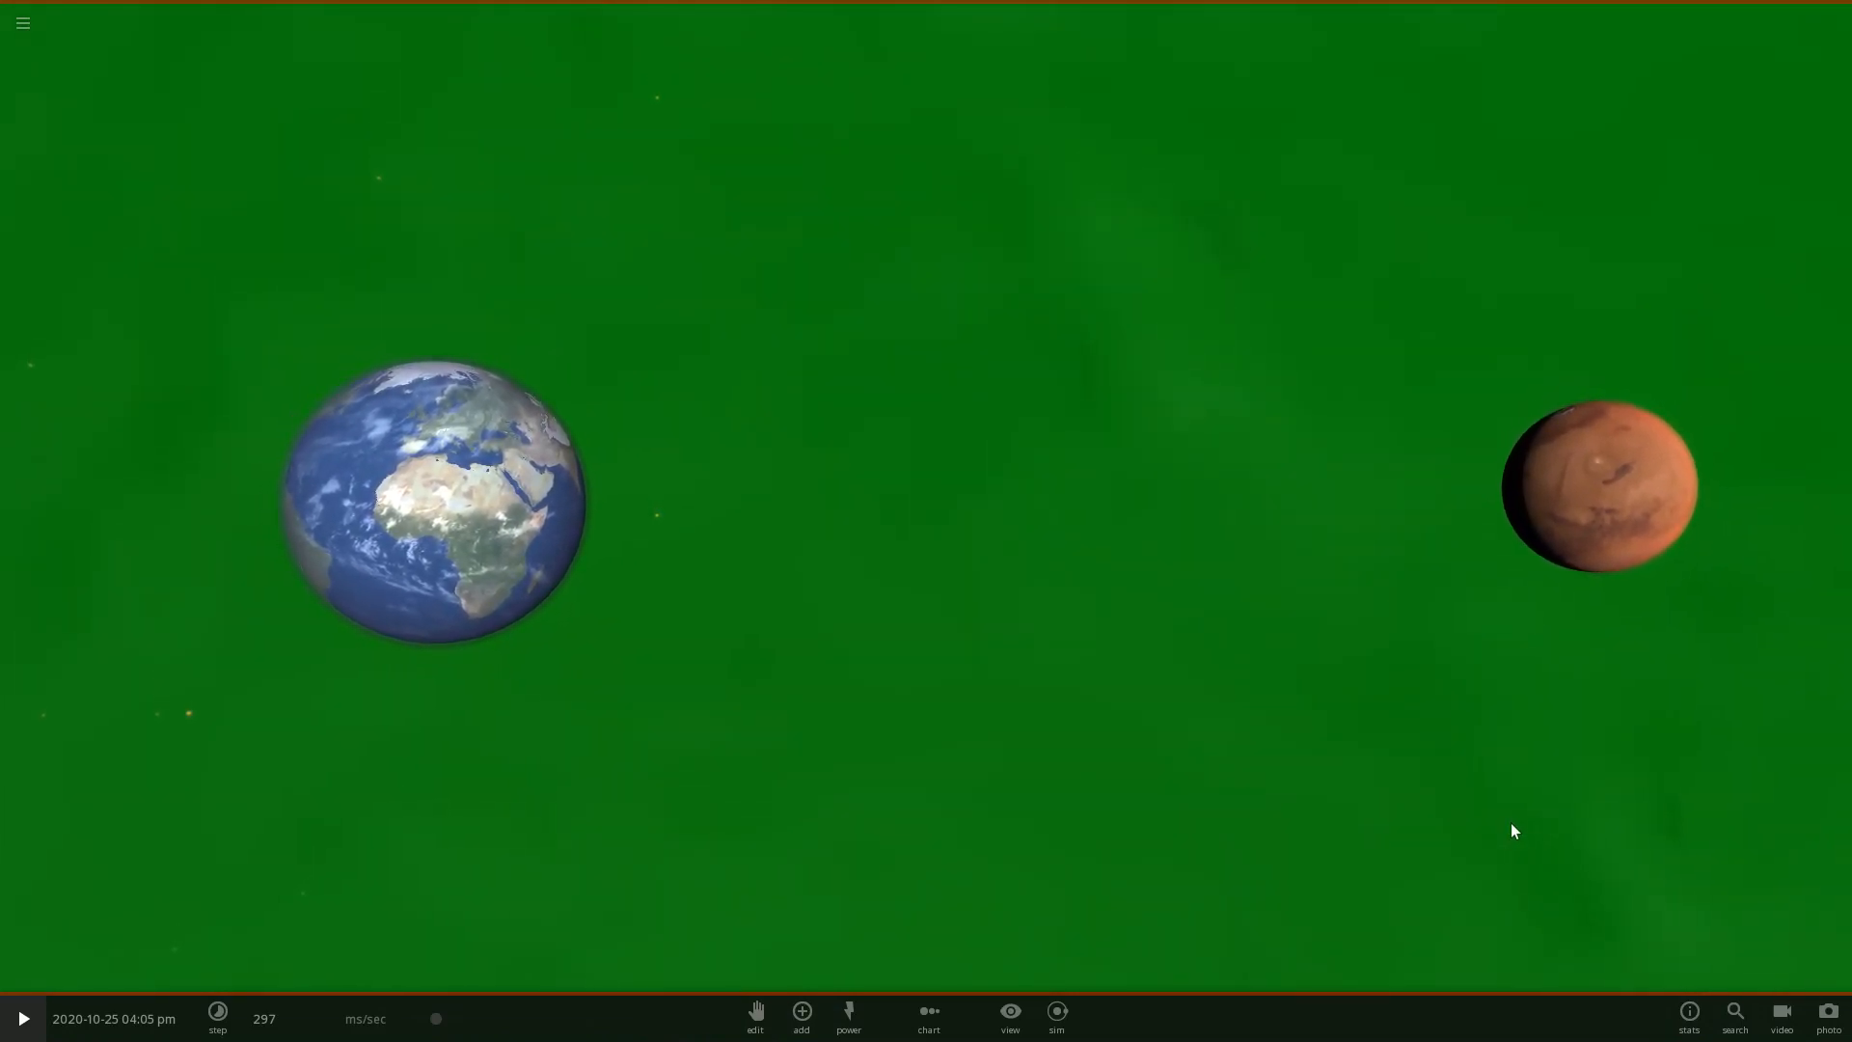
Play the simulation at a faster time step until Mars smashes into Earth, leaving molten debris.
left_click(21, 1018)
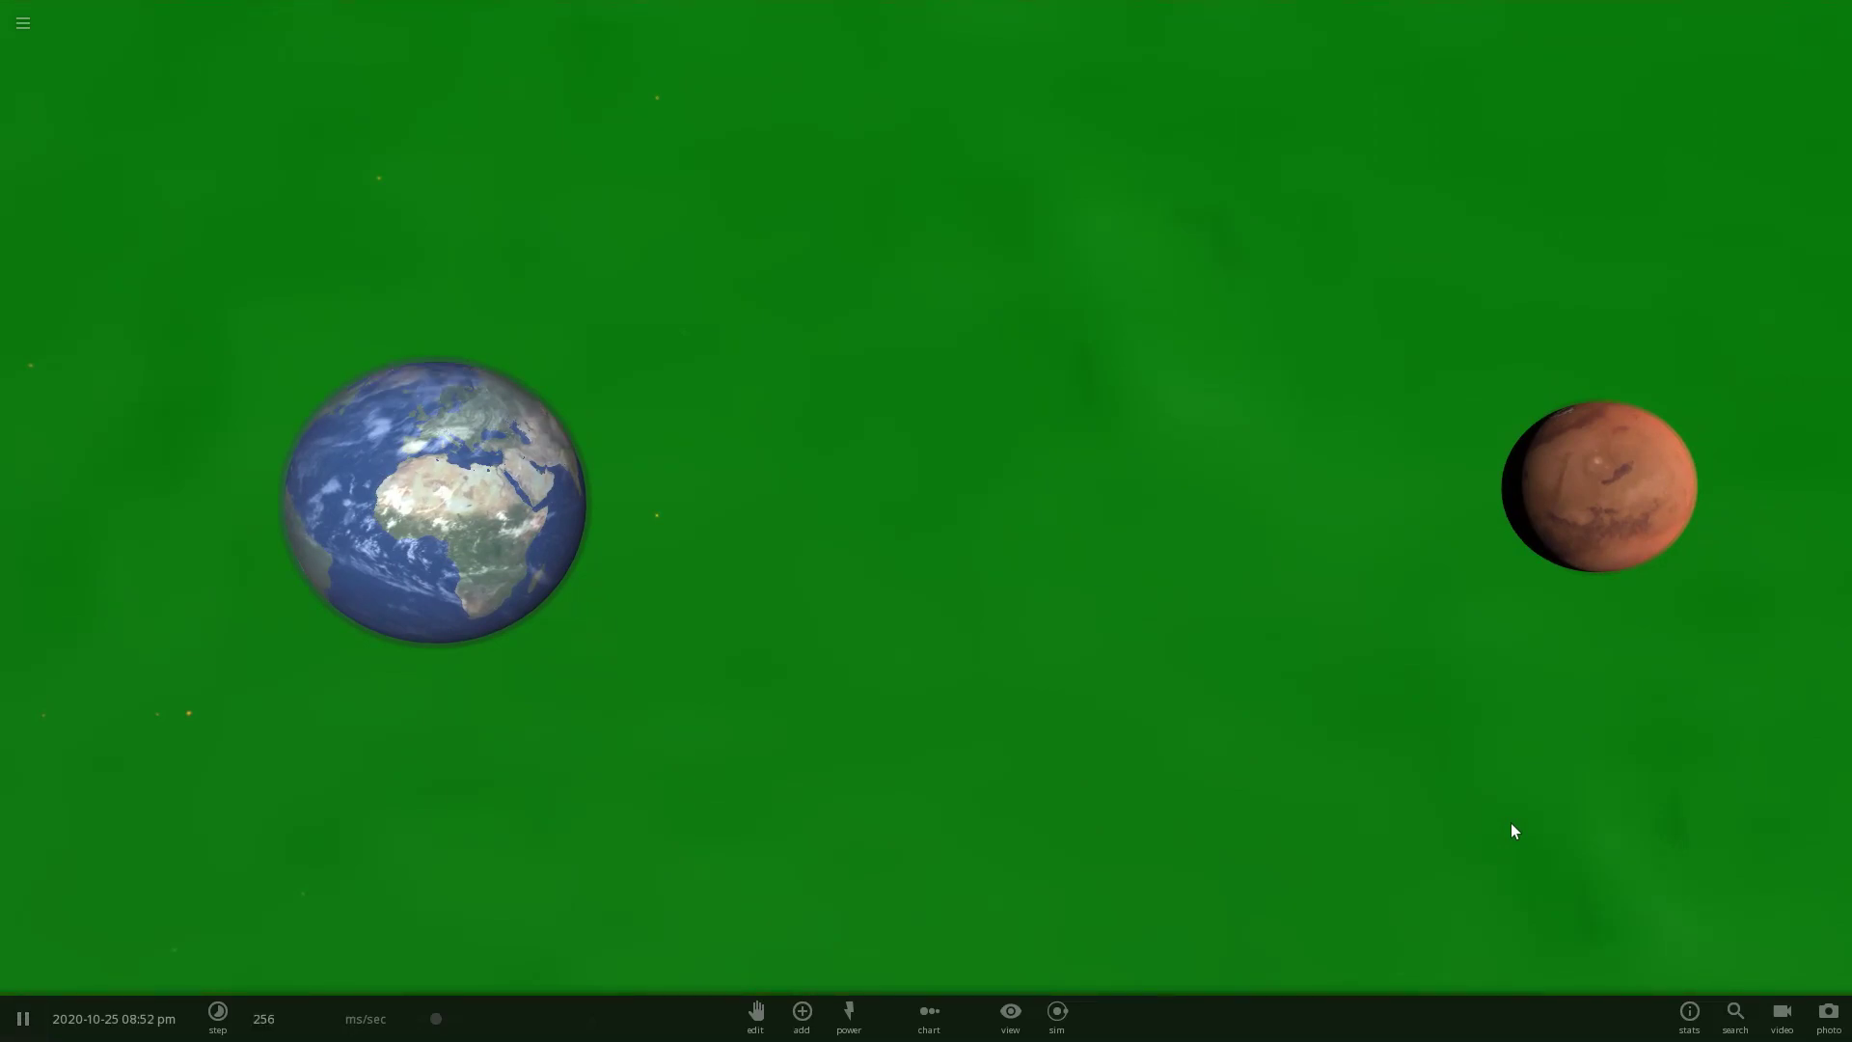
left_click(218, 1017)
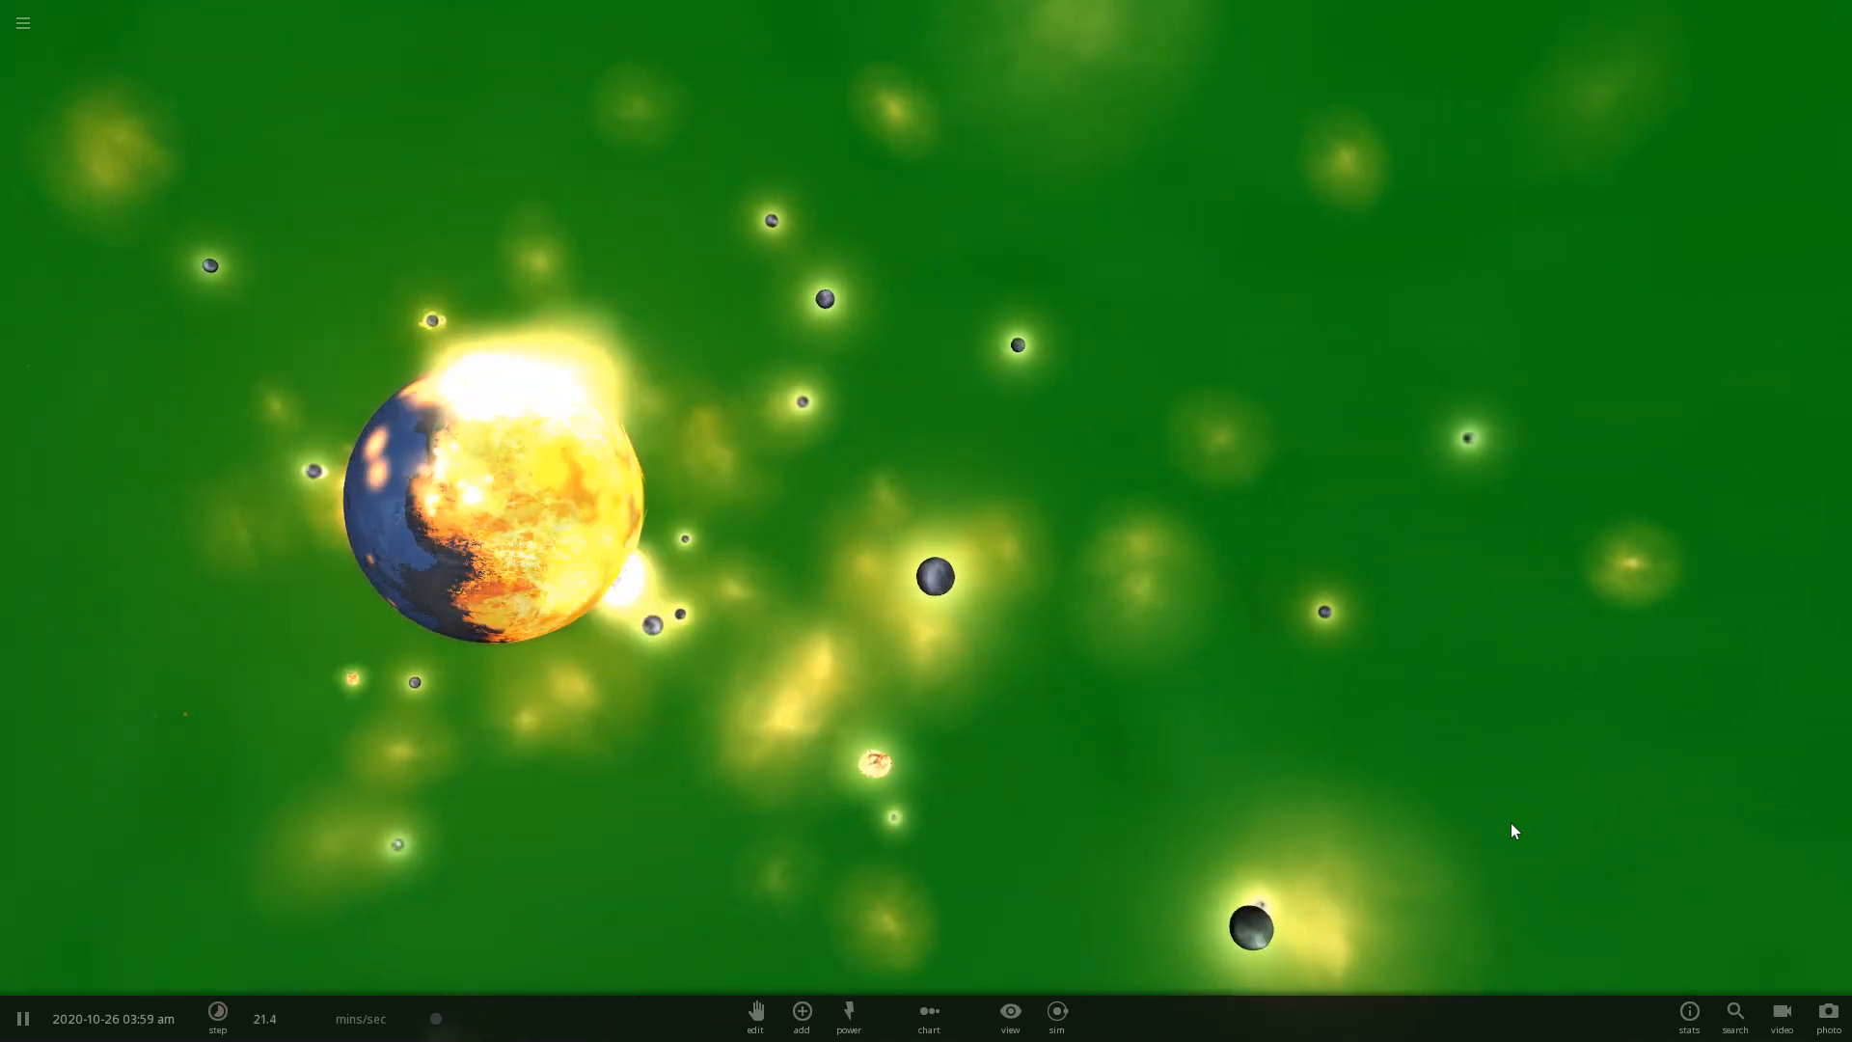
left_click(218, 1017)
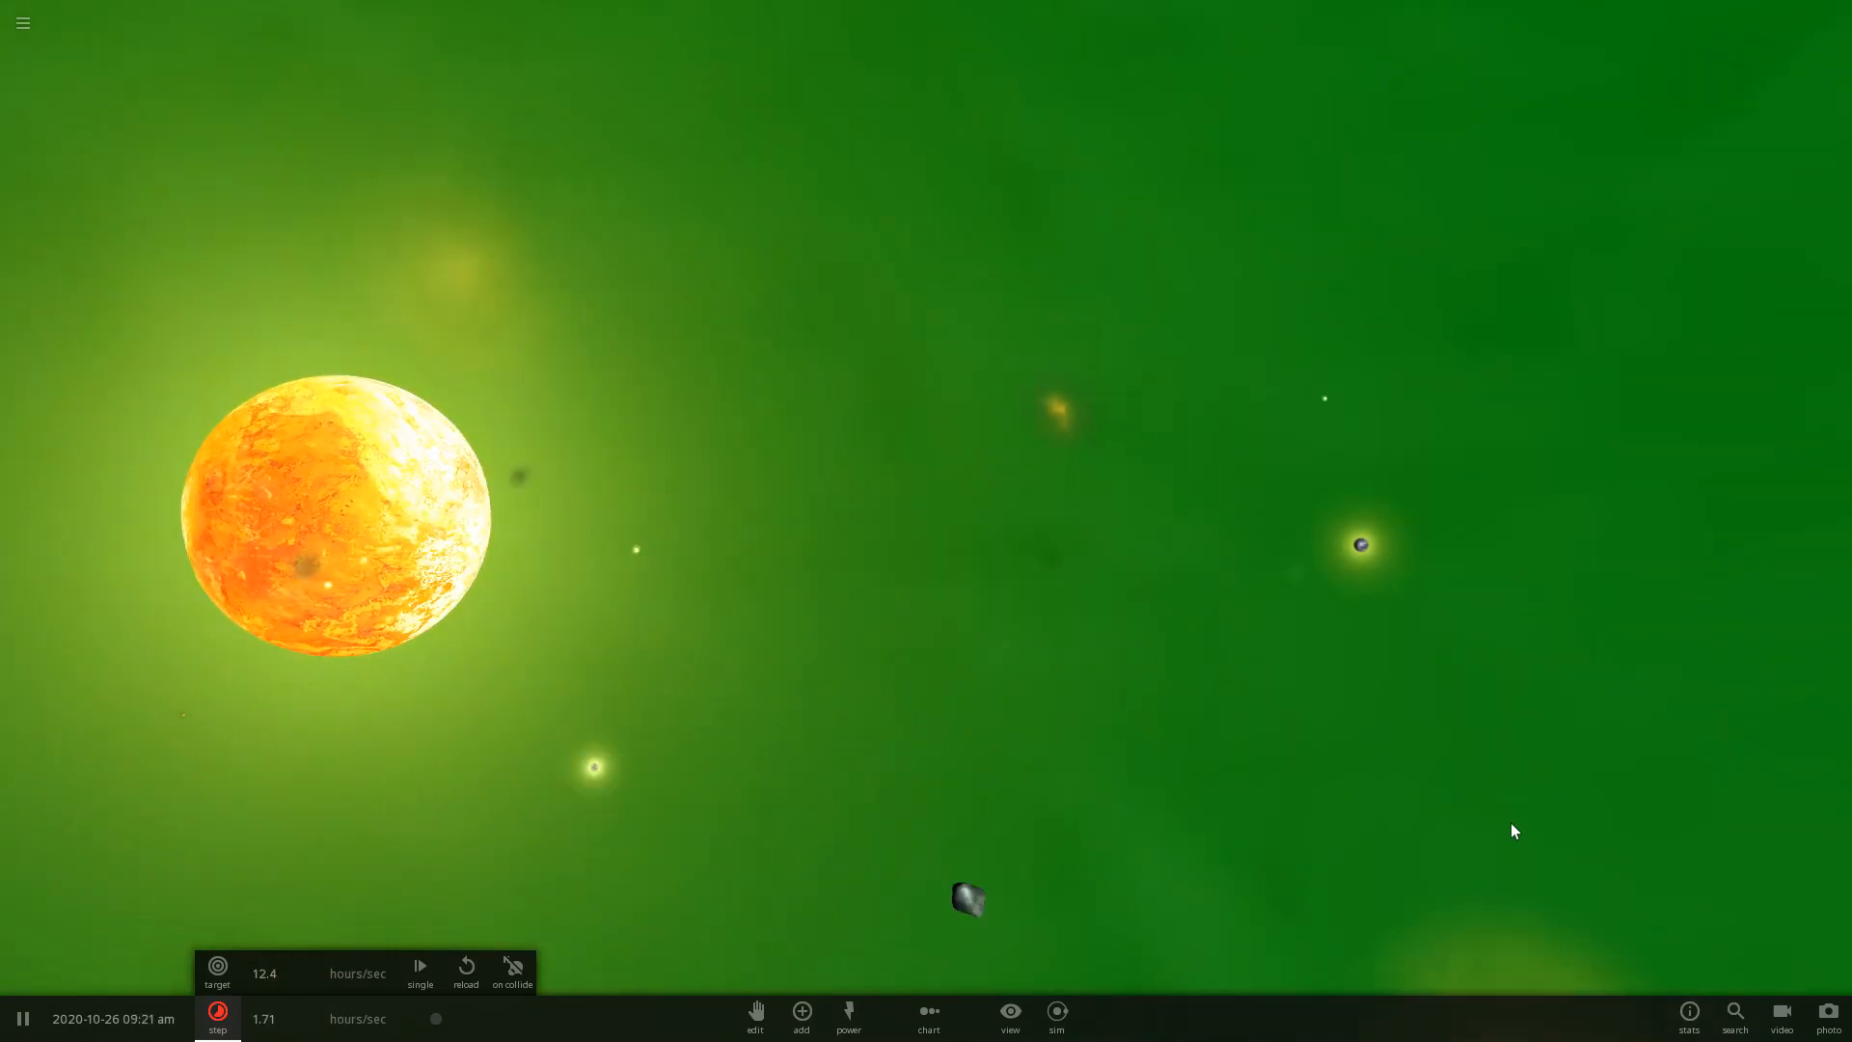
left_click(22, 1019)
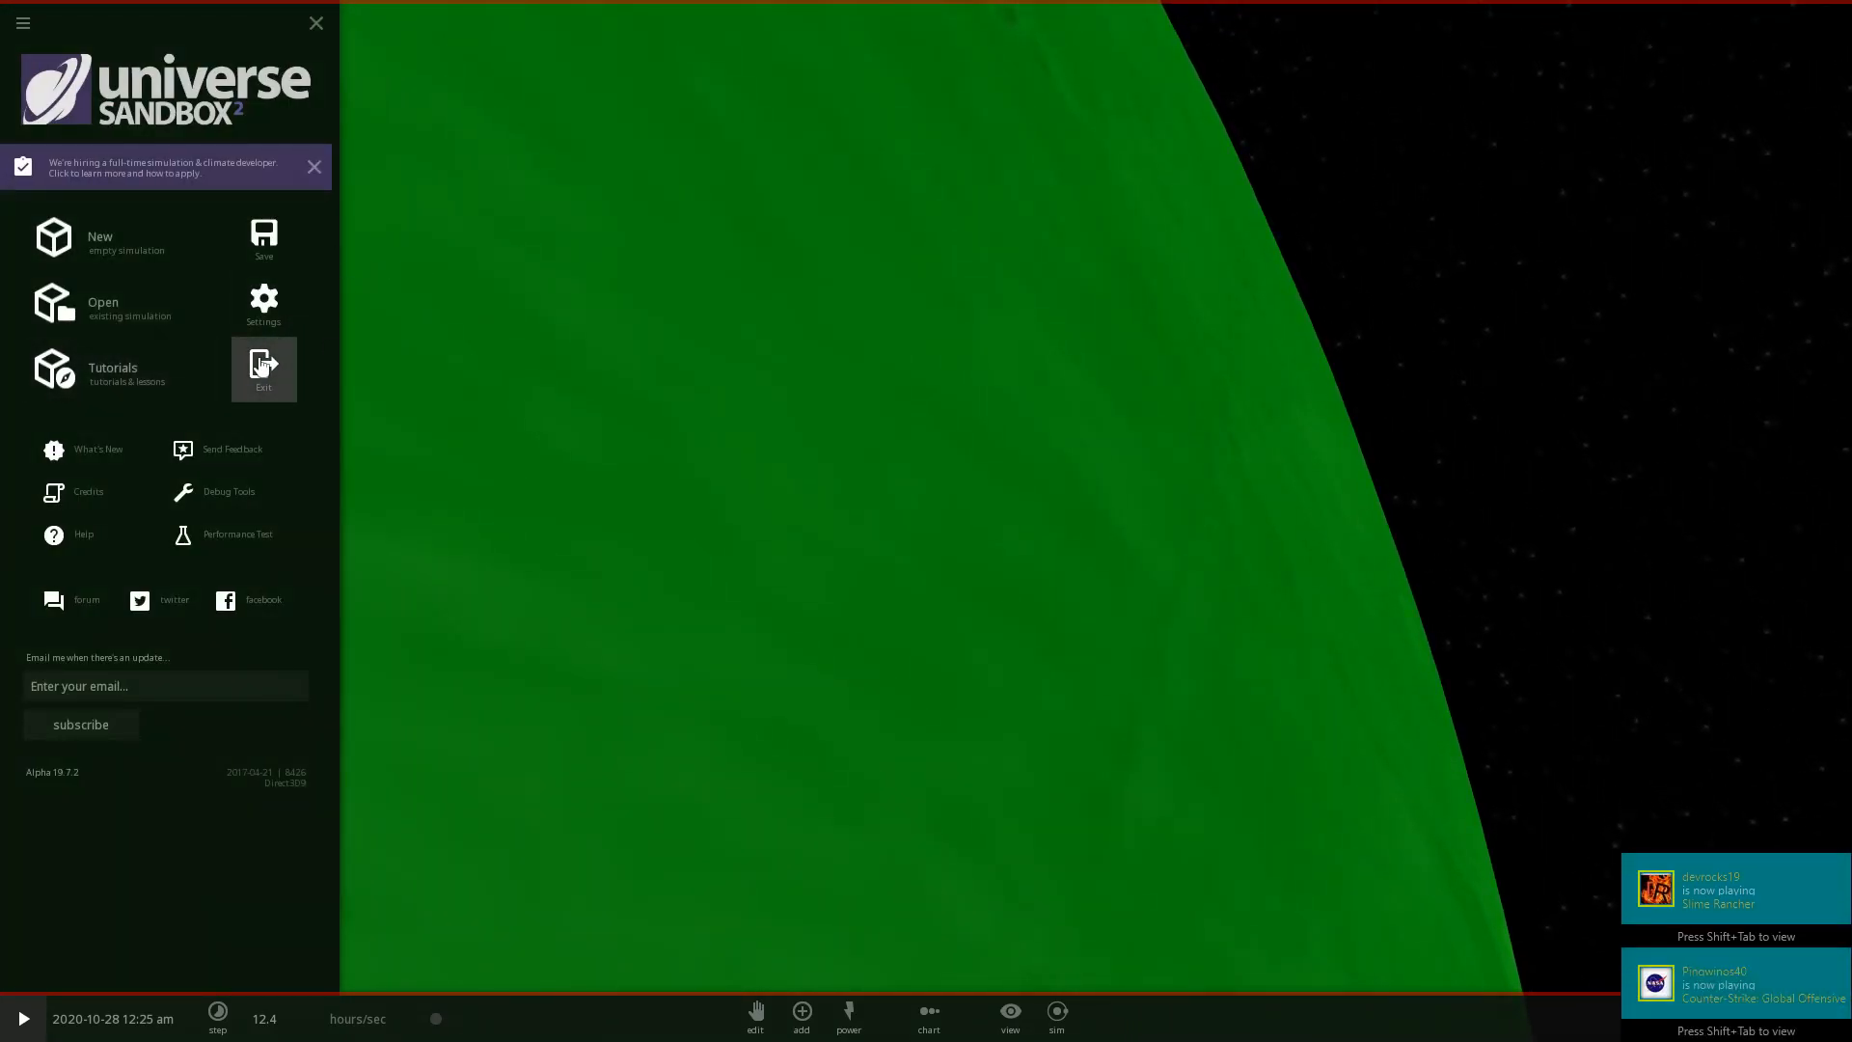
Exit Universe Sandbox 2 and switch to the Vegas Pro project holding the recorded footage.
left_click(265, 368)
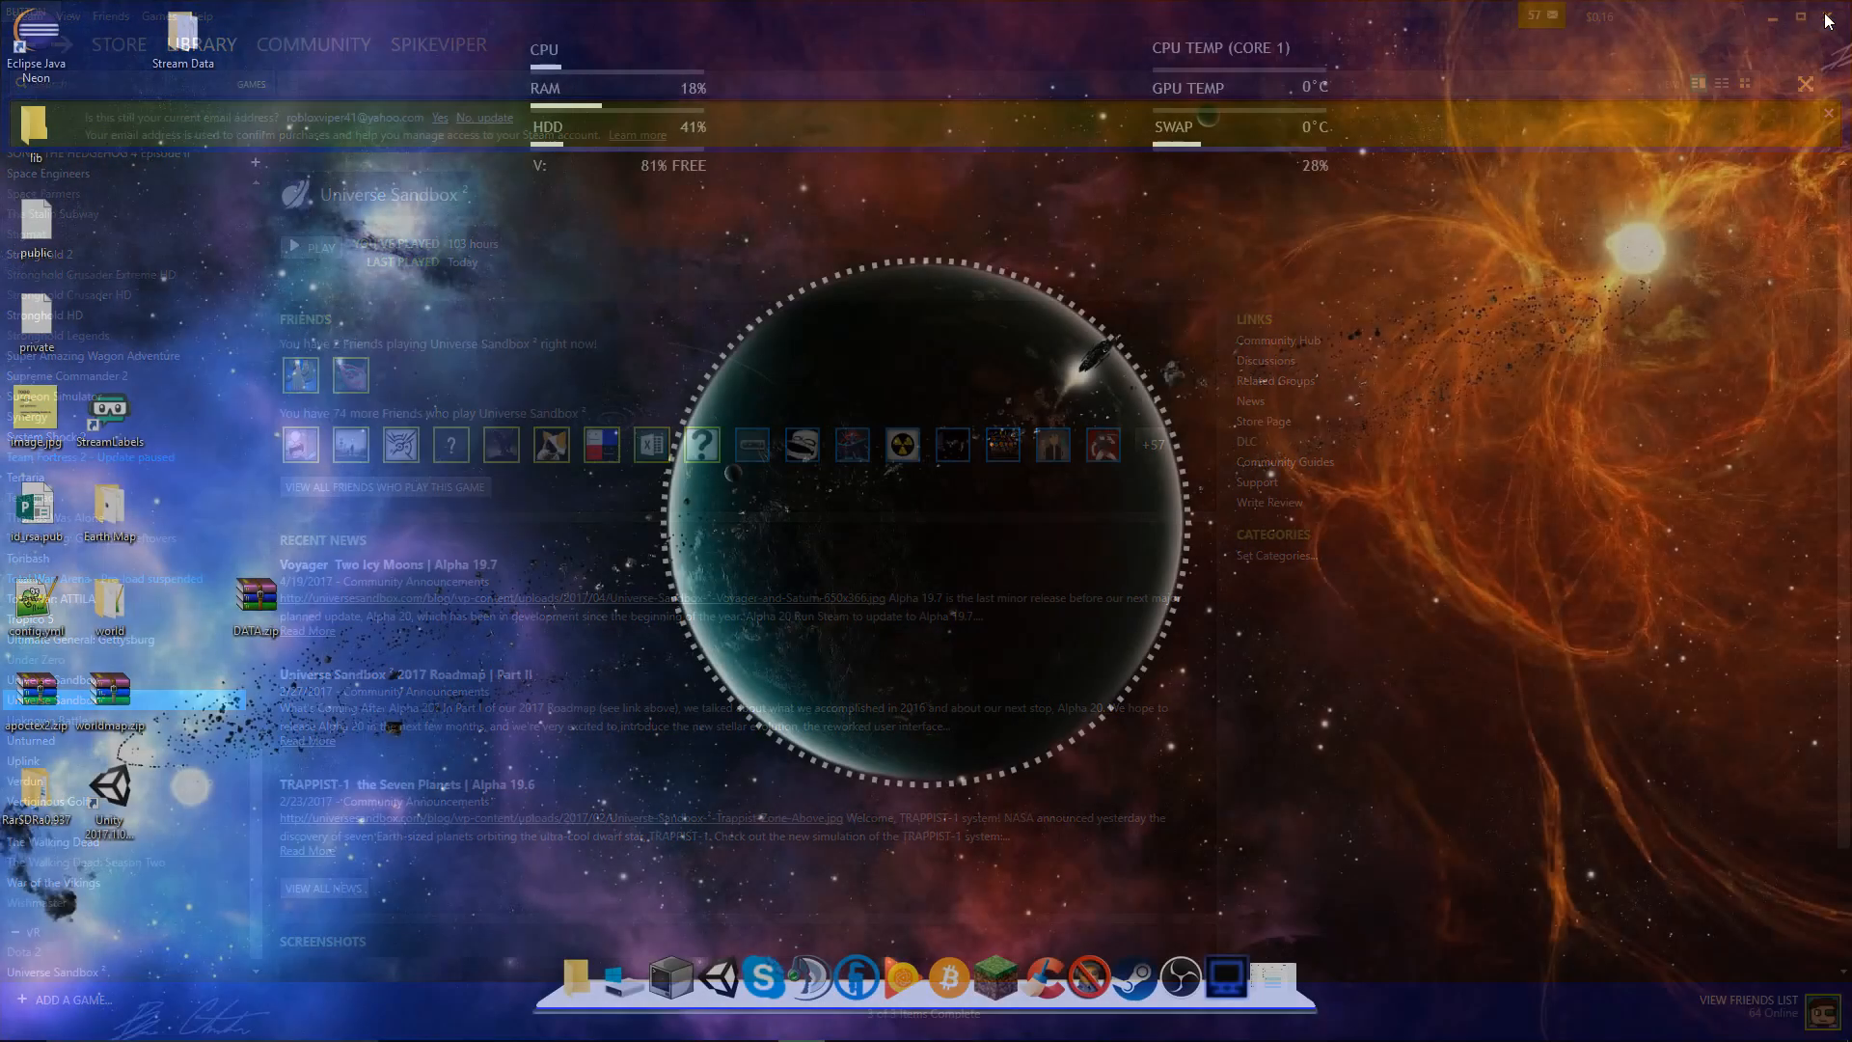
left_click(1804, 83)
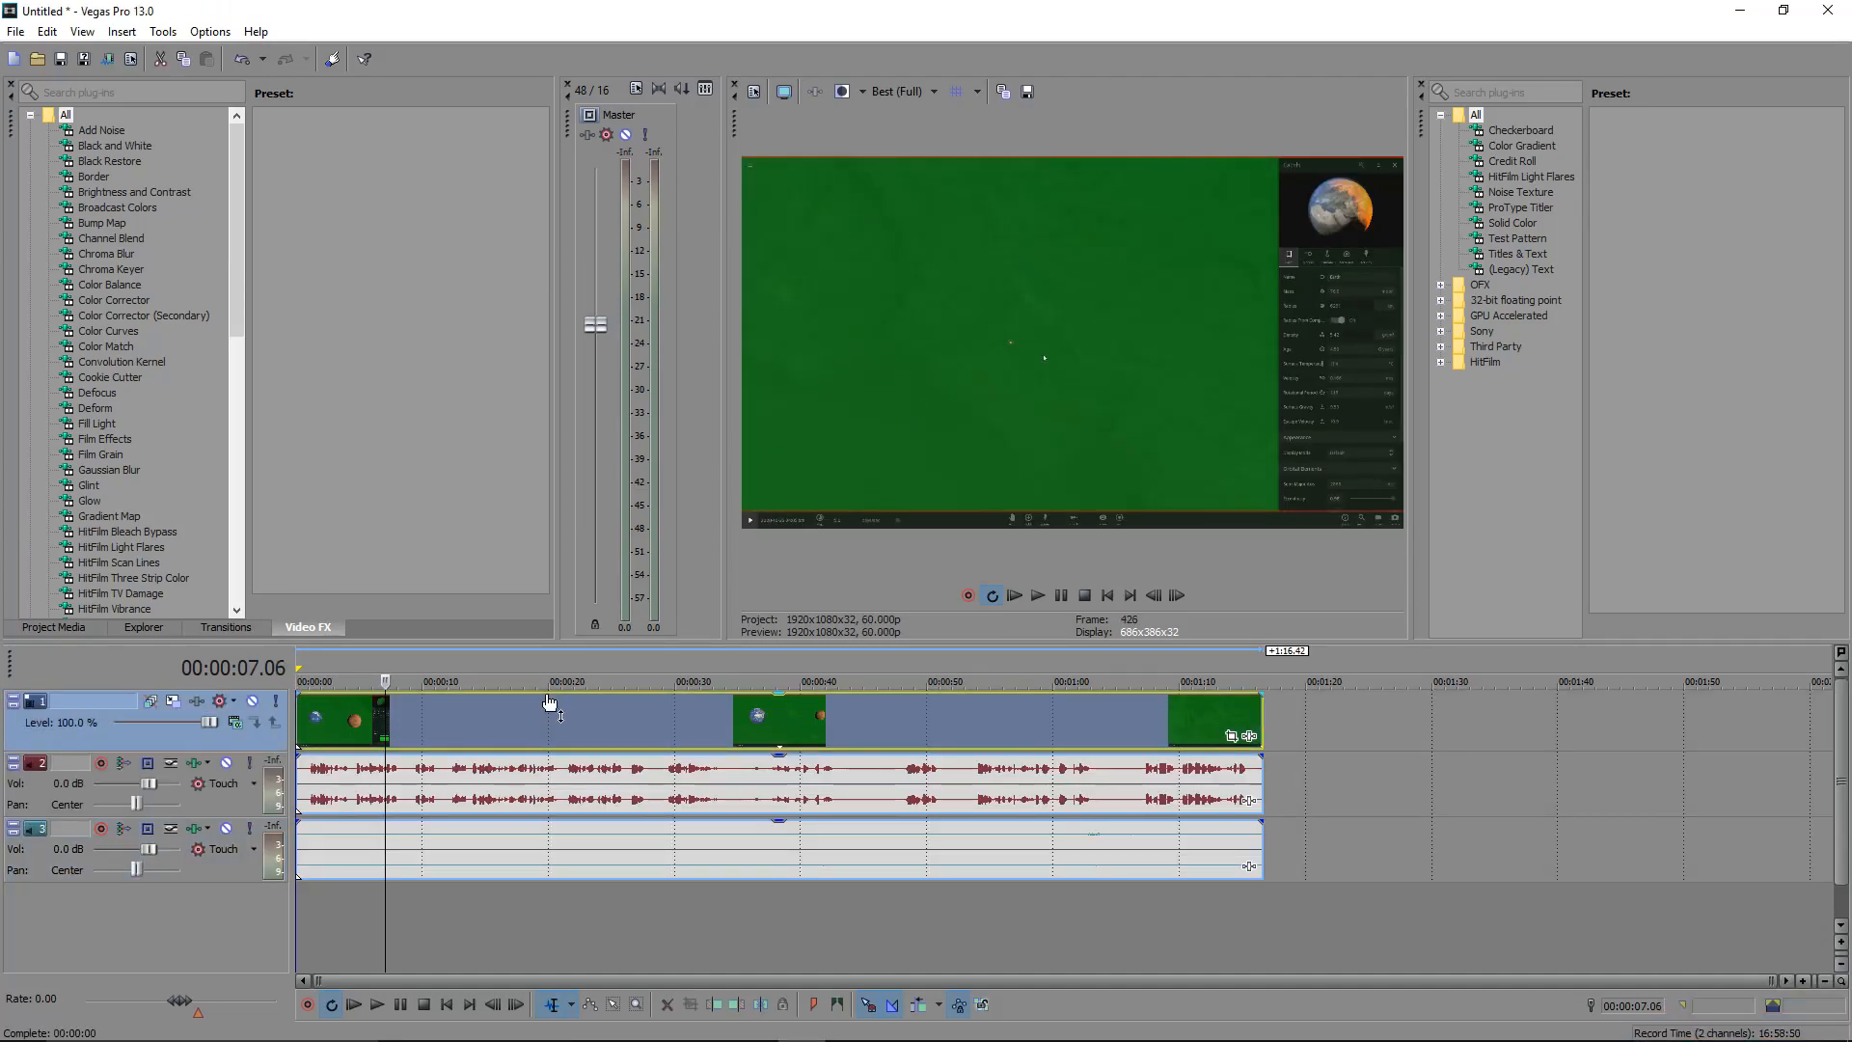
Split the recording around the Earth–Mars collision and trim away the unwanted head and tail.
left_click(573, 681)
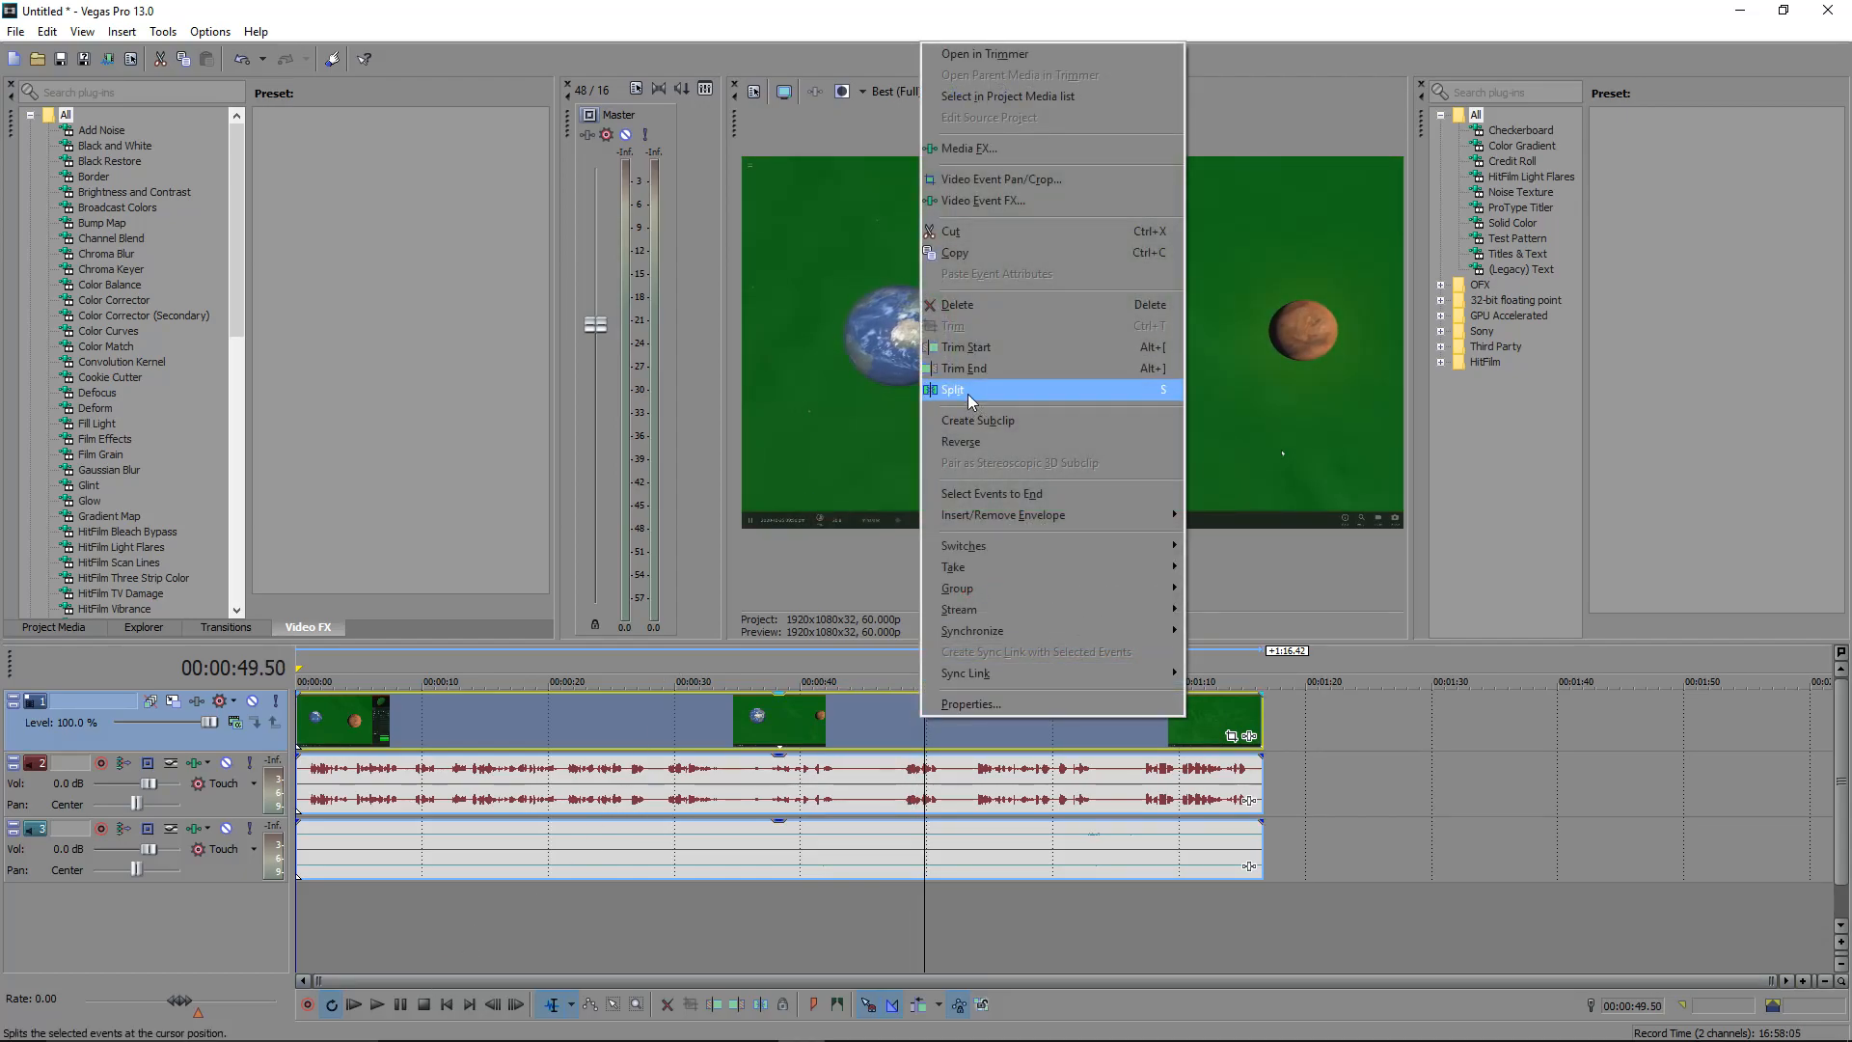
left_click(951, 387)
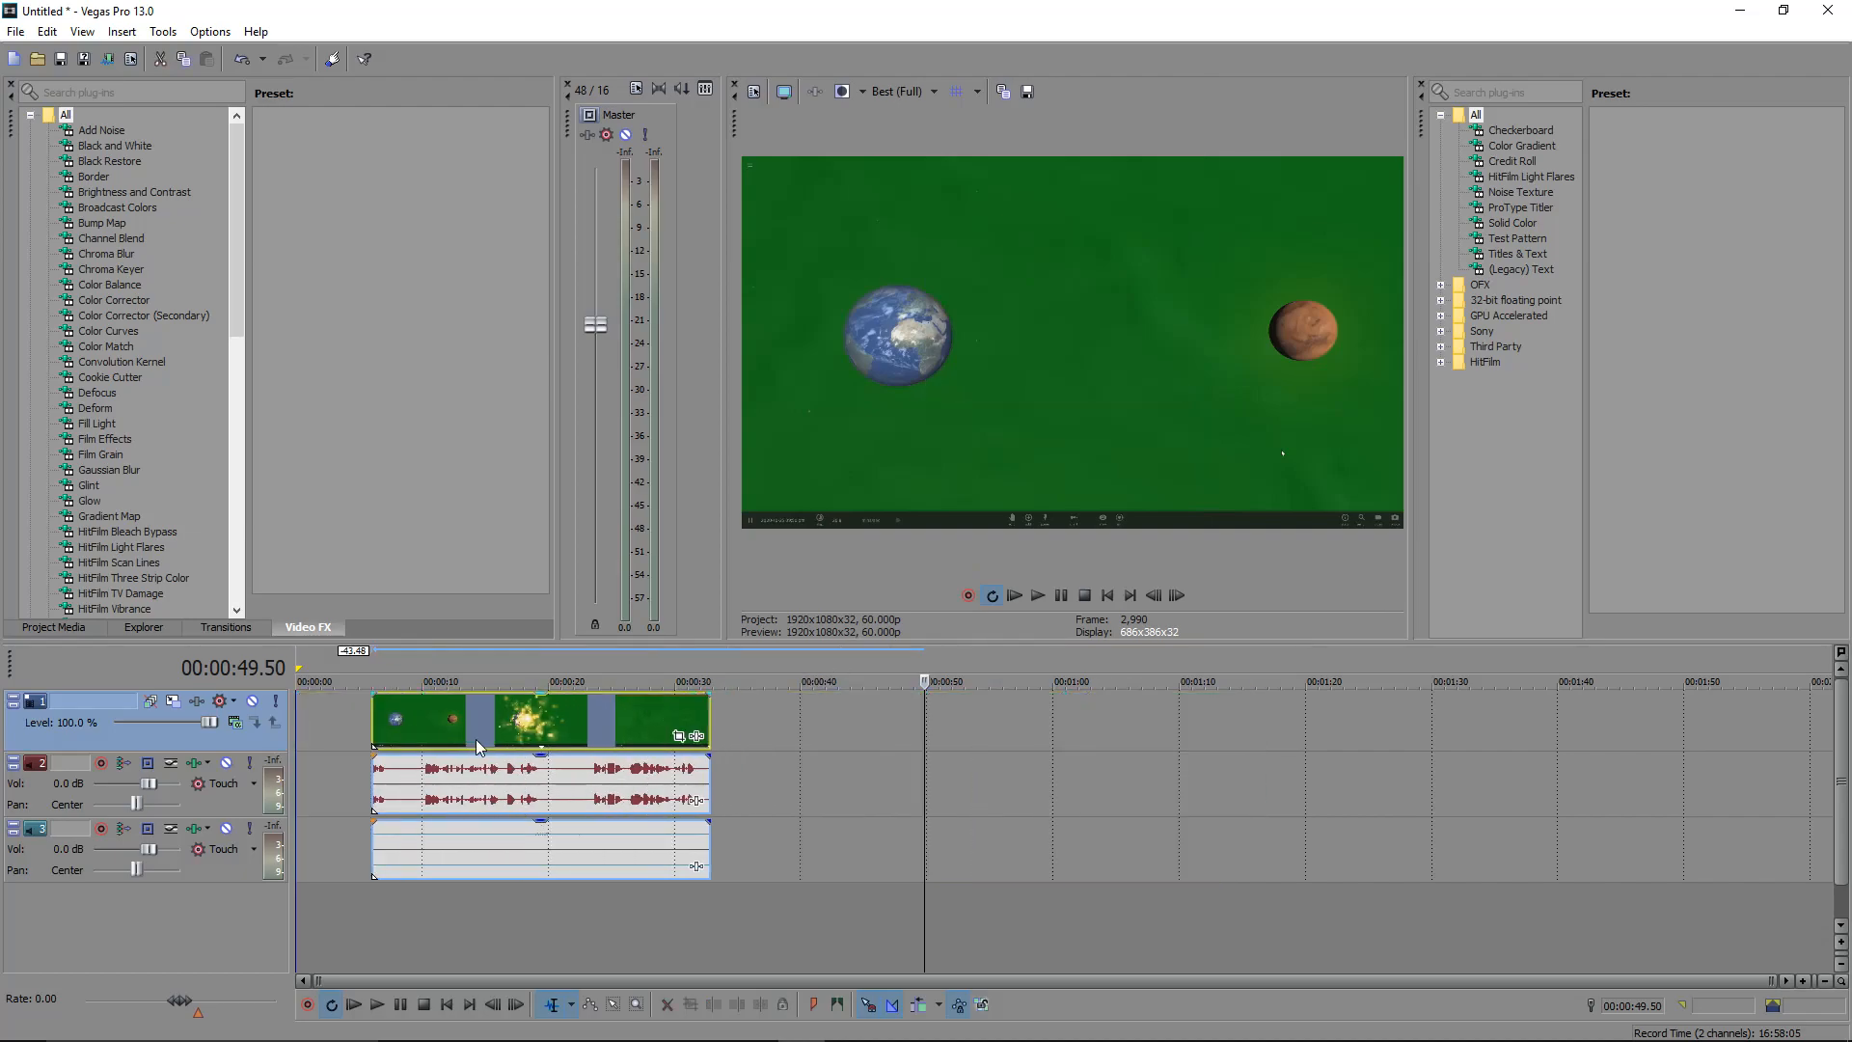
left_click(510, 685)
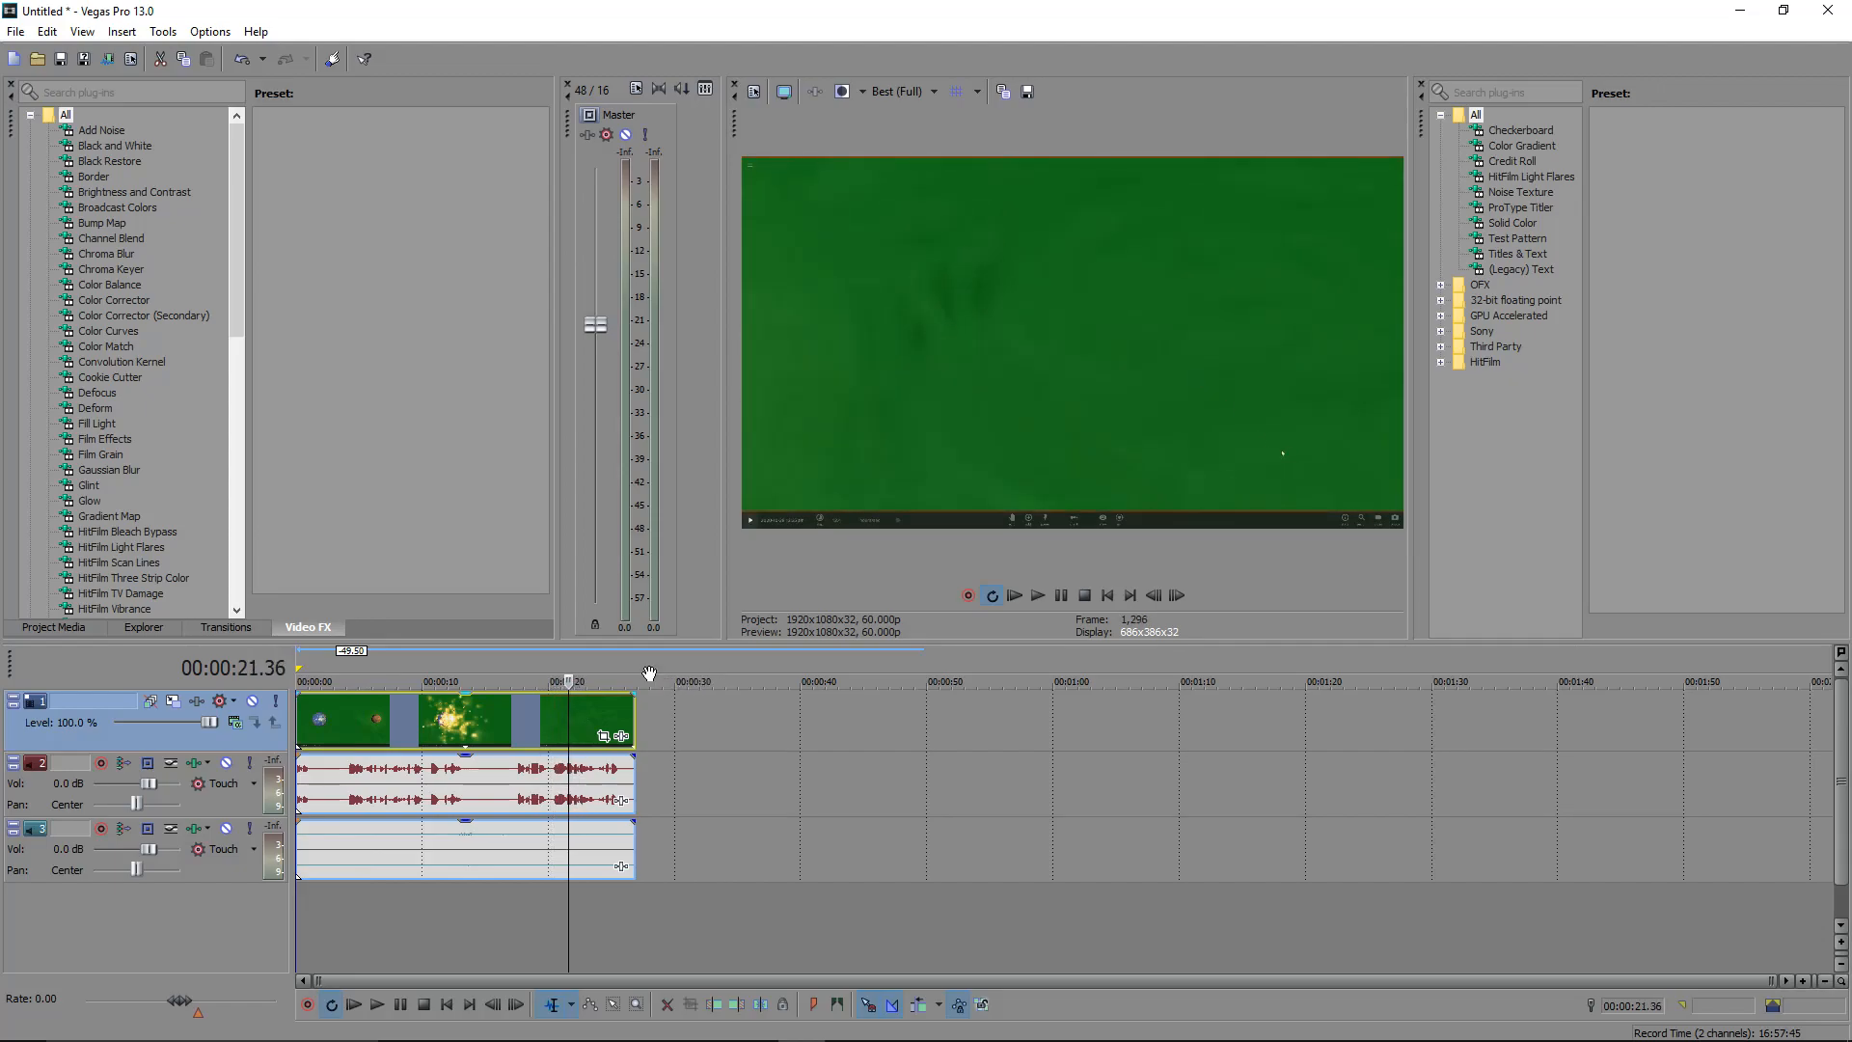
mouse_move(566, 741)
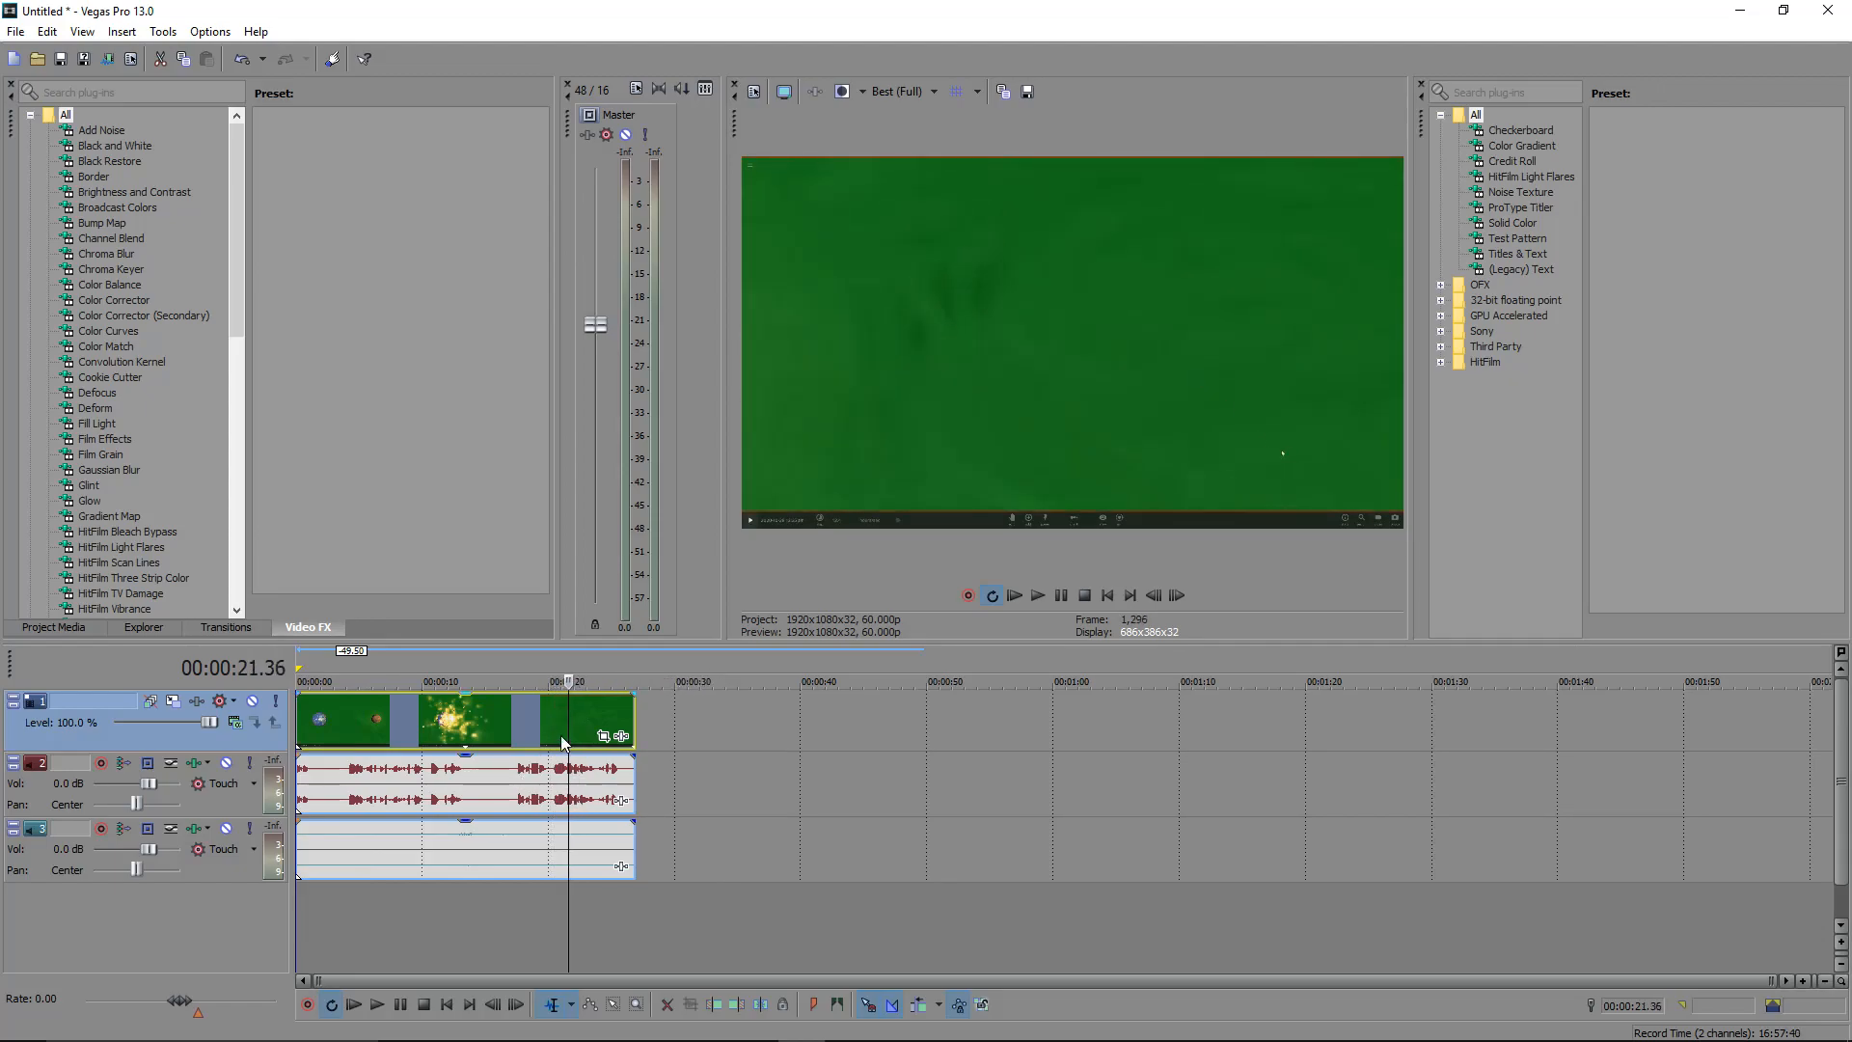
key("s")
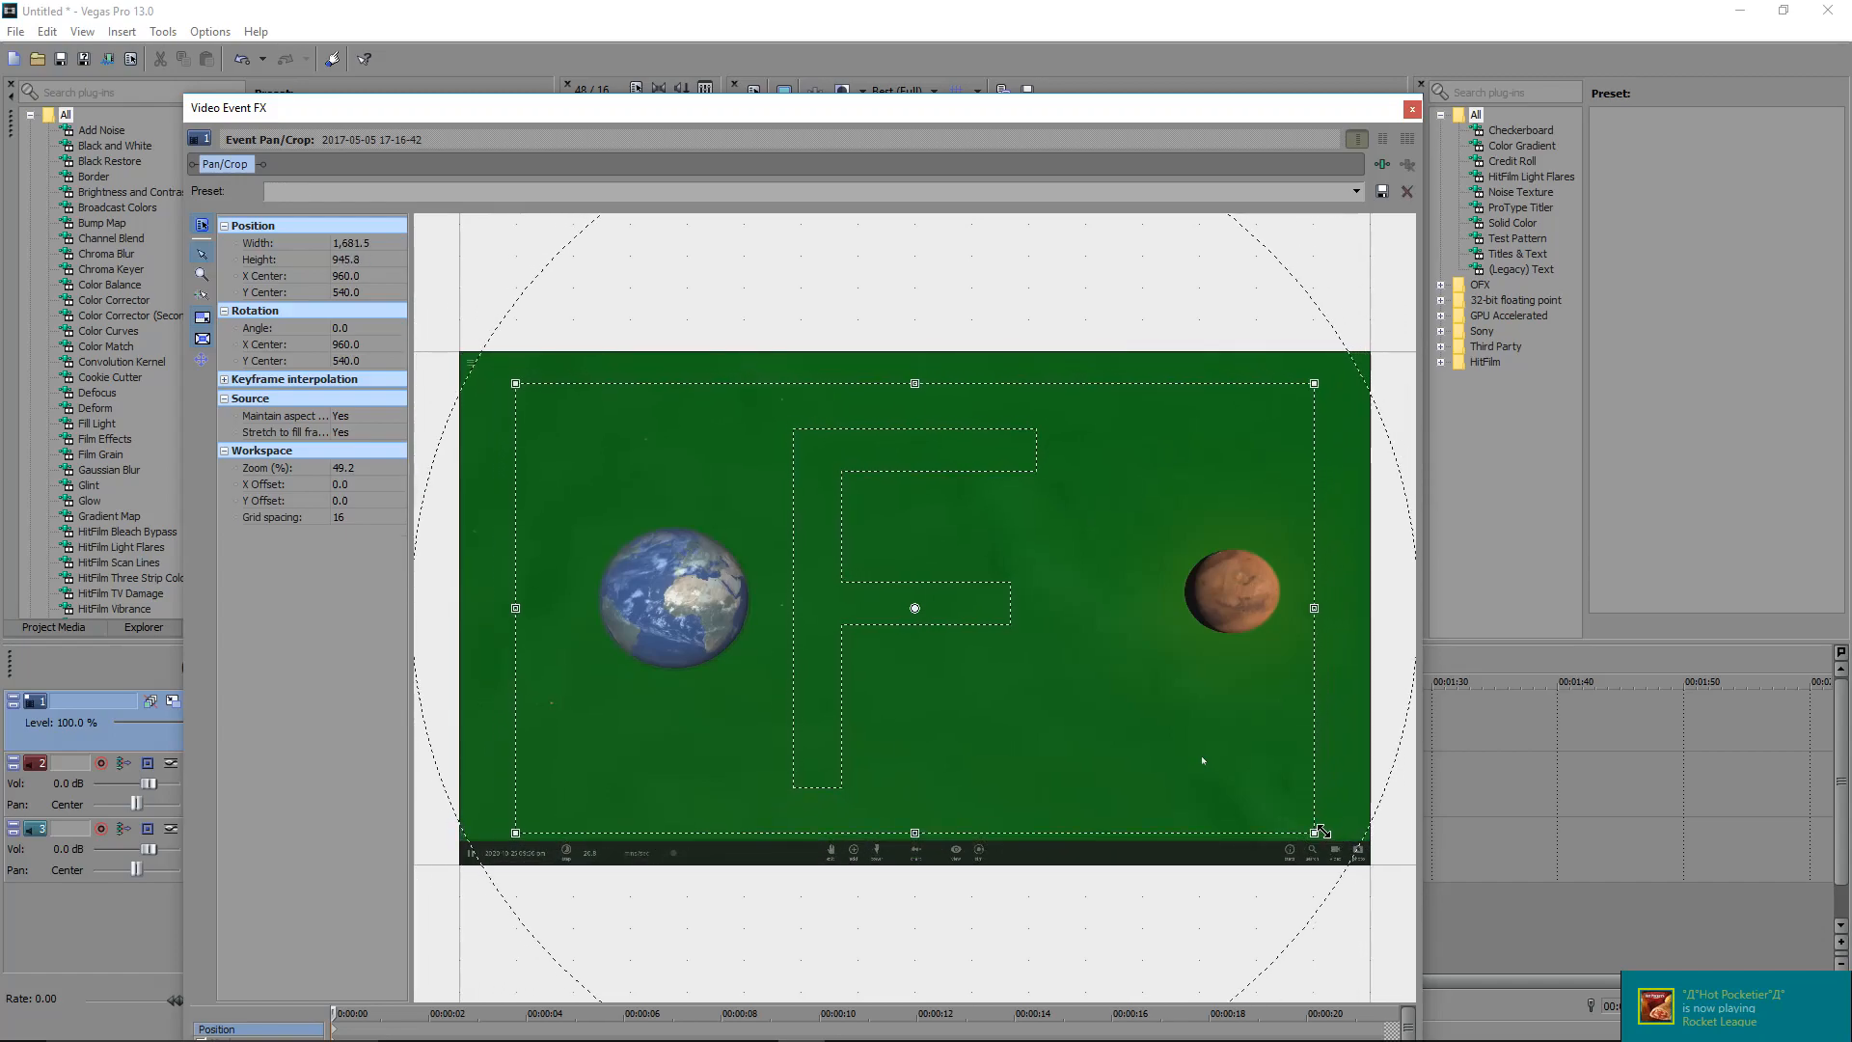
mouse_move(1393, 210)
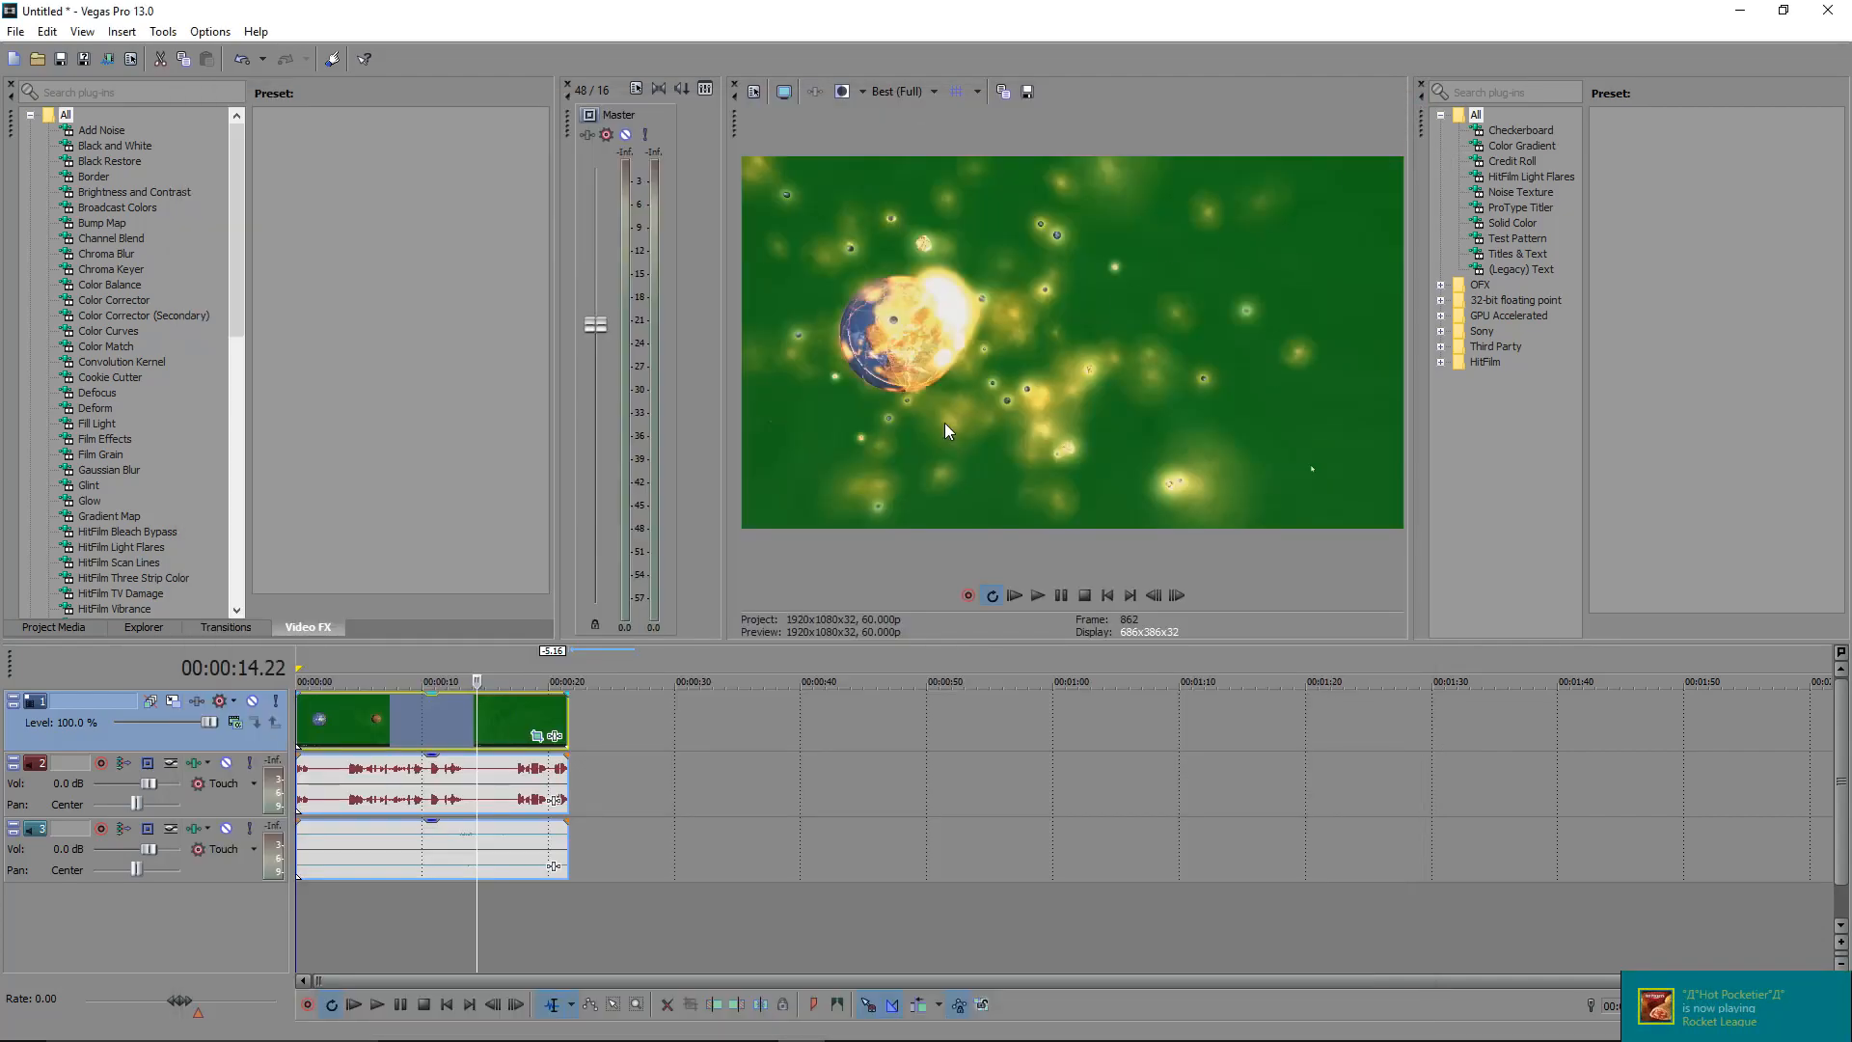
mouse_move(546, 606)
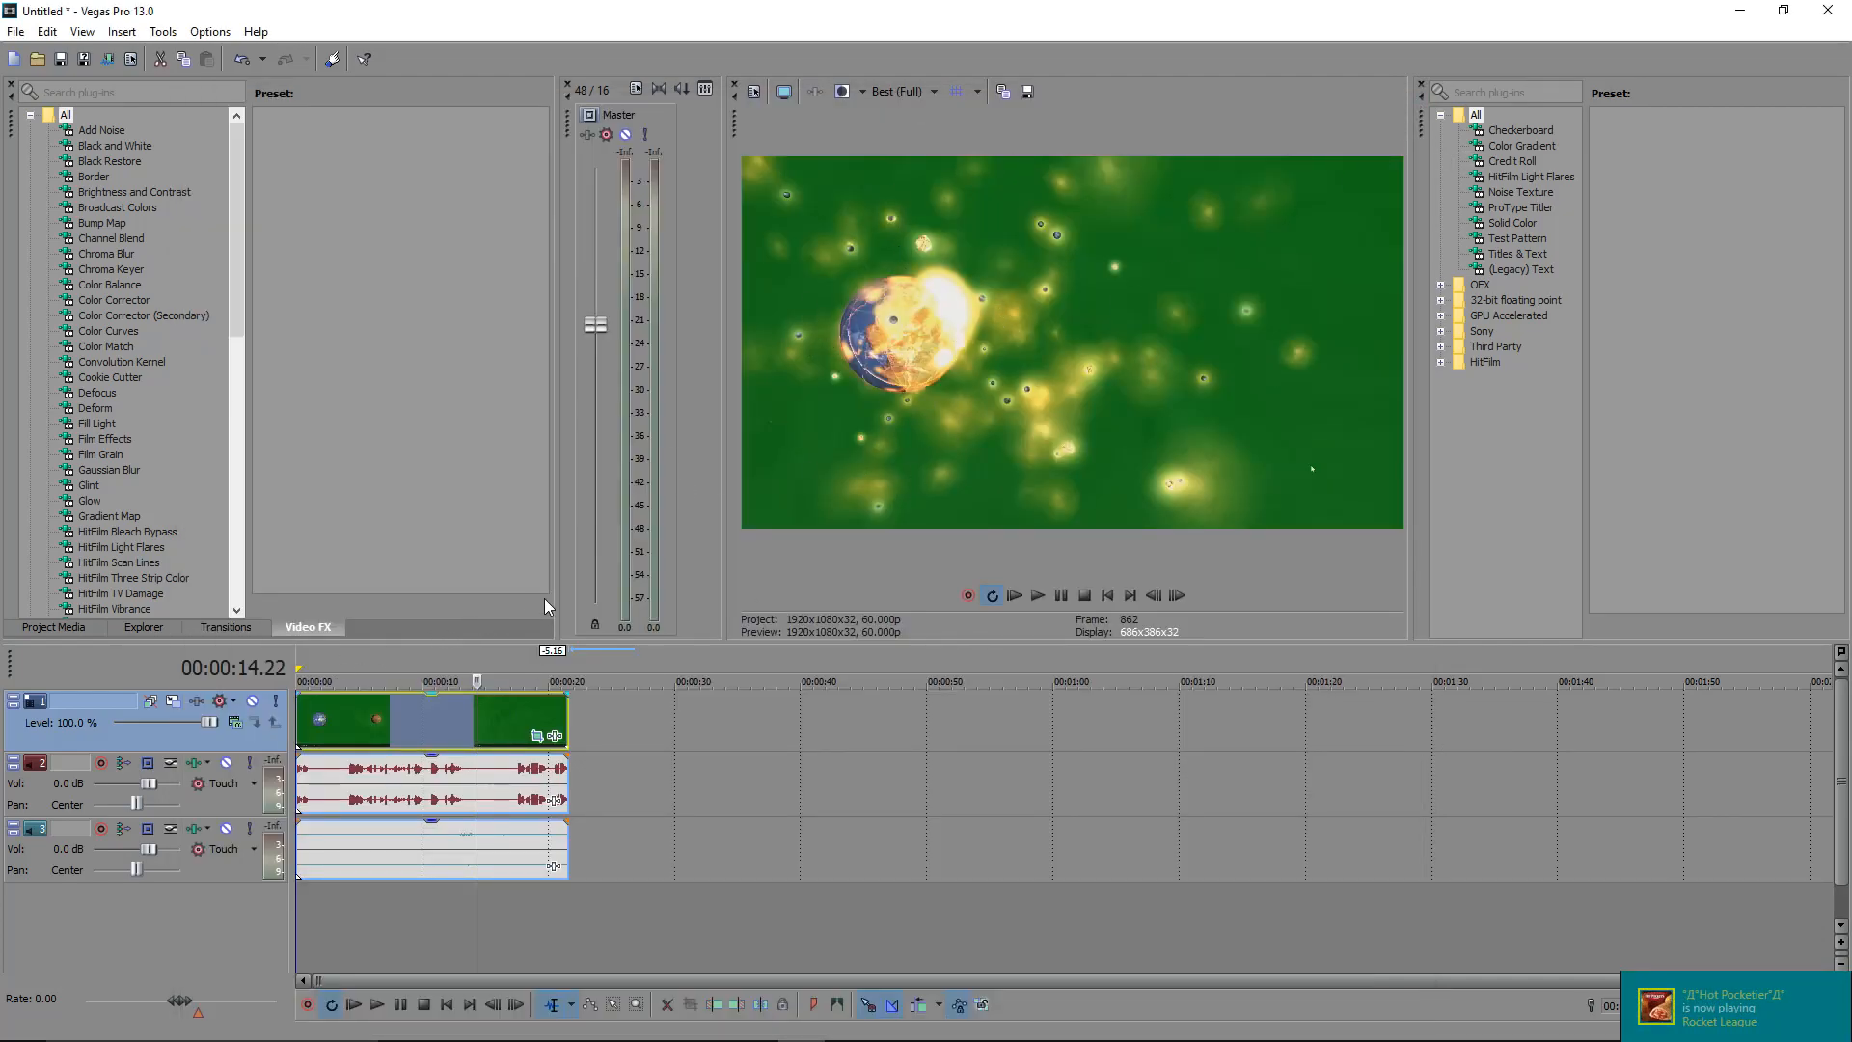
Shrink the Pan/Crop selection so the simulator toolbar is cropped out, then close the editor.
left_click(314, 681)
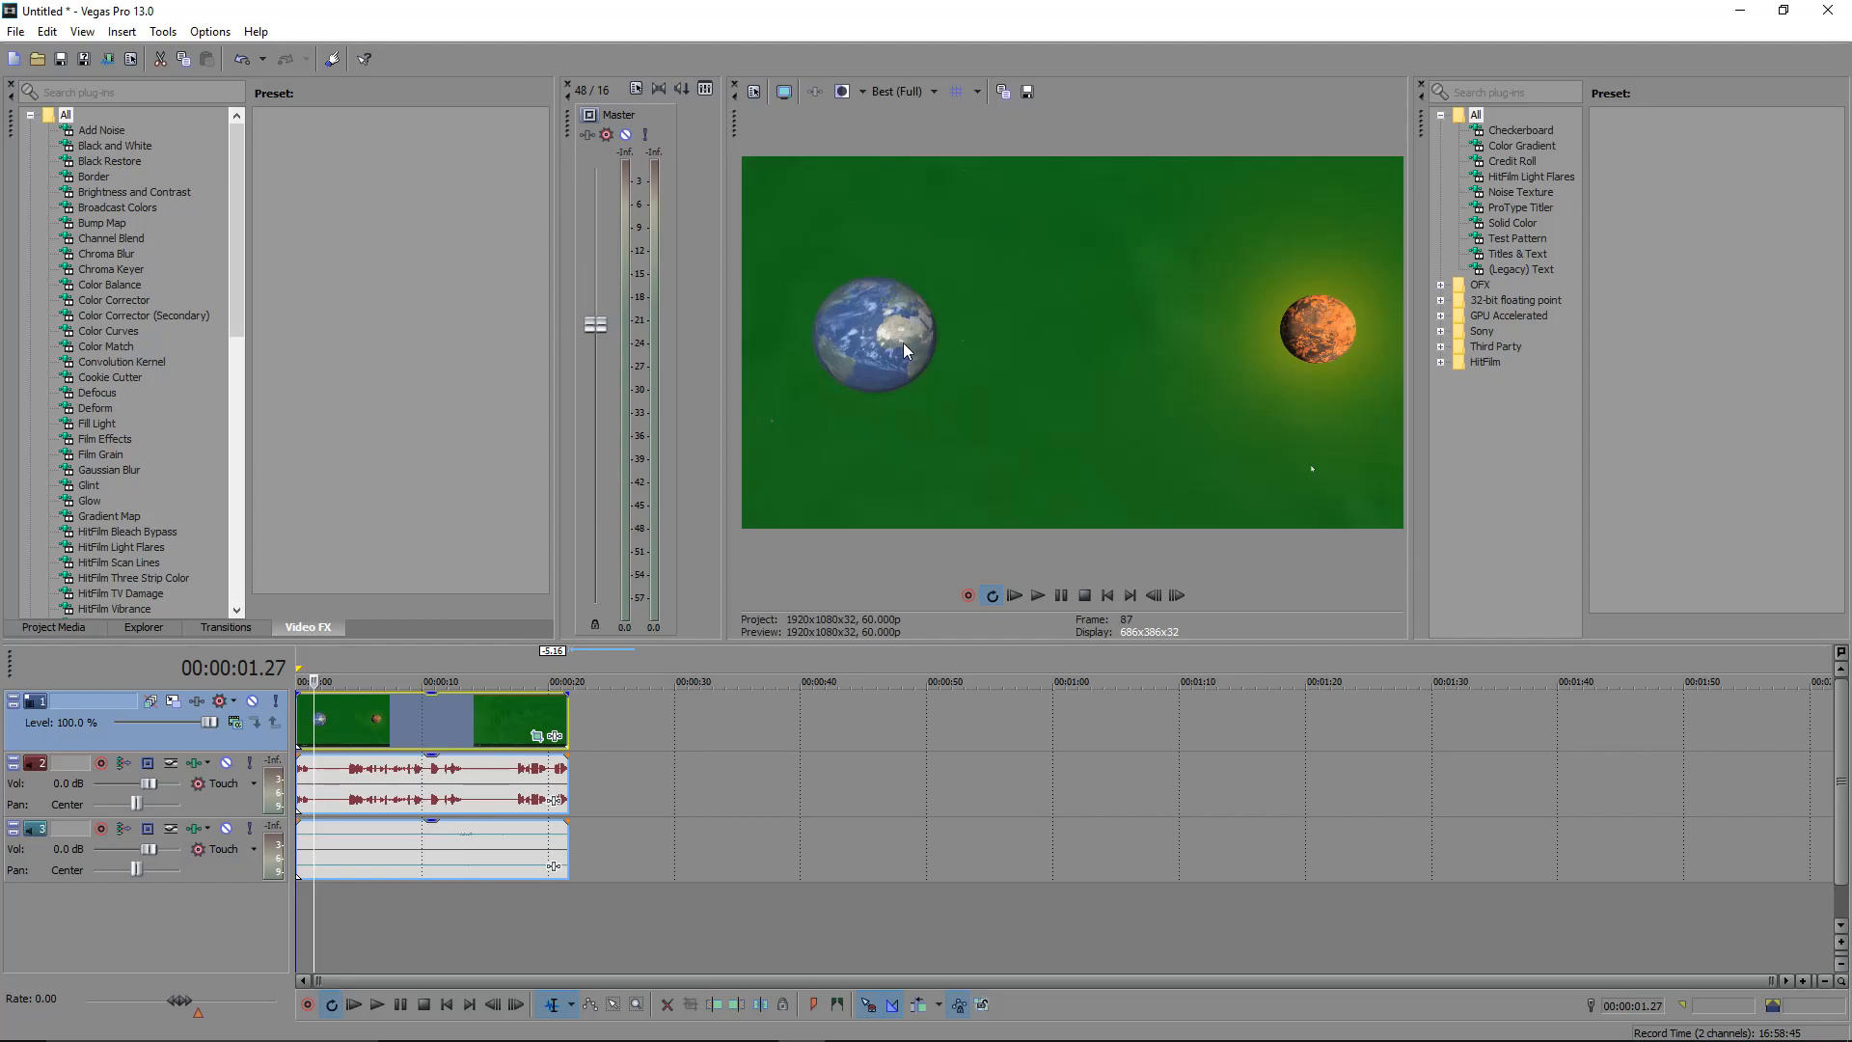
mouse_move(876, 389)
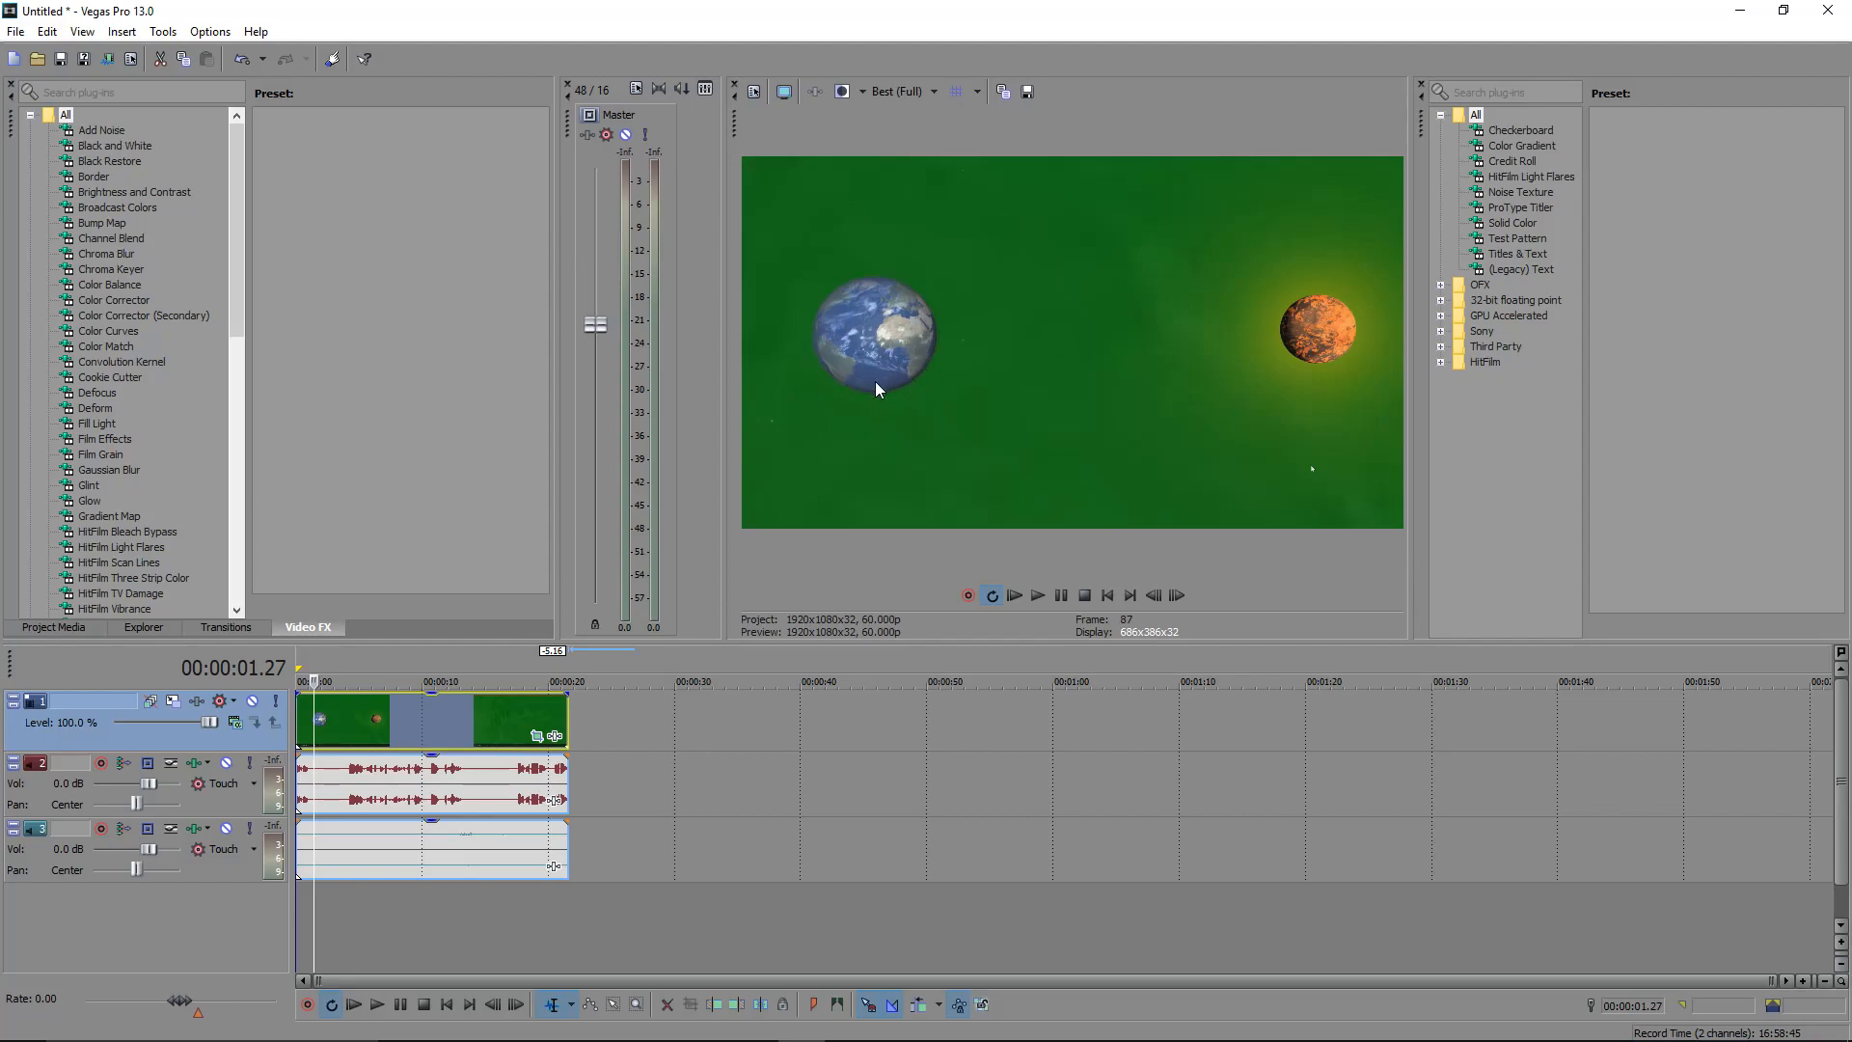
mouse_move(597, 175)
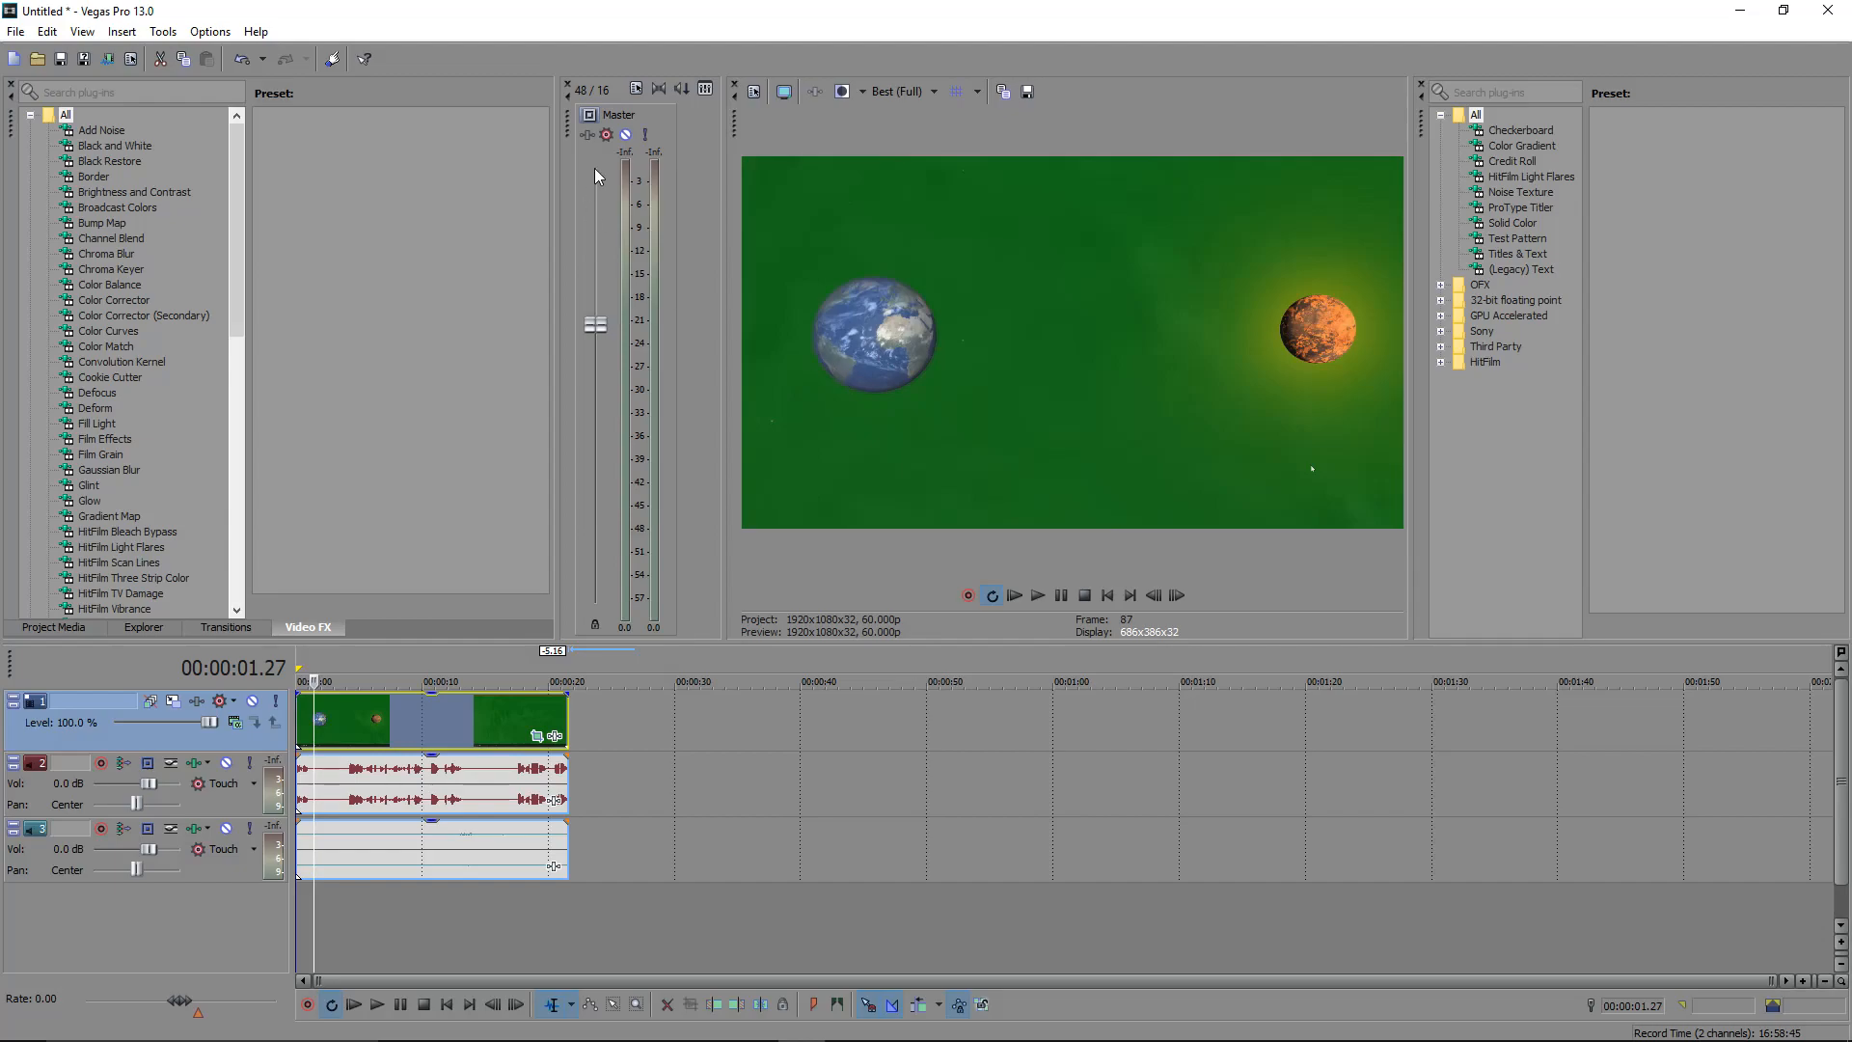
mouse_move(87, 178)
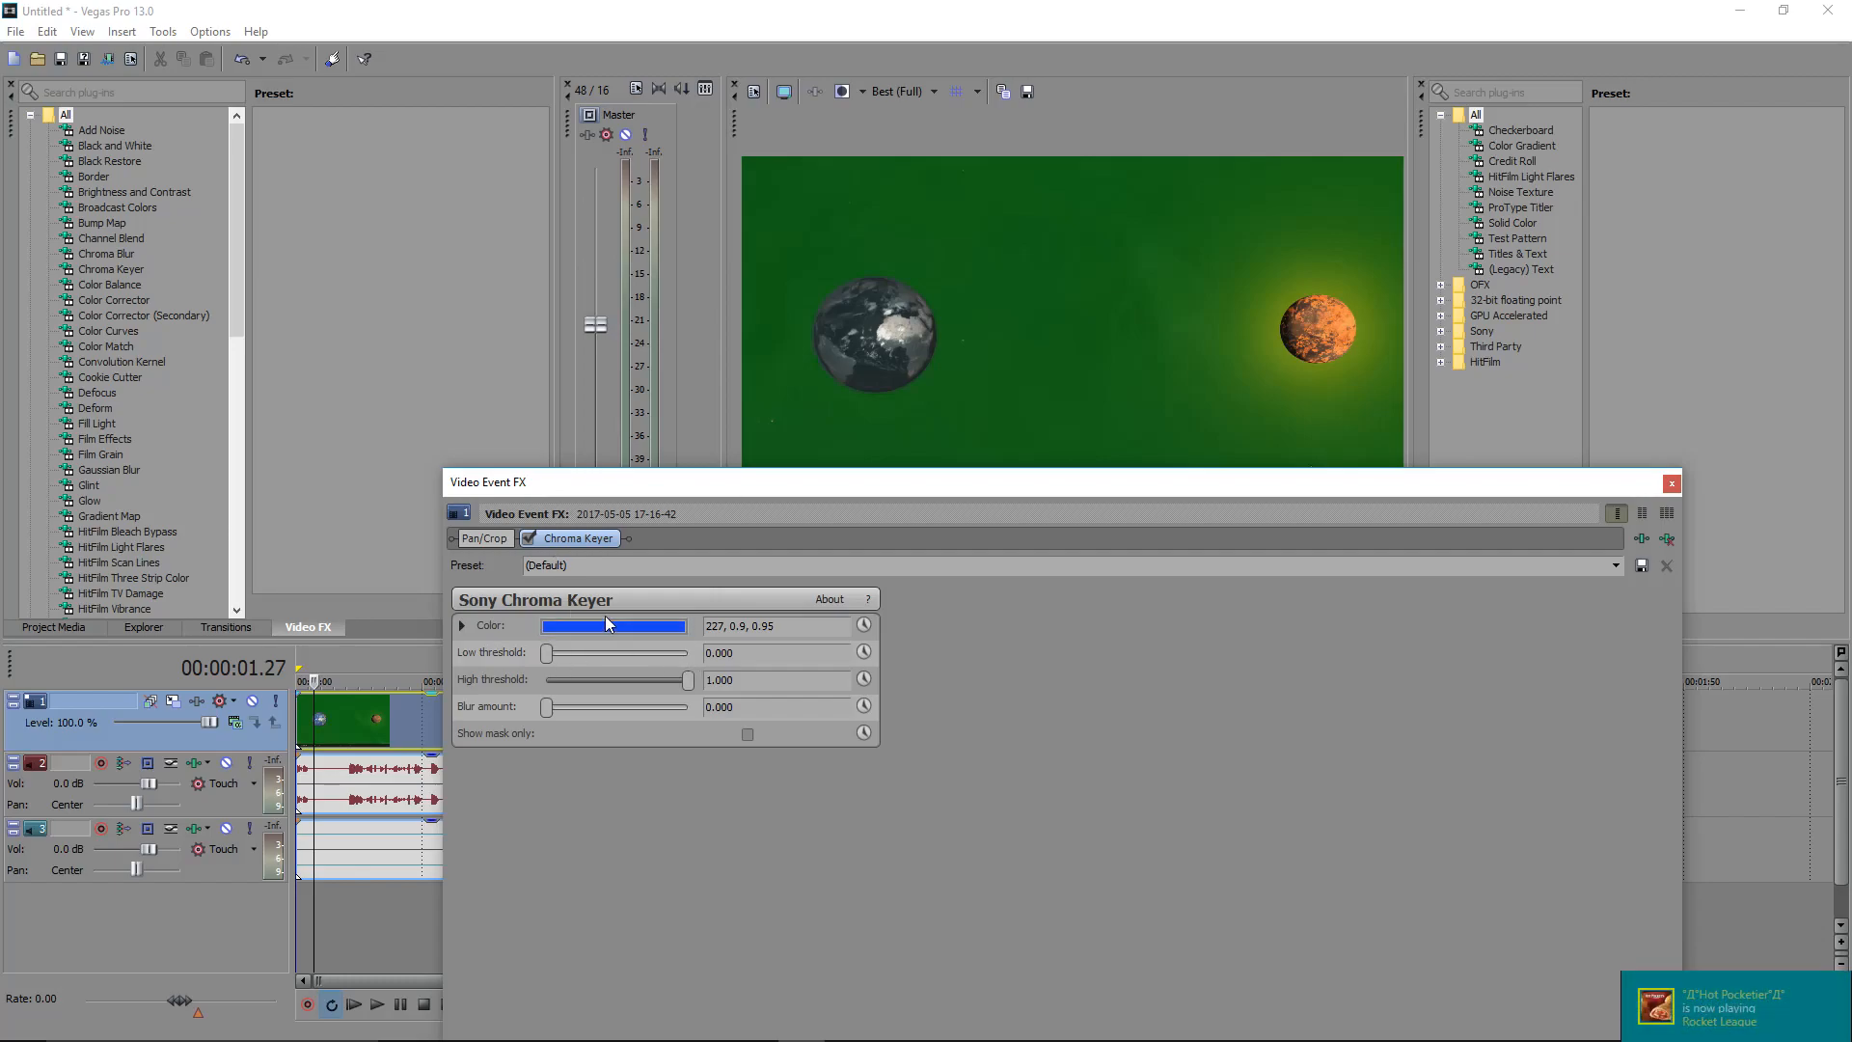
Pick the green backdrop as the chroma key colour with a 0.380 high threshold and dock the FX window.
left_click(612, 626)
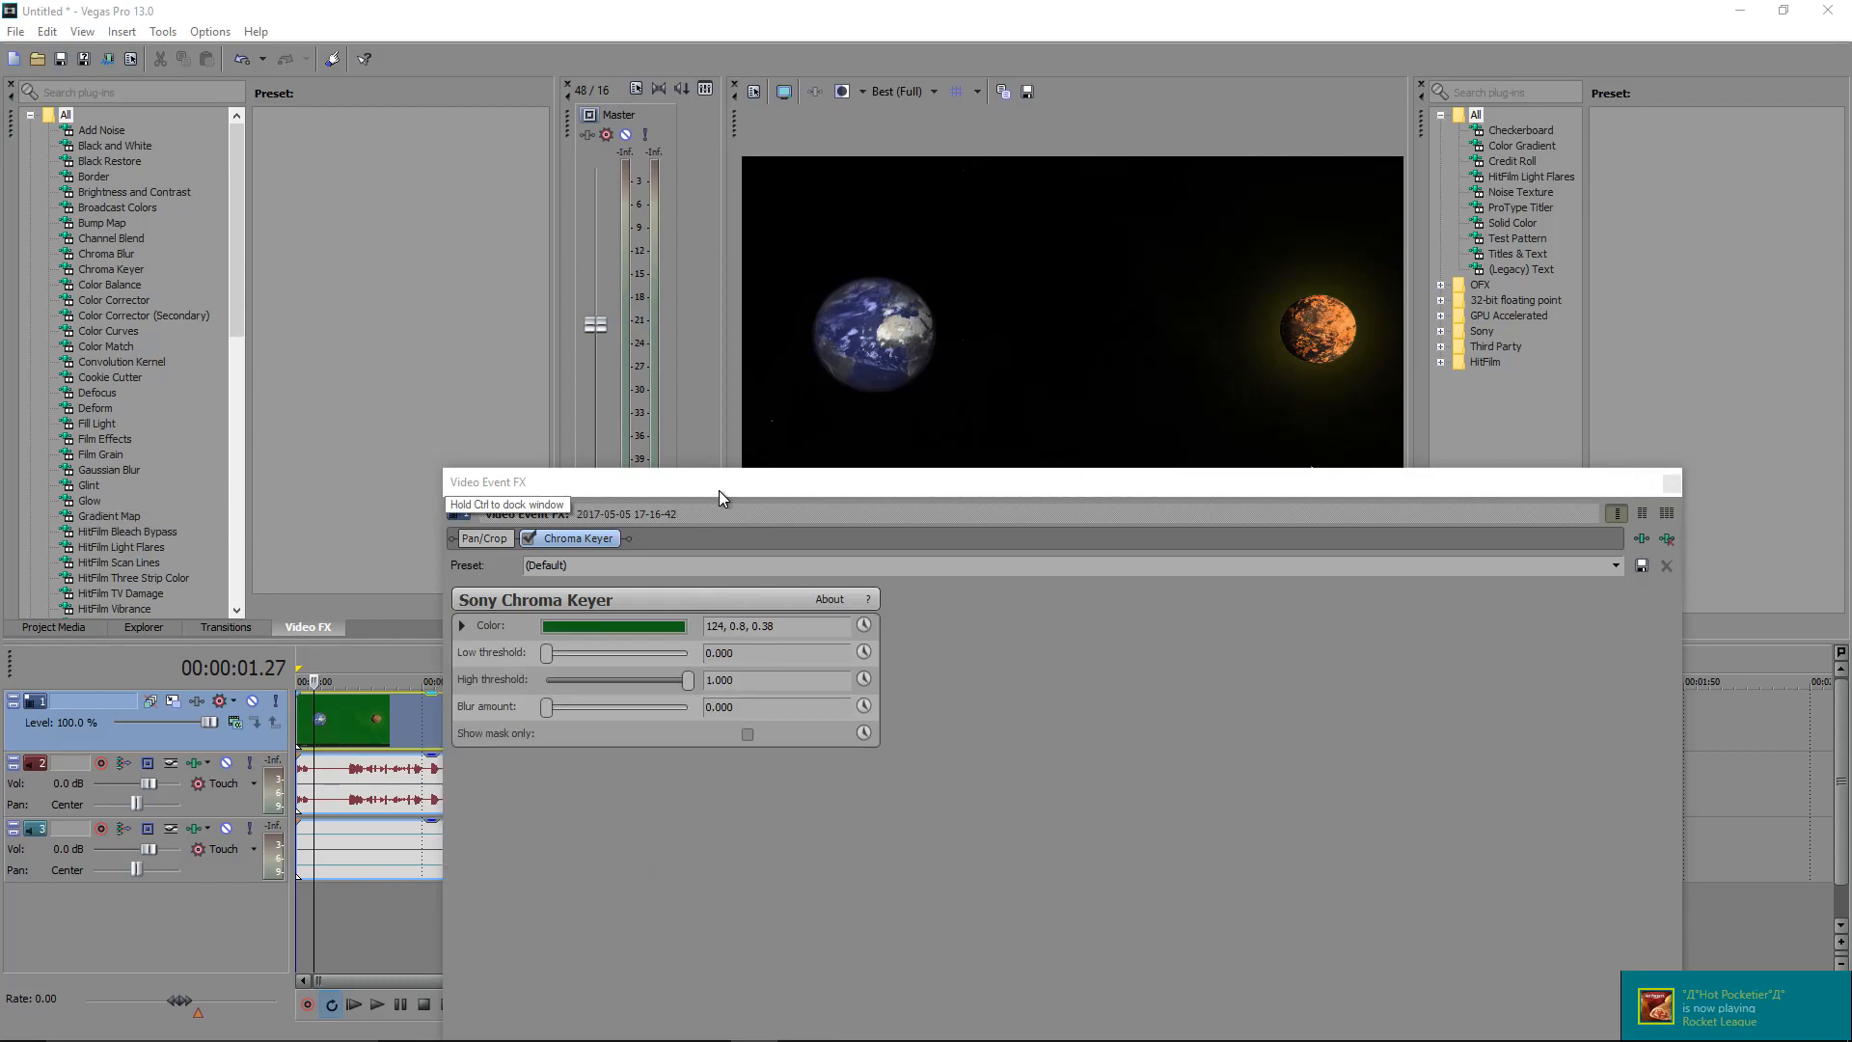
left_click(1667, 565)
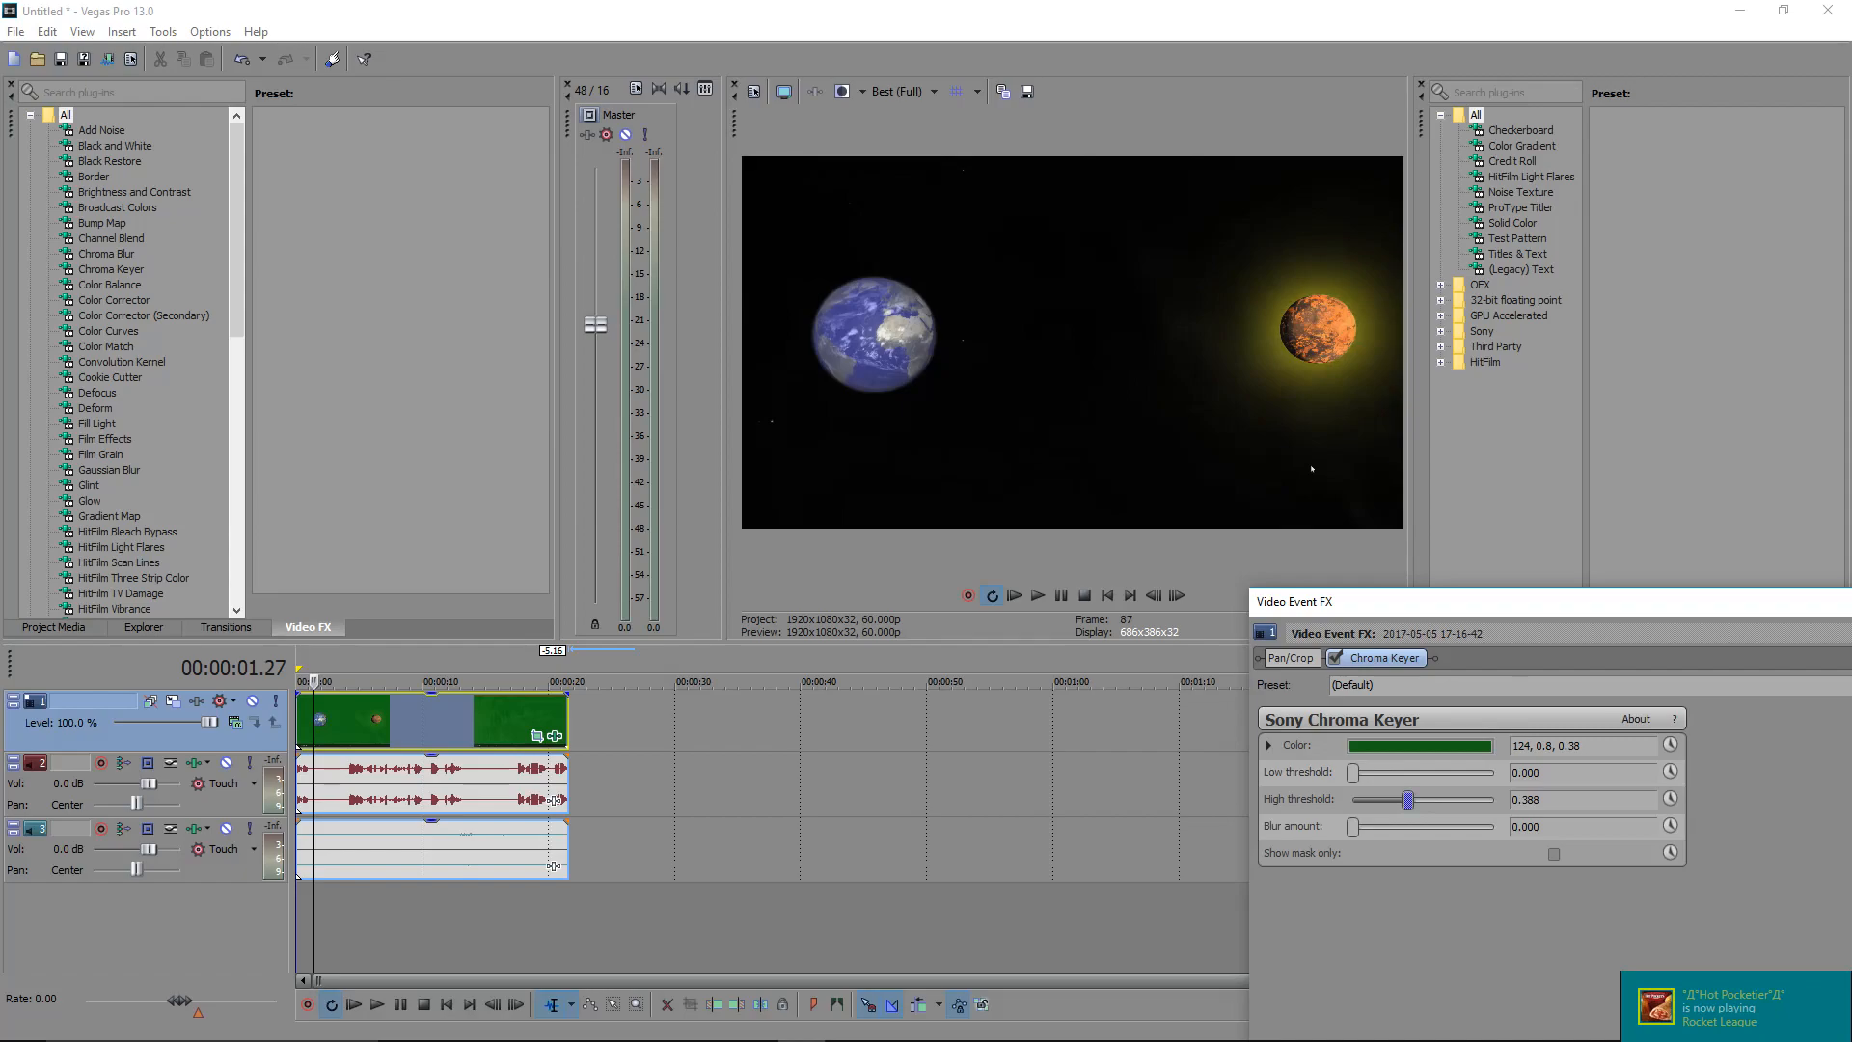
Preview the keyed collision clip playing over black, then stop playback.
left_click(1013, 594)
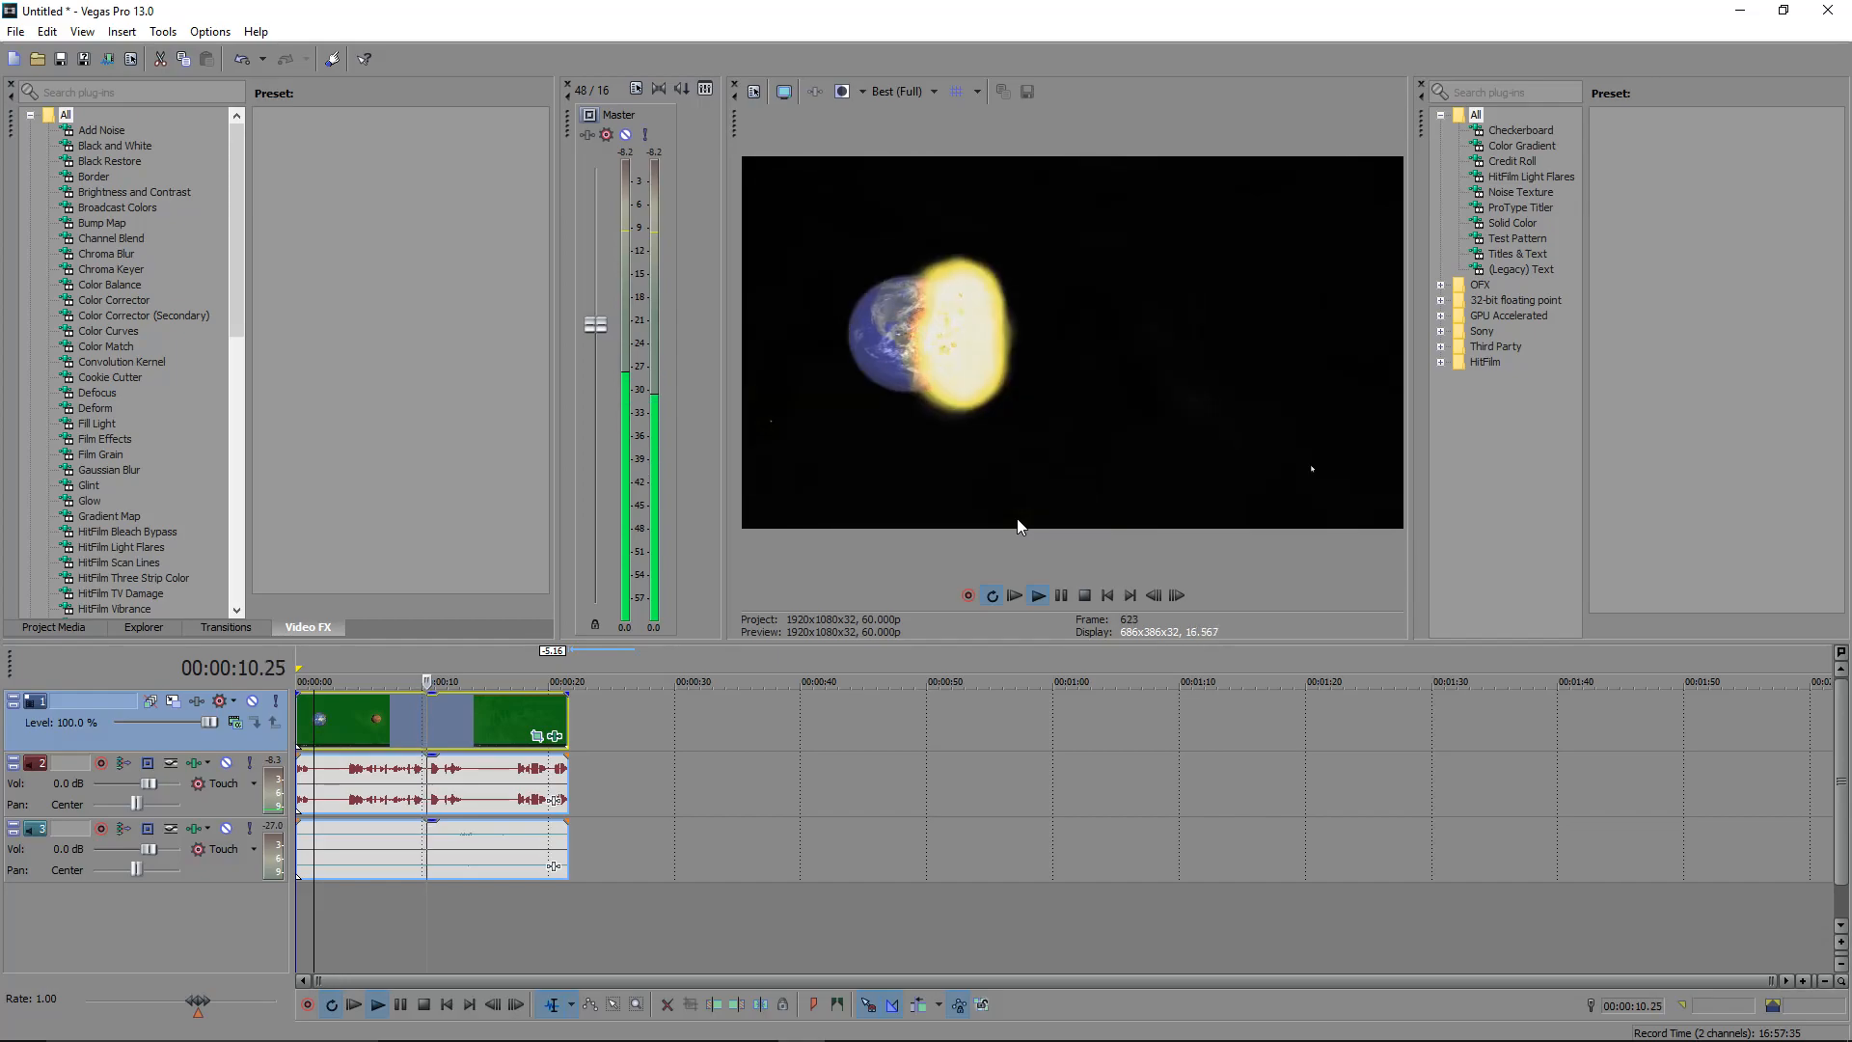
left_click(1036, 596)
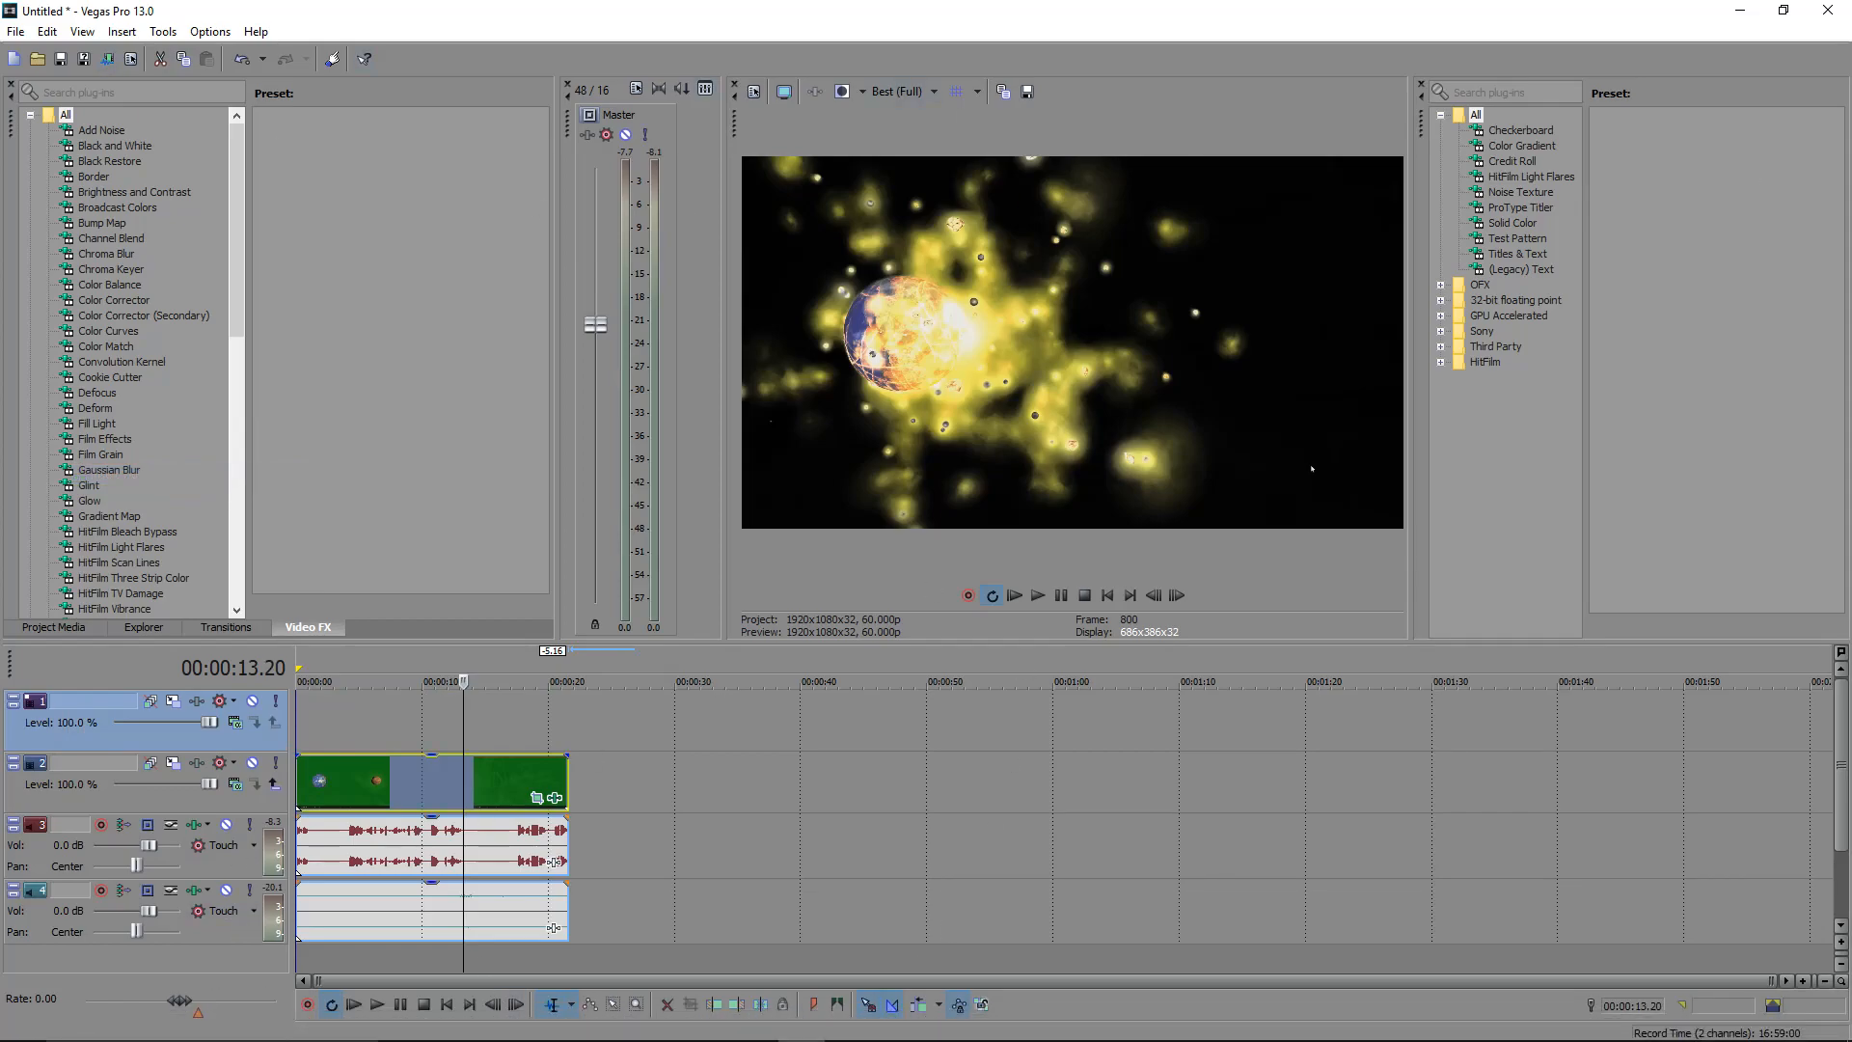
mouse_move(471, 1023)
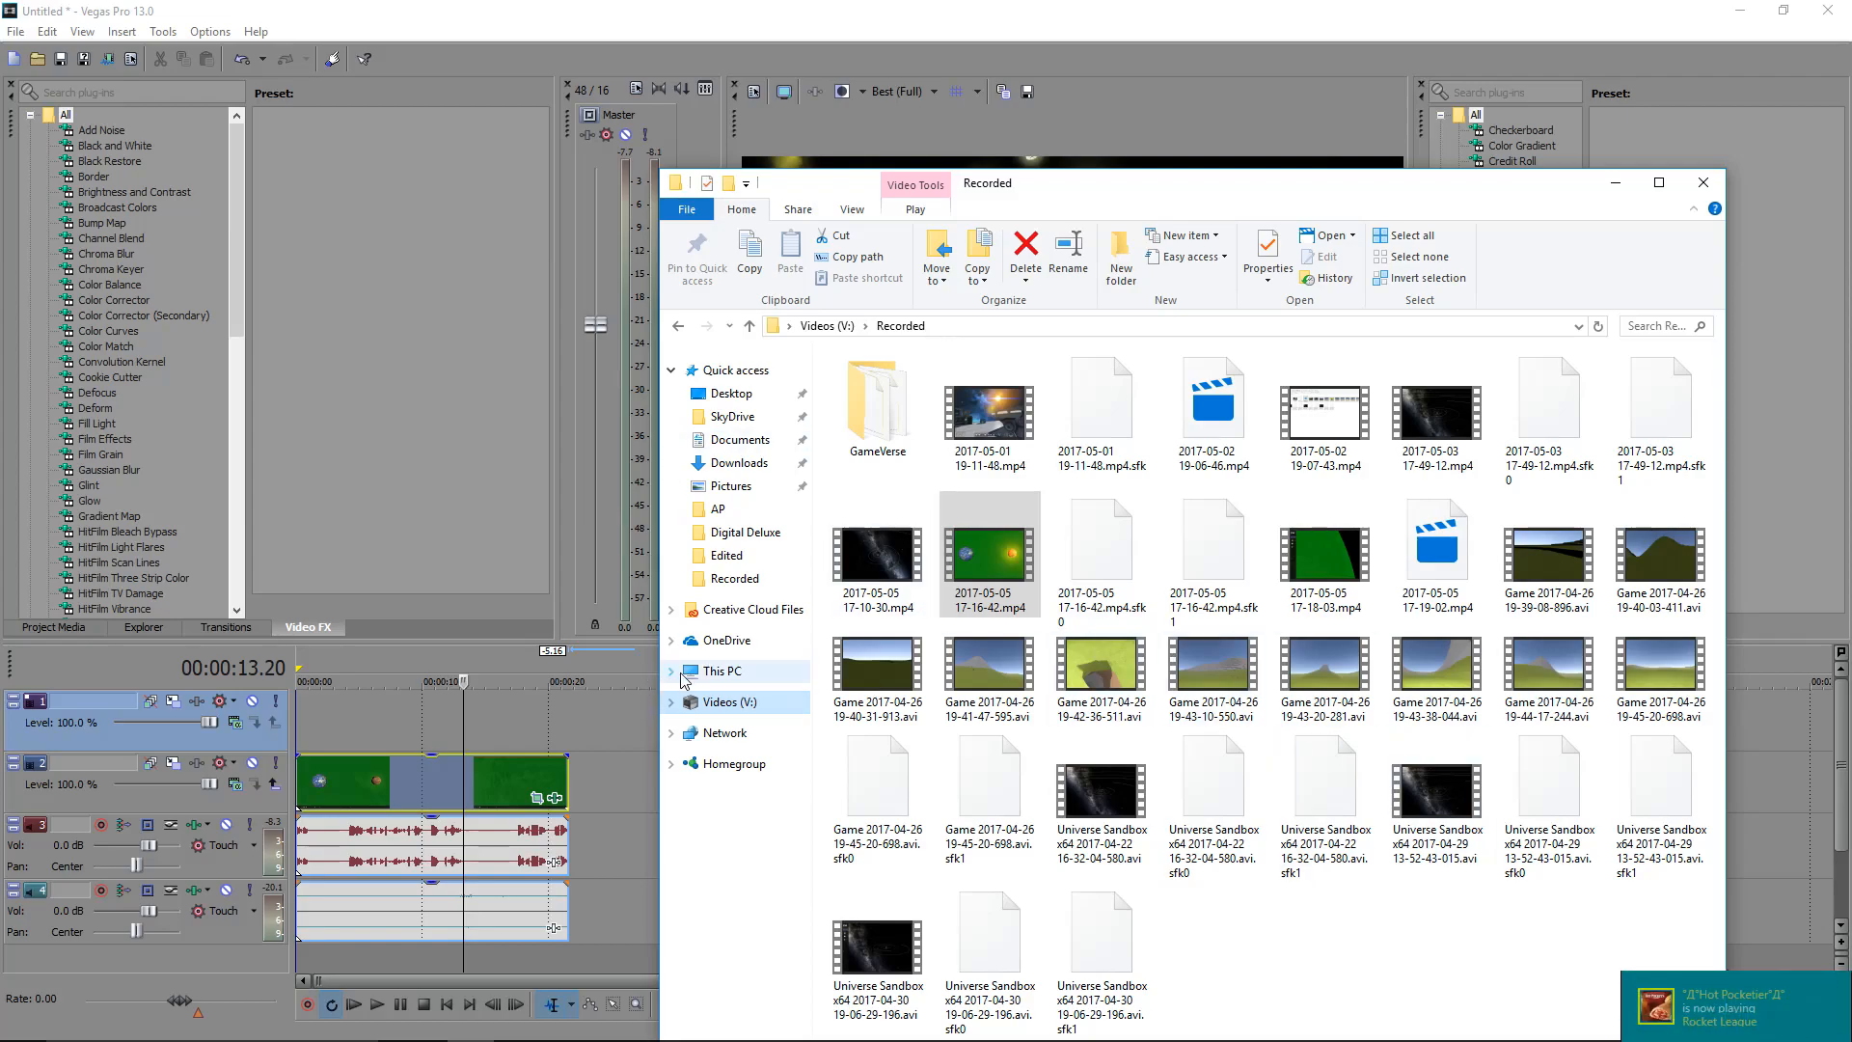
Browse Videos (V:) into the Edited folder and drop the Space Engineers video onto the timeline.
left_click(826, 326)
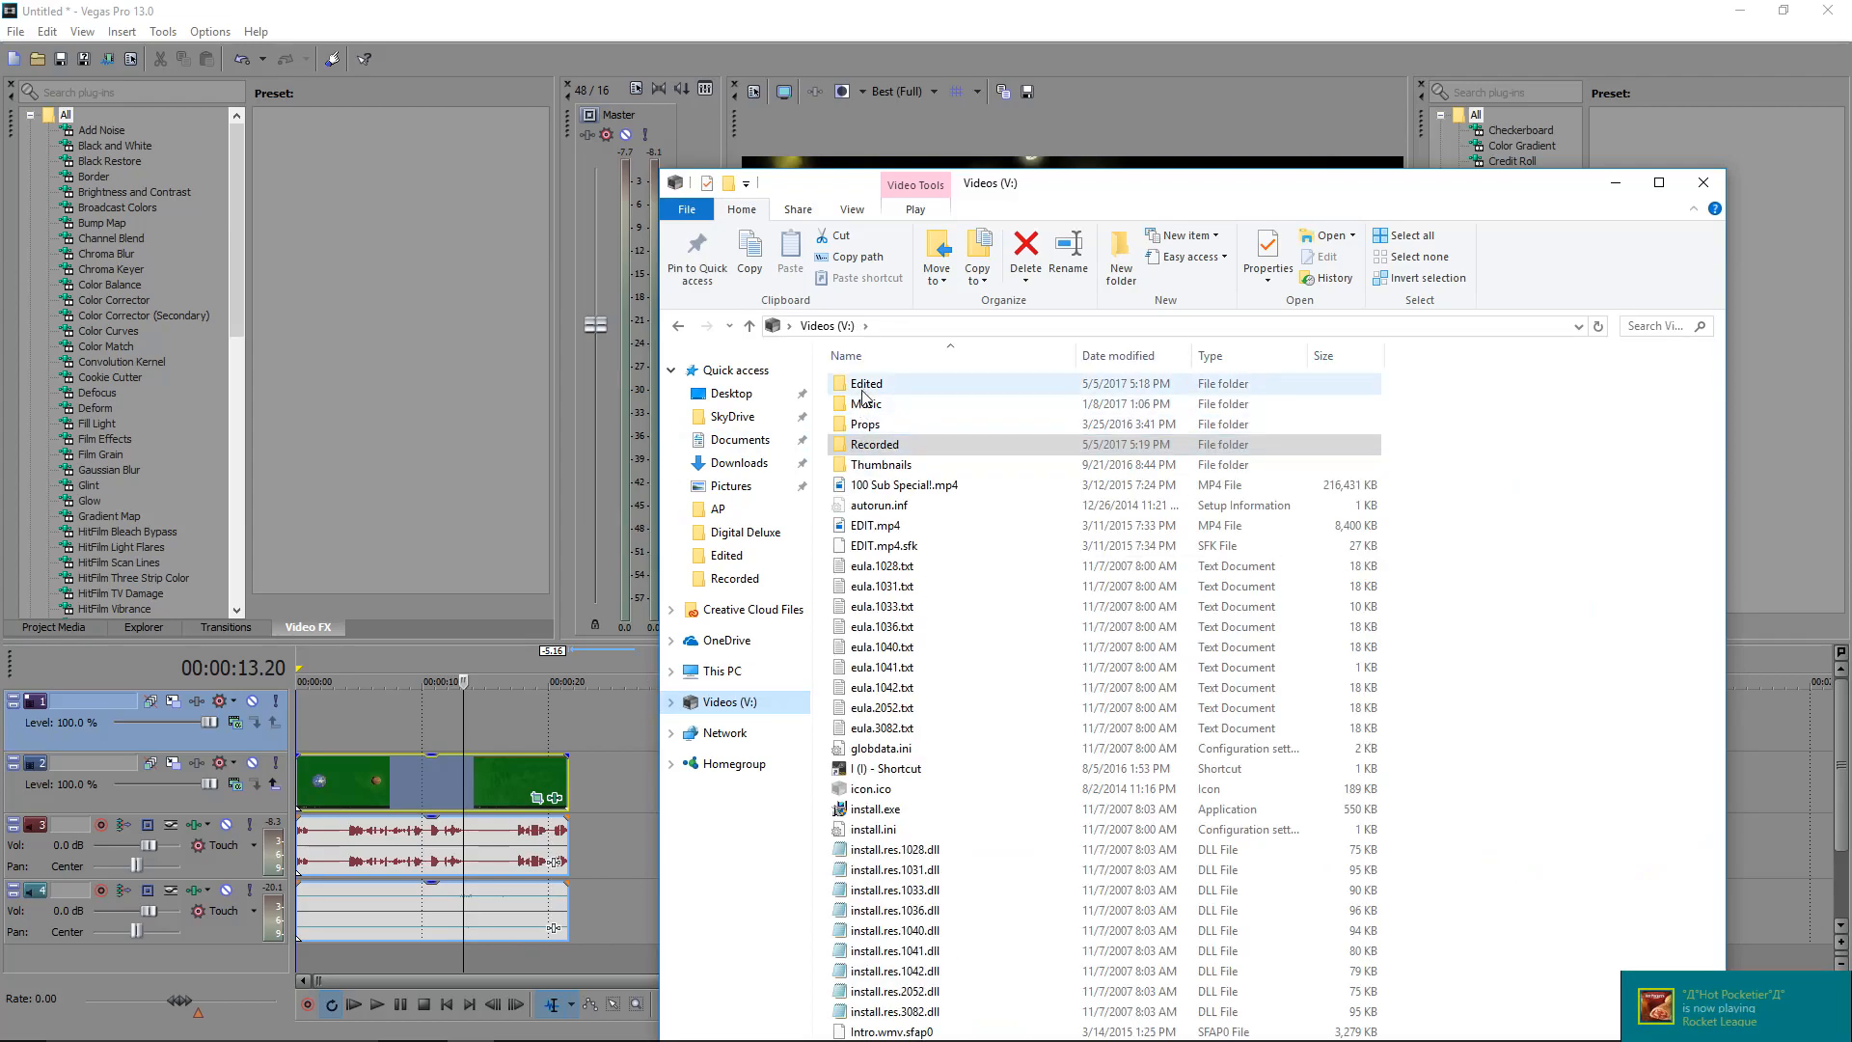
double_click(867, 382)
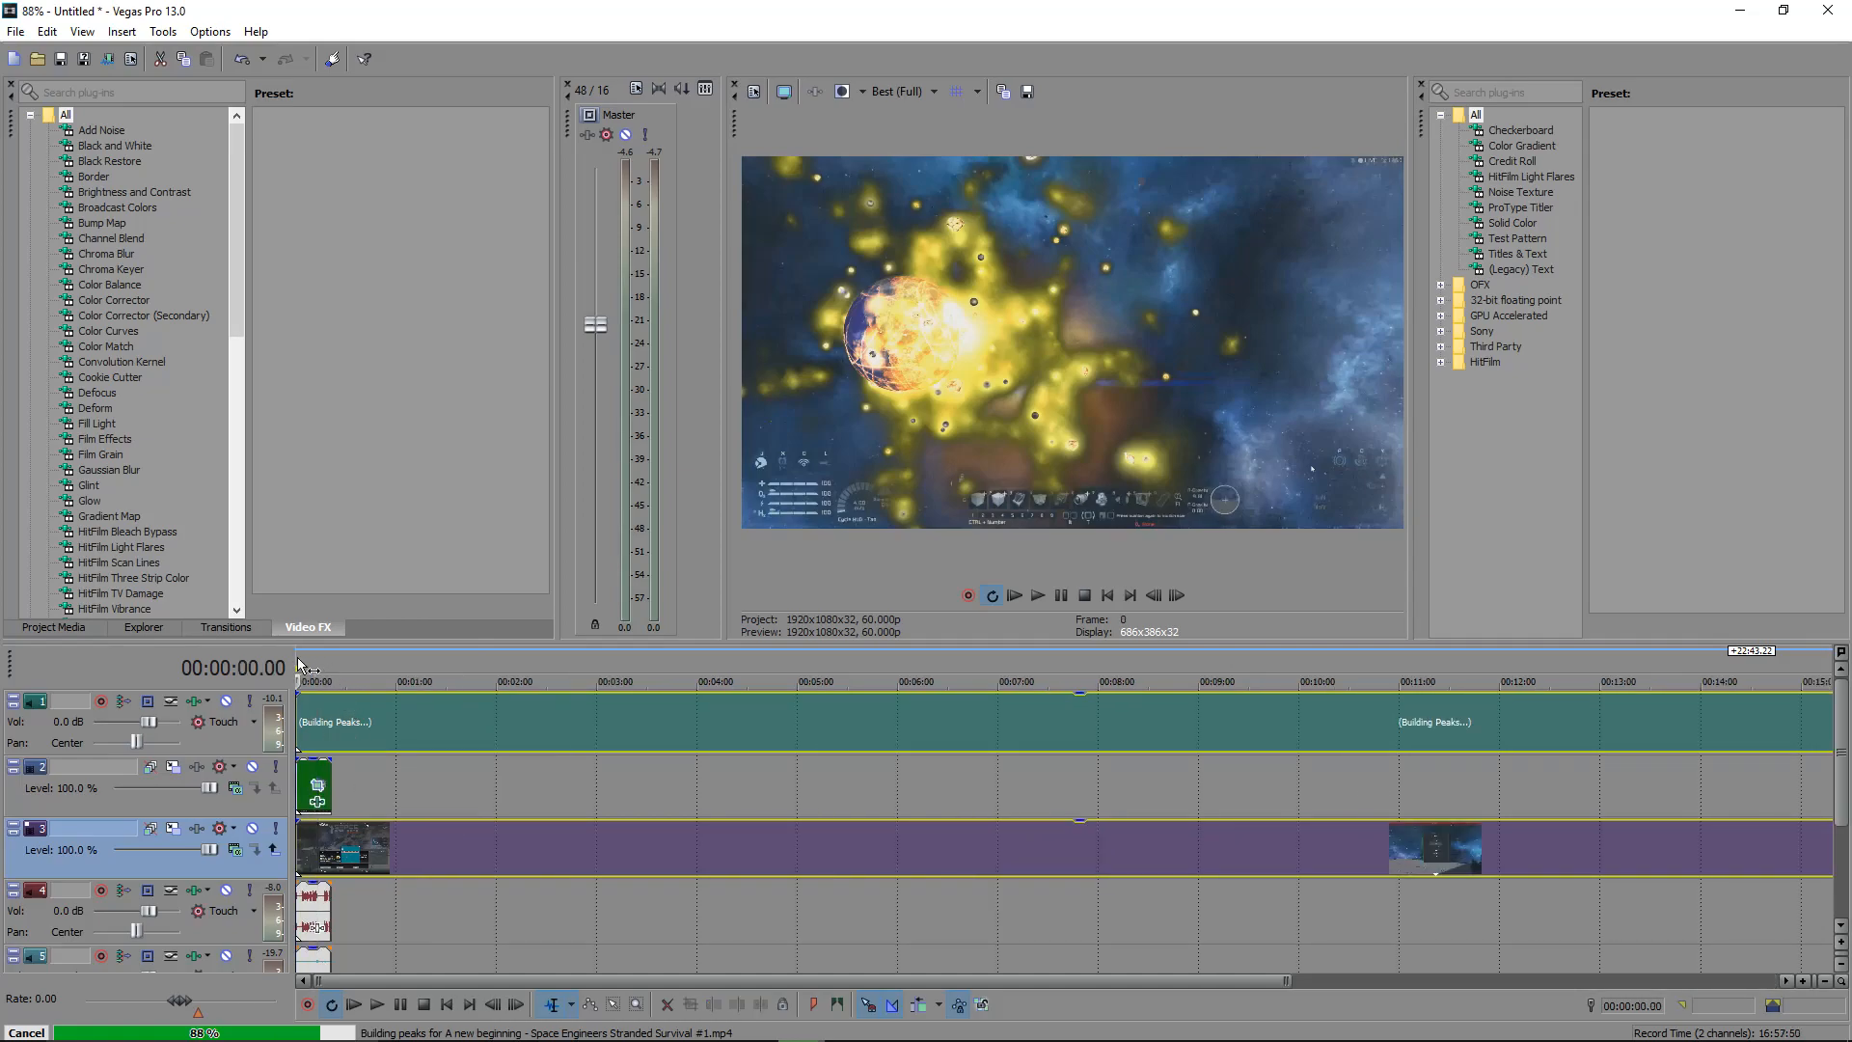
Delete the mistakenly added Space Engineers event, leaving only the keyed collision clip.
left_click(1013, 595)
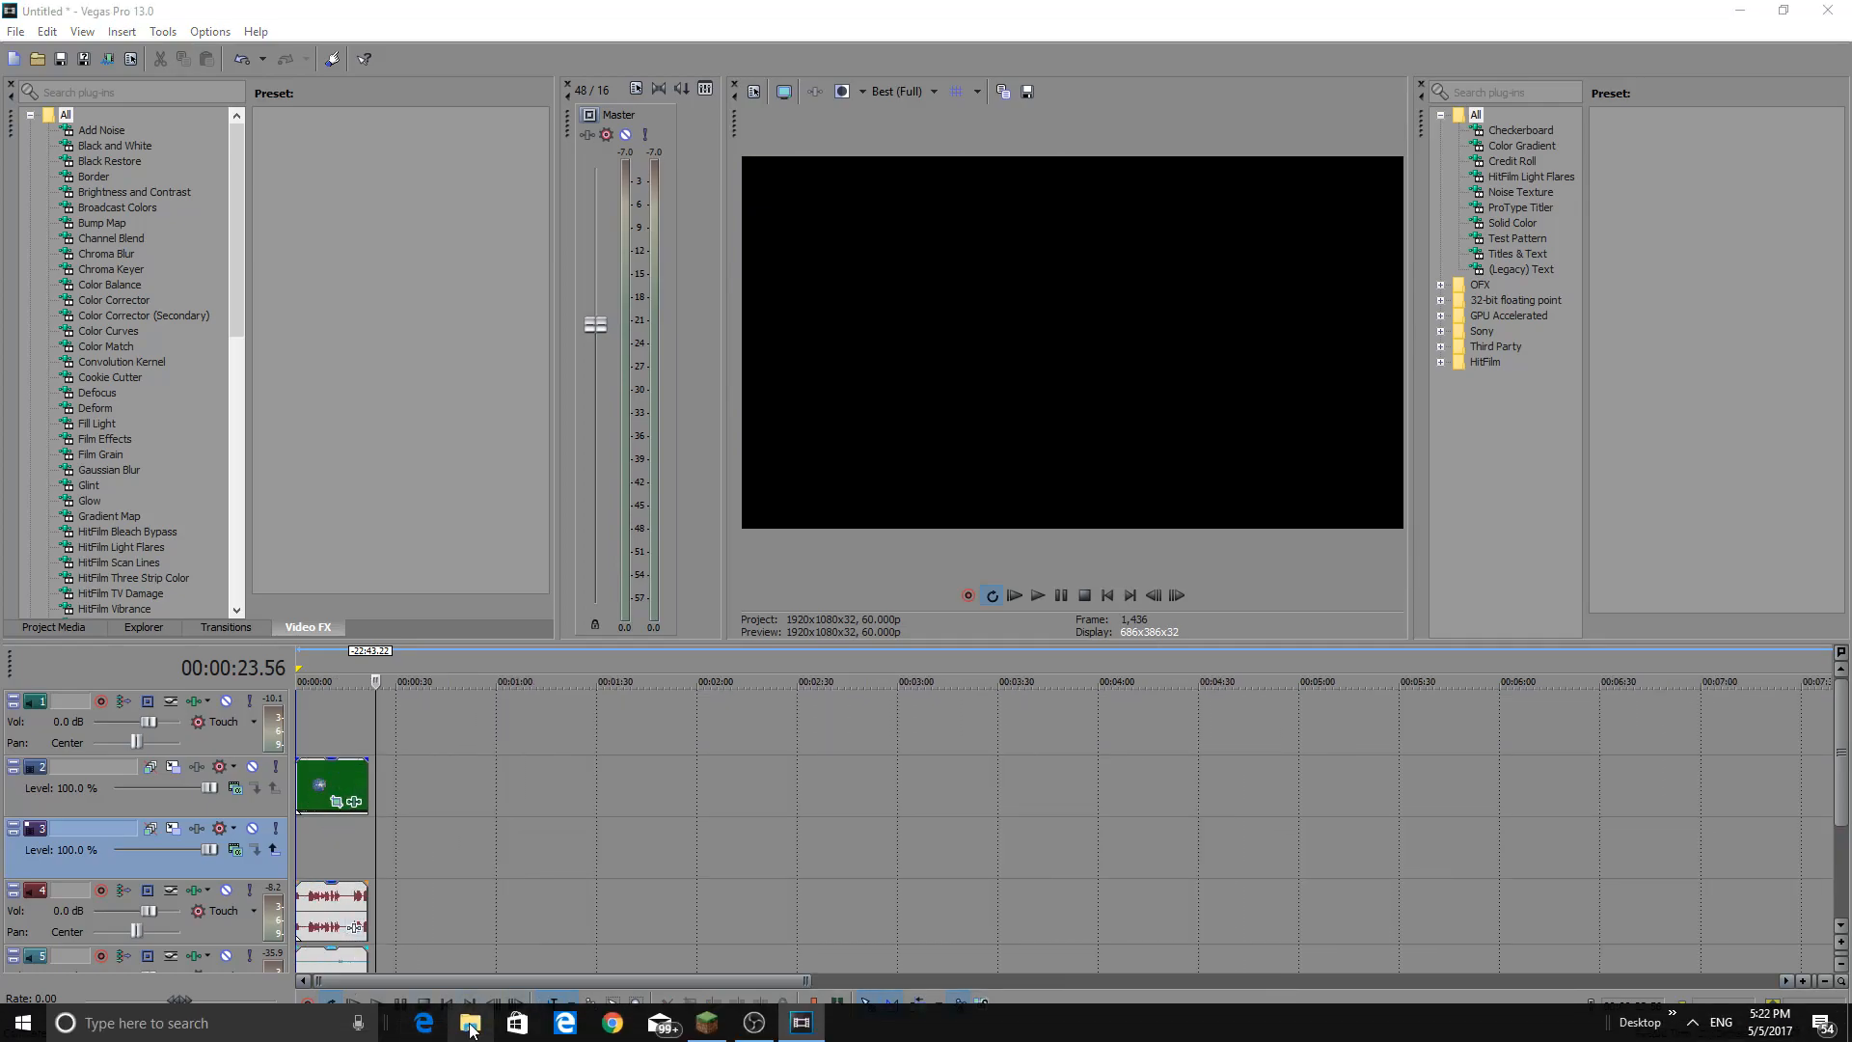
Browse Downloads in File Explorer and drop the Doge image onto track 4 beneath the keyed planets.
left_click(467, 1022)
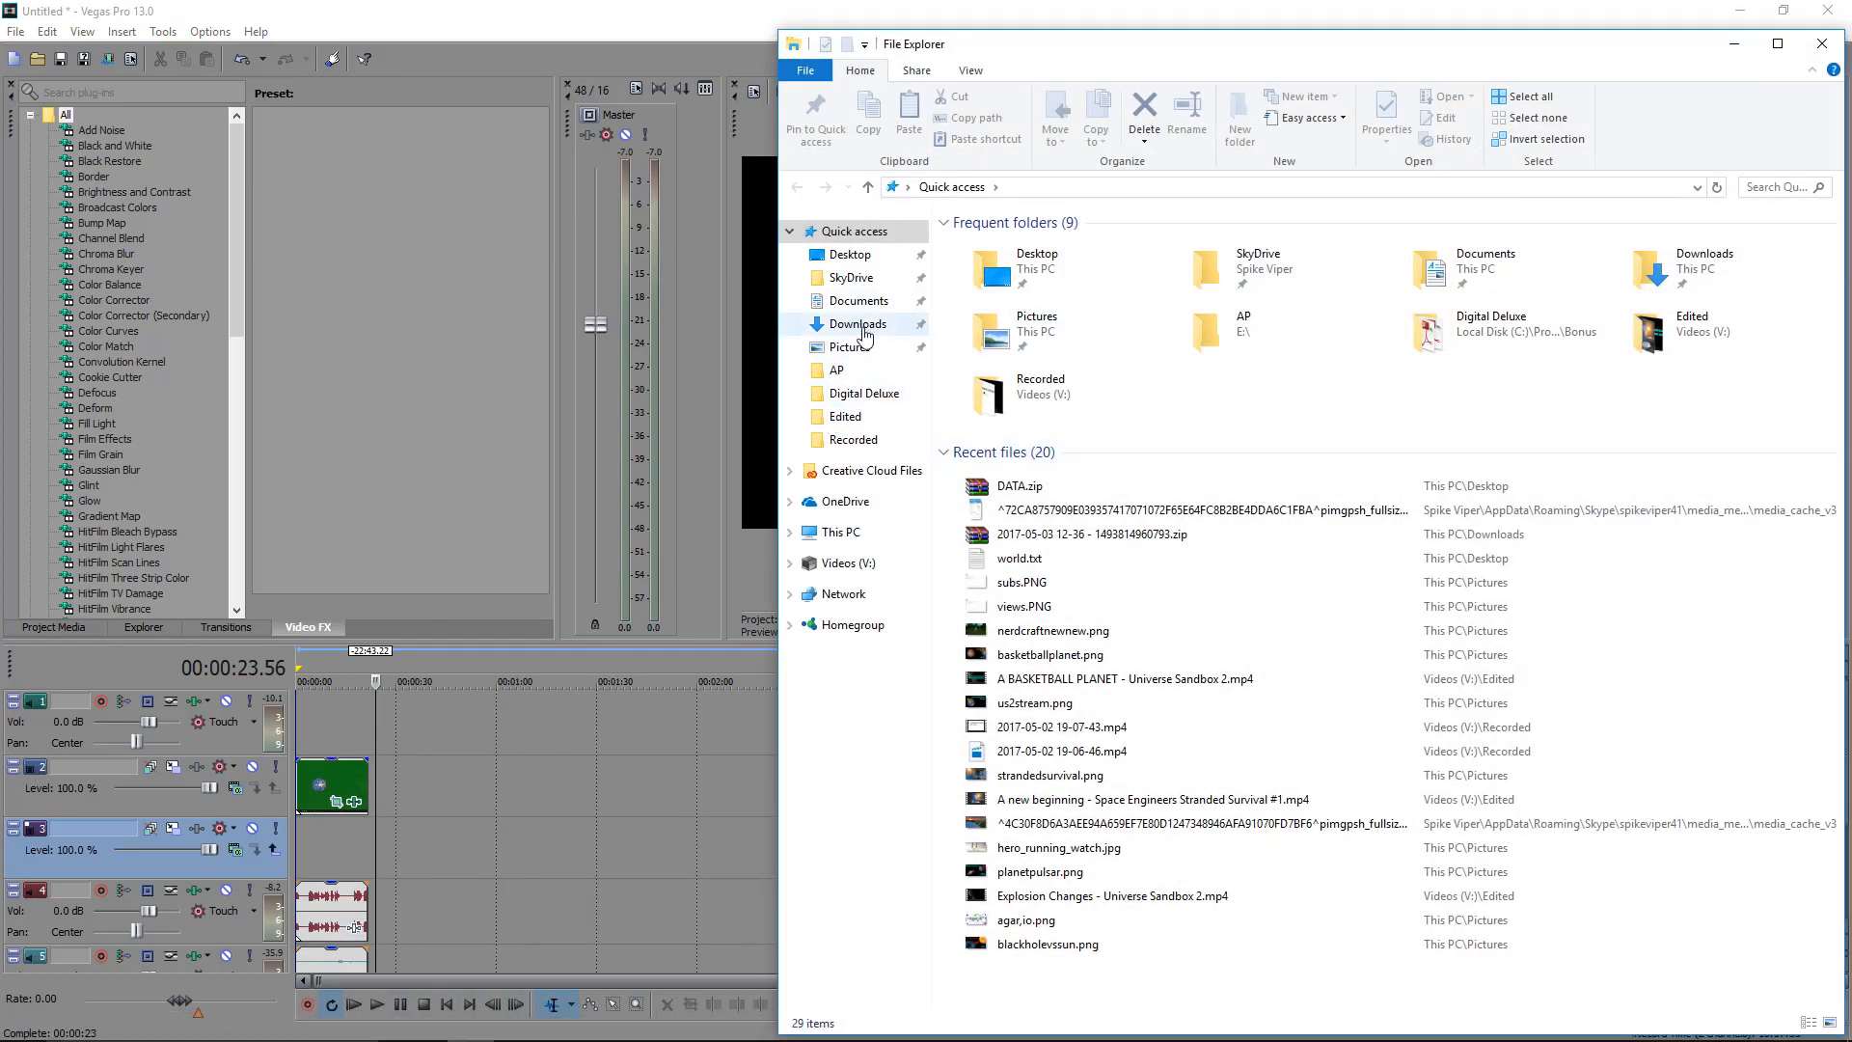
left_click(1823, 45)
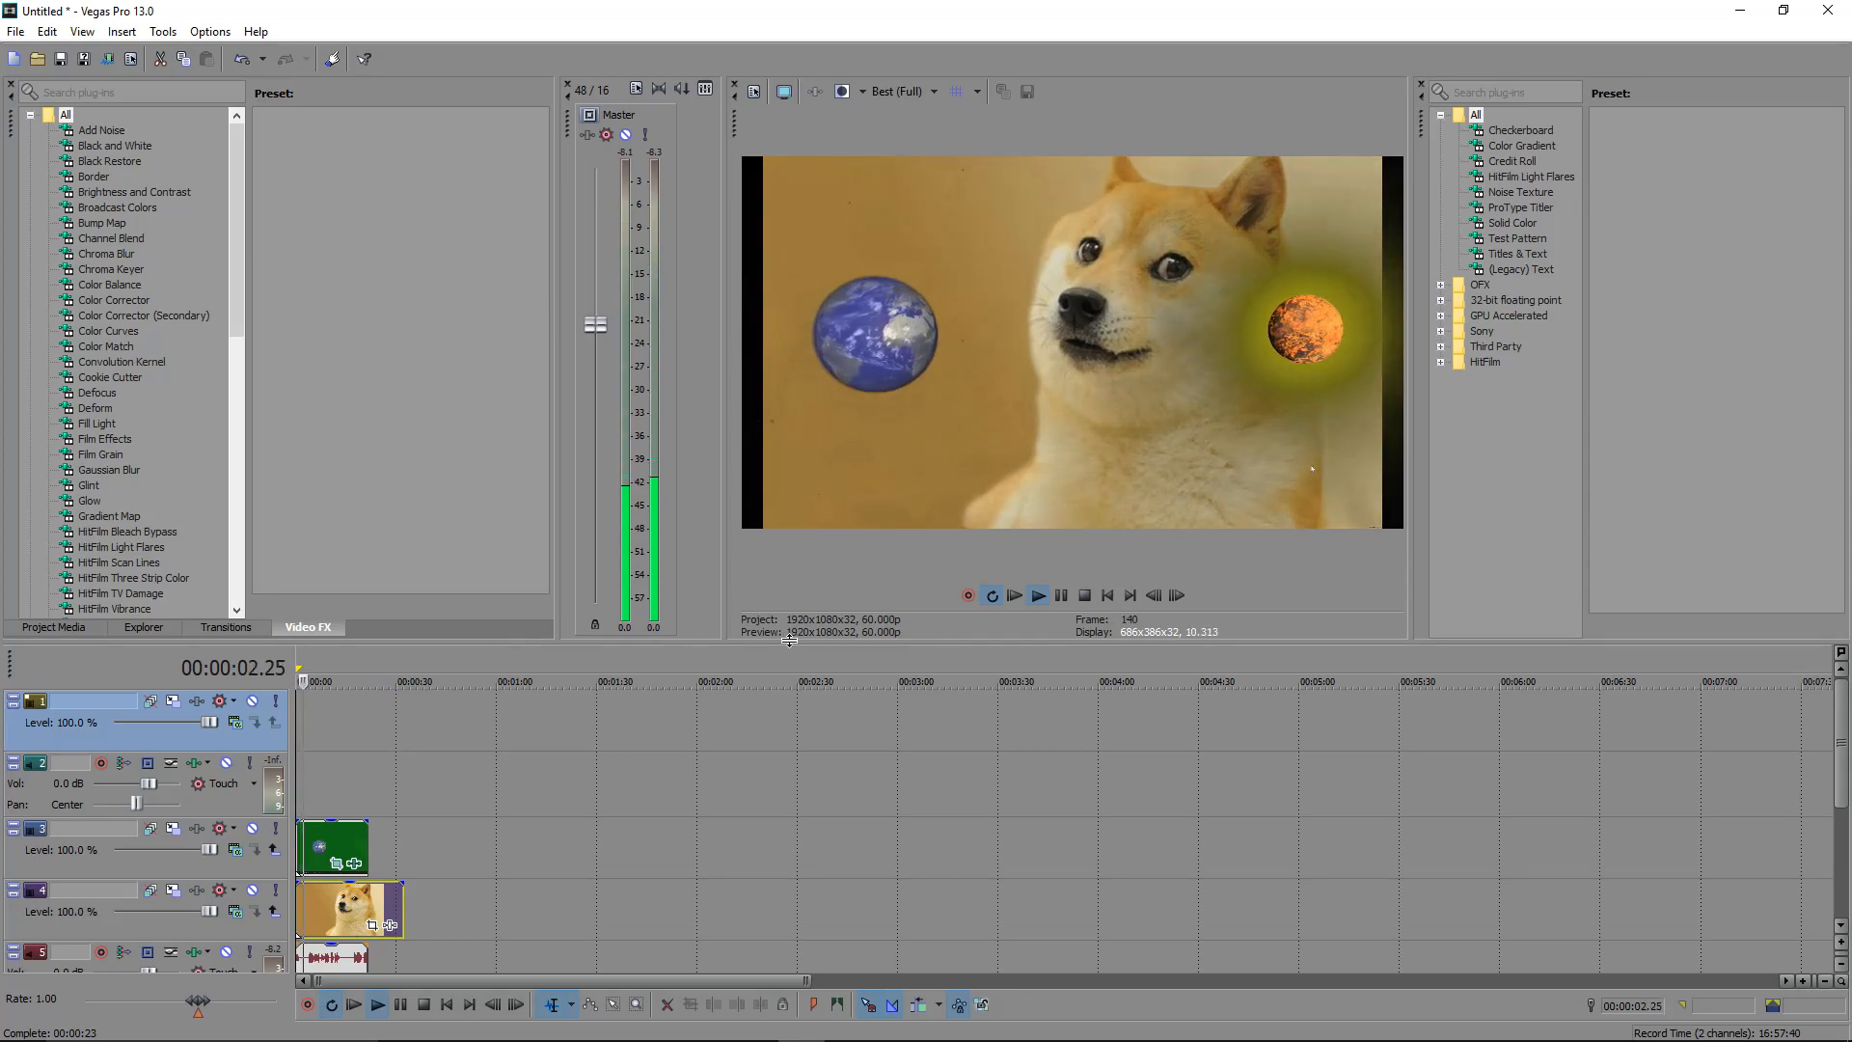
Review the collision over the Doge photo, park just before impact and reopen the Chroma Keyer colour settings.
left_click(1036, 596)
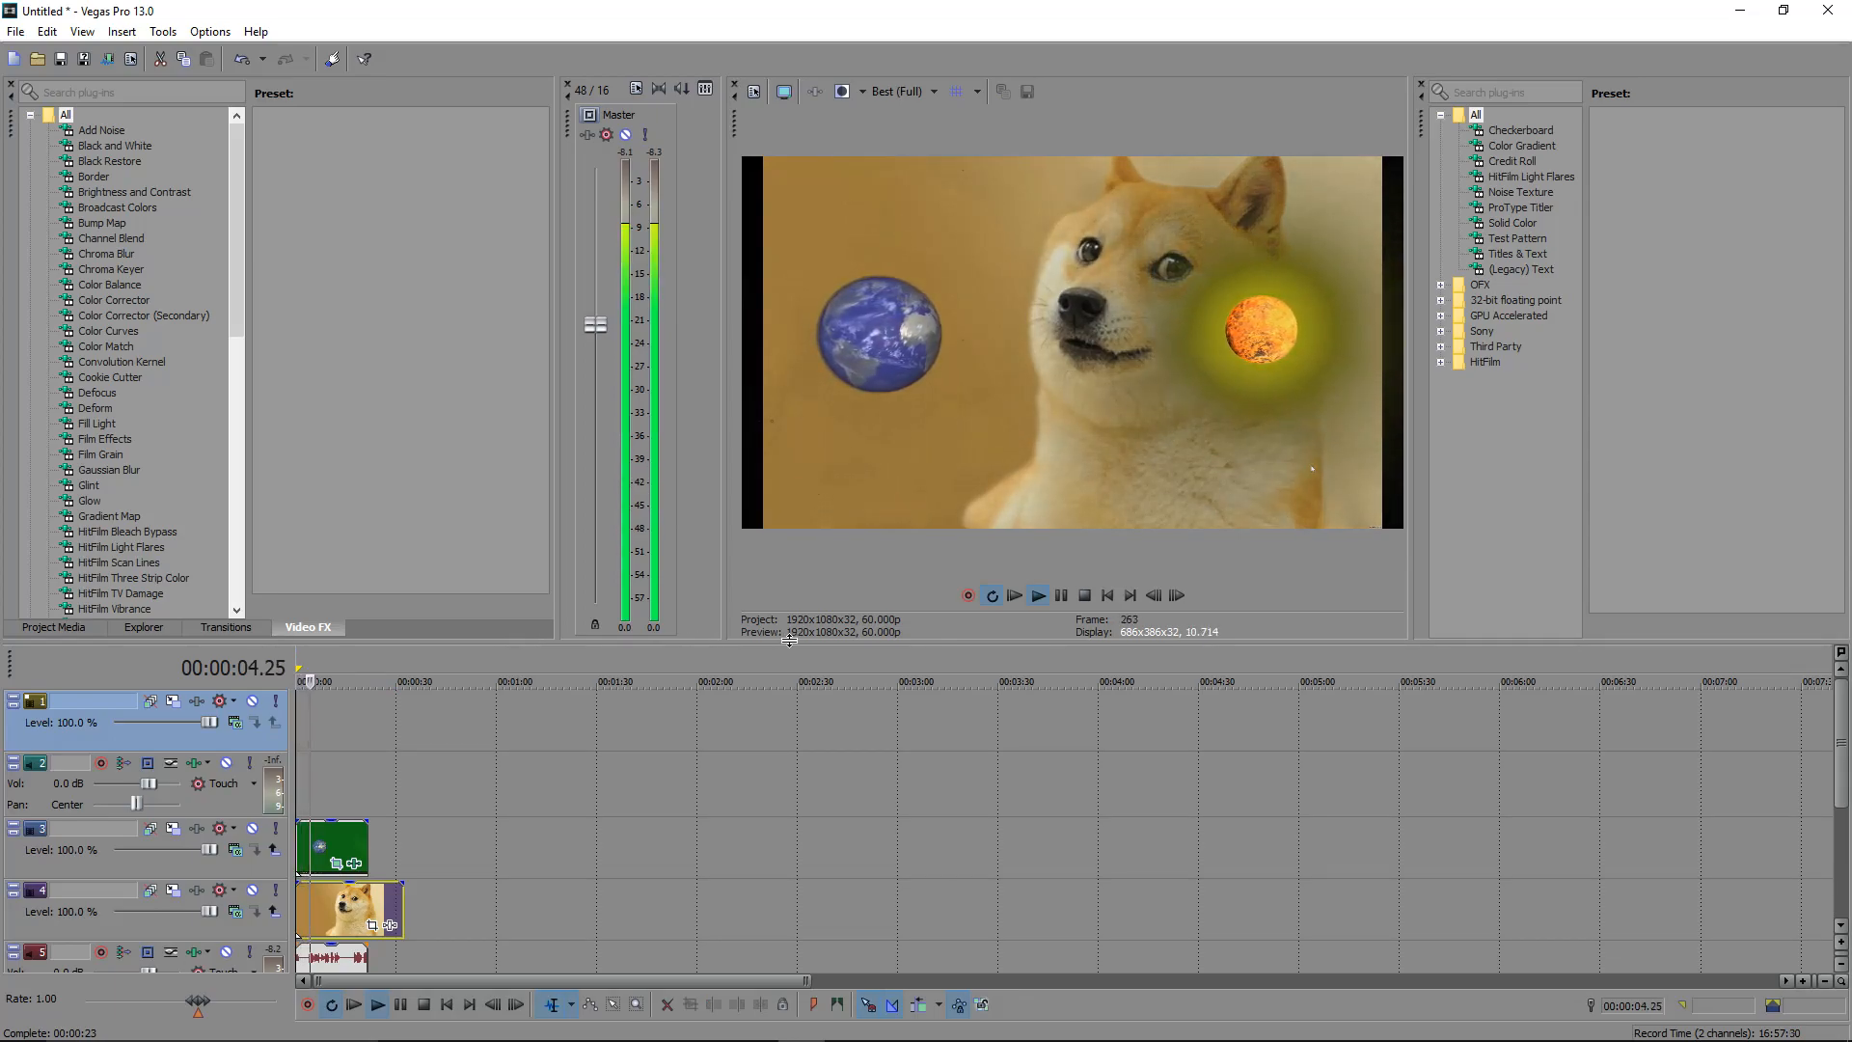
left_click(1038, 596)
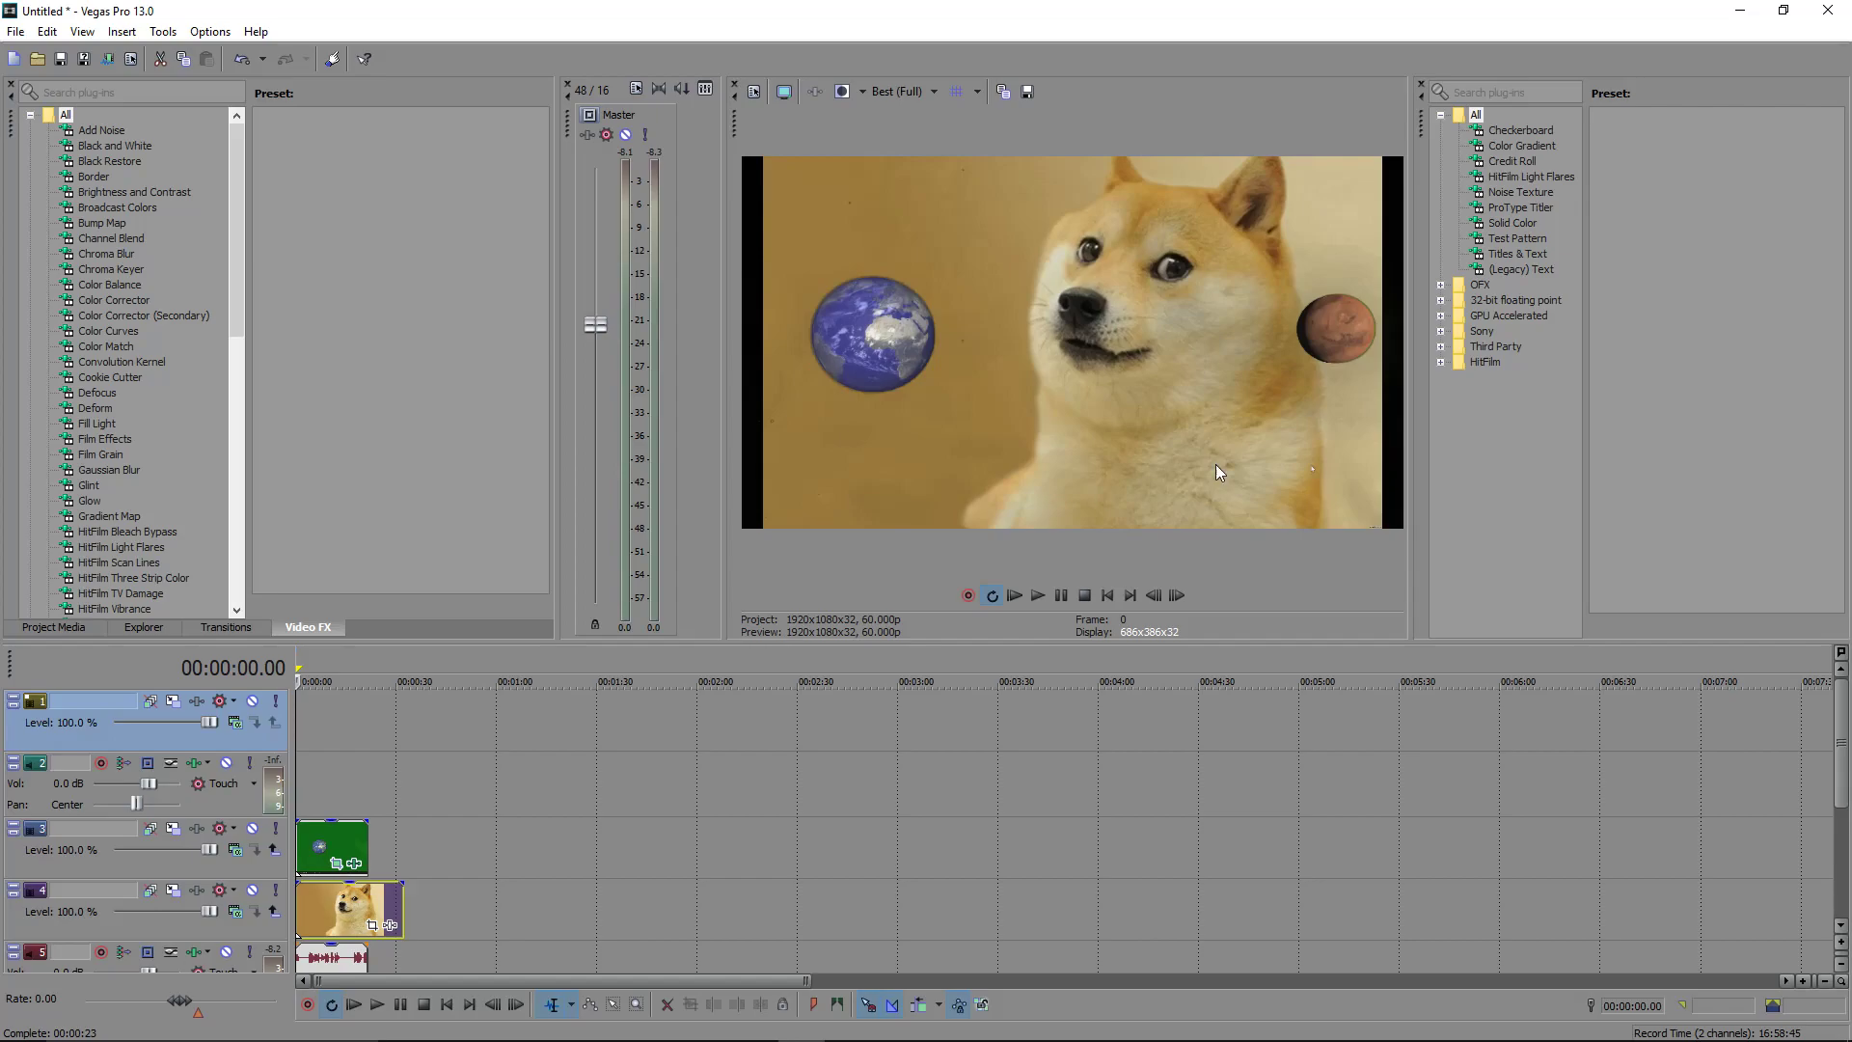
left_click(334, 681)
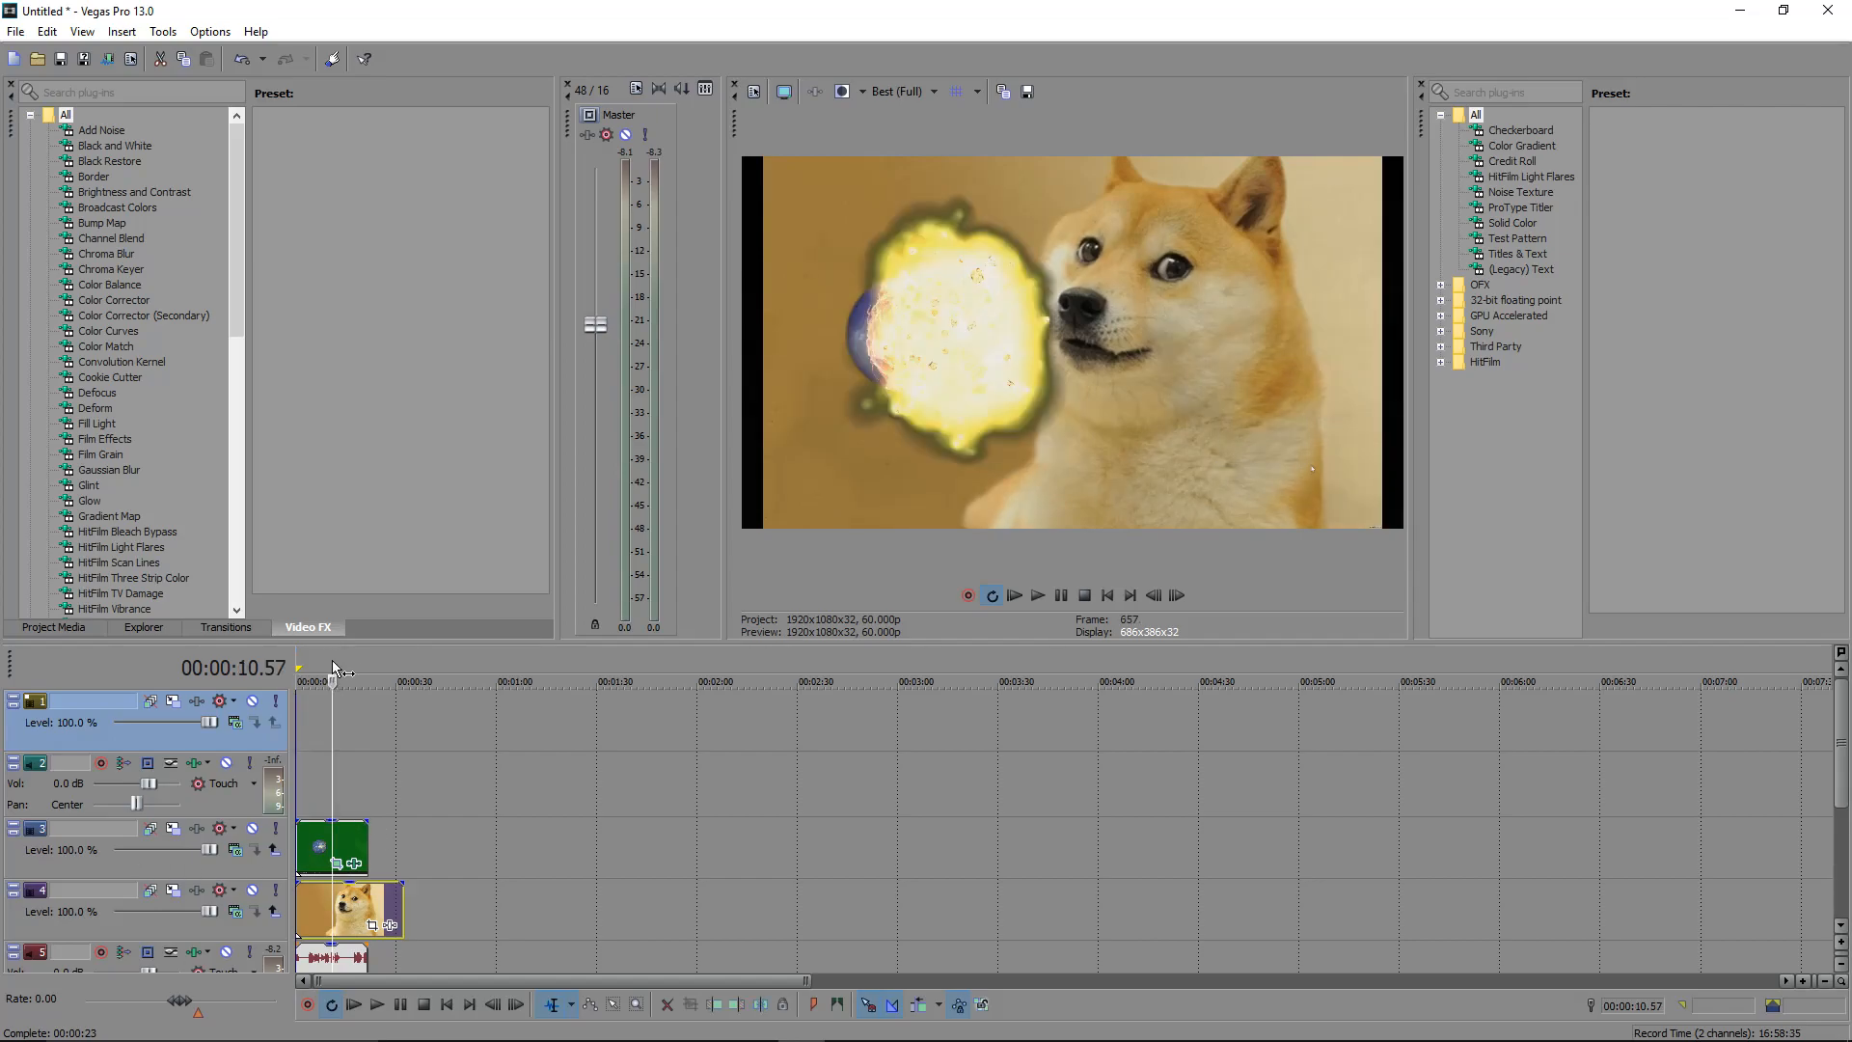
left_click(334, 681)
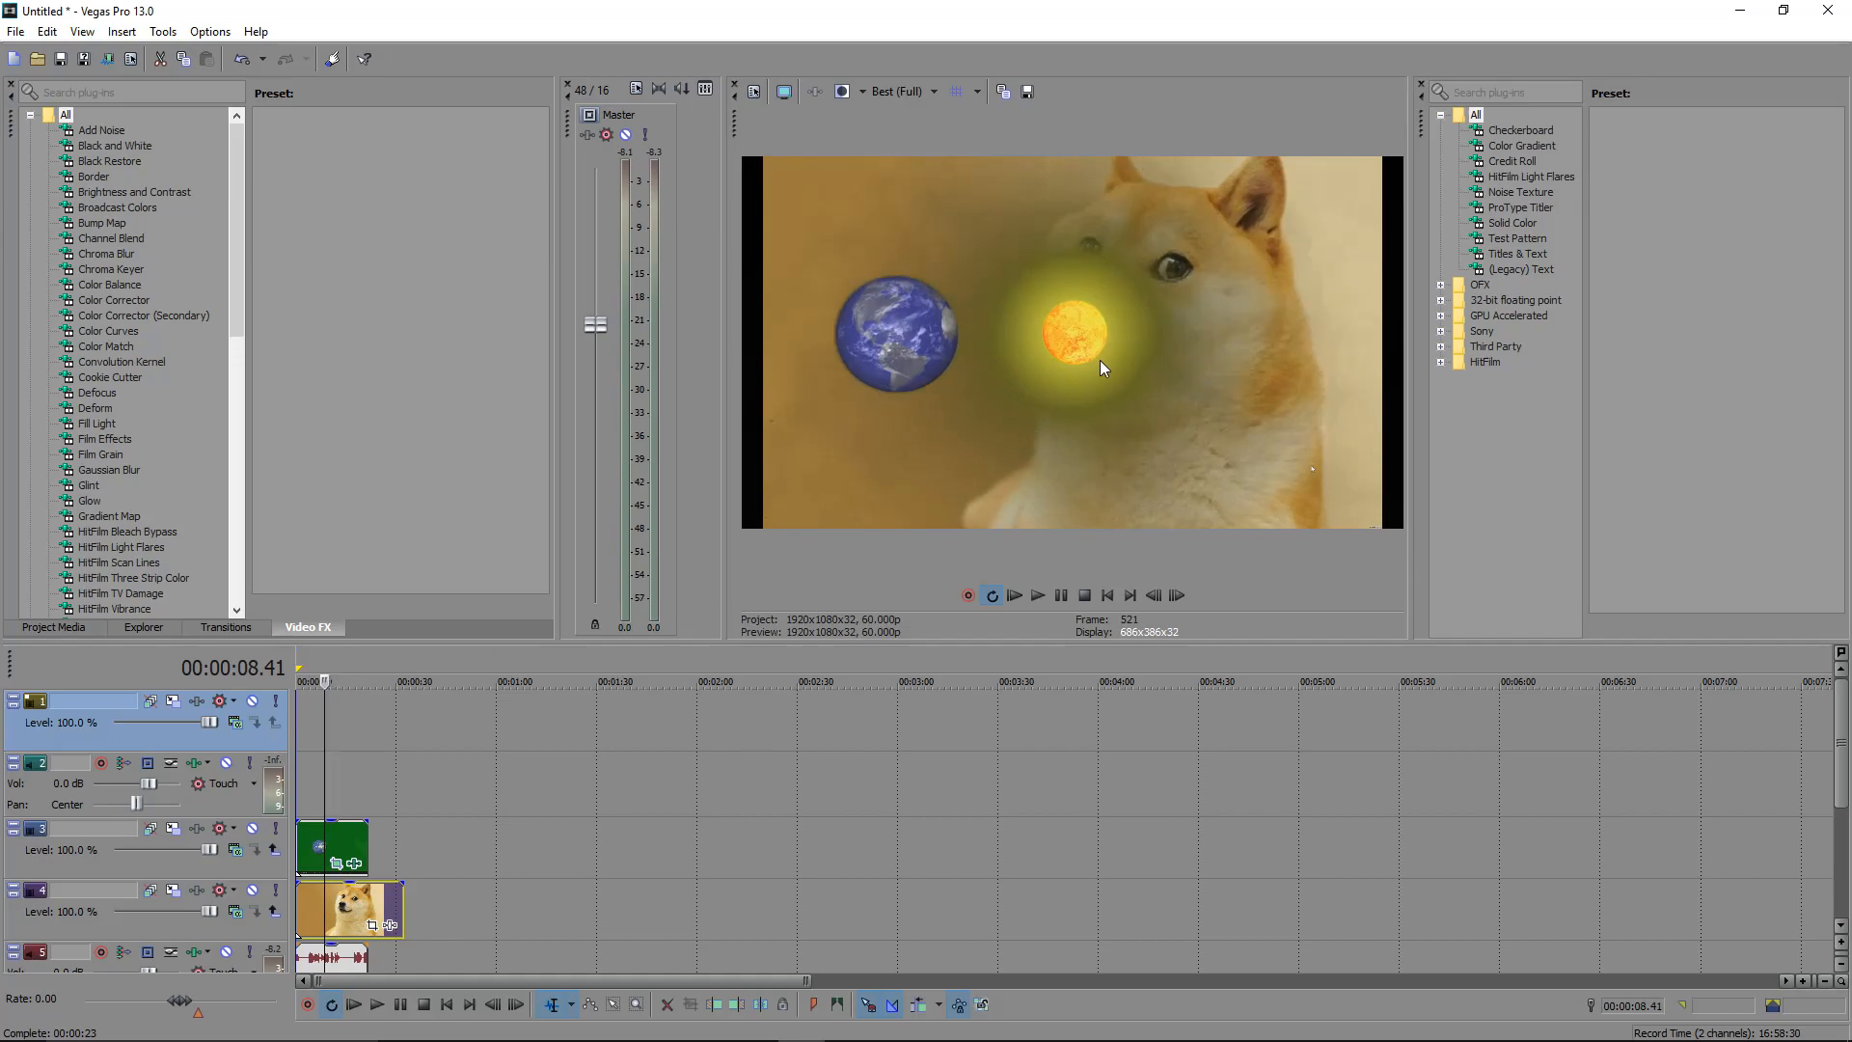
left_click(355, 868)
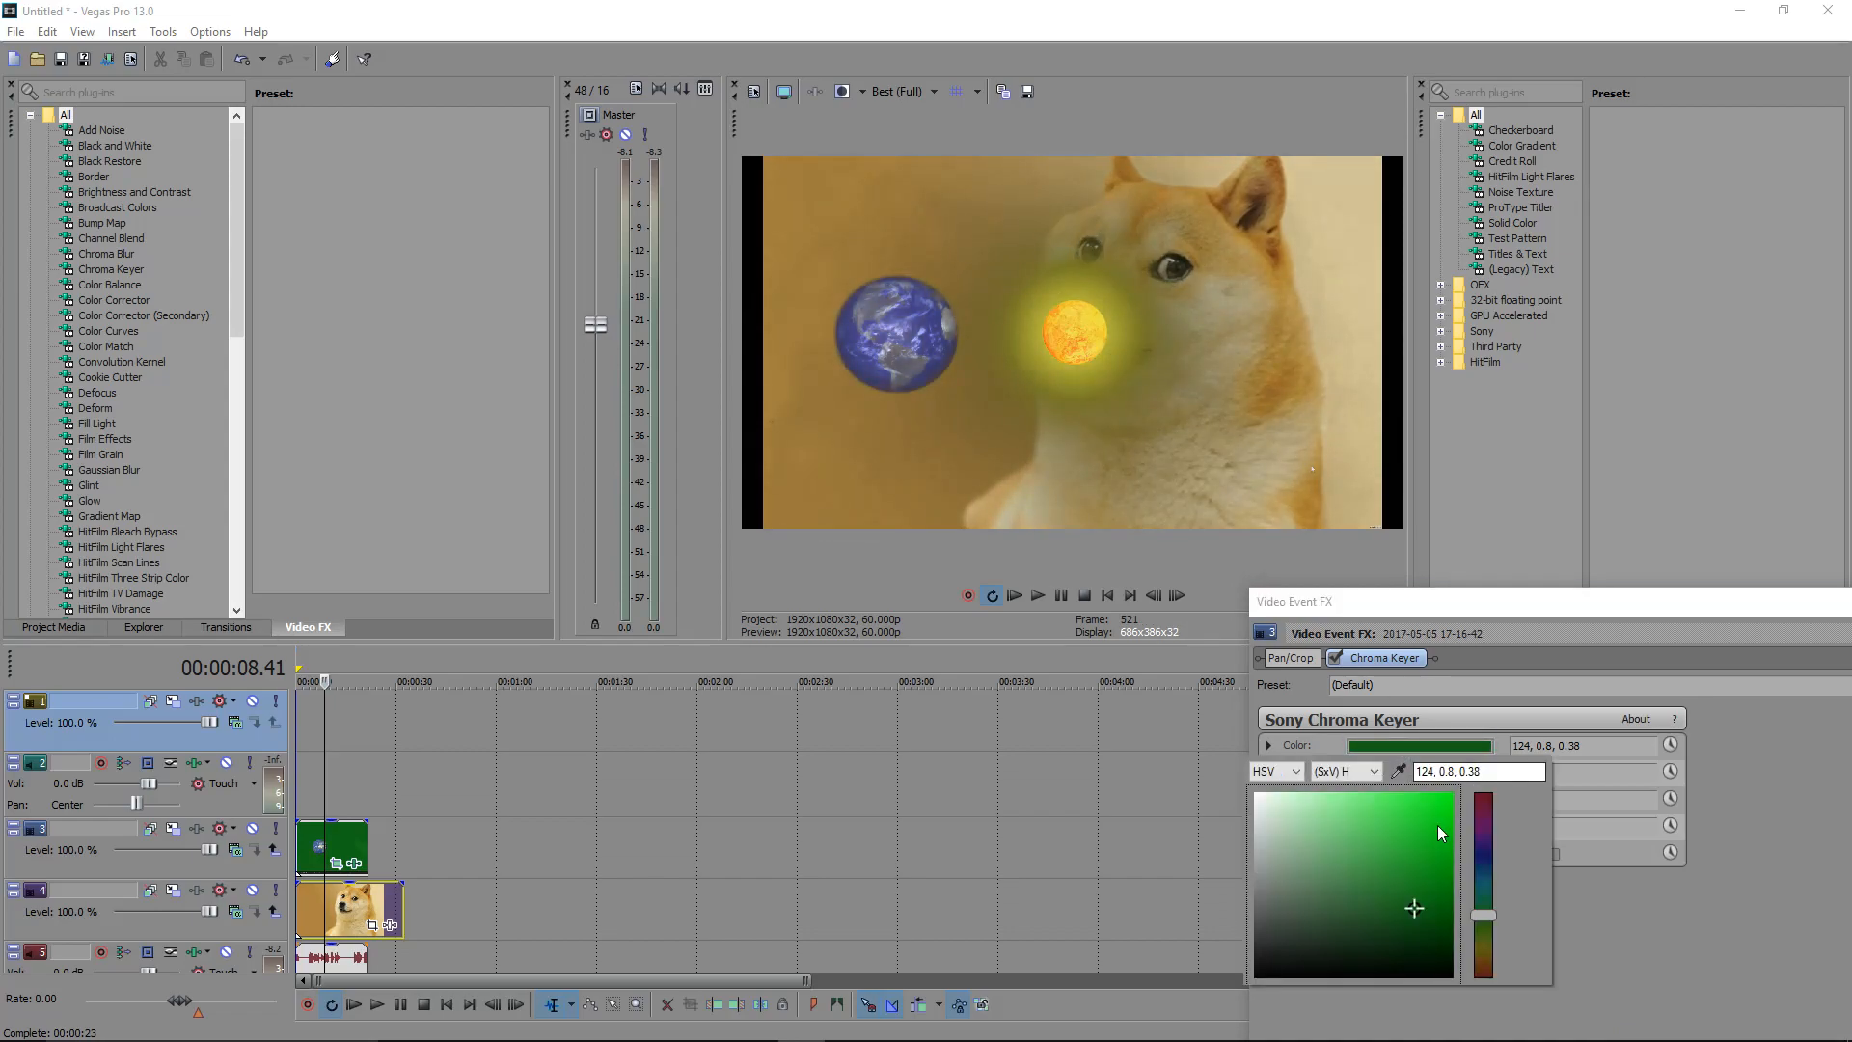
Settle the key colour at green 125, 0.85, 0.42 with a 0.483 high threshold.
left_click(1433, 851)
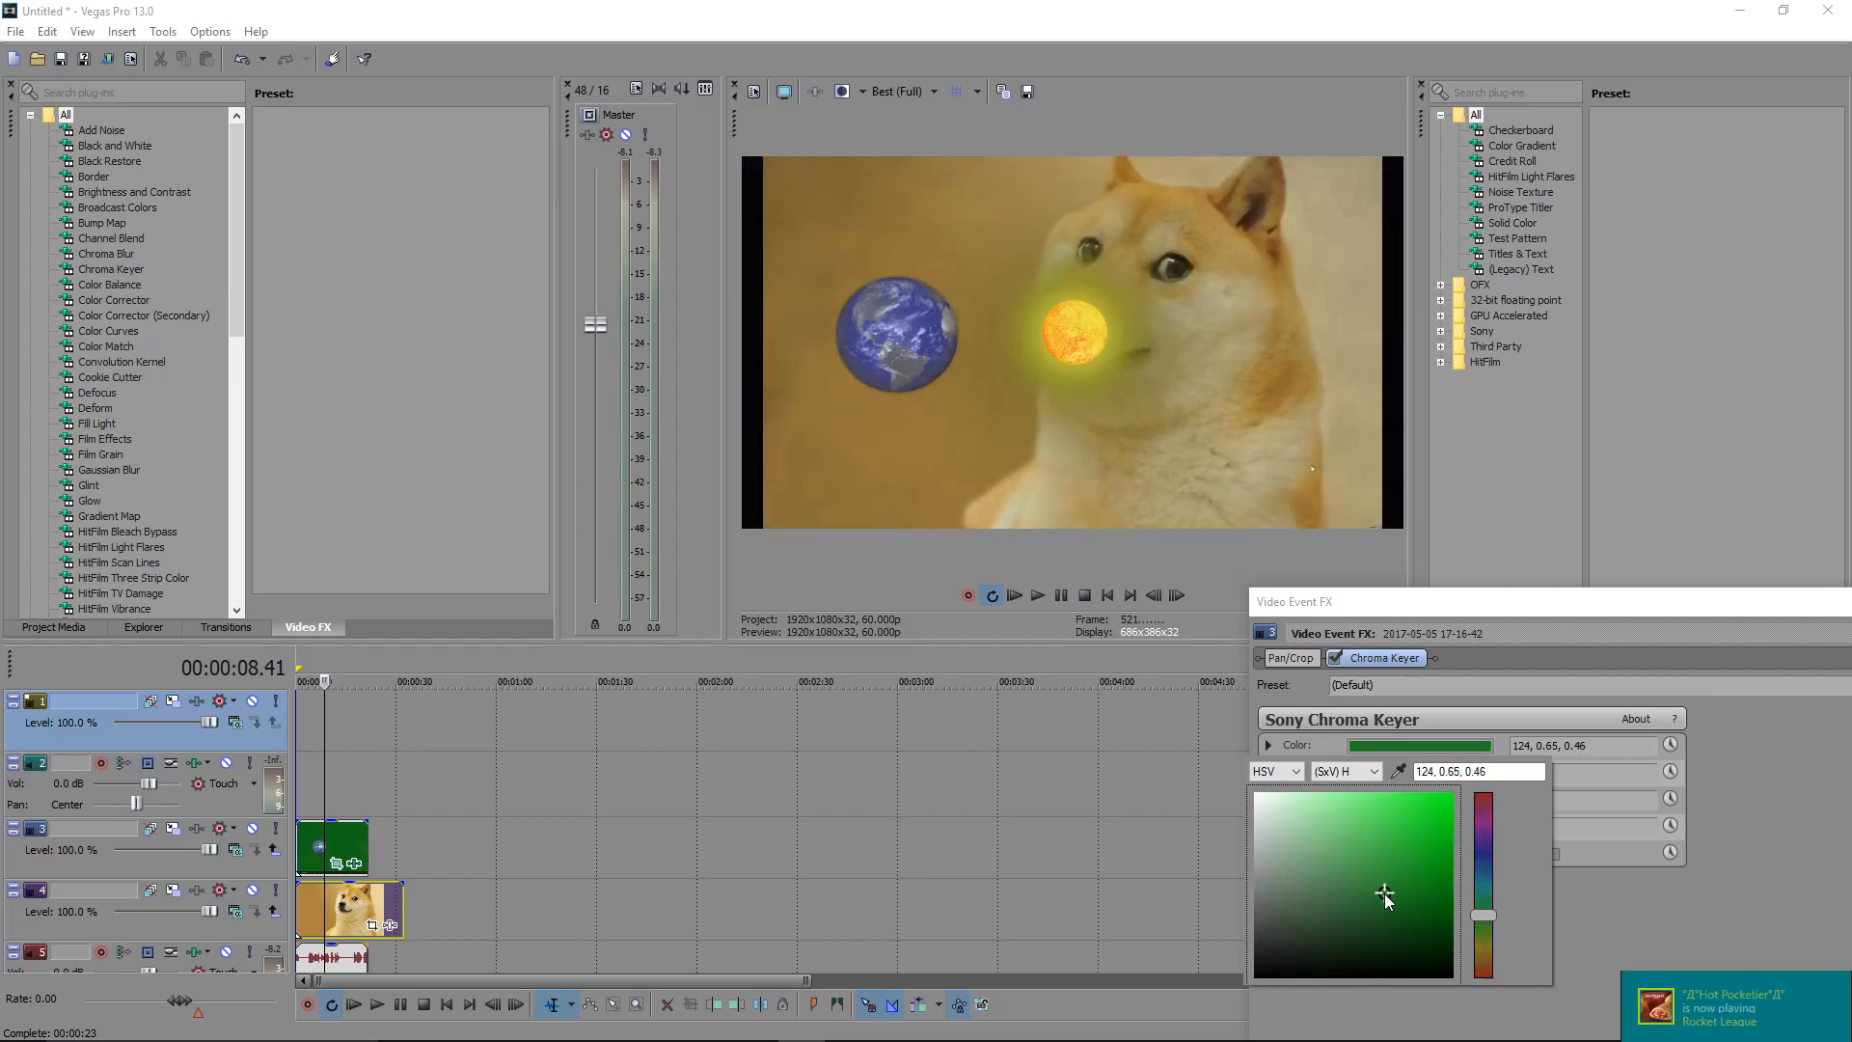
left_click(1393, 876)
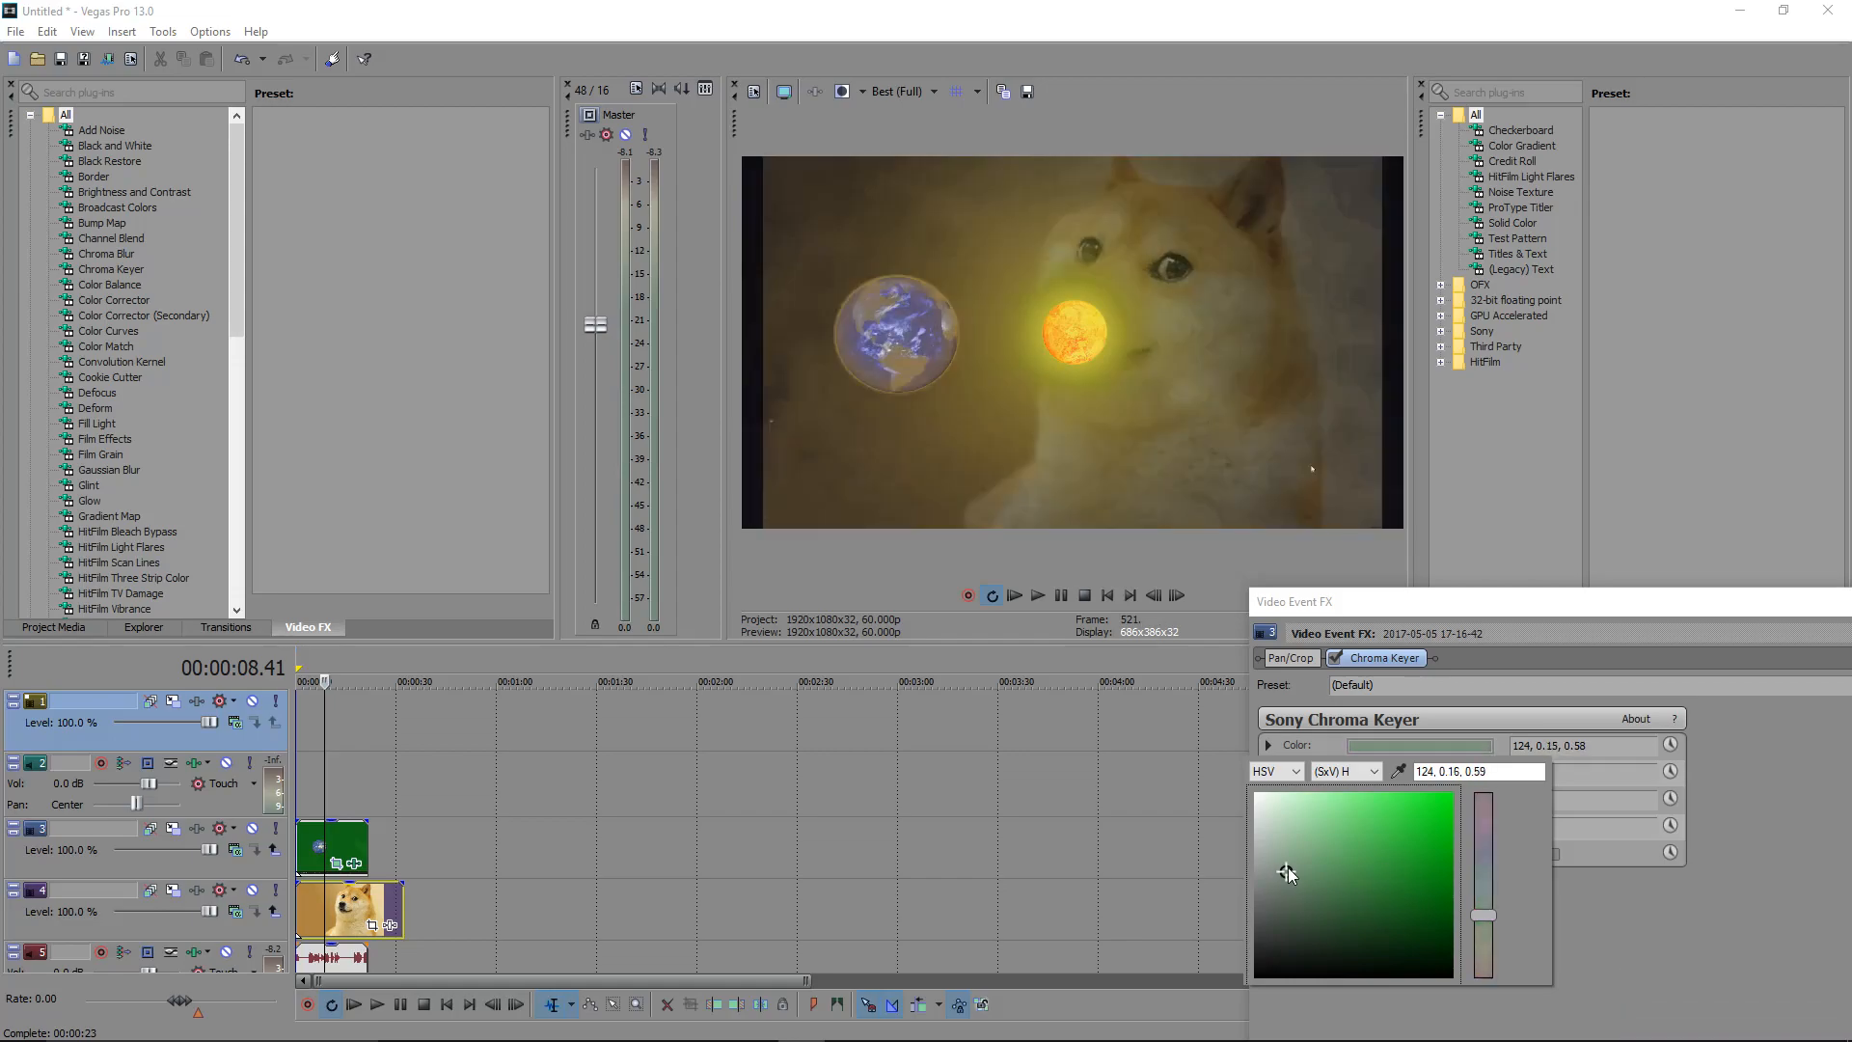
left_click(1412, 901)
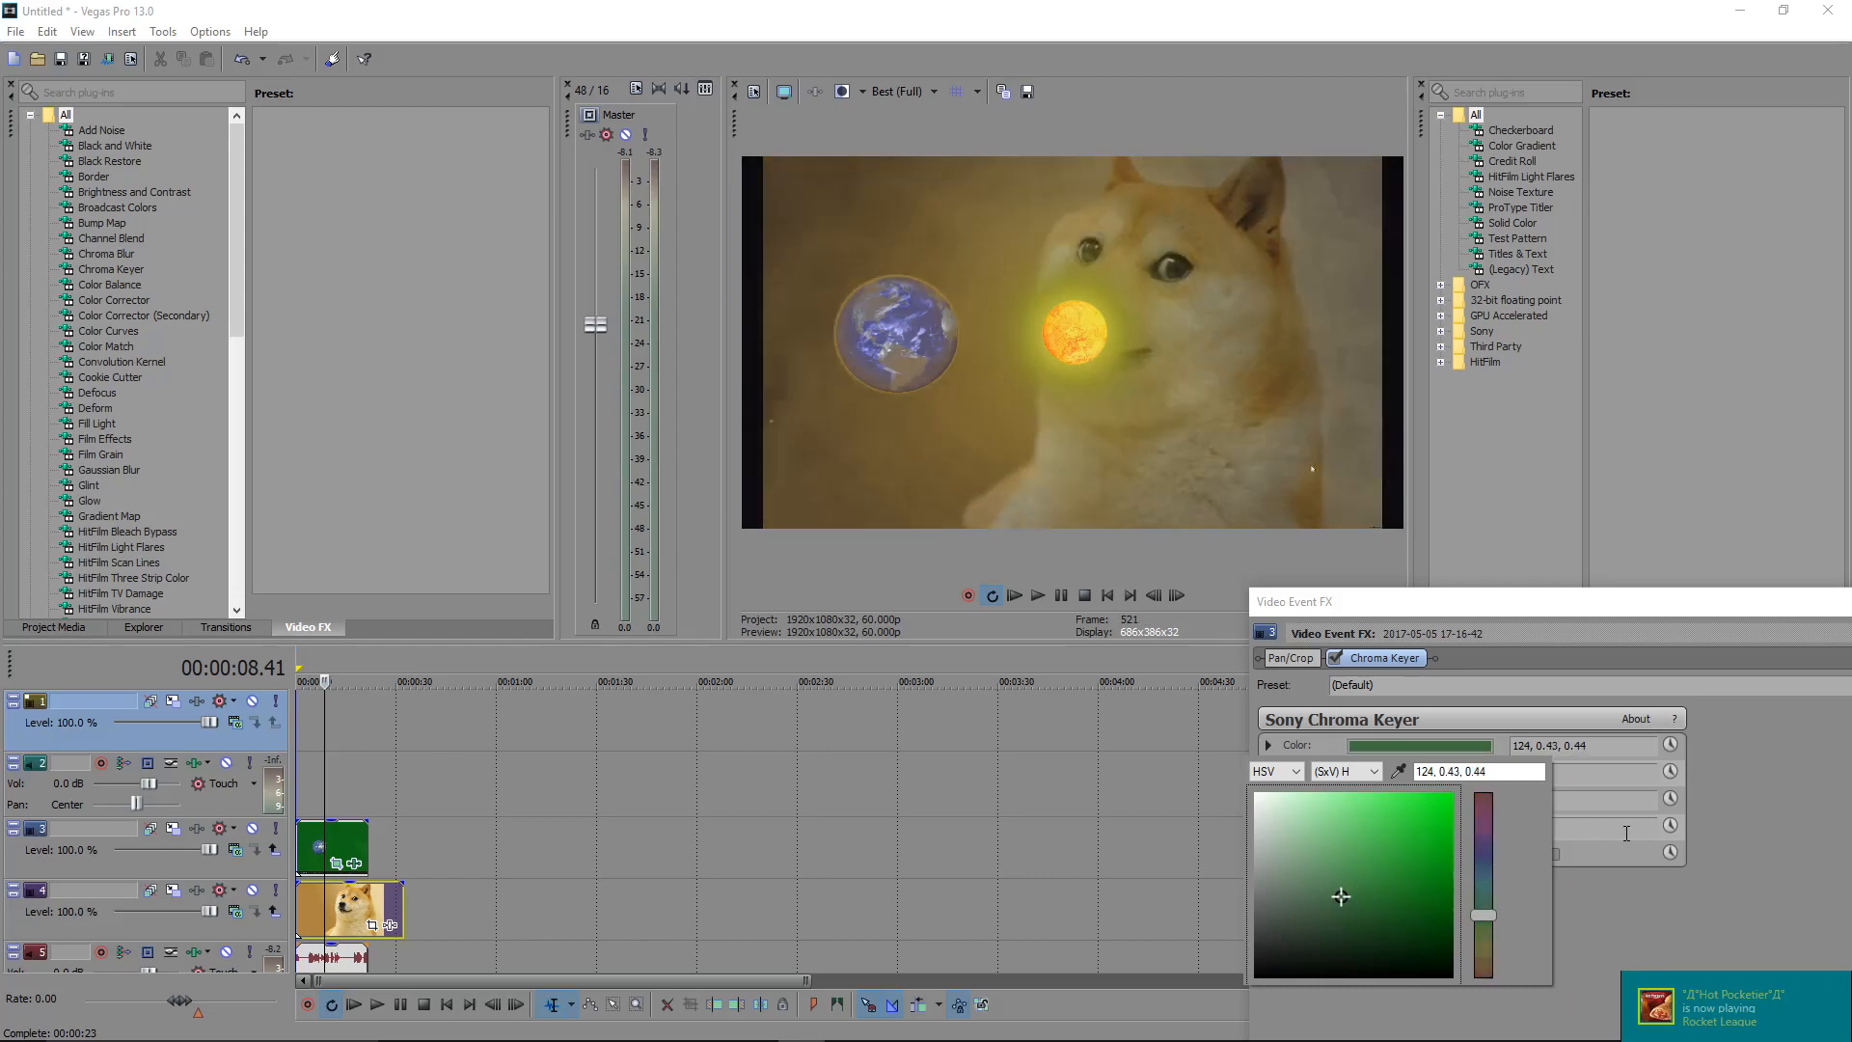
left_click(1268, 745)
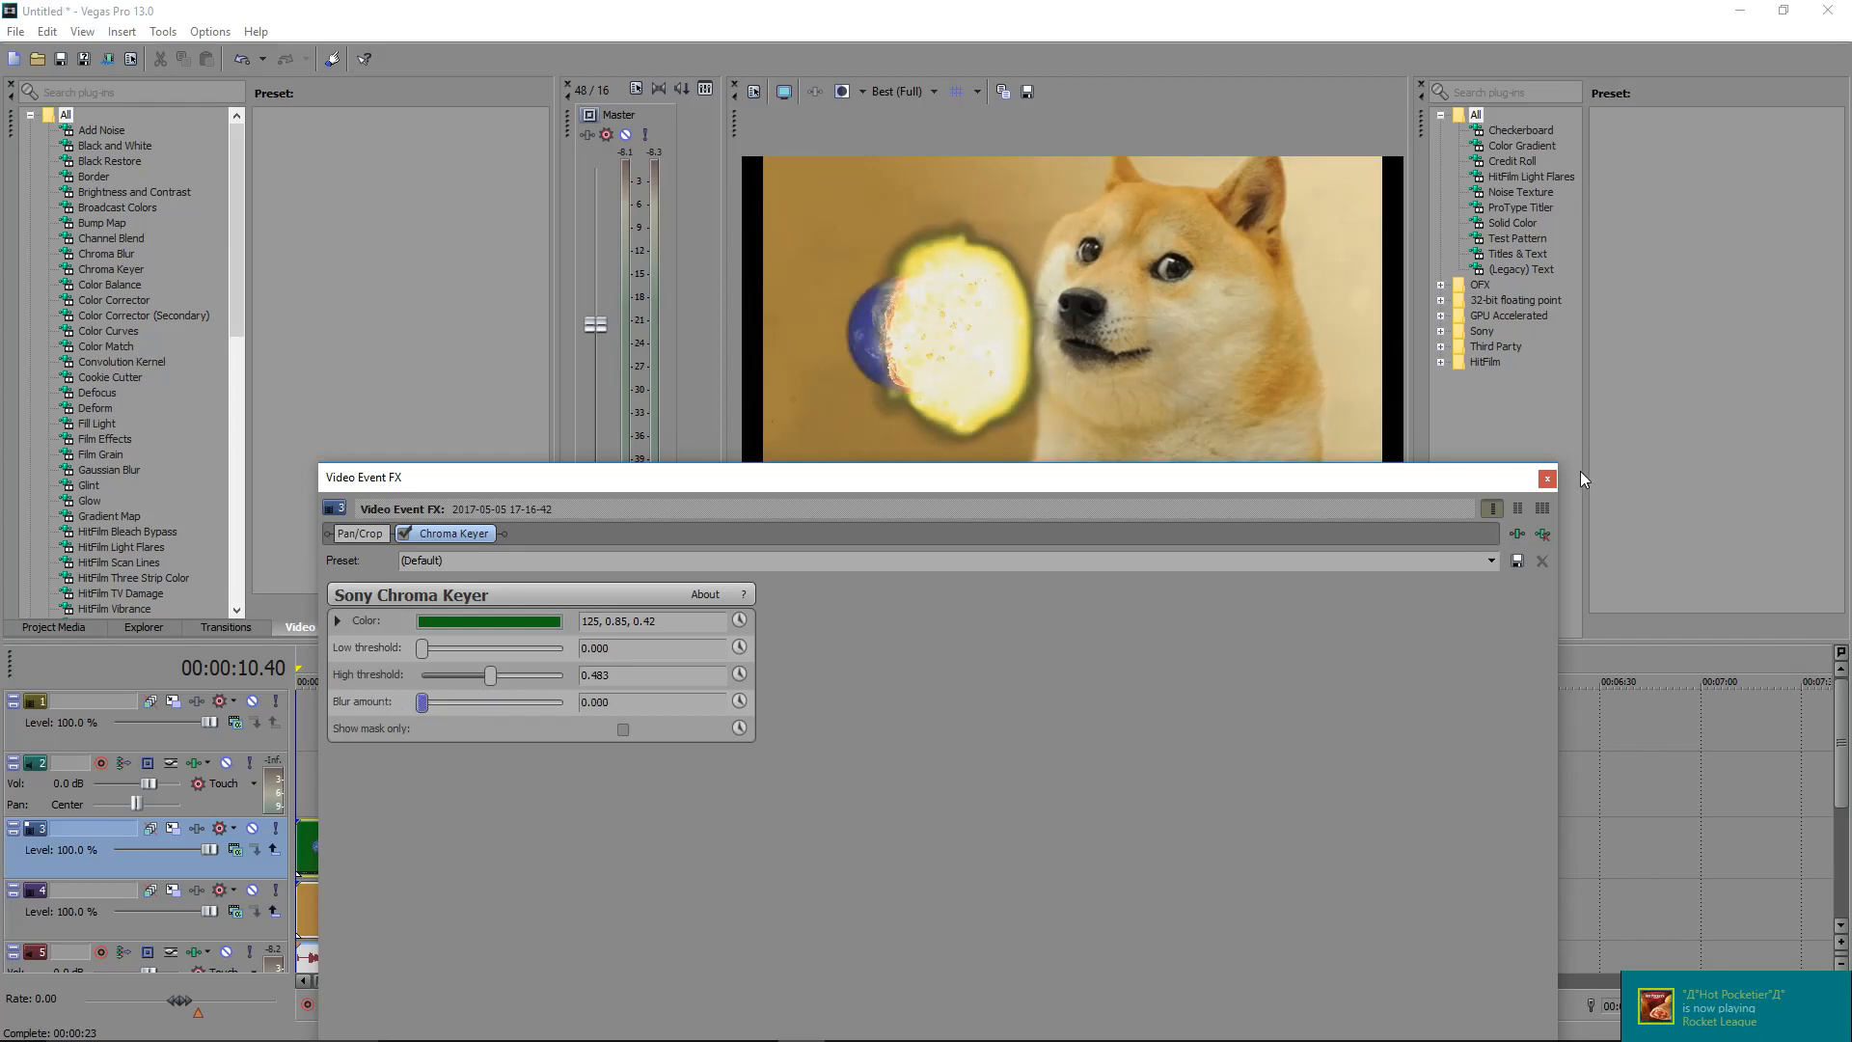
Close the Video Event FX window and play the keyed collision through to the Doge-only ending.
left_click(1546, 478)
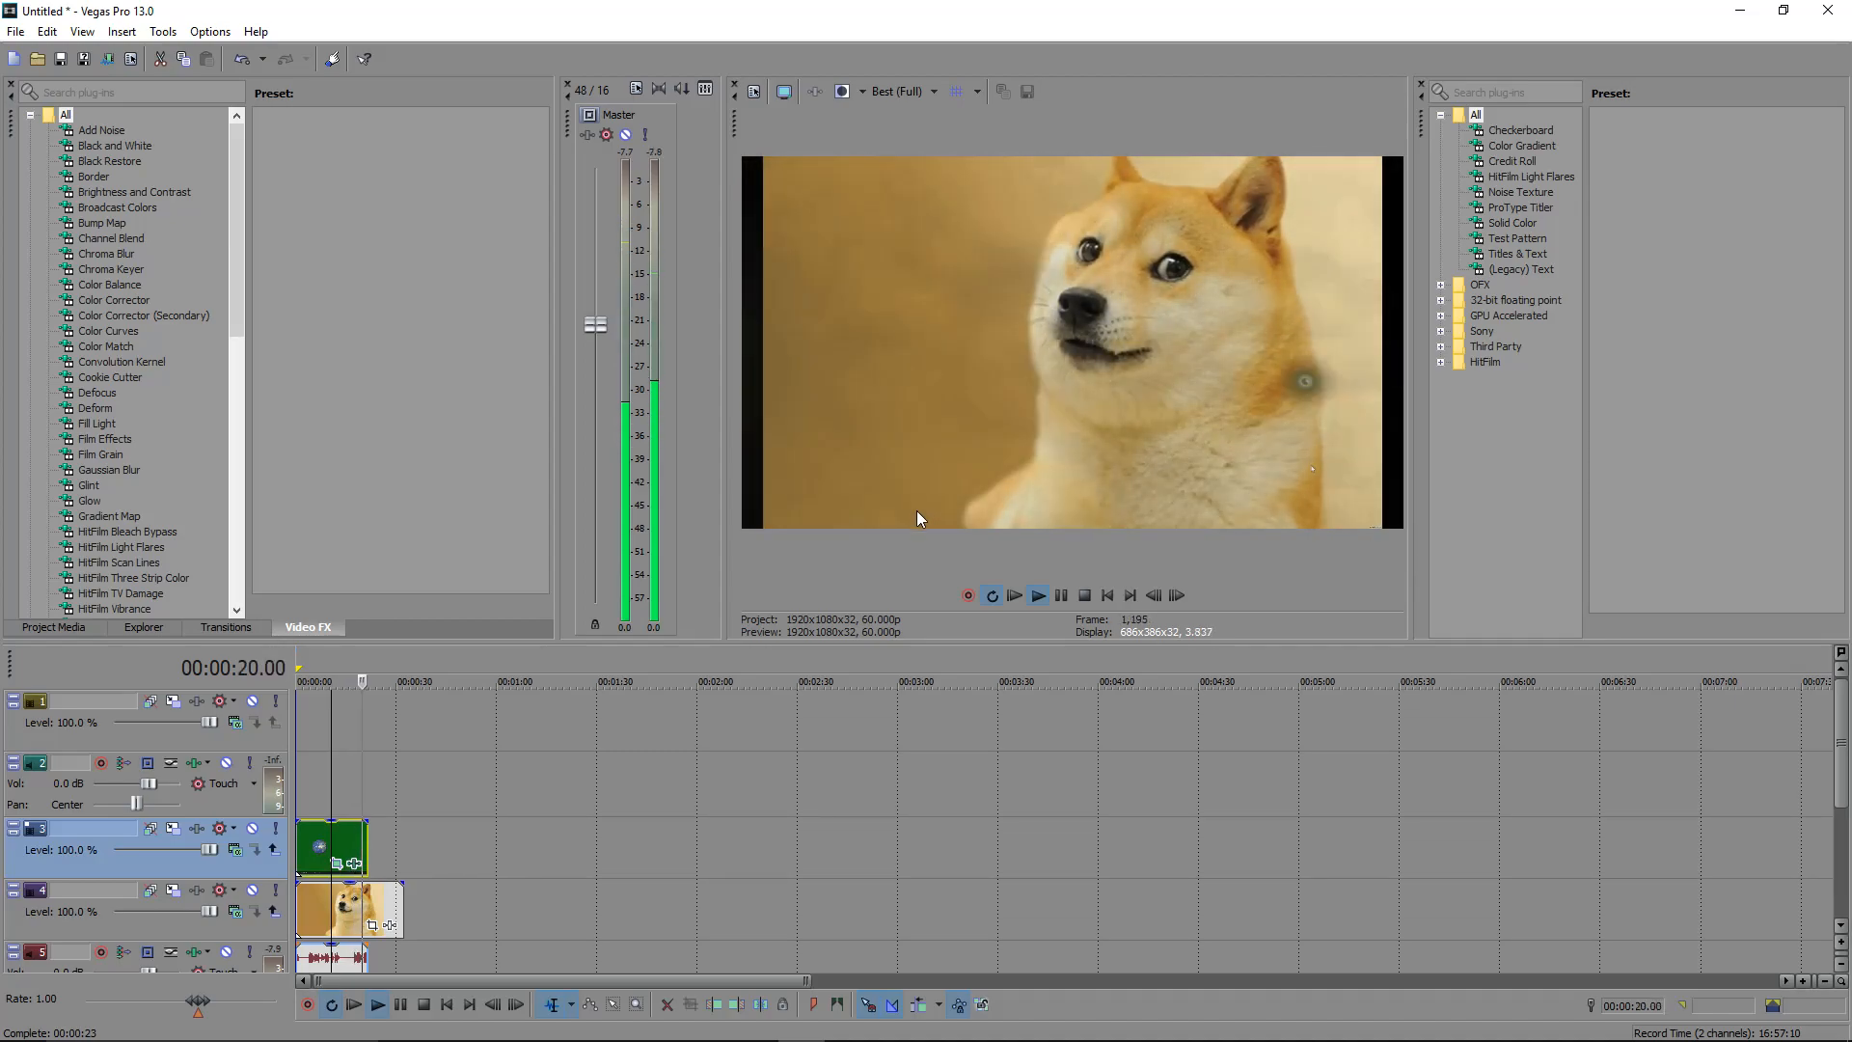
left_click(1036, 597)
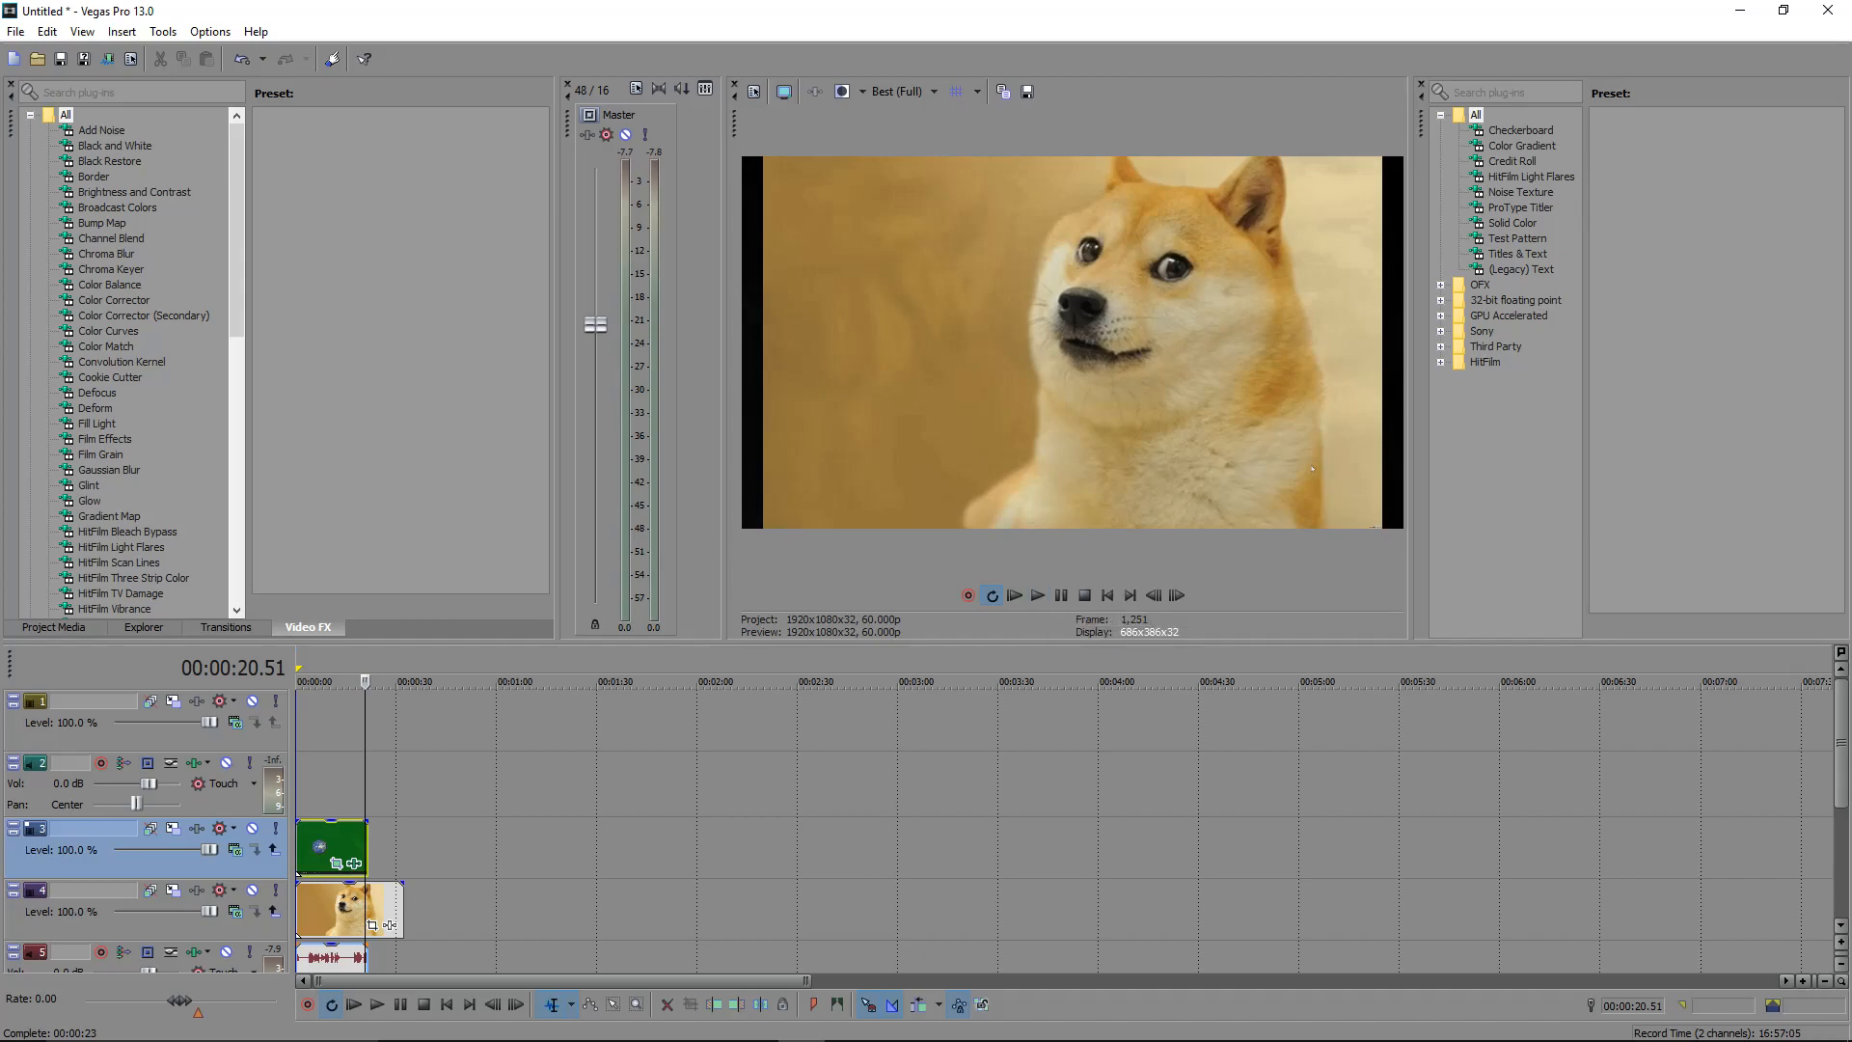
mouse_move(1239, 483)
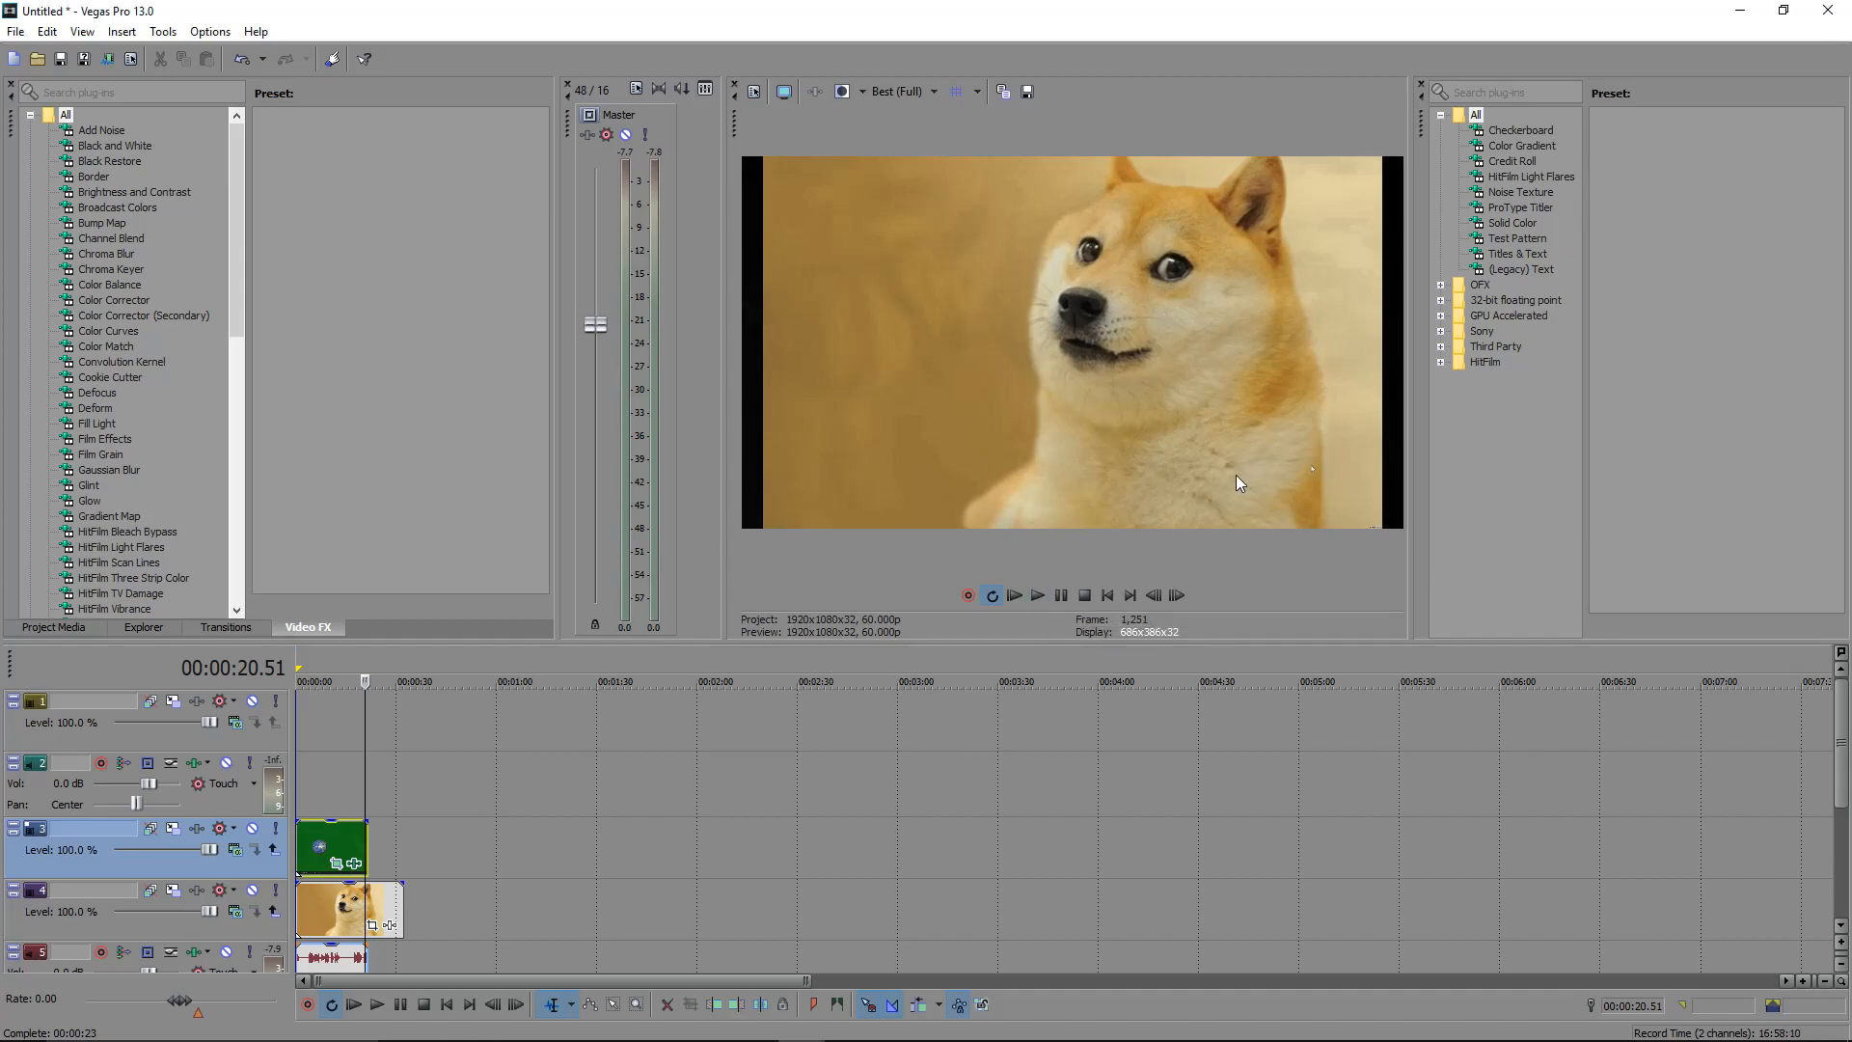